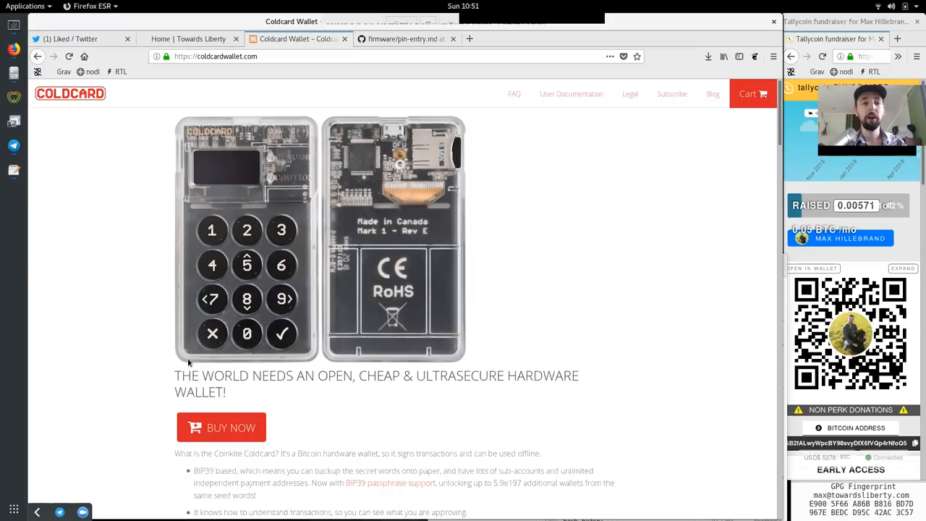
mouse_move(504, 183)
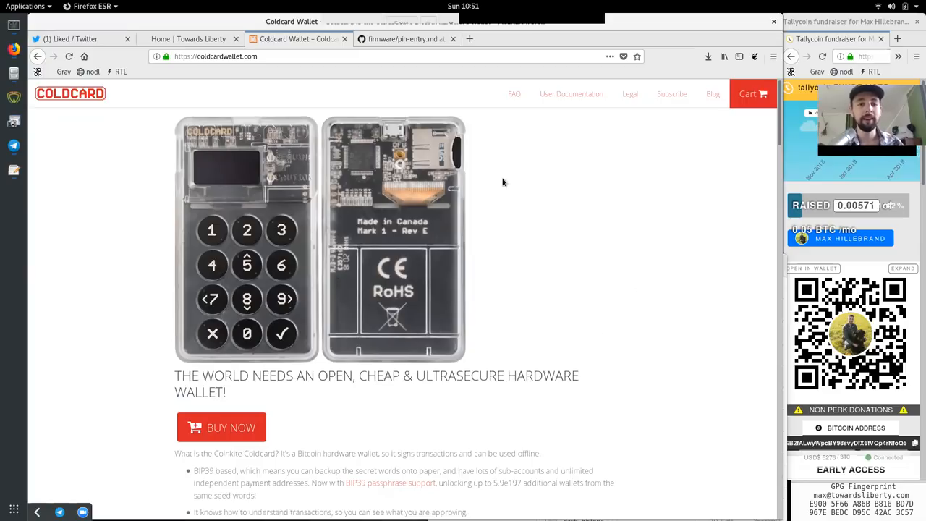
Switch from the Coldcard Wallet site to the firmware pin-entry.md GitHub page
click(404, 38)
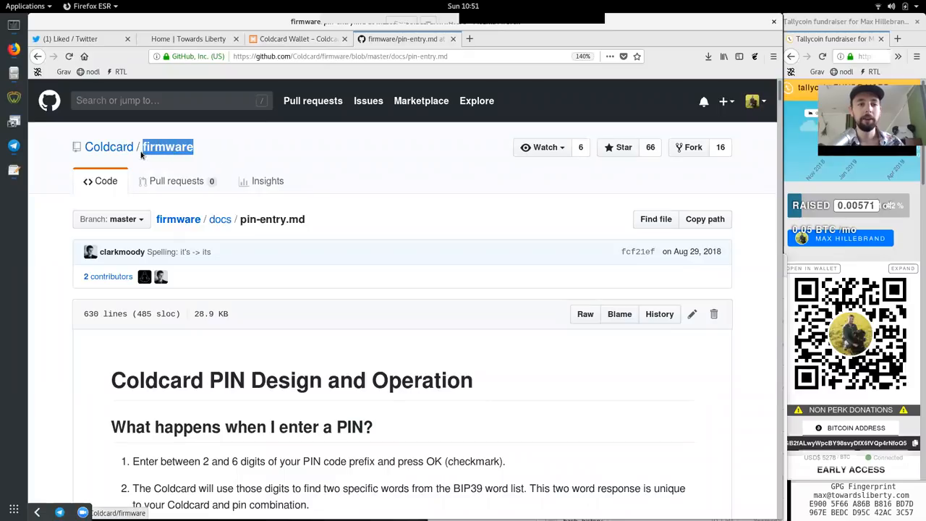
mouse_move(217, 231)
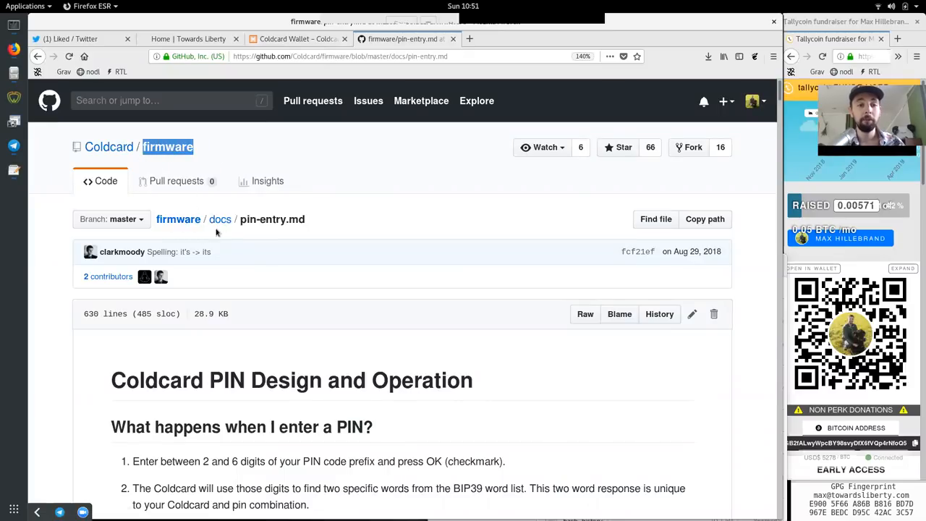
double_click(275, 220)
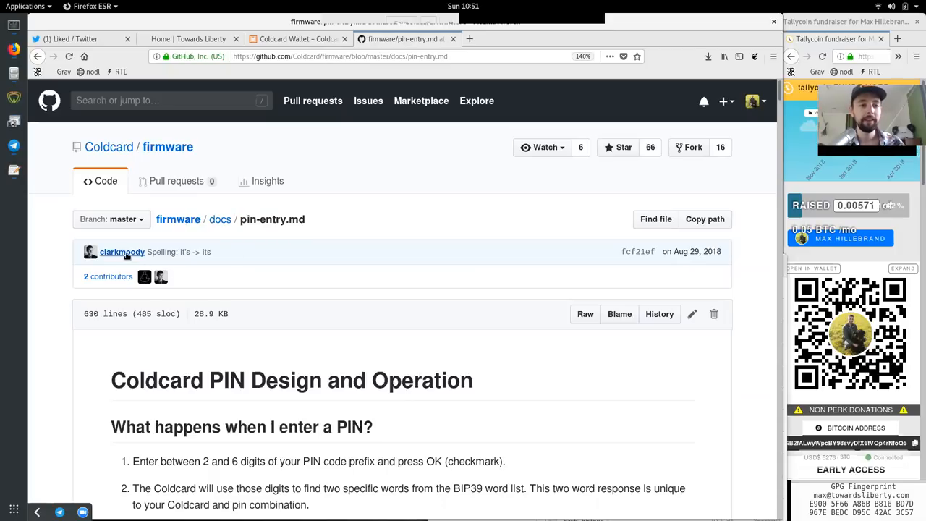
mouse_move(145, 277)
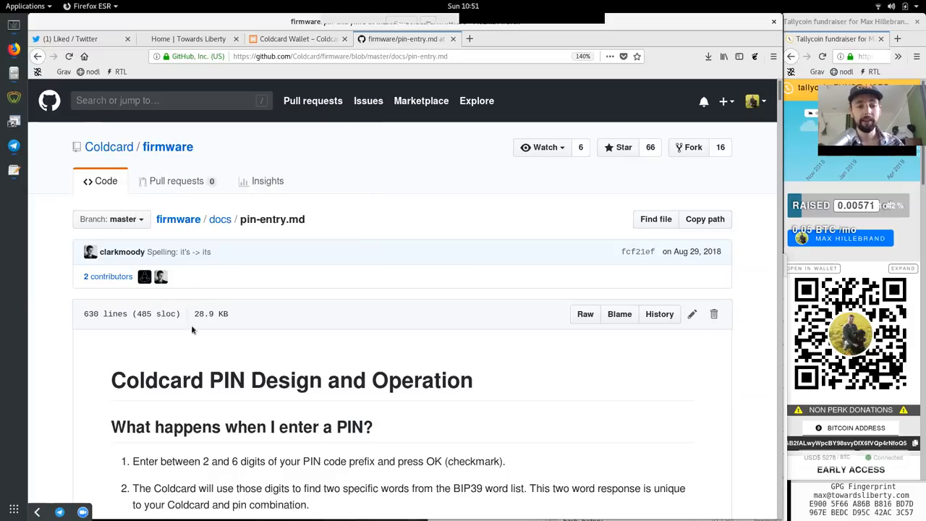
double_click(177, 379)
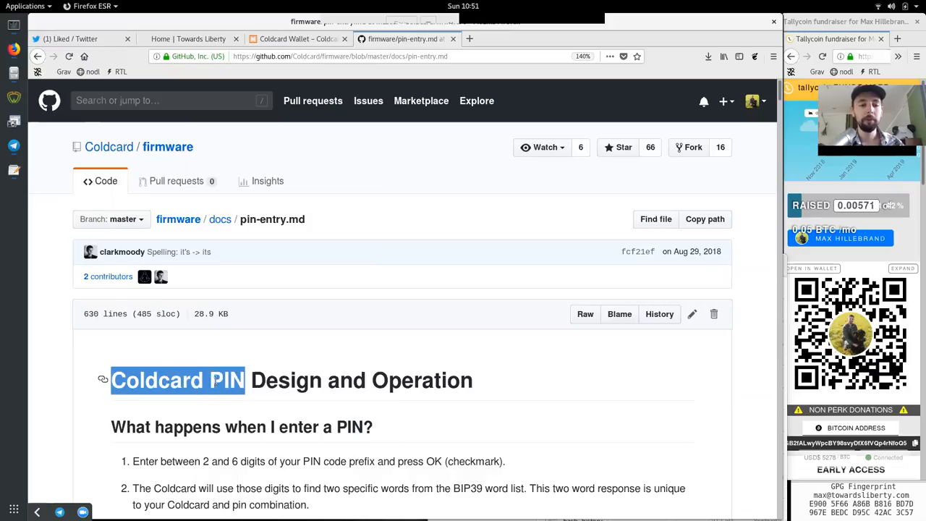
double_click(423, 380)
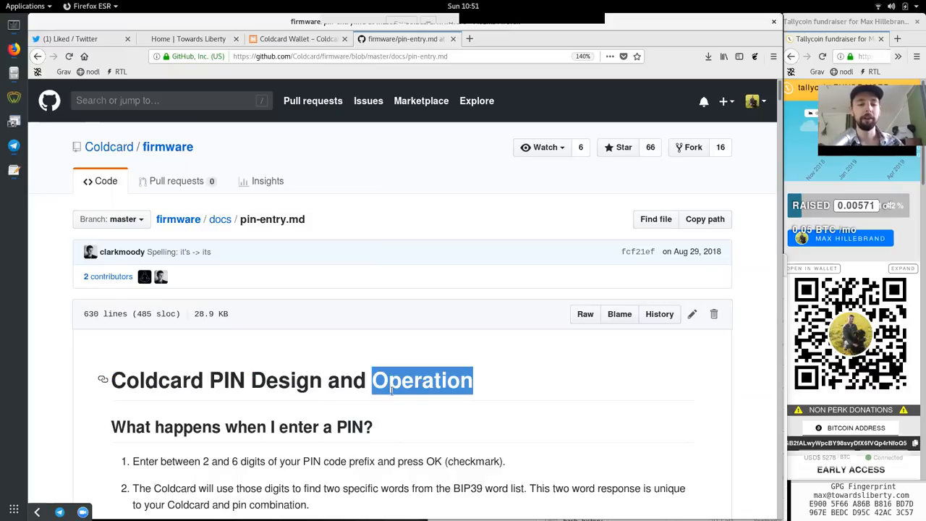
scroll(down, 3)
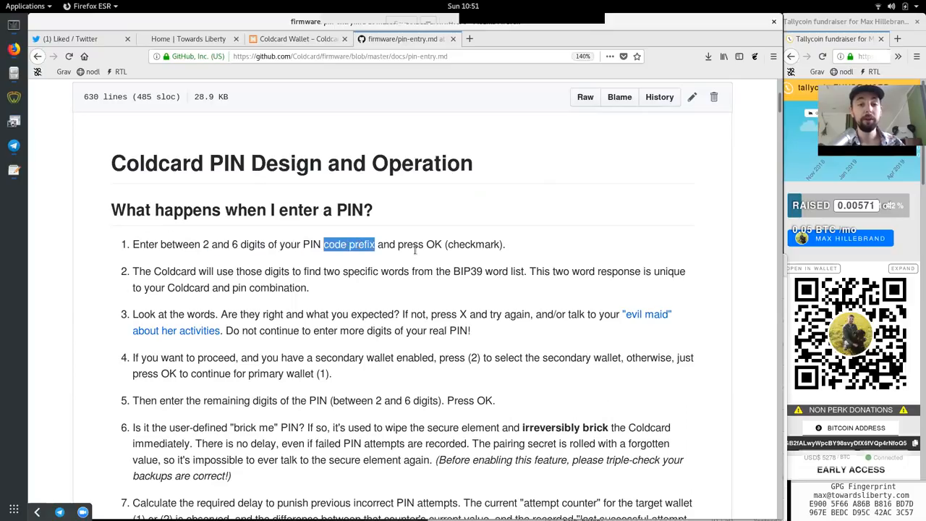
double_click(475, 245)
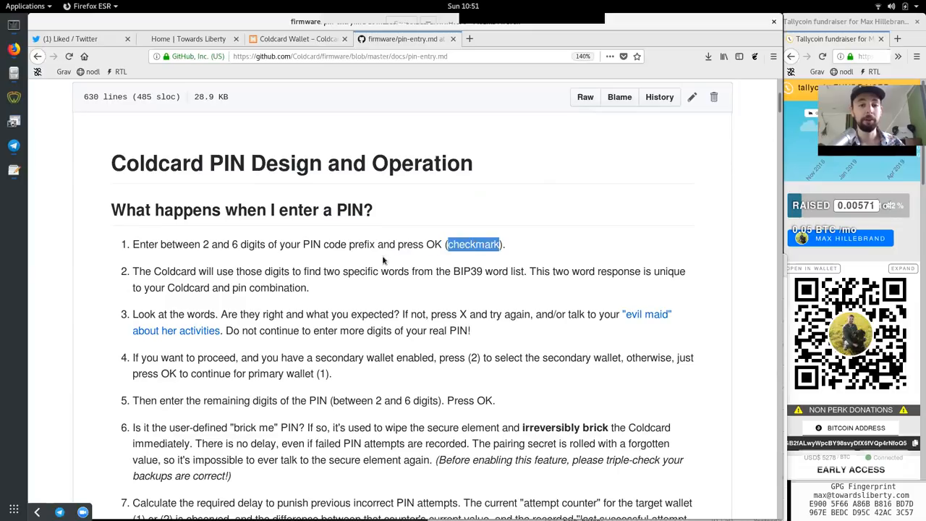
double_click(249, 272)
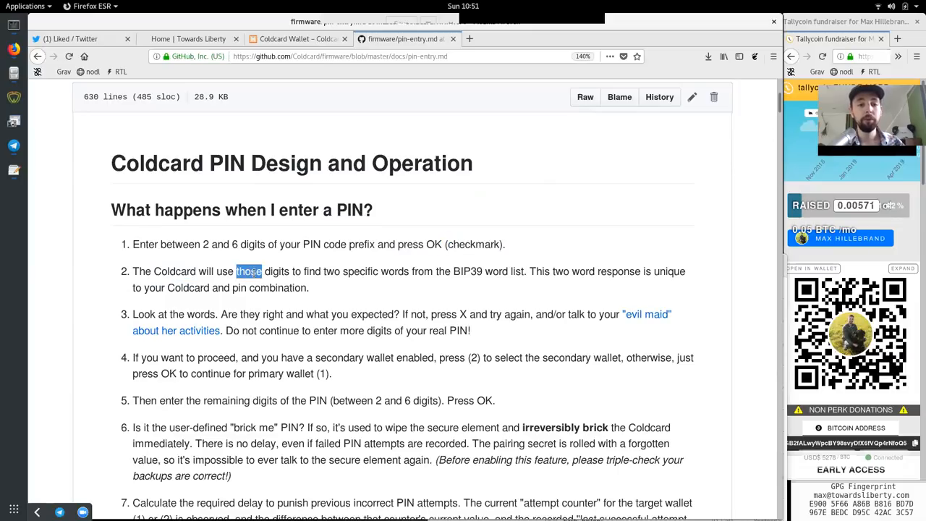
double_click(311, 273)
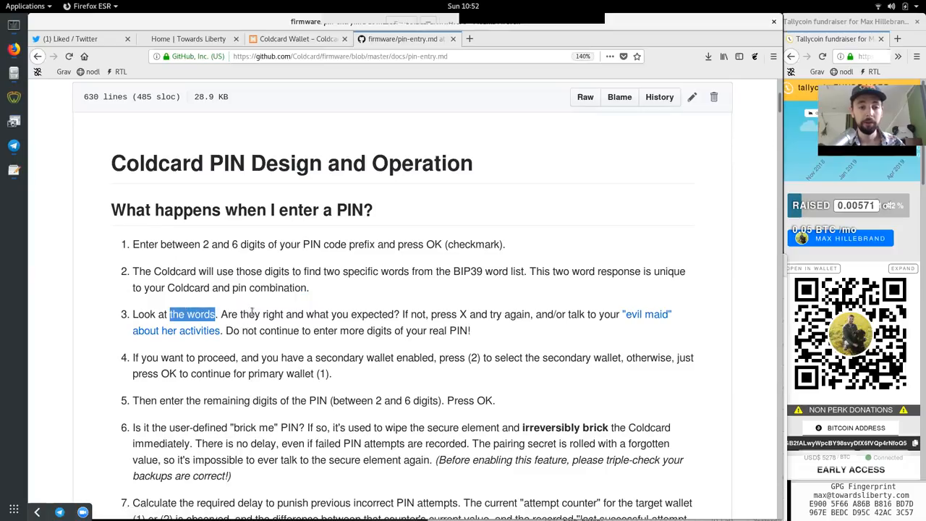
double_click(372, 314)
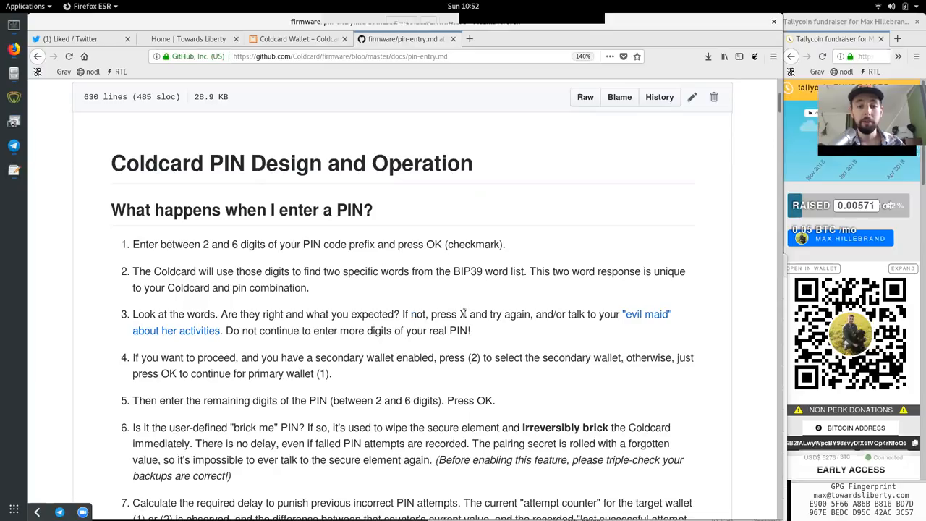
double_click(517, 314)
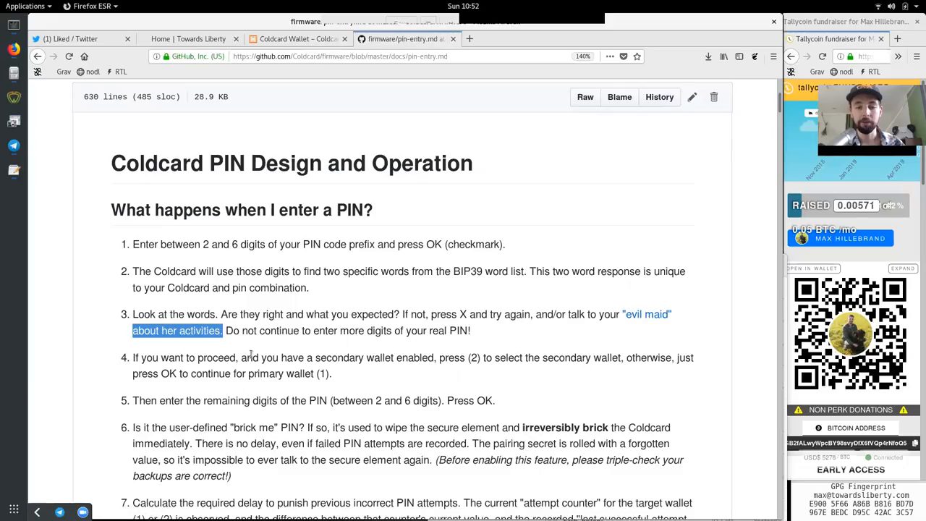
mouse_move(284, 341)
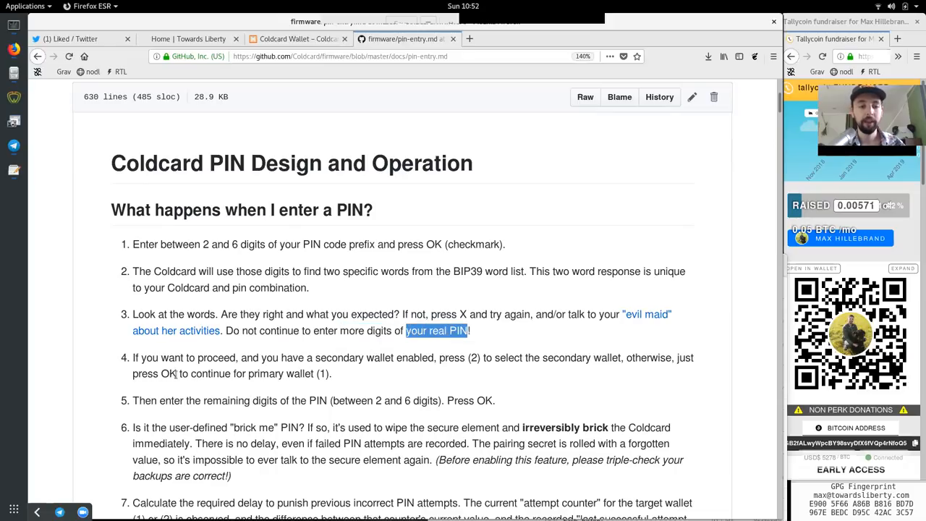
double_click(215, 358)
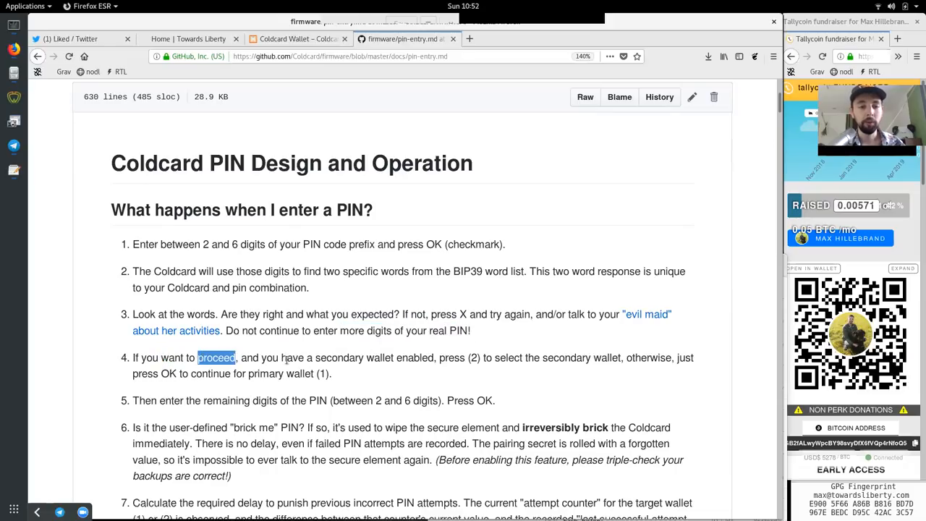
double_click(293, 357)
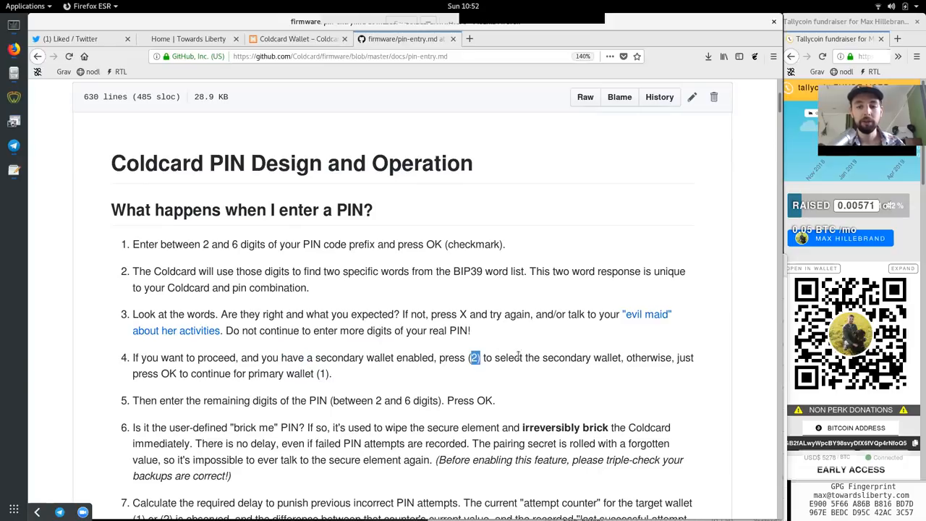
double_click(648, 357)
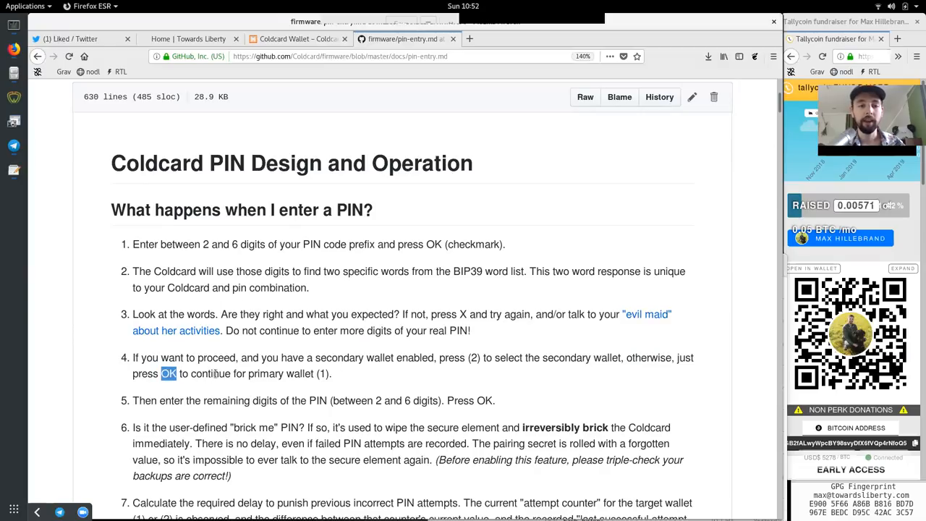
double_click(281, 374)
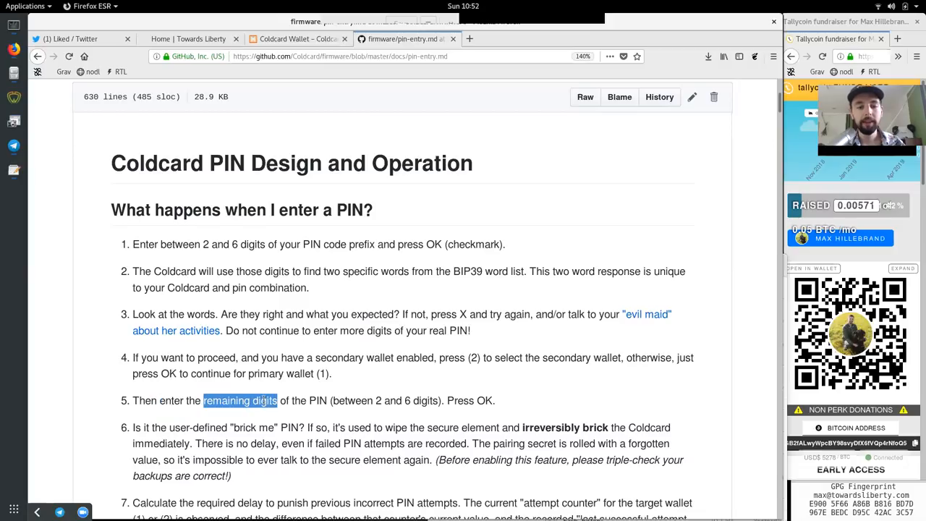
double_click(353, 399)
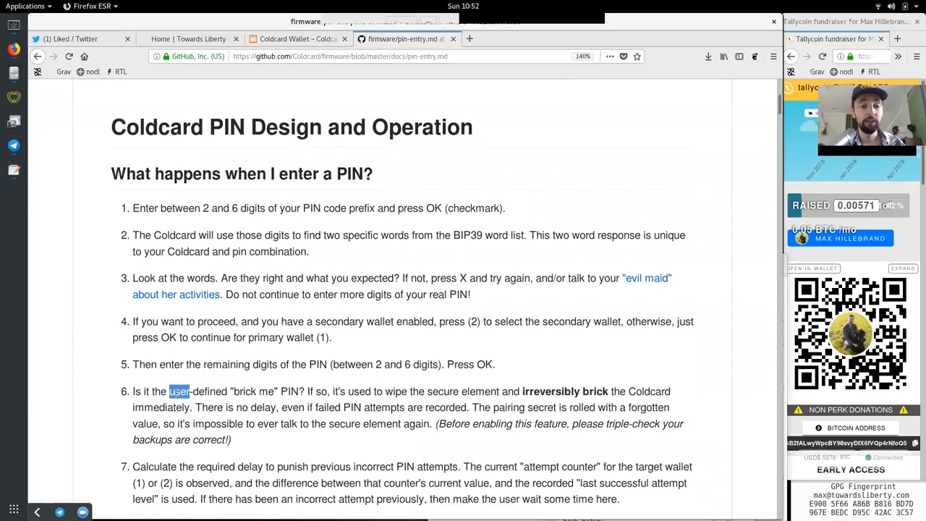
double_click(290, 391)
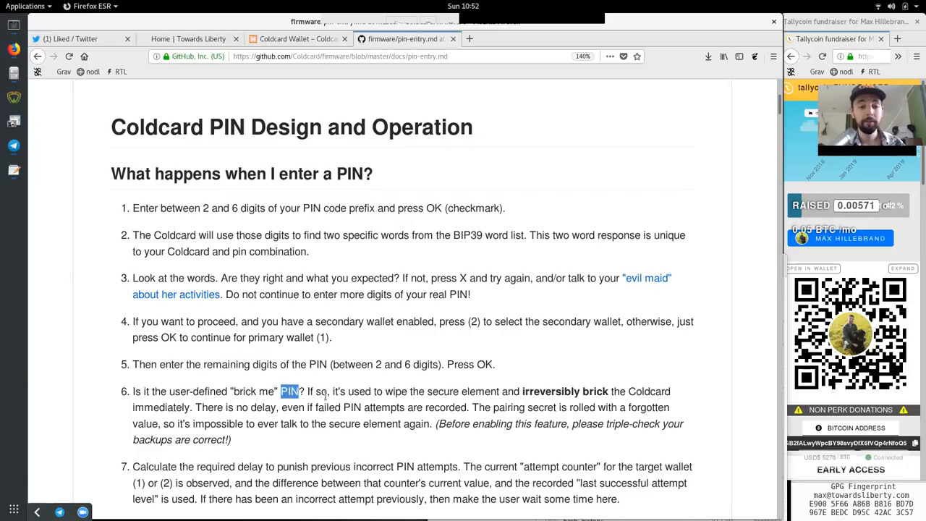
double_click(359, 391)
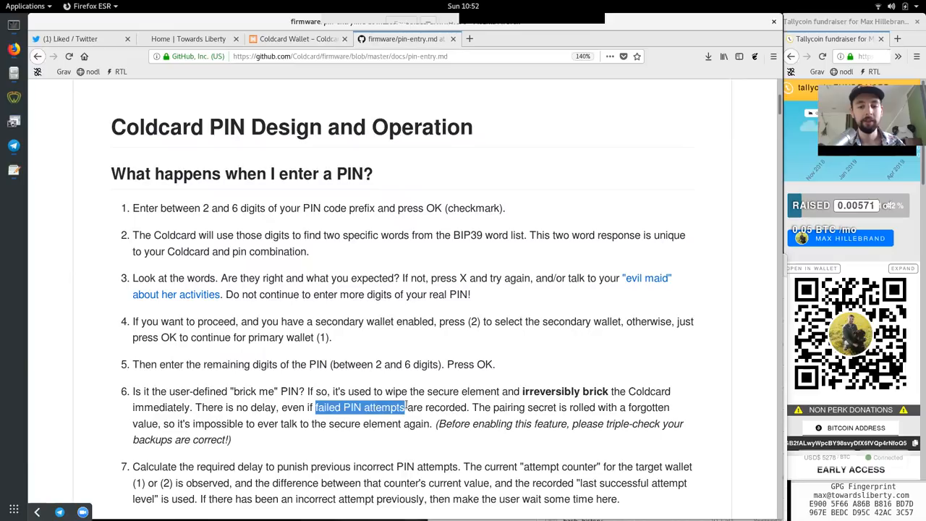
drag(495, 408, 568, 423)
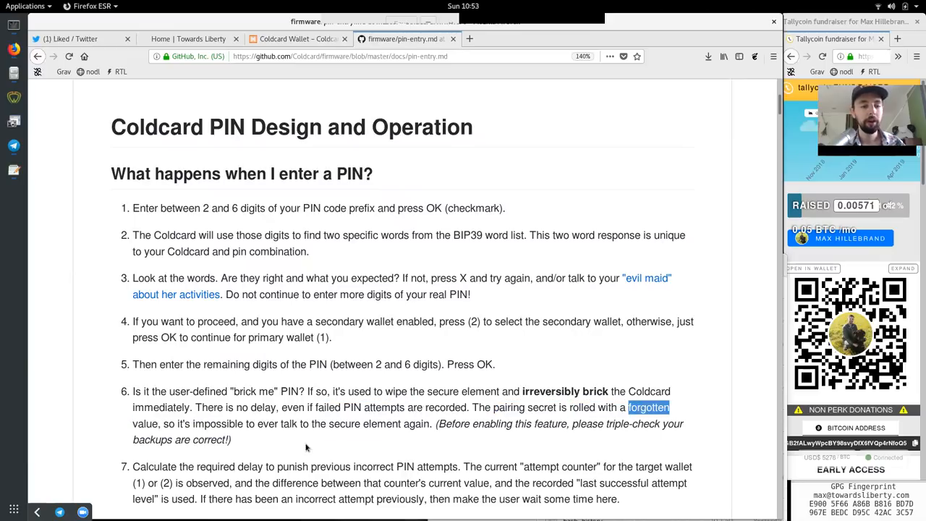
double_click(217, 423)
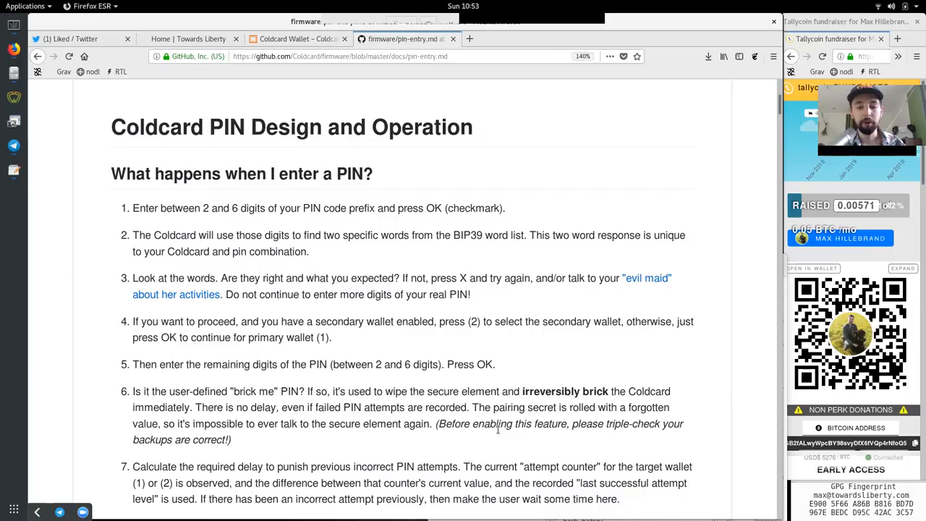
double_click(615, 422)
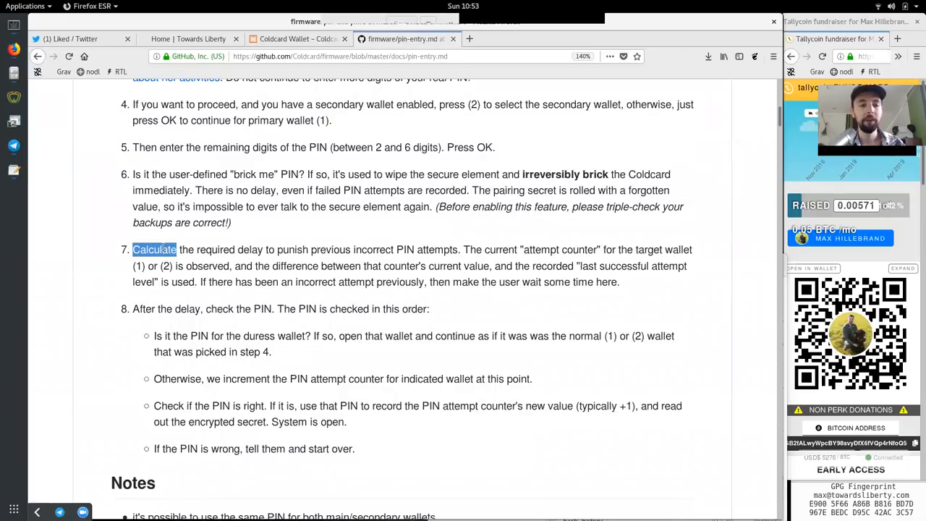
double_click(214, 249)
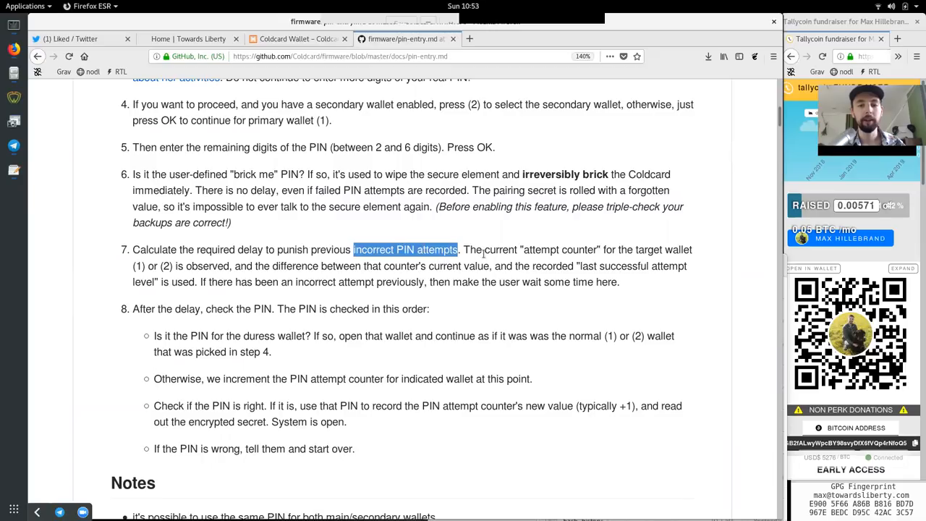
drag(354, 249, 559, 249)
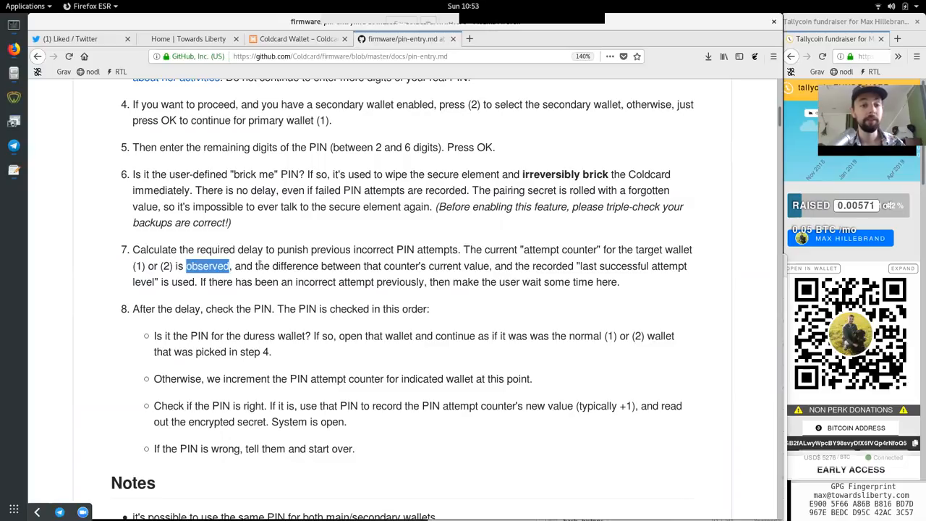
double_click(295, 267)
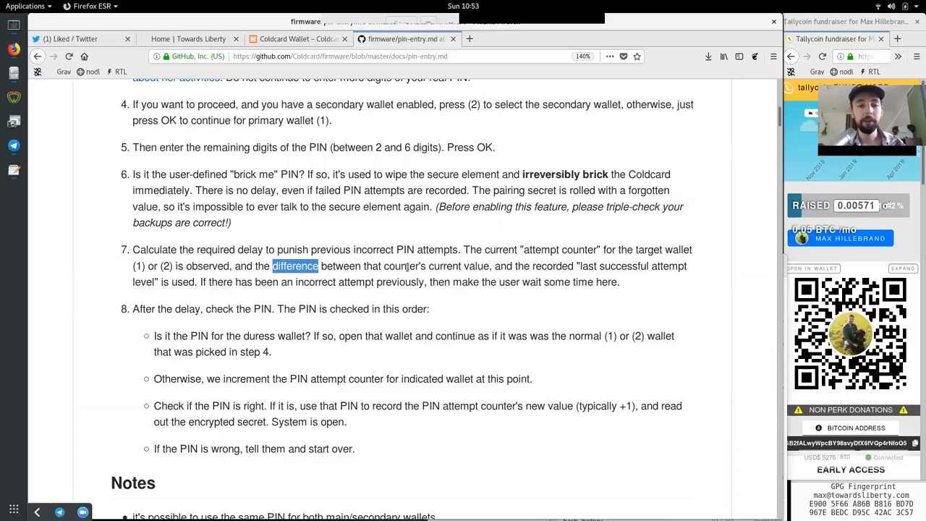
double_click(552, 267)
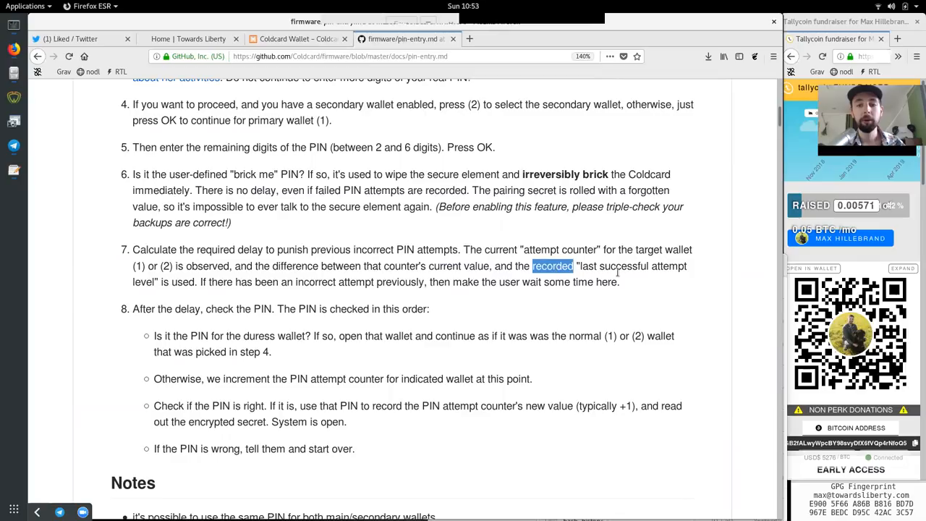
drag(576, 267, 688, 267)
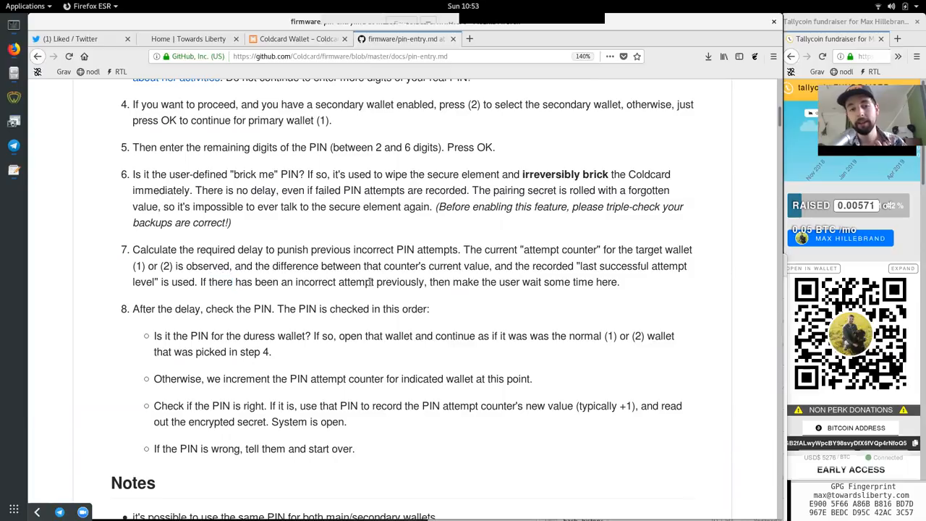
double_click(399, 281)
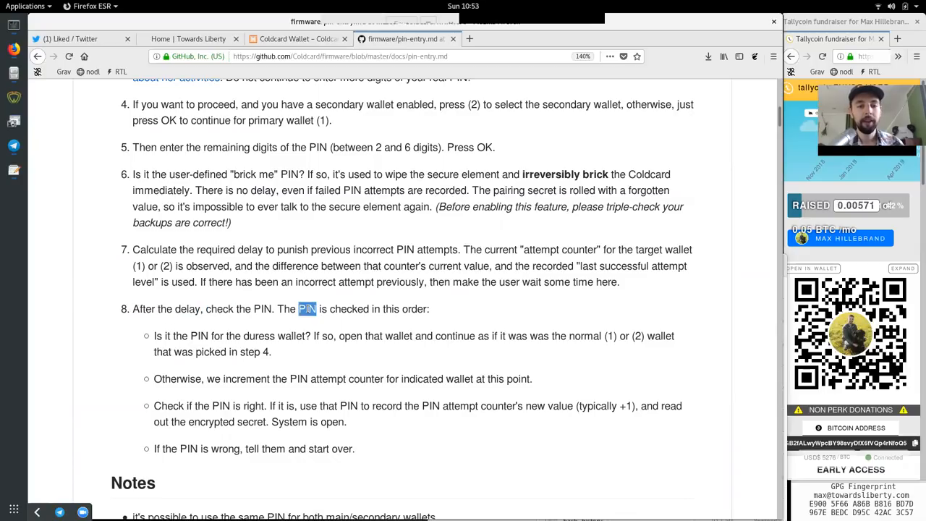
double_click(414, 309)
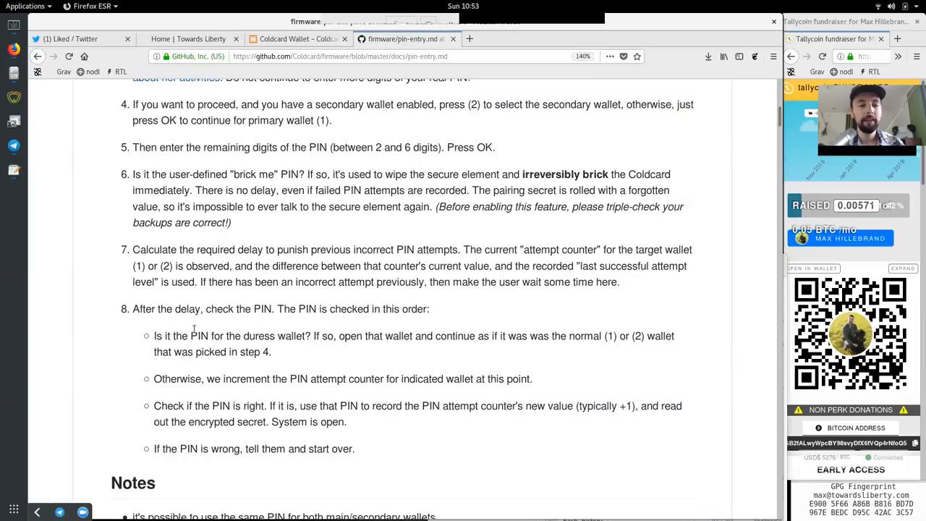
double_click(275, 336)
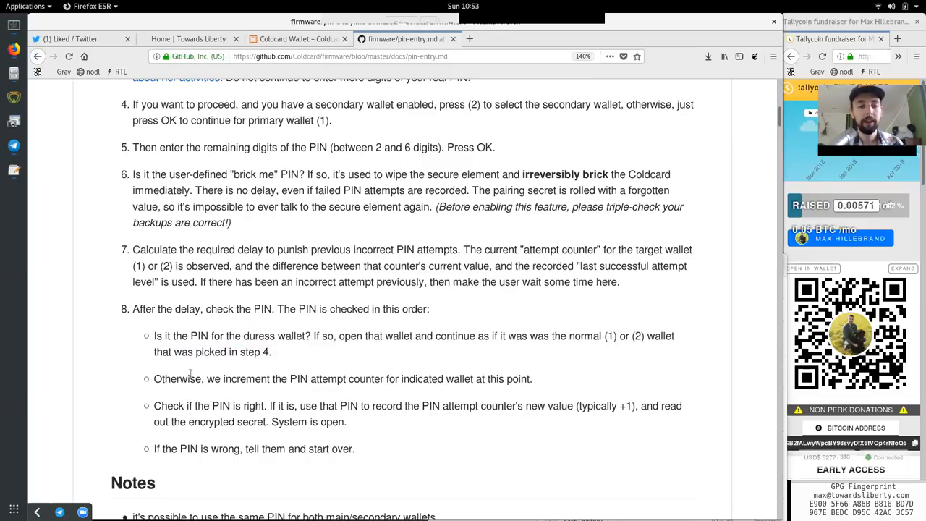
double_click(246, 379)
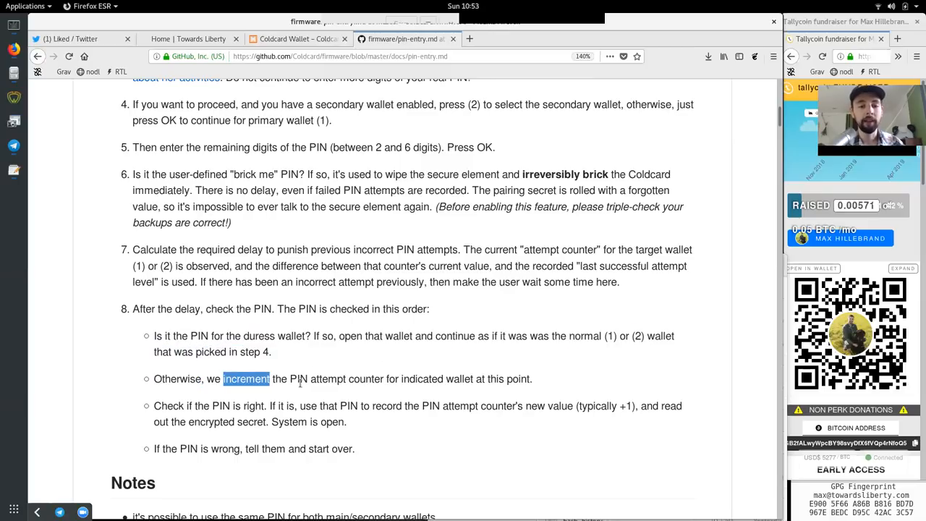
double_click(422, 379)
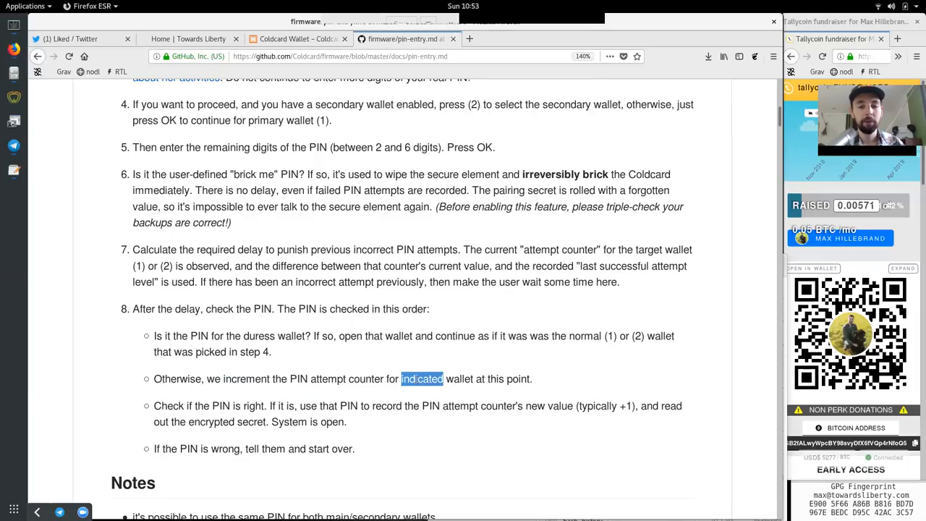
click(513, 380)
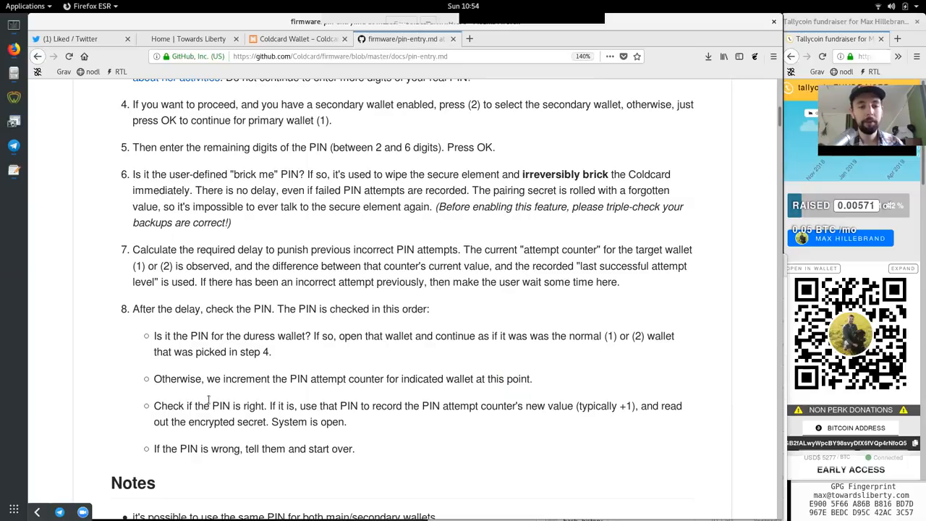
mouse_move(342, 408)
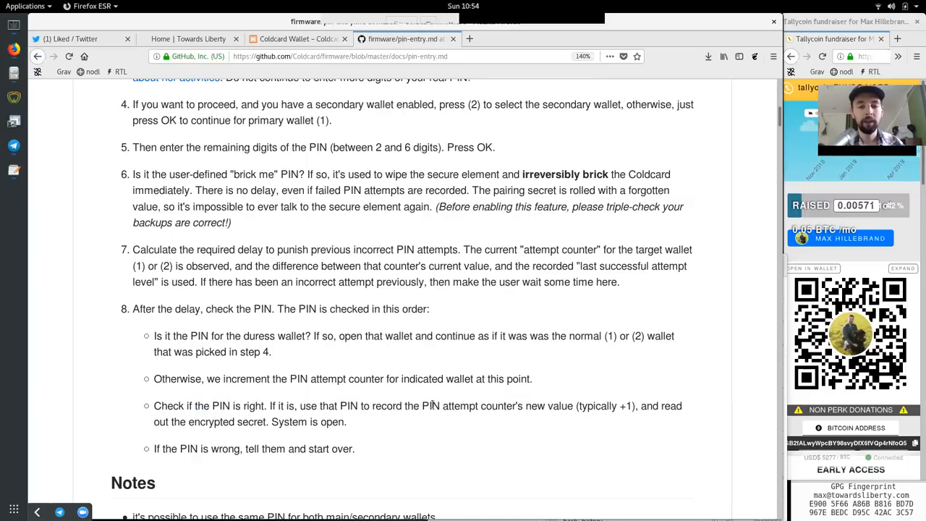
double_click(460, 405)
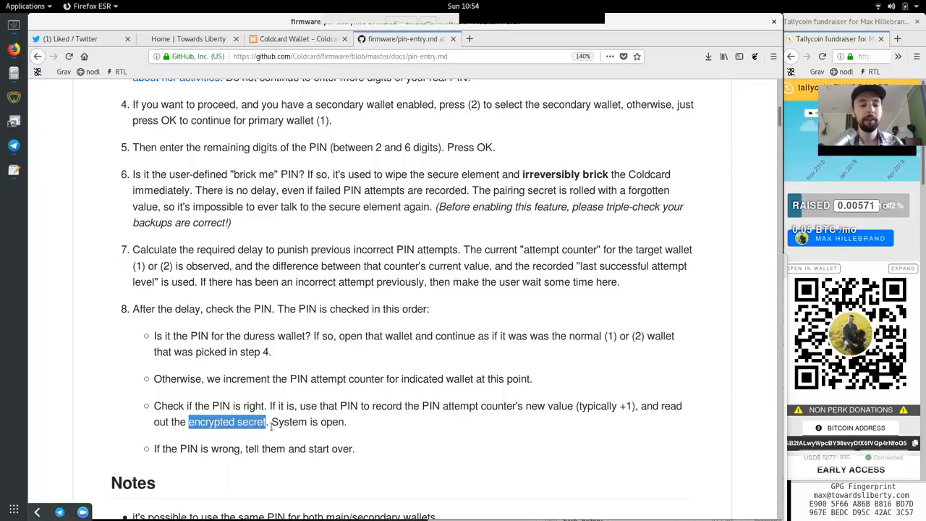
double_click(307, 422)
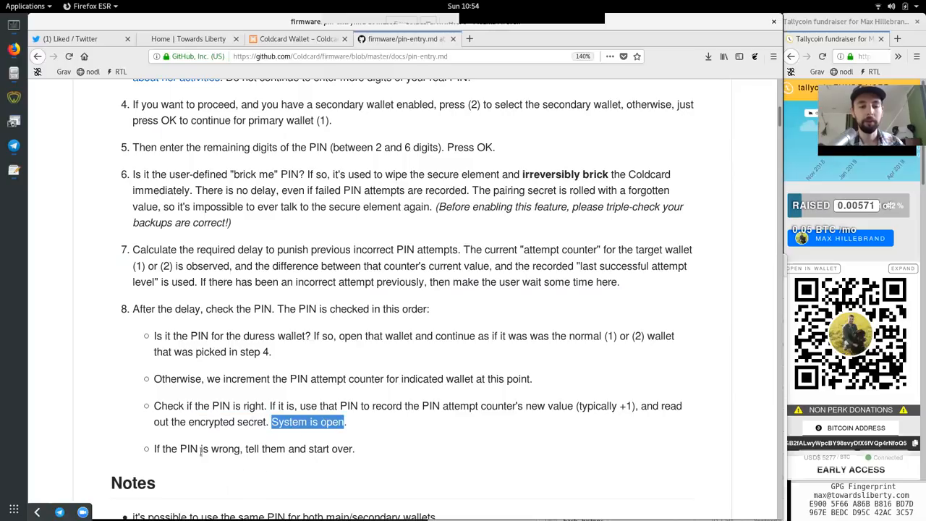
double_click(200, 449)
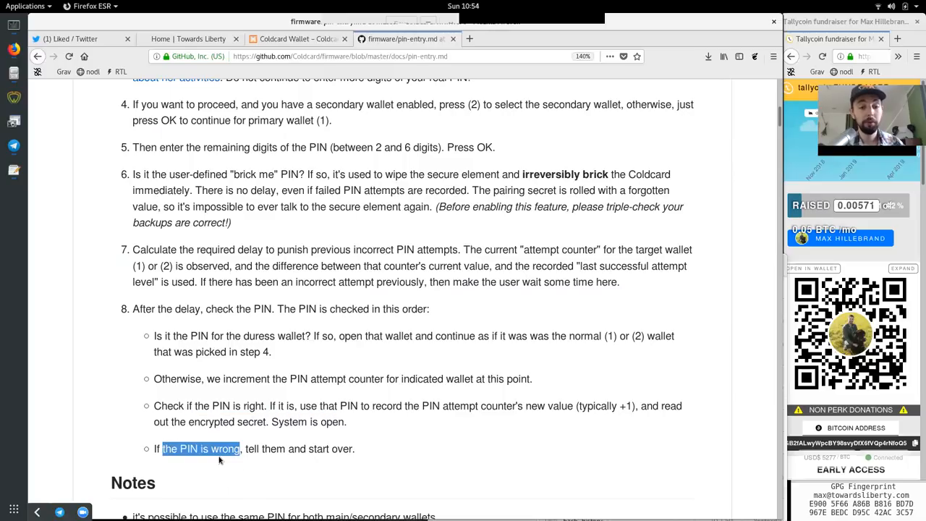
double_click(330, 448)
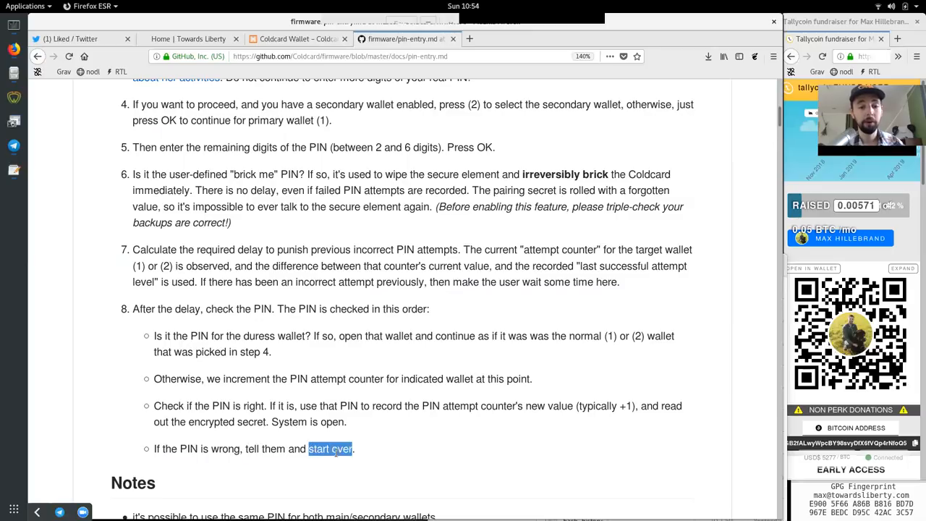
Read the Notes bullets on secondary wallets, two seeds, attempt tracking and wiping the device
scroll(down, 3)
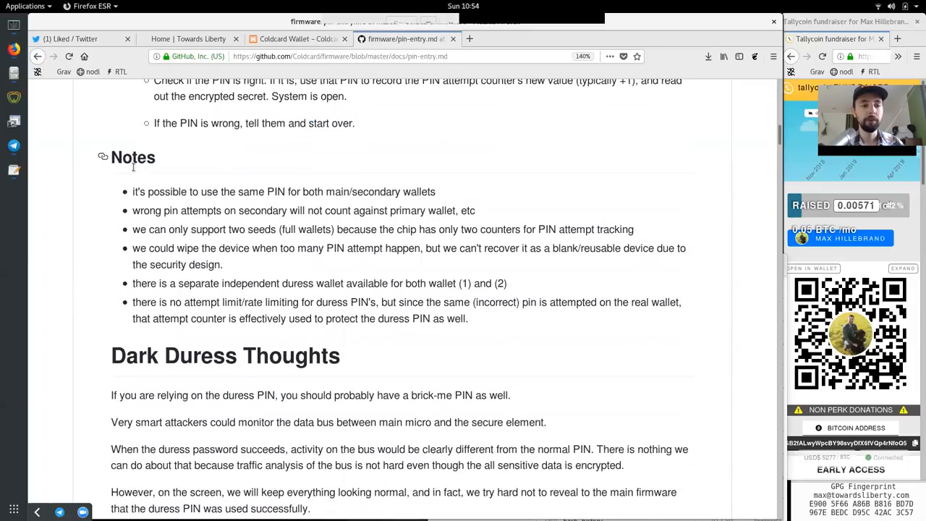
drag(238, 191, 298, 192)
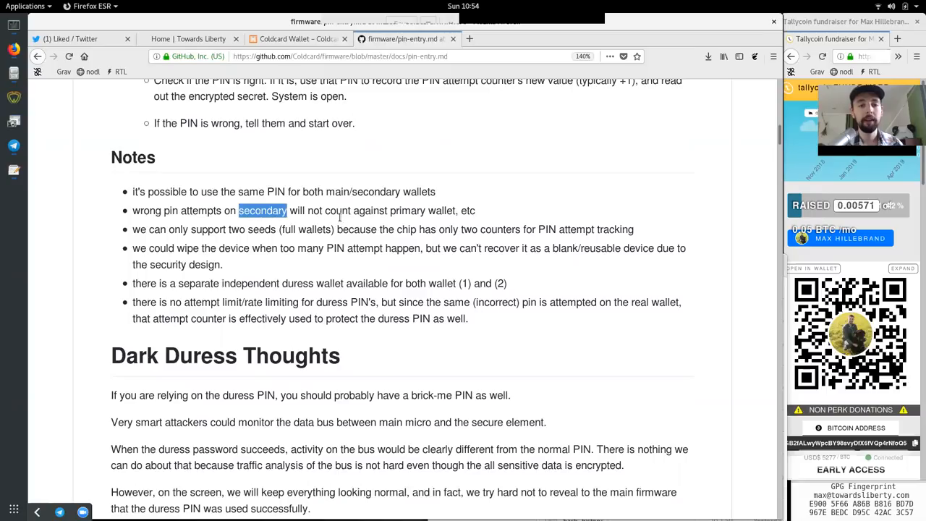
double_click(408, 211)
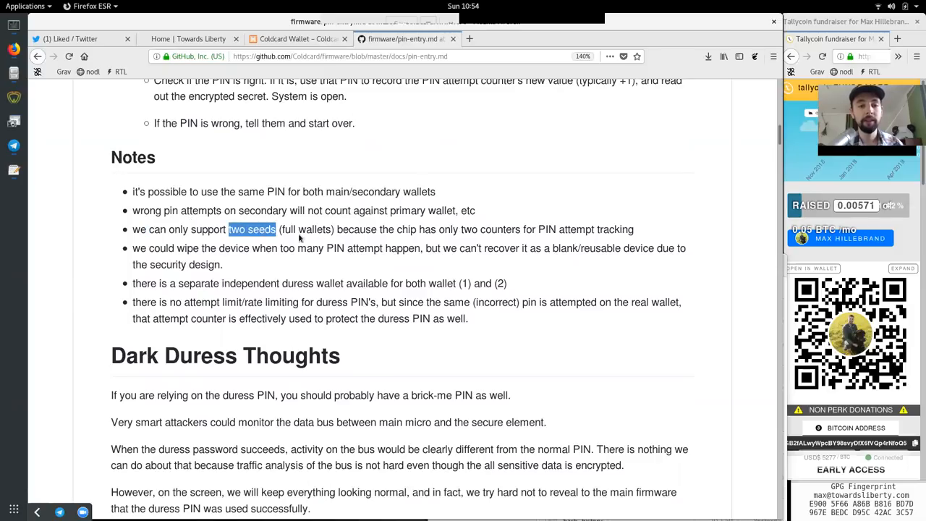
double_click(406, 229)
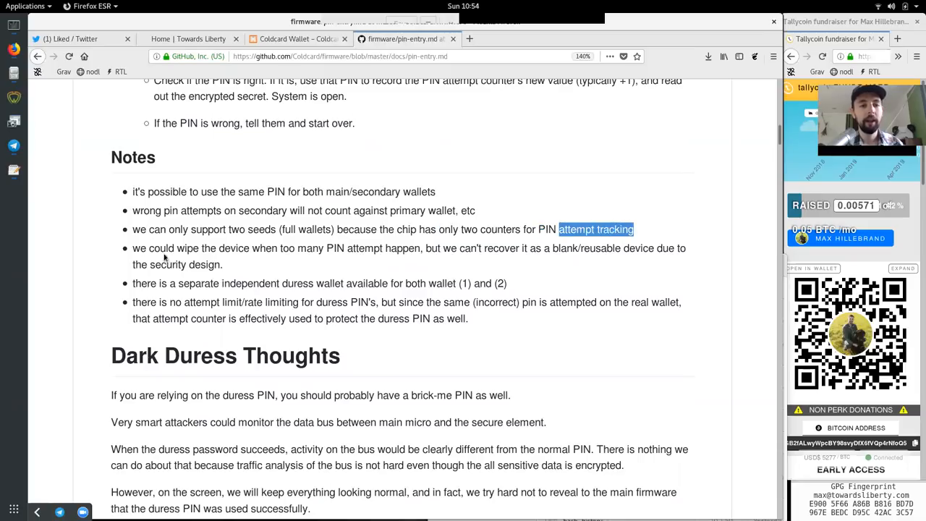
double_click(263, 249)
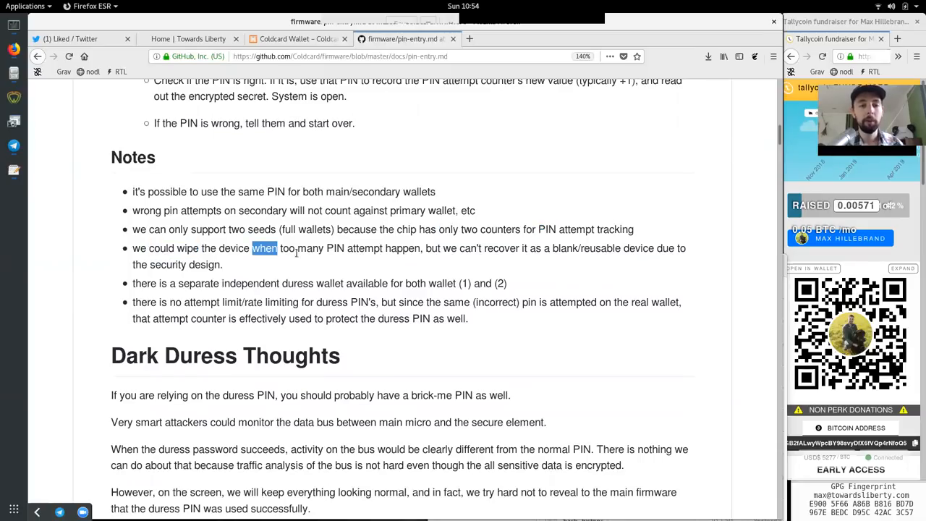
drag(252, 249, 420, 249)
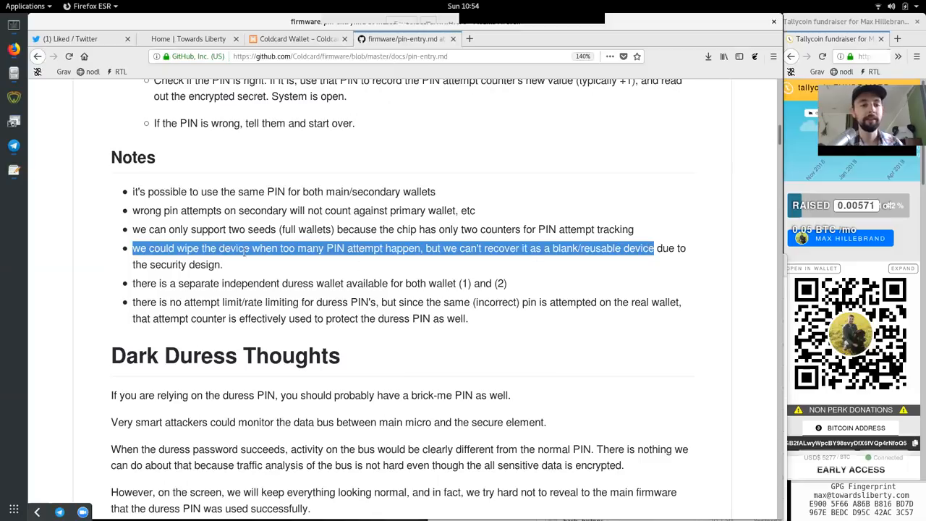
Read the remaining Notes on separate independent wallets and duress PIN attempt counting
double_click(184, 263)
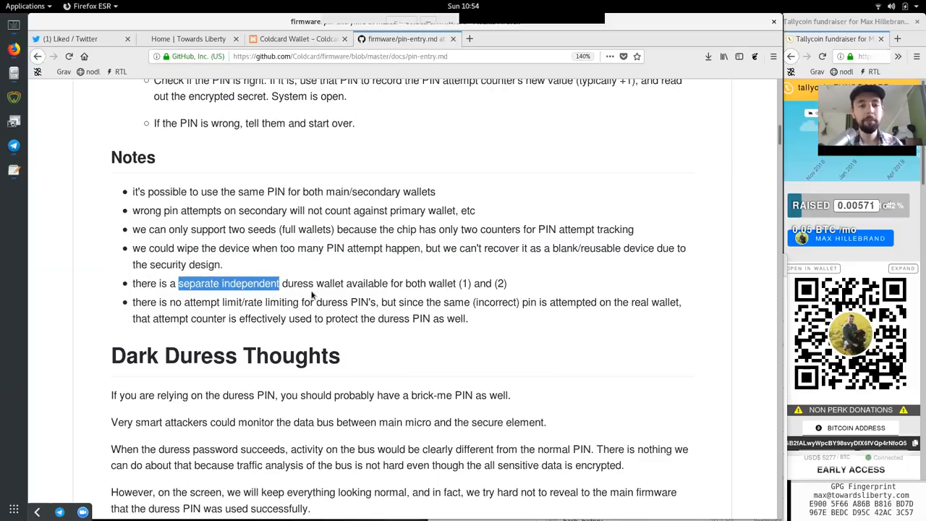
double_click(368, 282)
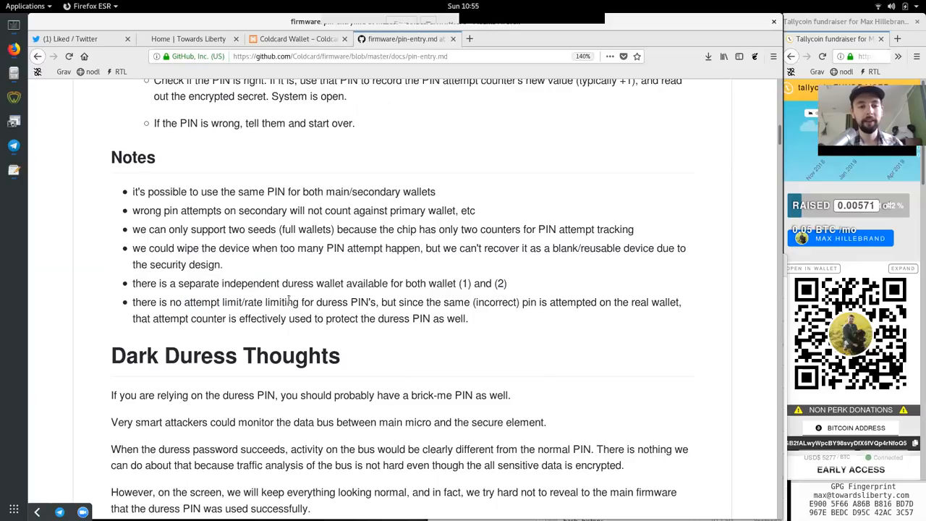
double_click(342, 303)
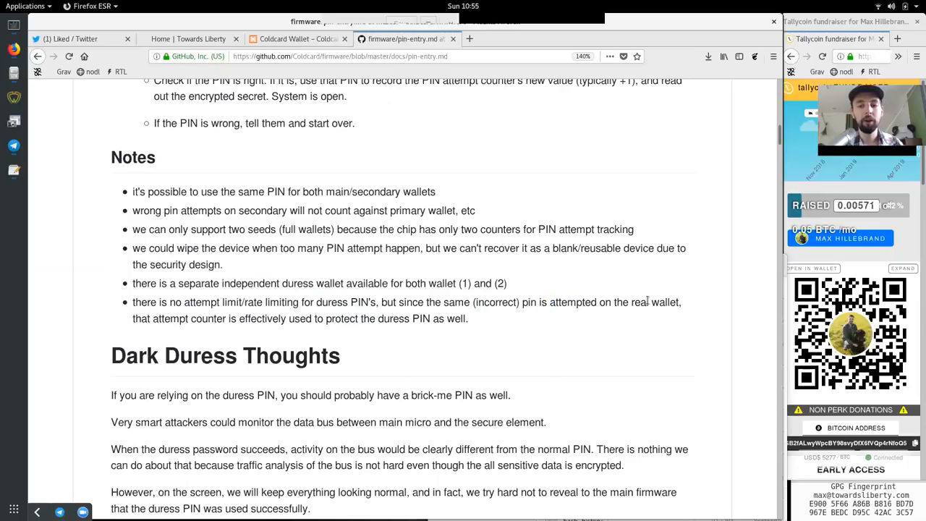
double_click(169, 318)
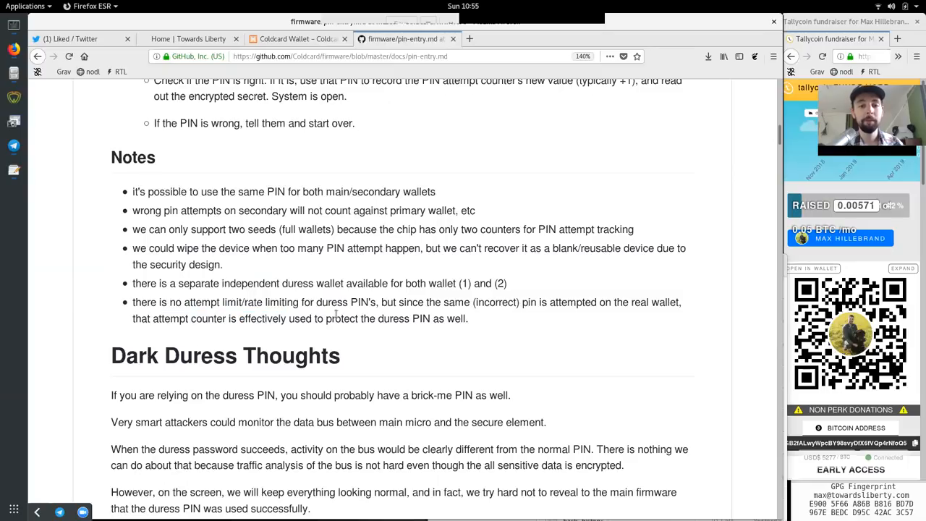
drag(378, 318, 468, 318)
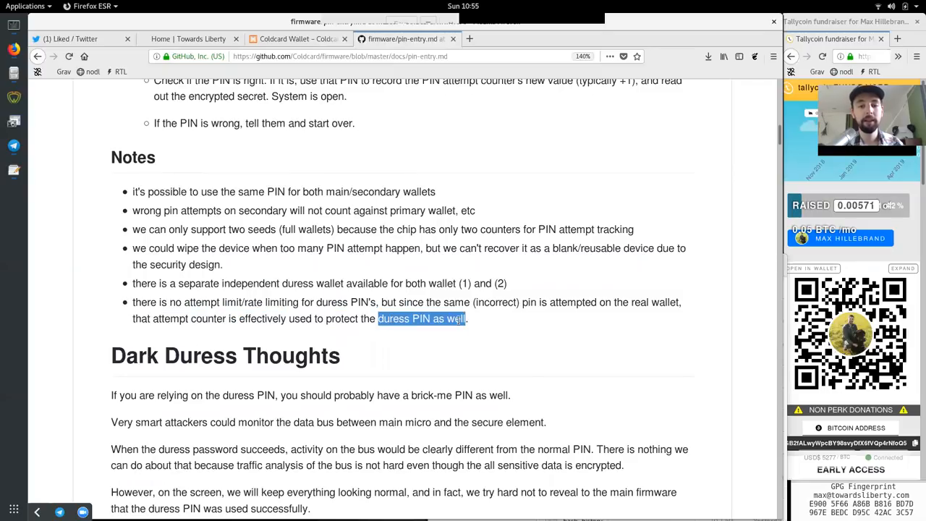
scroll(down, 3)
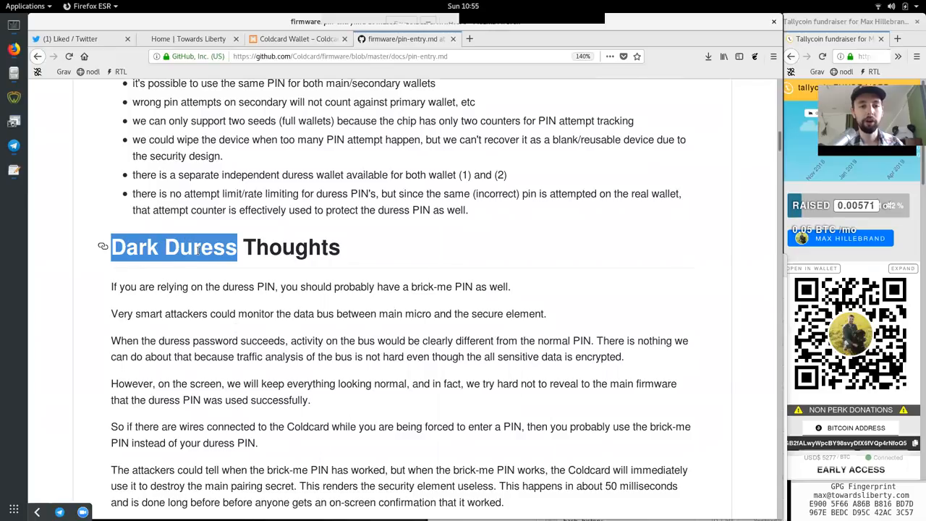
scroll(down, 3)
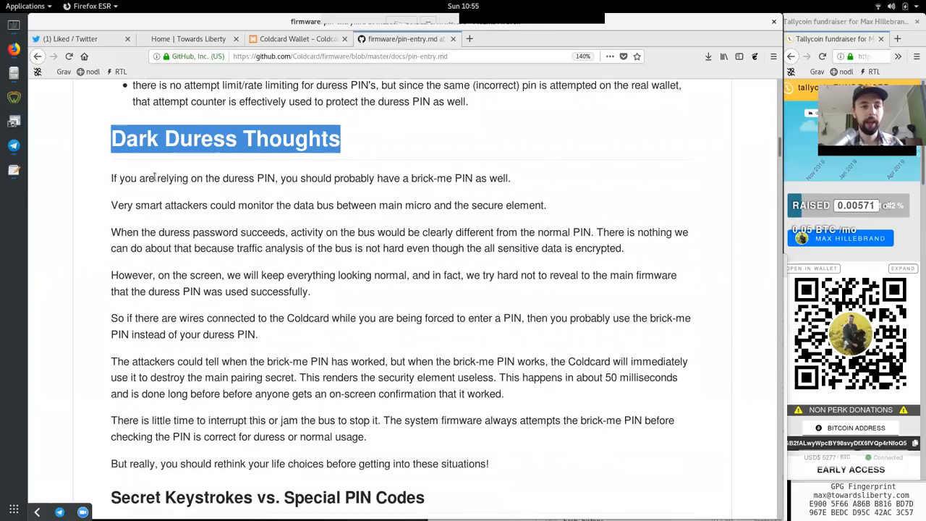
double_click(249, 178)
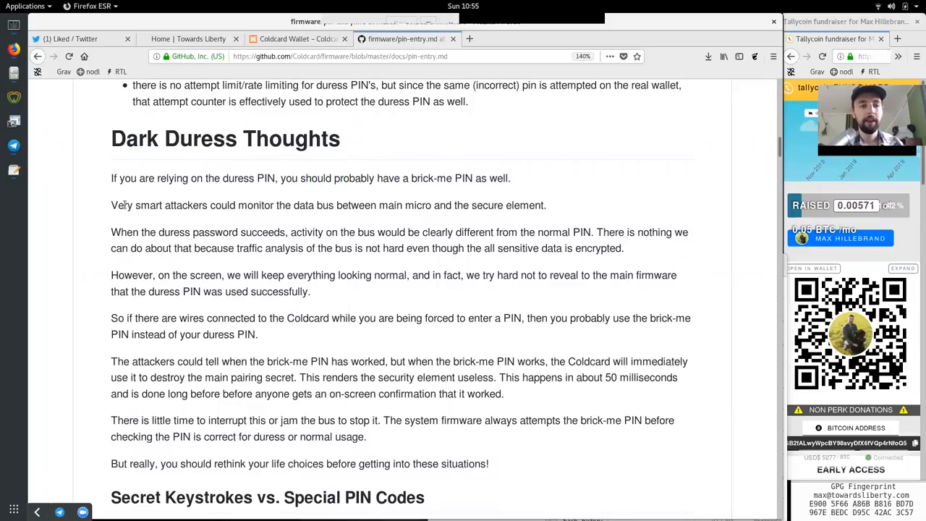
double_click(255, 206)
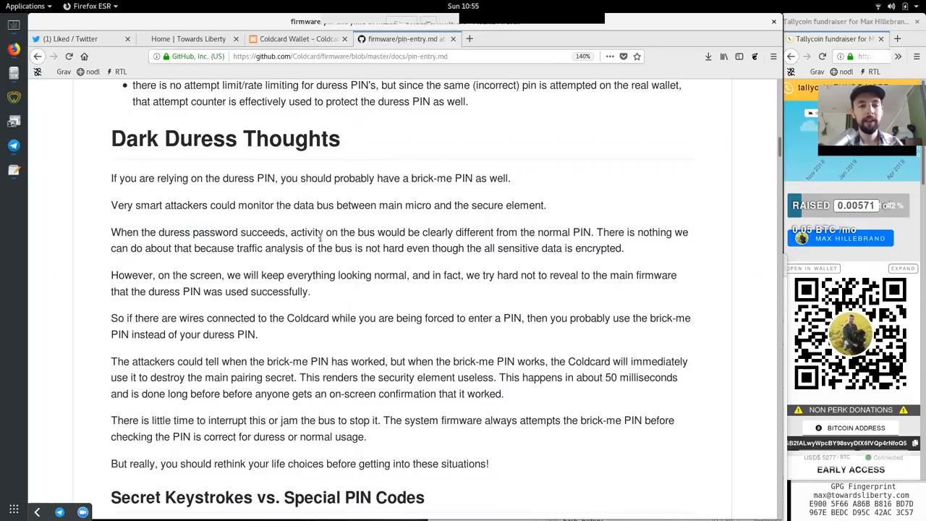
double_click(438, 231)
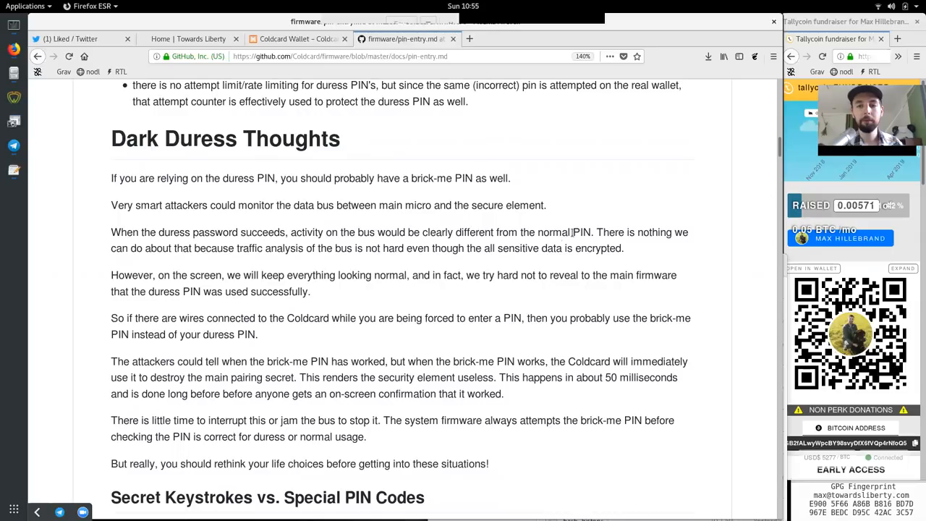
double_click(654, 231)
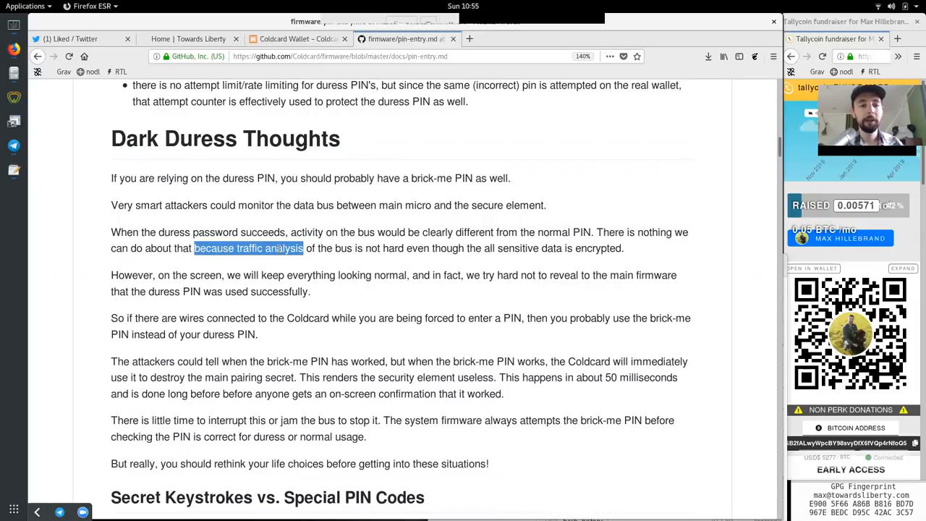
double_click(343, 249)
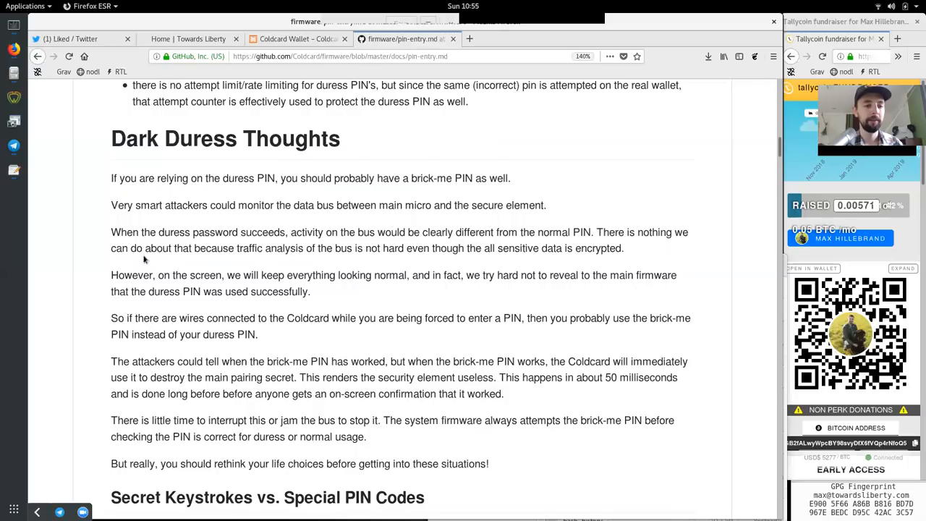
double_click(205, 275)
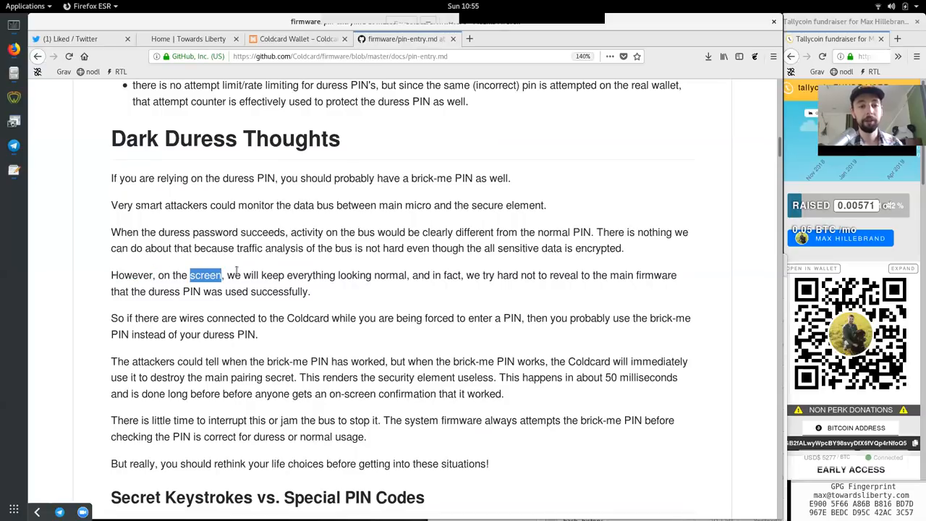
click(364, 275)
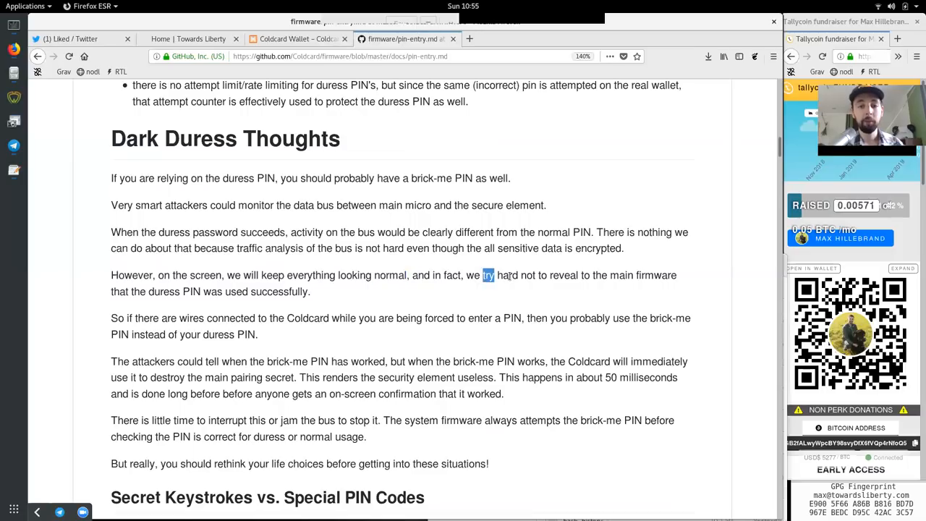
drag(489, 275, 678, 275)
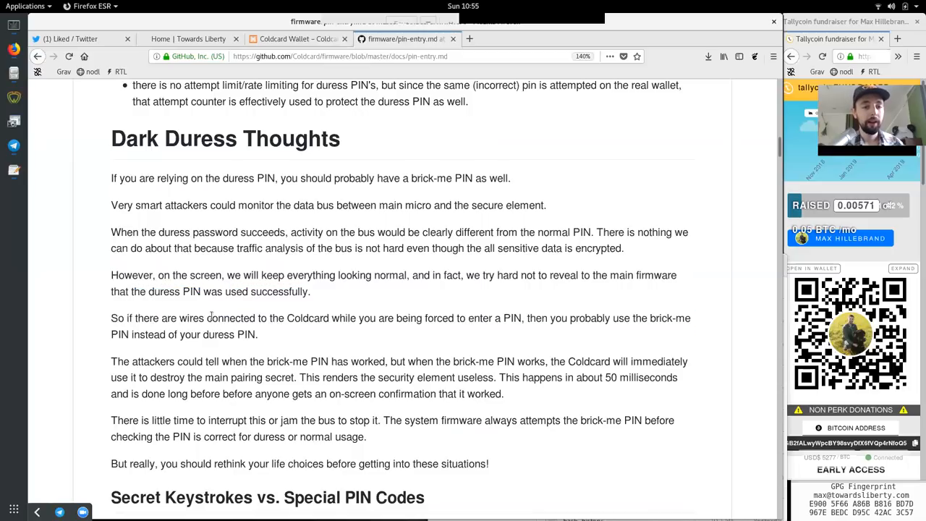
double_click(307, 318)
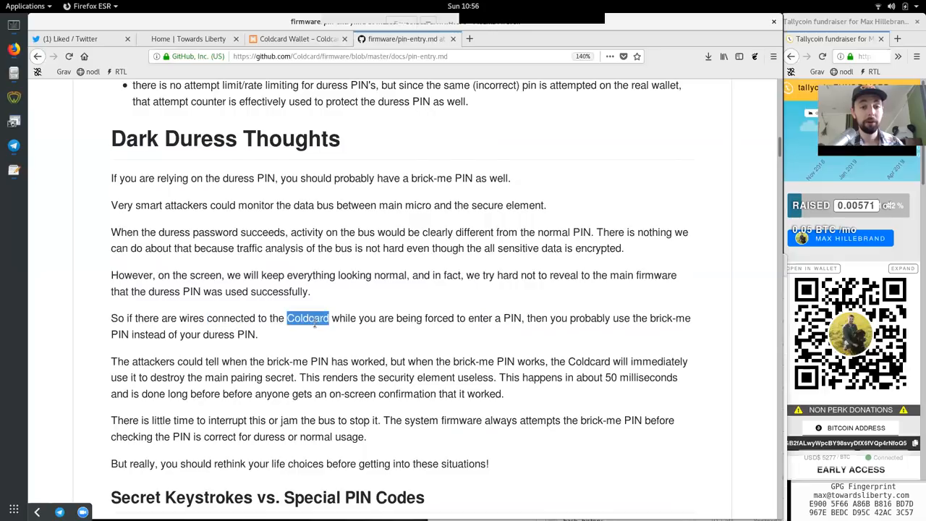
double_click(426, 318)
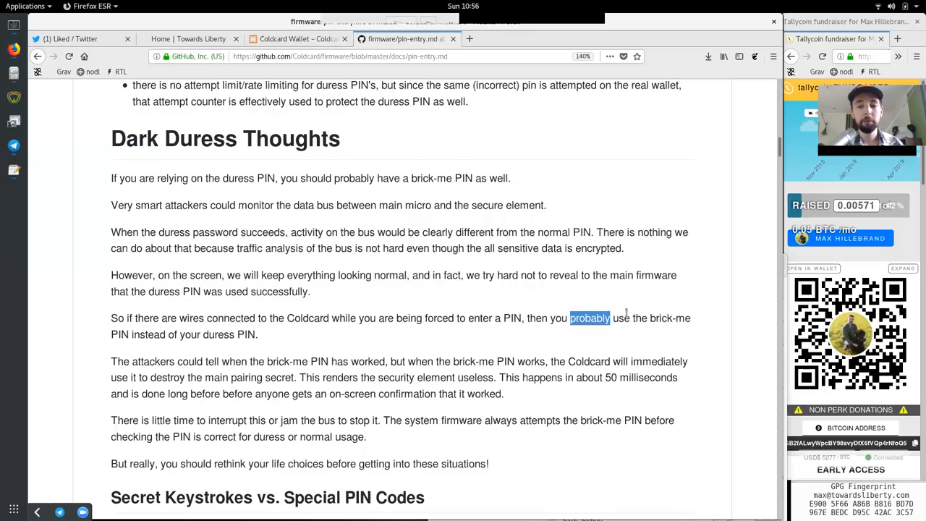
double_click(668, 318)
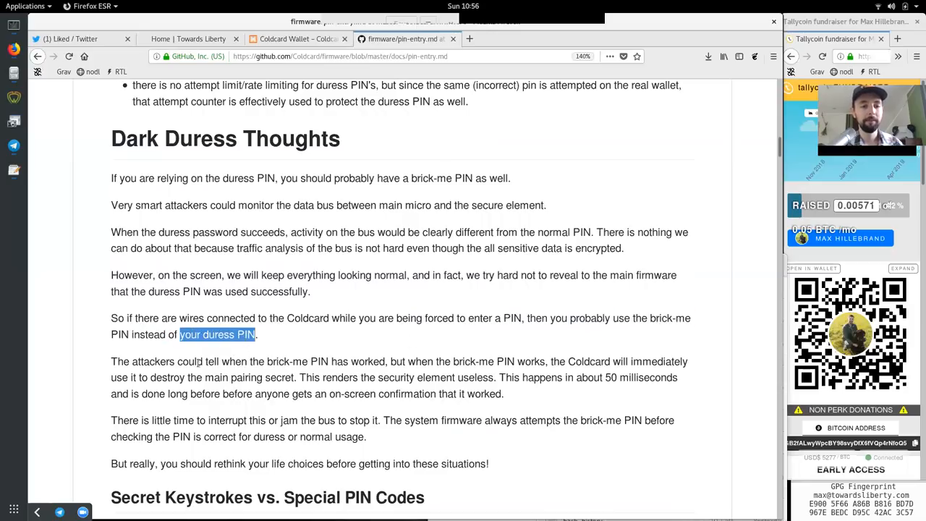
double_click(154, 362)
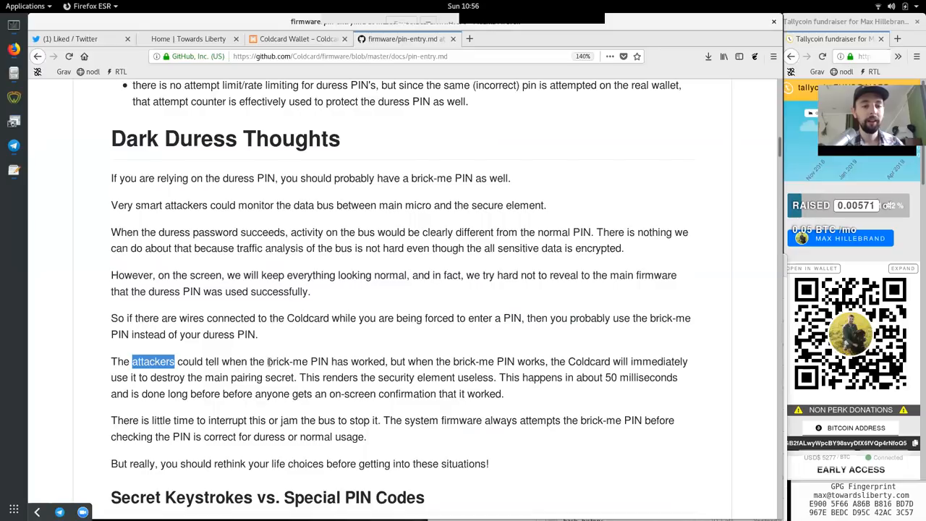
double_click(367, 362)
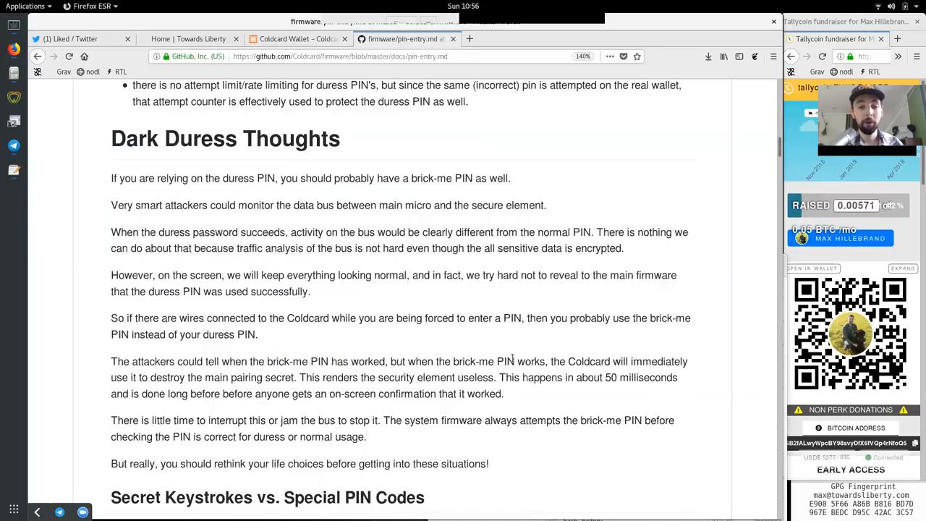
double_click(660, 362)
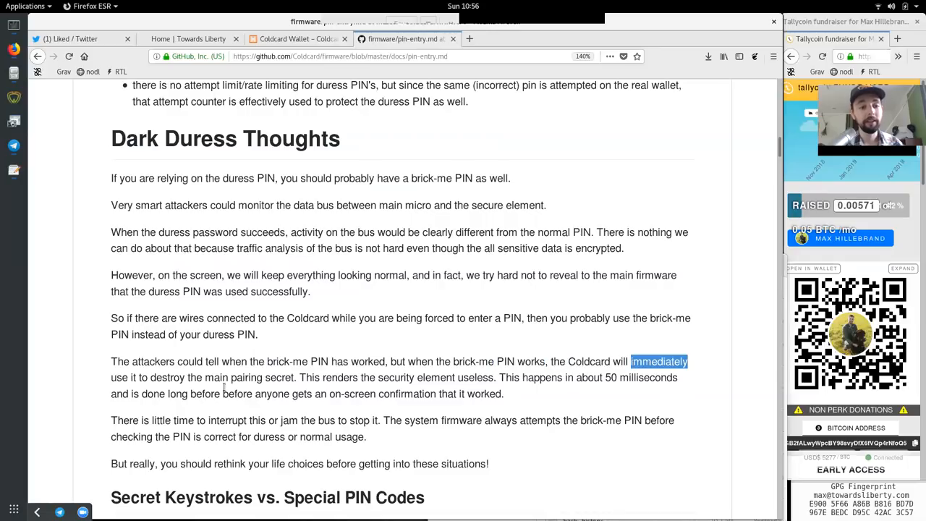
double_click(235, 376)
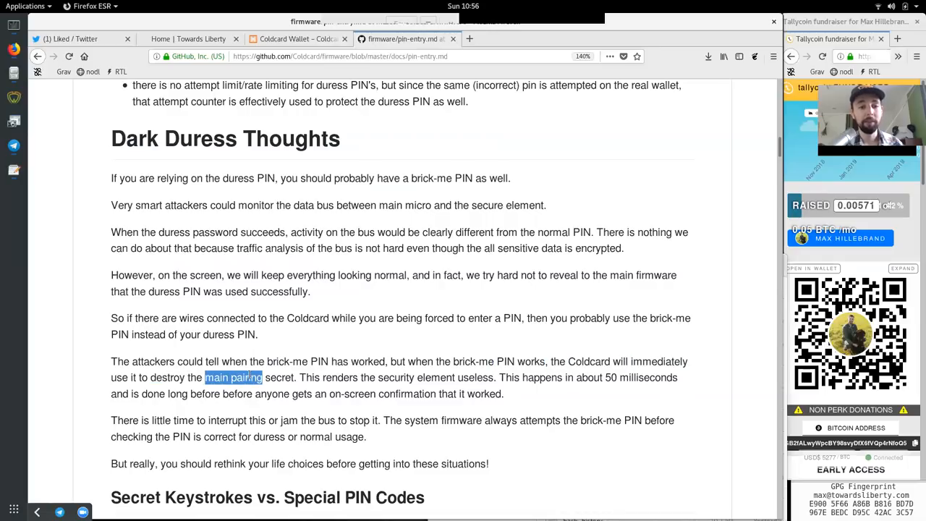
click(333, 376)
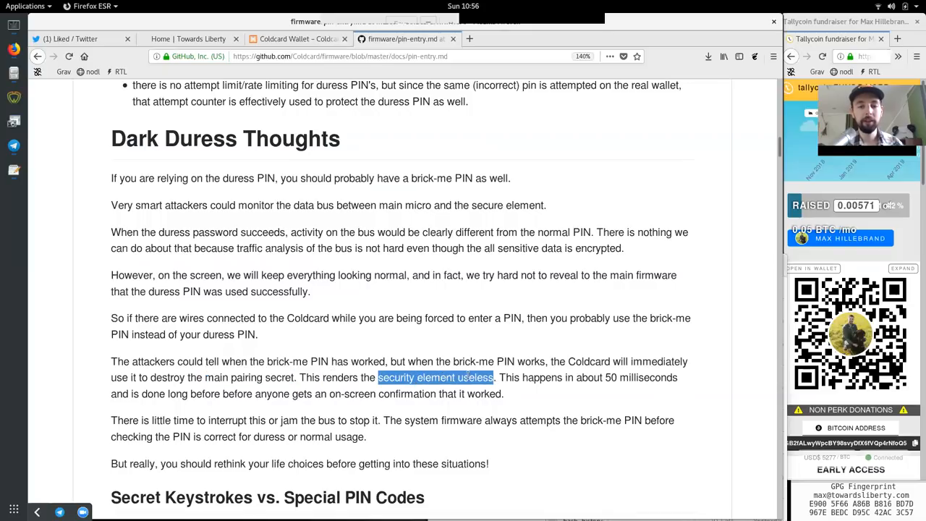
double_click(541, 376)
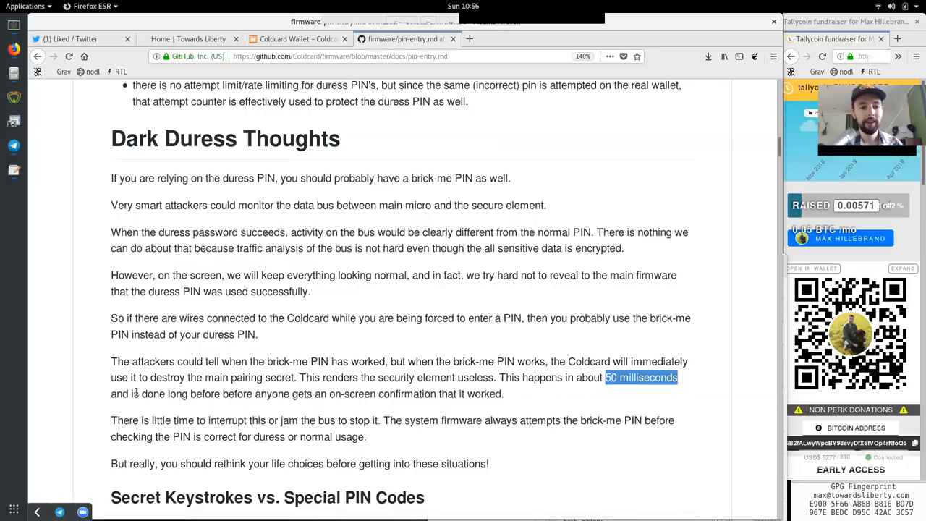
double_click(177, 394)
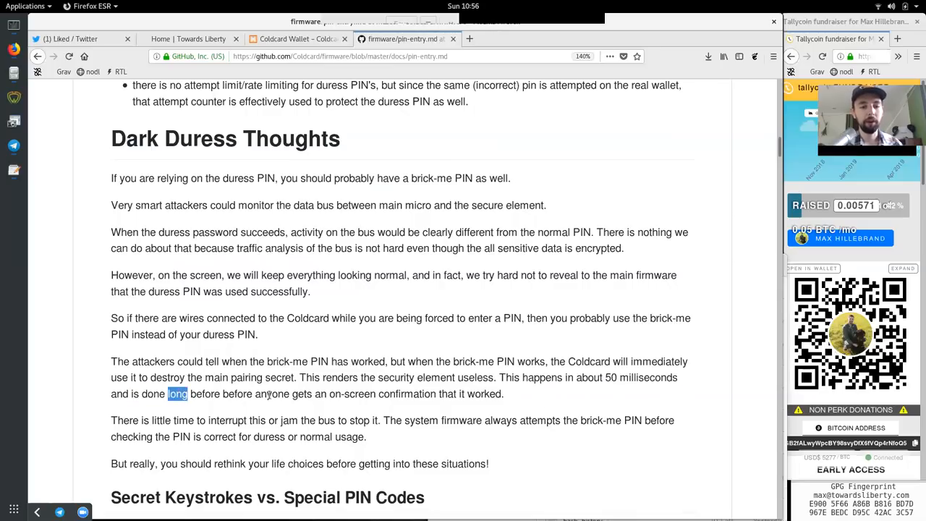
double_click(353, 394)
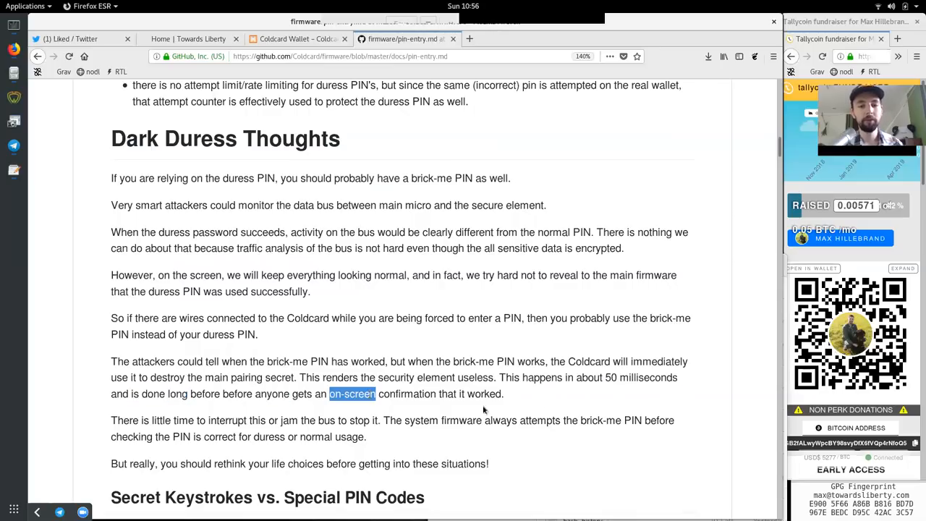
double_click(125, 420)
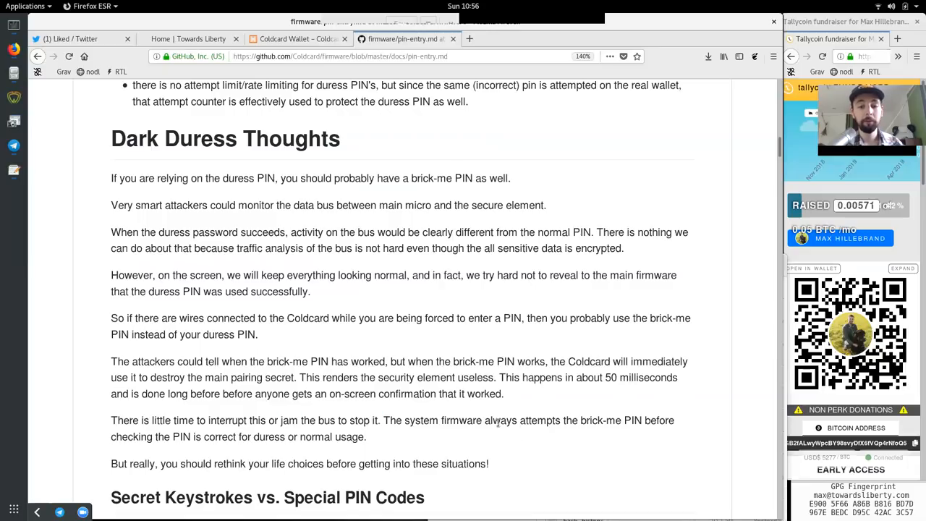
double_click(611, 420)
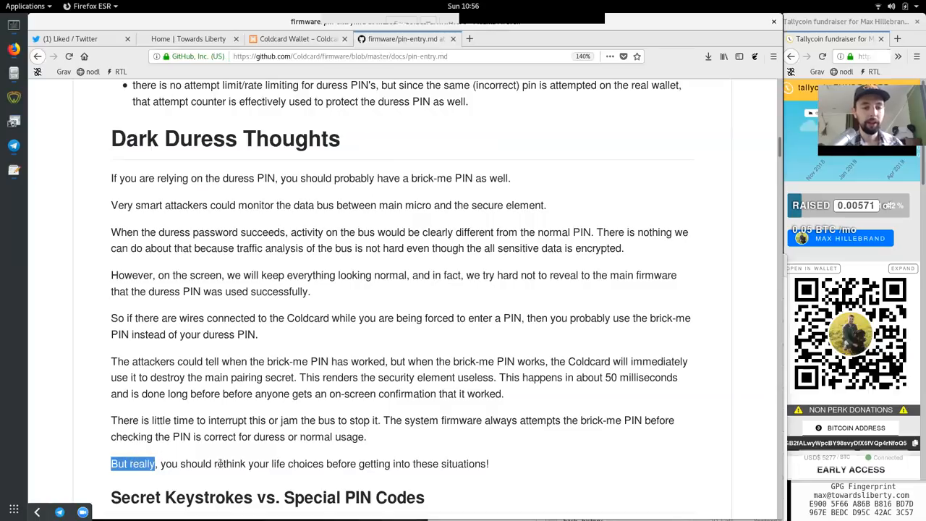
double_click(297, 463)
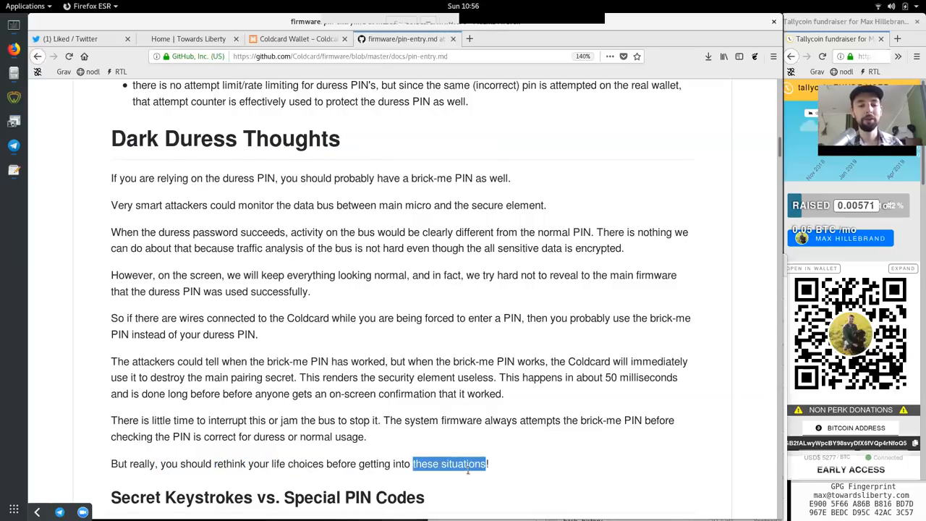
Read the Secret Keystrokes bullets on why the approach doesn't work, phones, writing down and bad actors
scroll(down, 3)
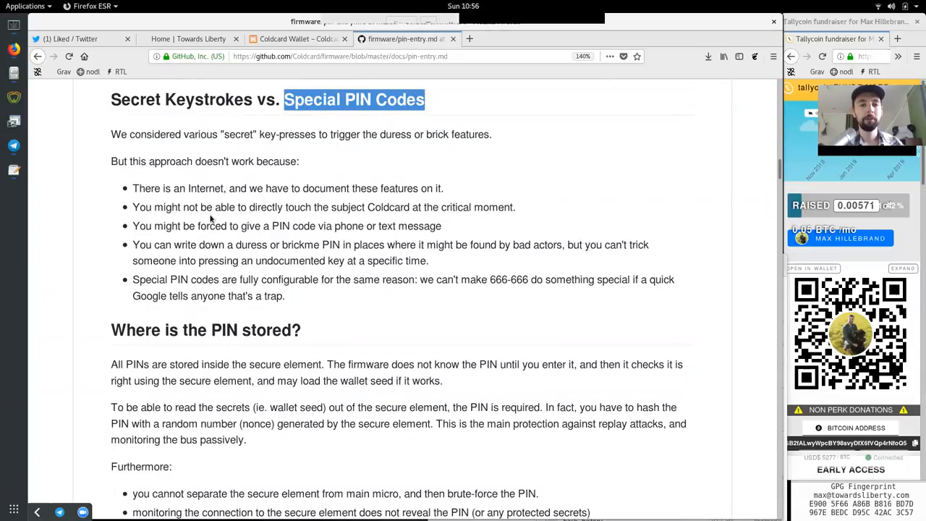
double_click(154, 134)
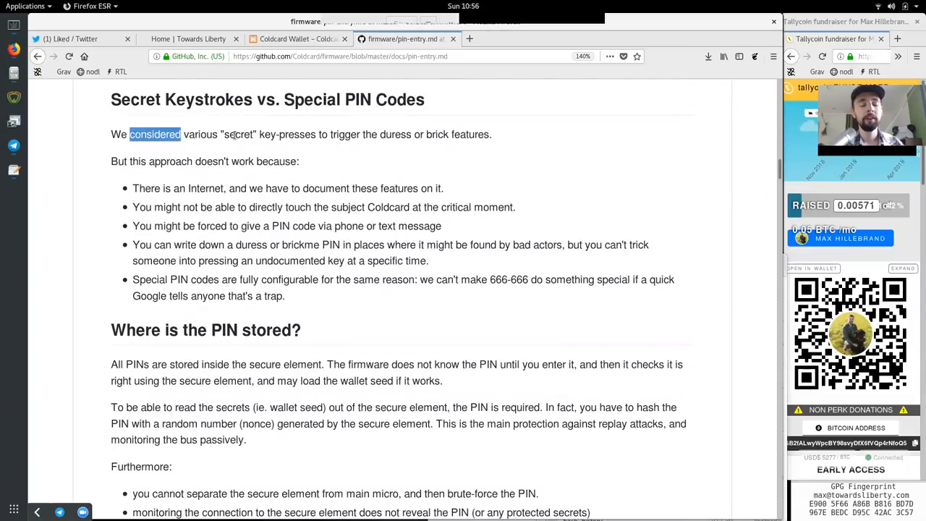
double_click(297, 134)
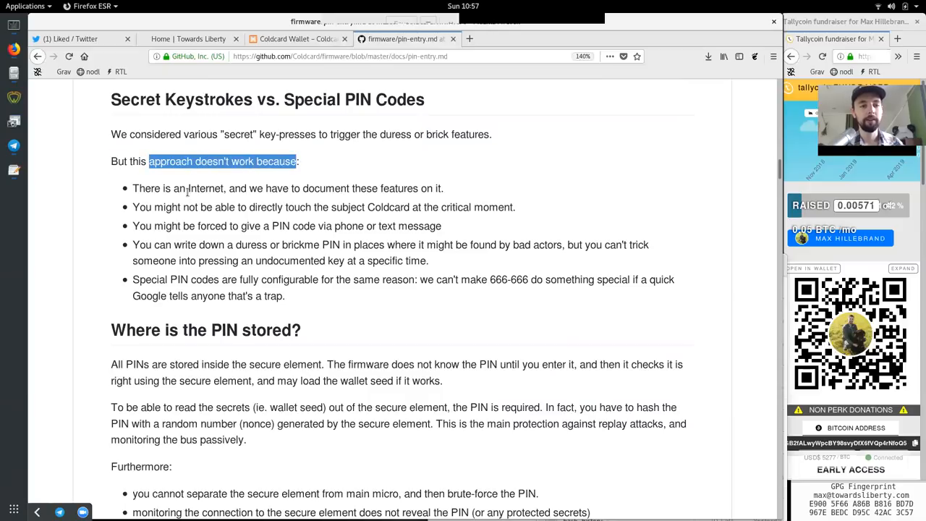
double_click(205, 188)
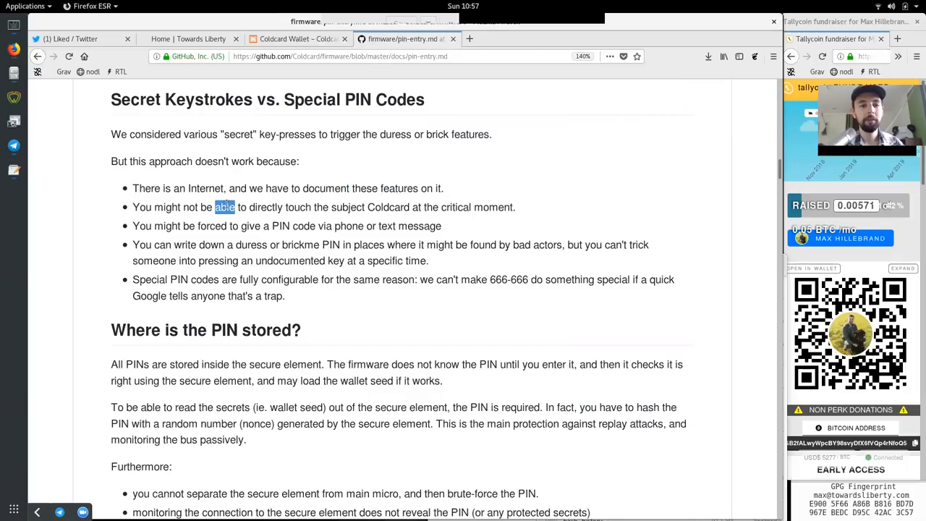
double_click(348, 207)
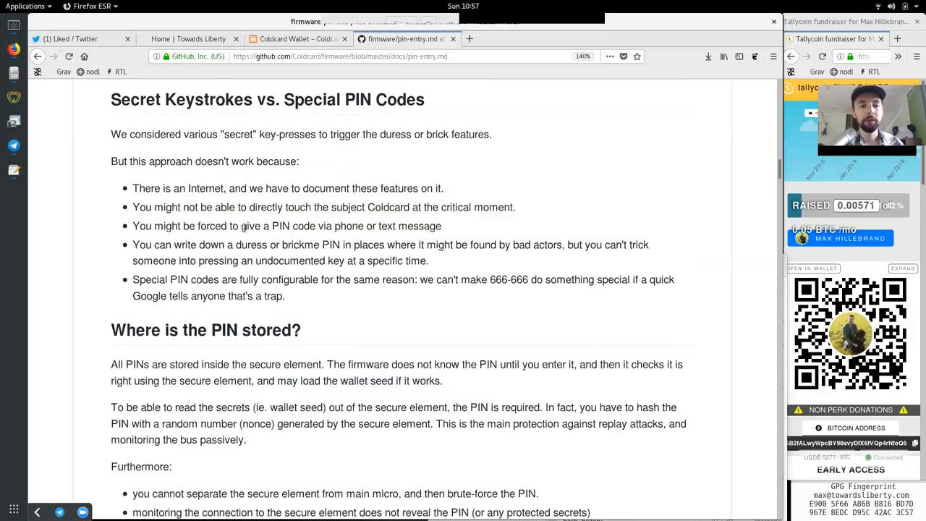
double_click(347, 226)
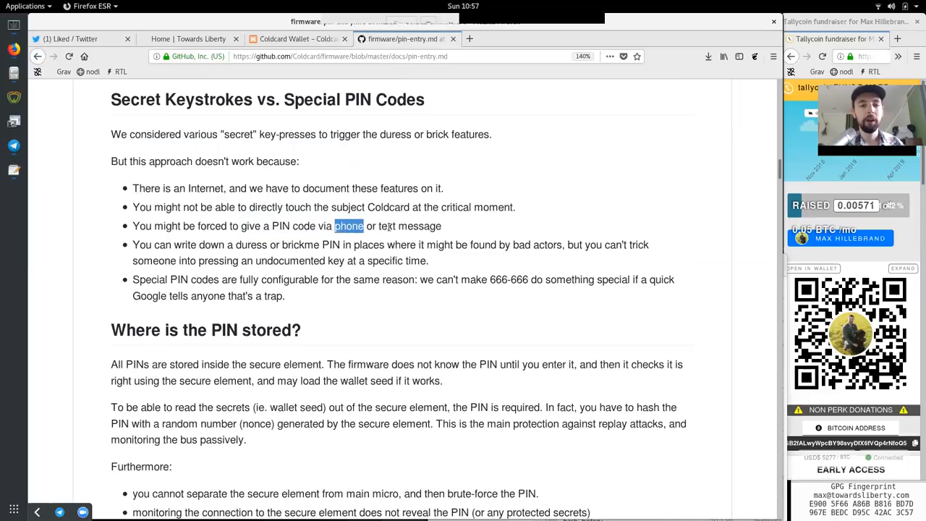
double_click(200, 245)
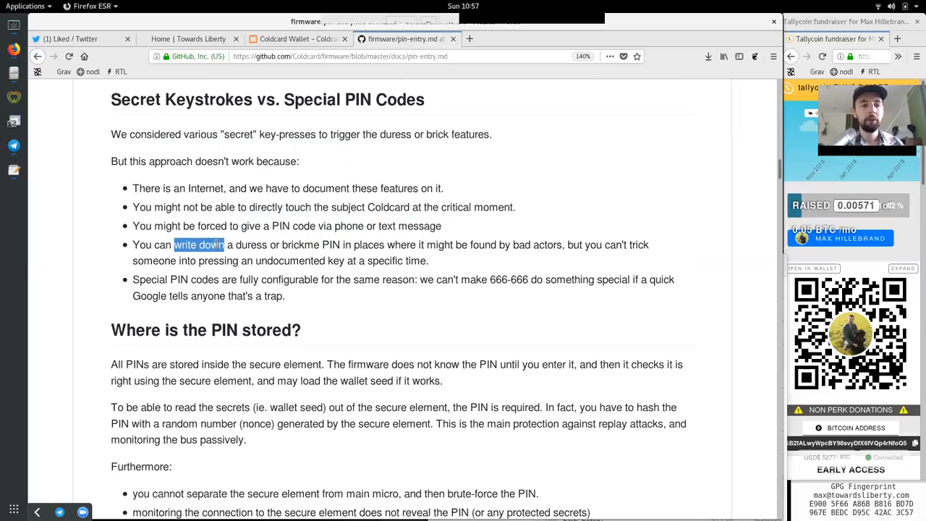
click(340, 244)
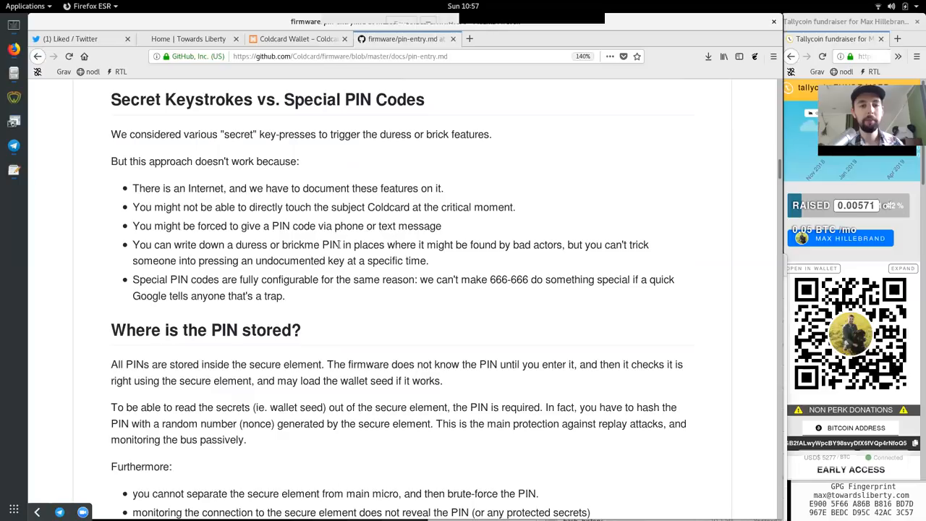
double_click(438, 244)
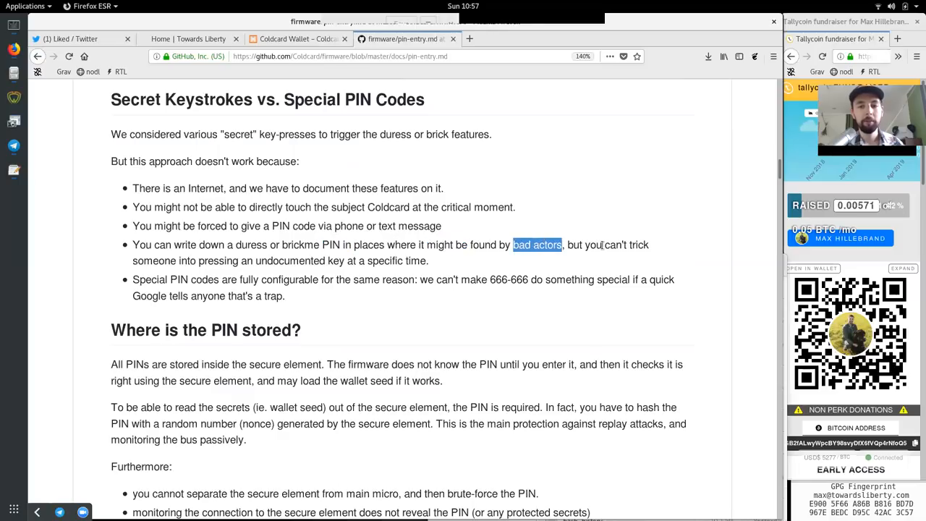
Read the Special PIN Codes bullets on the key, the same reason and knowing something
click(265, 256)
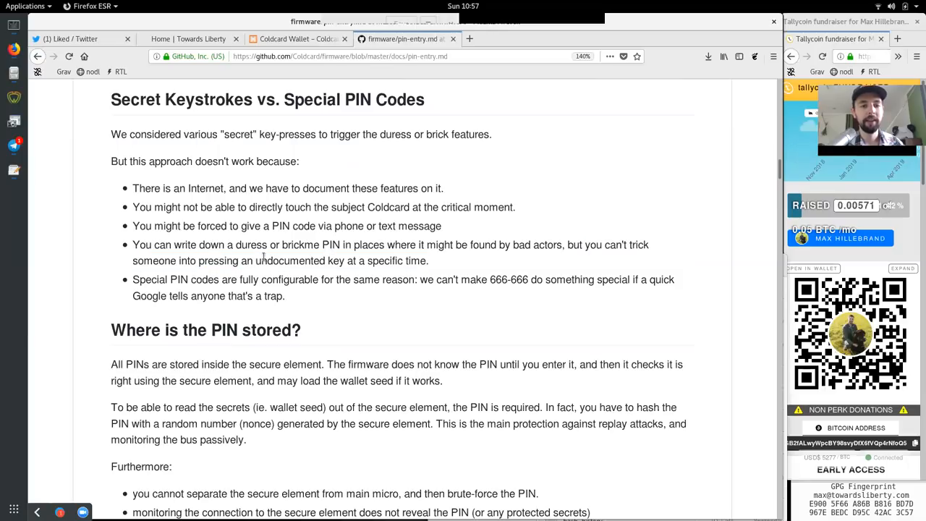
double_click(336, 260)
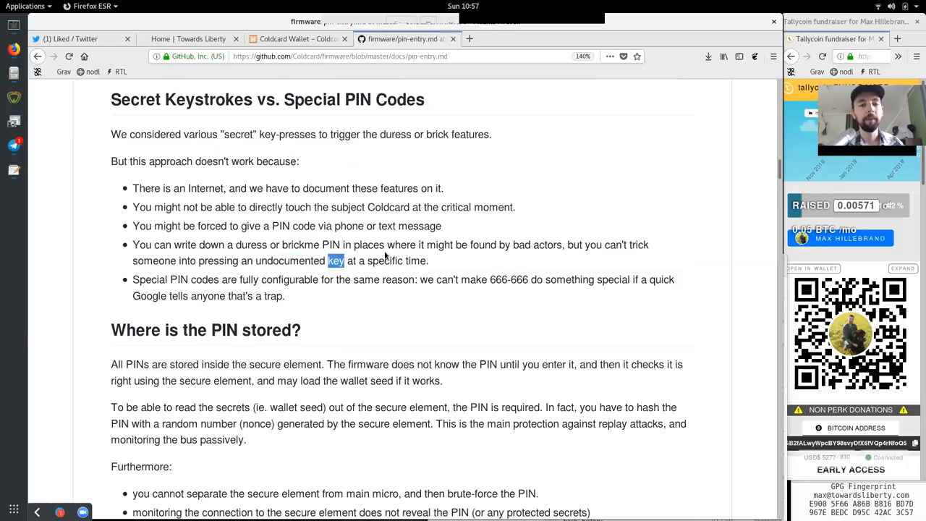
double_click(149, 279)
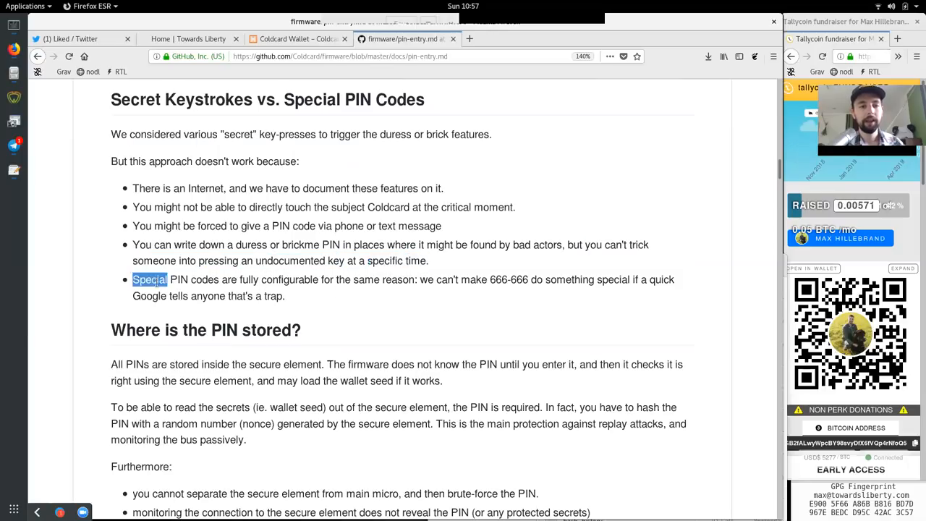
click(278, 282)
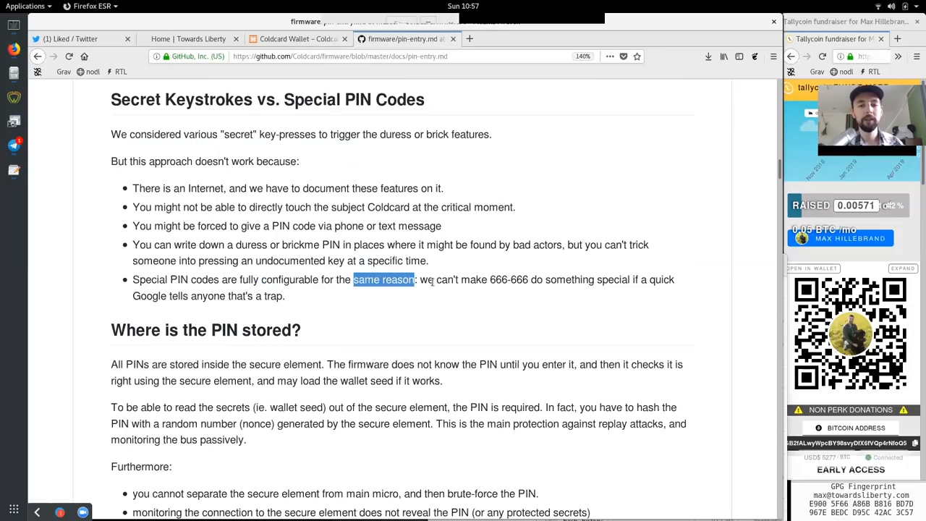
click(507, 279)
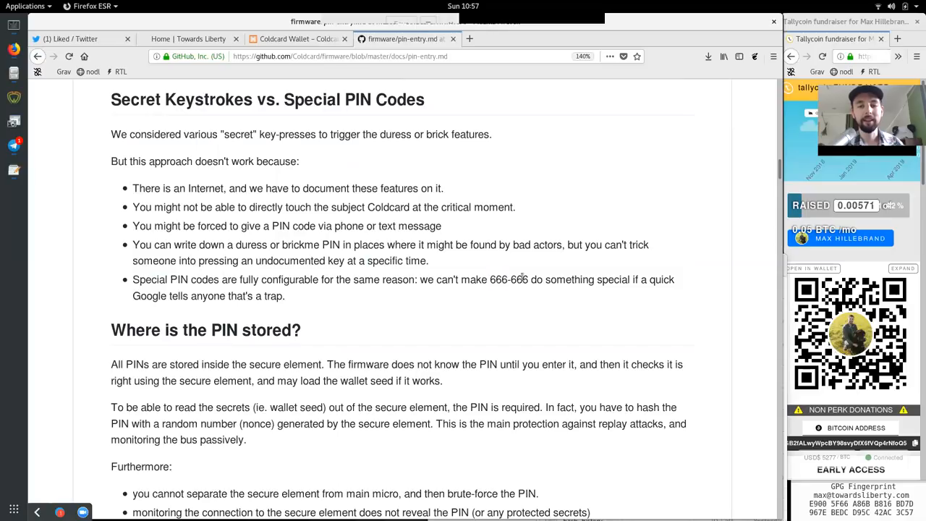
double_click(569, 279)
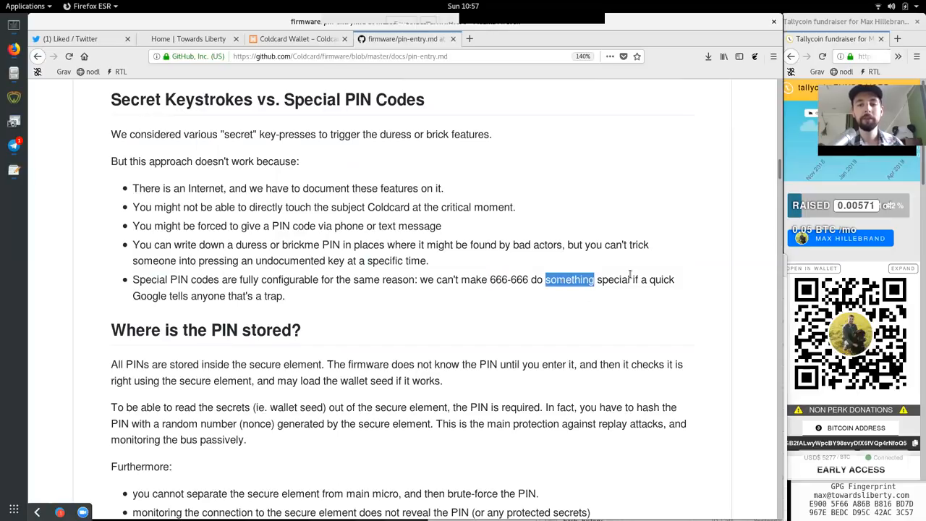
double_click(149, 296)
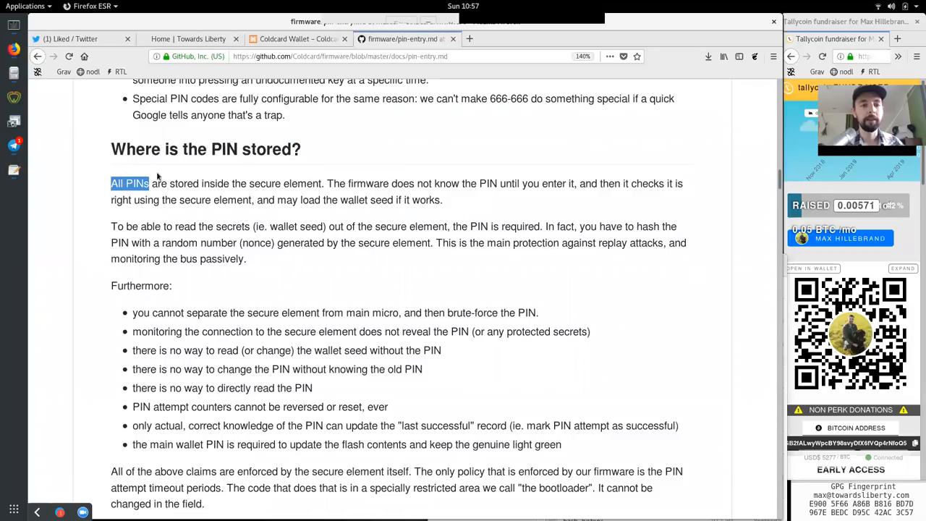
double_click(283, 182)
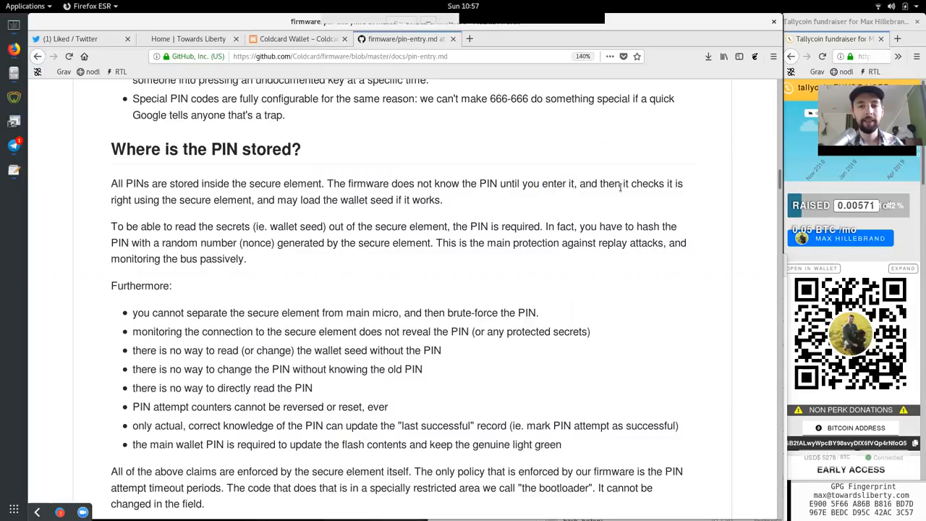
mouse_move(110, 208)
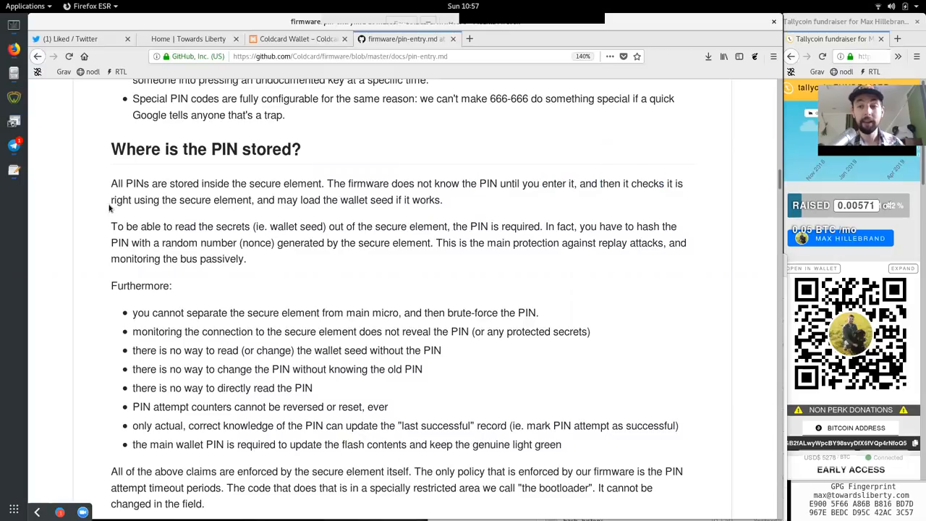
double_click(145, 200)
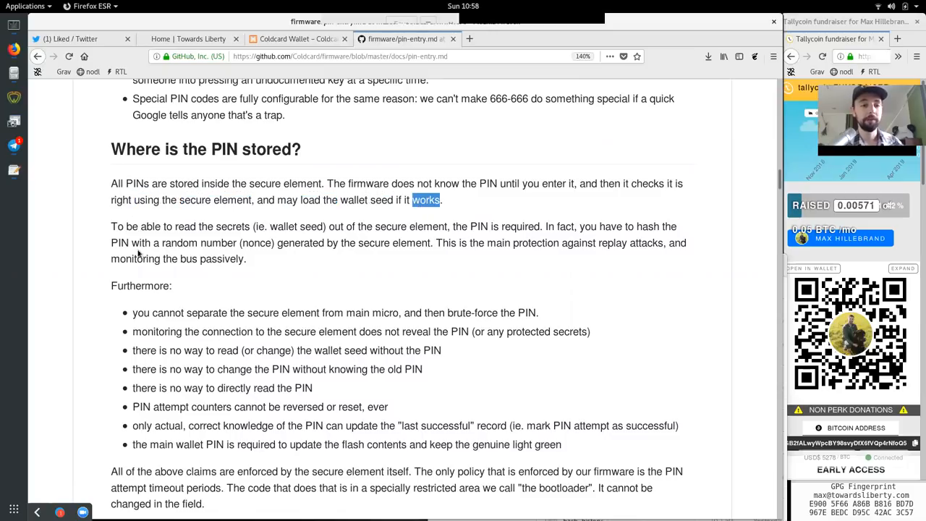
drag(140, 226, 249, 226)
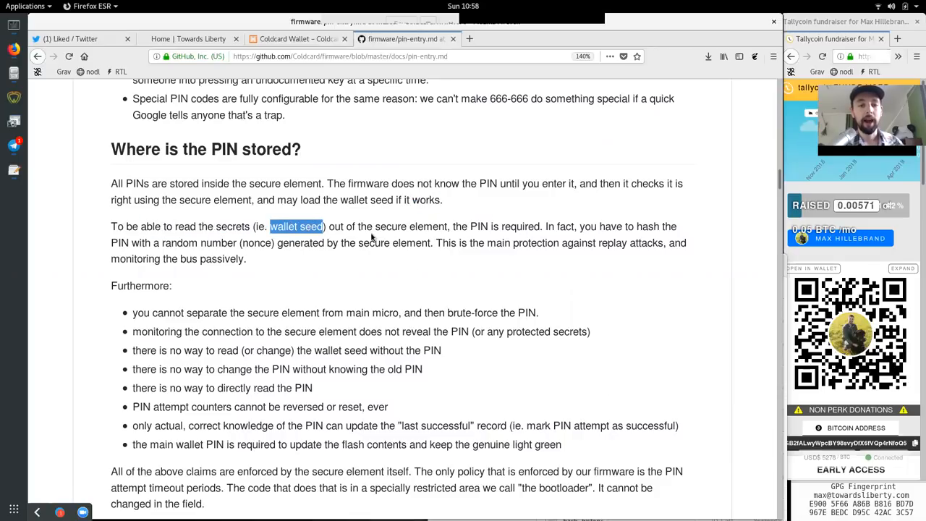
double_click(469, 226)
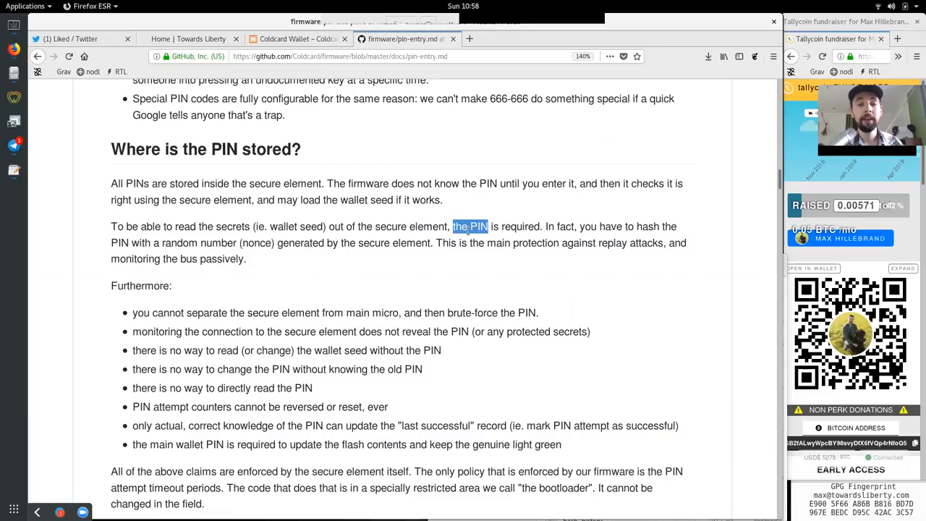
click(571, 226)
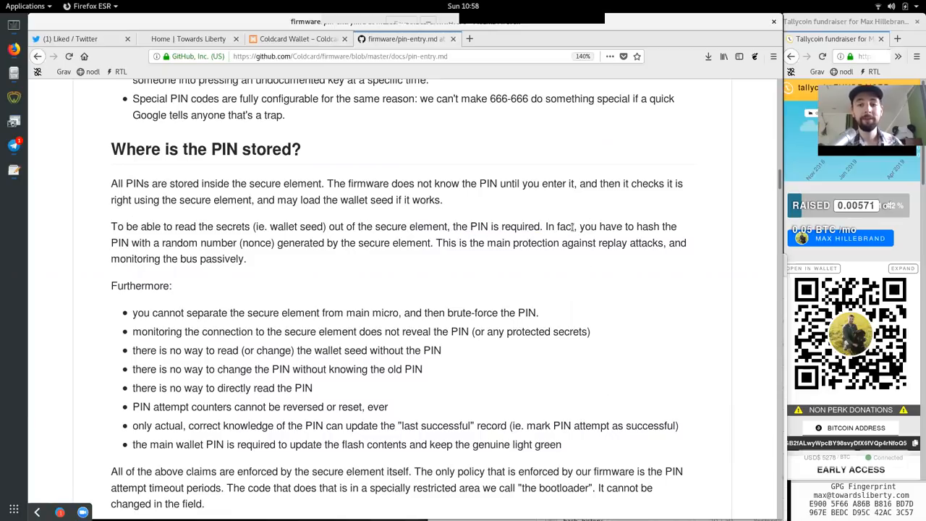
double_click(647, 226)
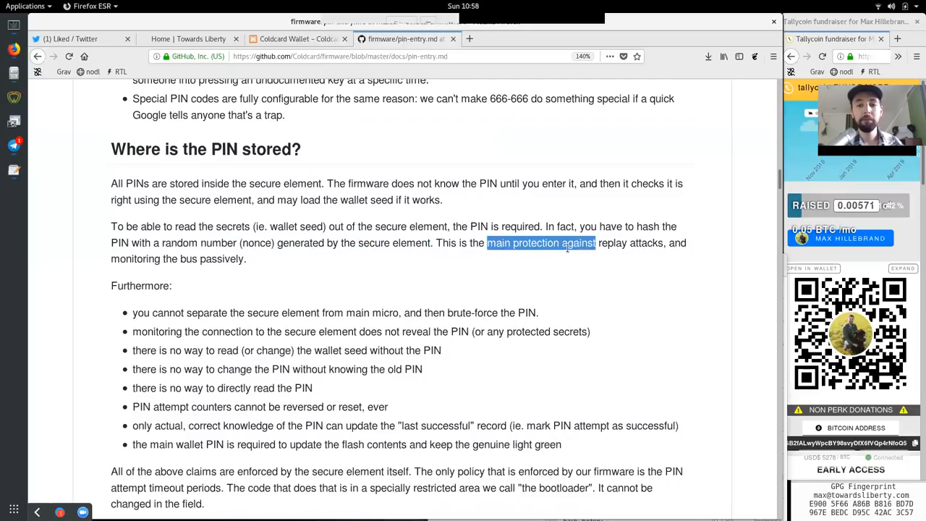
click(168, 272)
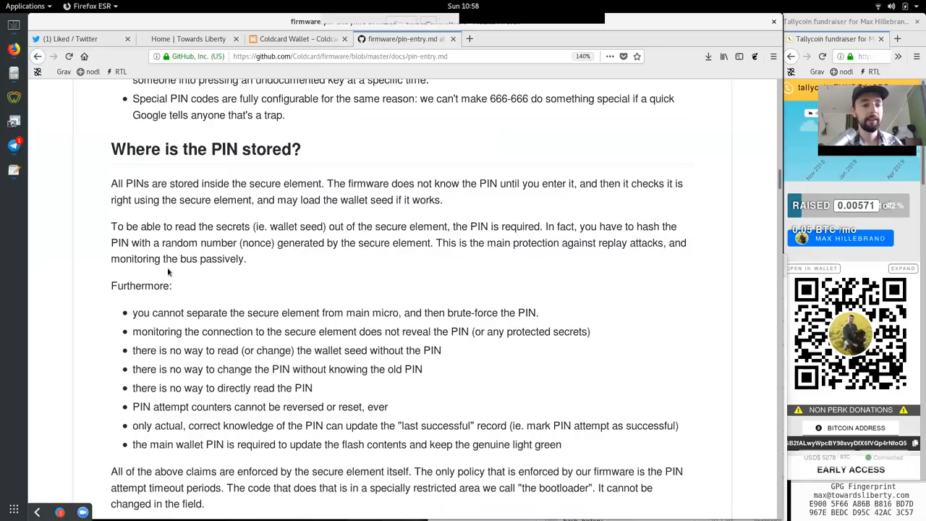
double_click(211, 258)
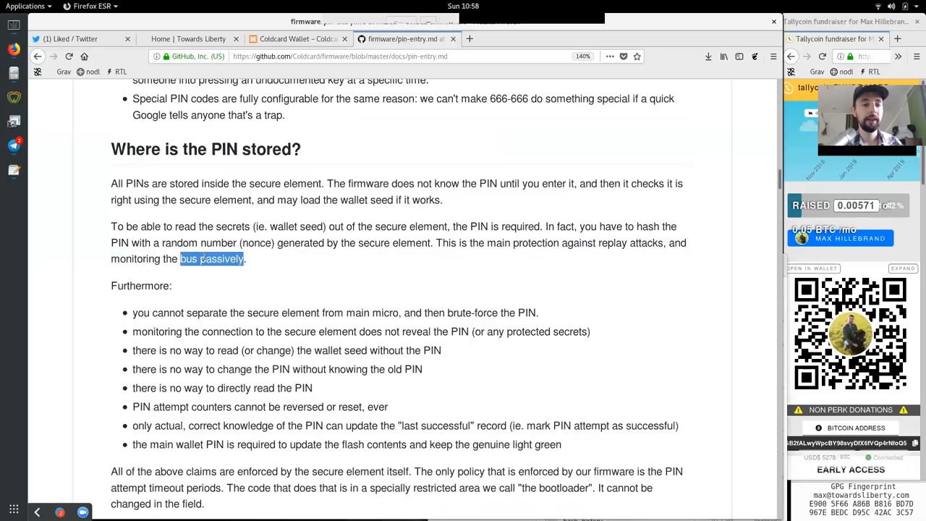
double_click(140, 287)
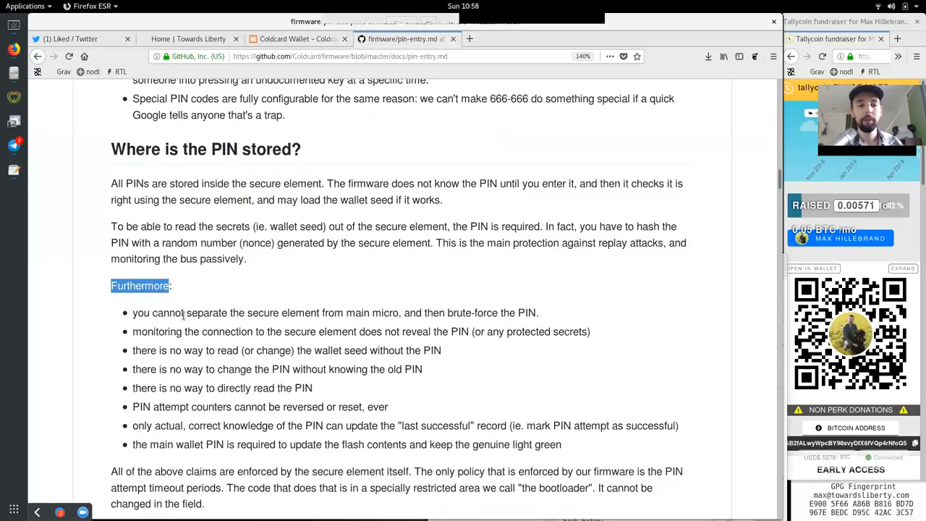
double_click(283, 313)
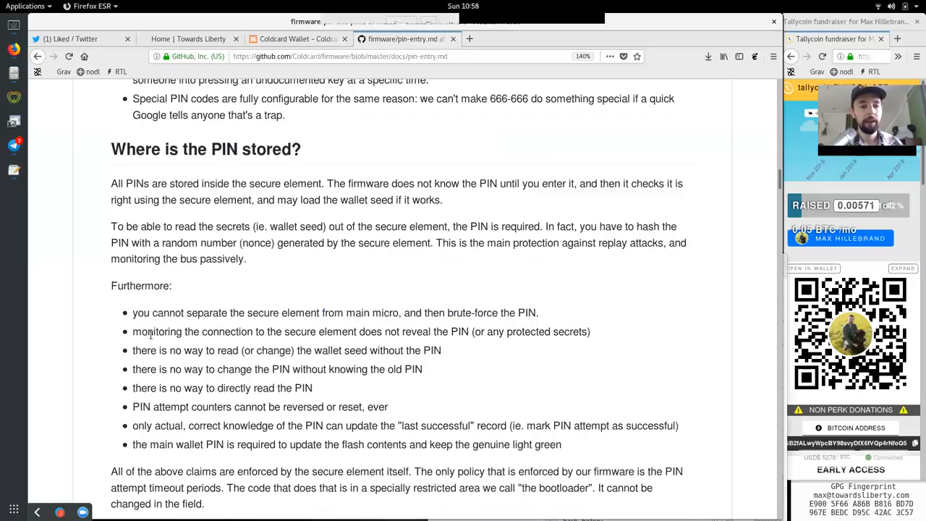
double_click(300, 332)
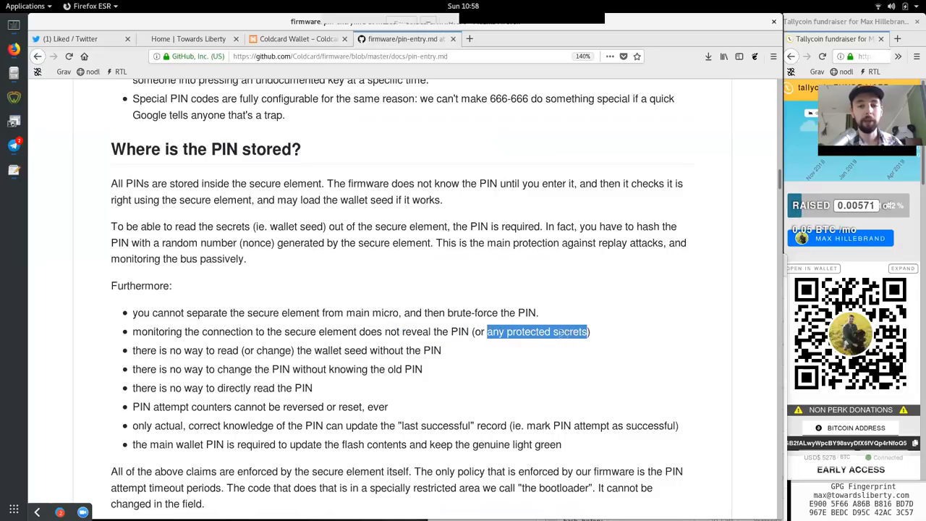
double_click(202, 350)
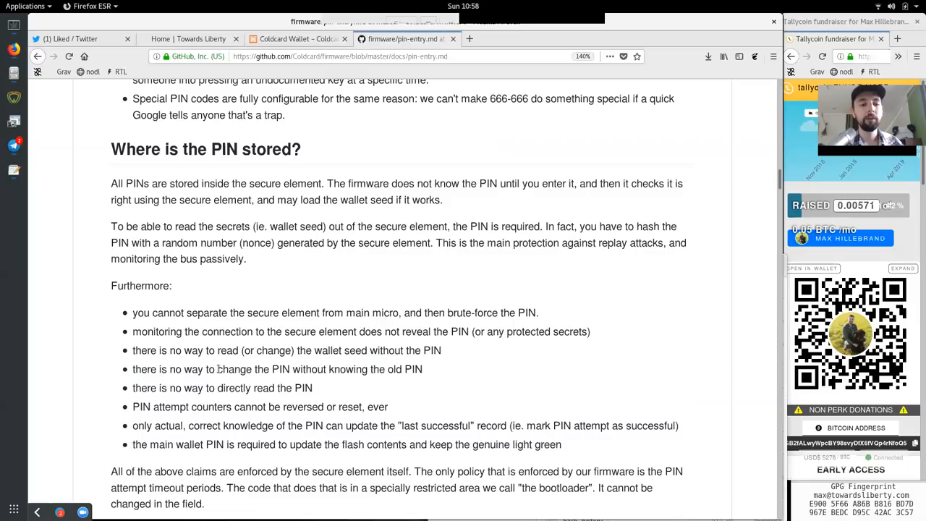
drag(293, 369, 385, 369)
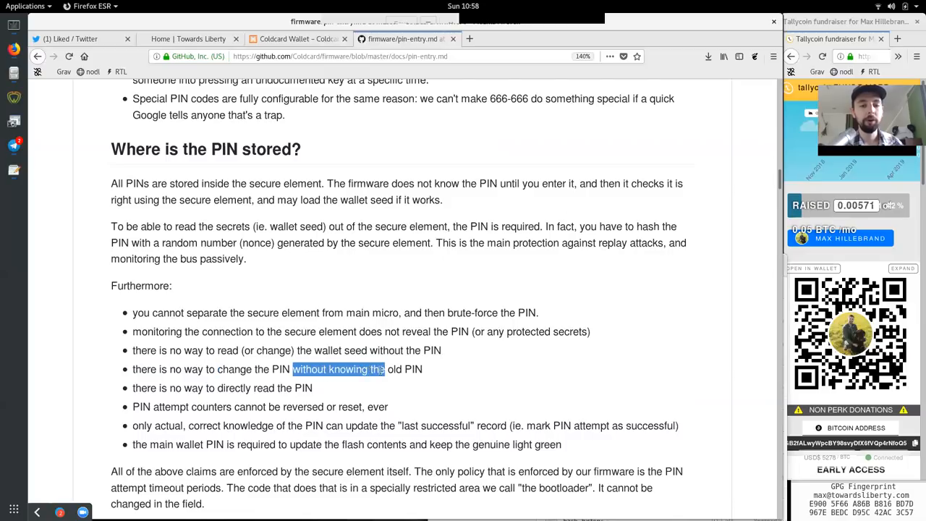
double_click(166, 388)
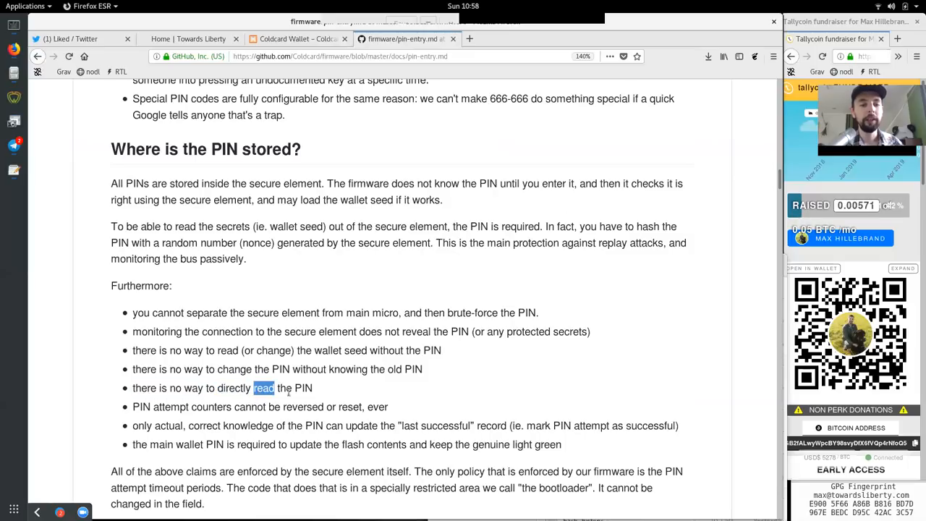
double_click(171, 406)
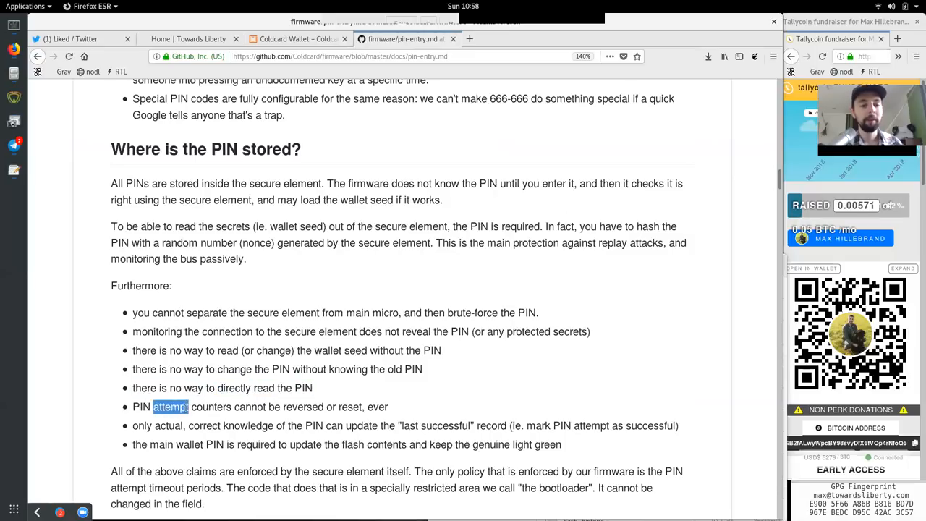
double_click(302, 407)
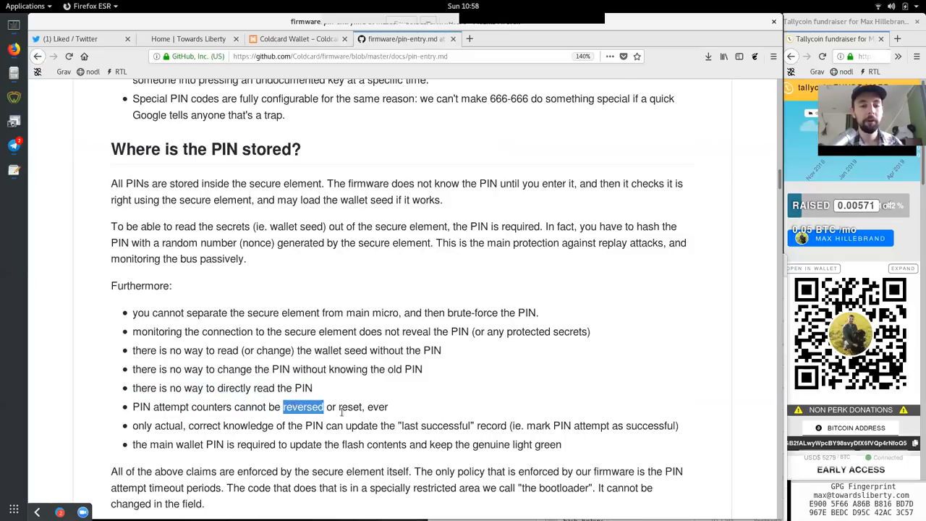
double_click(378, 407)
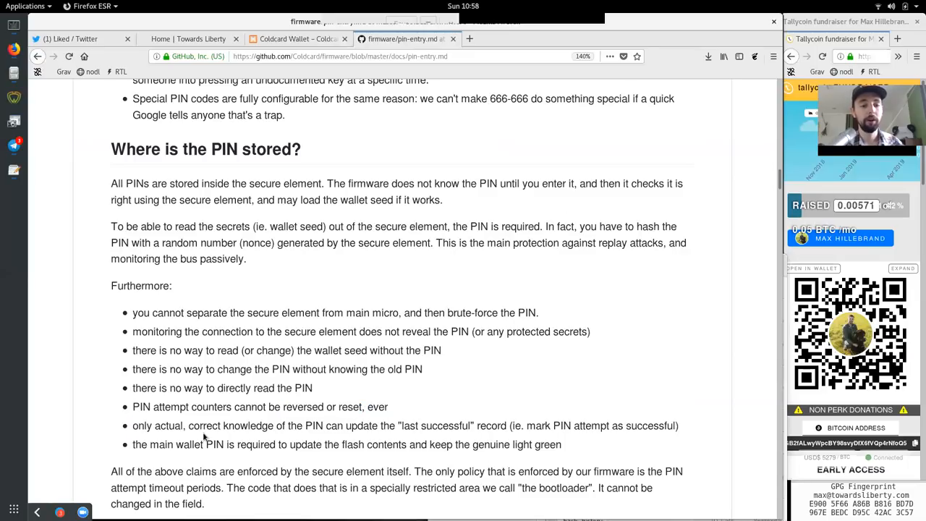
double_click(336, 425)
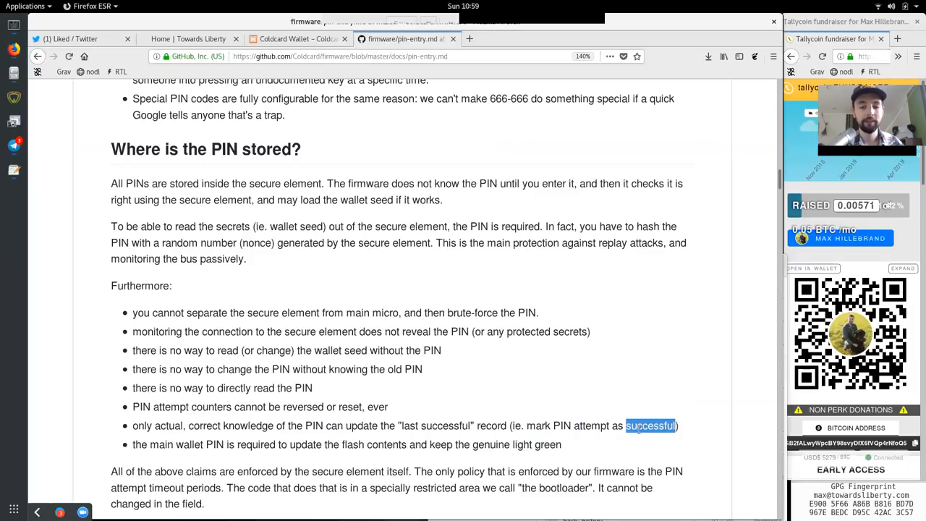
double_click(177, 445)
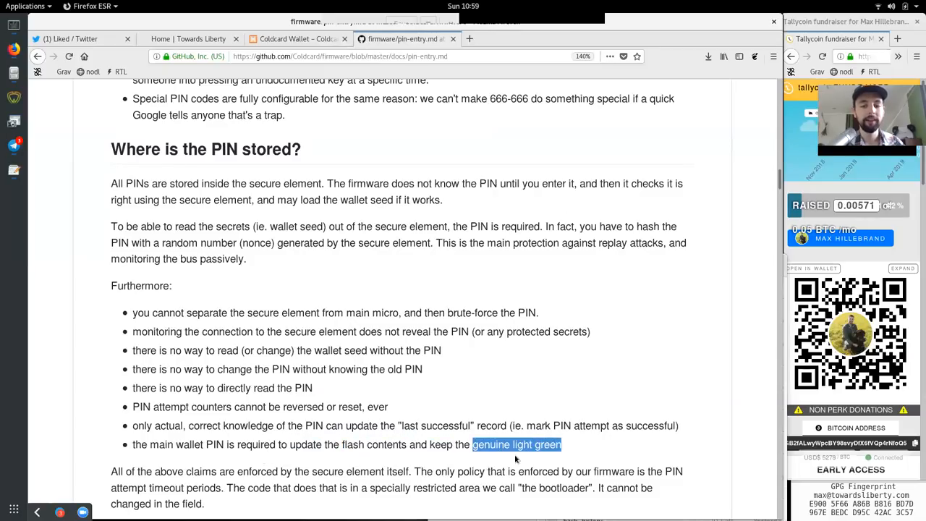
Read the secure-element claims on attempt timeout periods through the pairing secret enforcing rate limiting and other policy choices
scroll(down, 3)
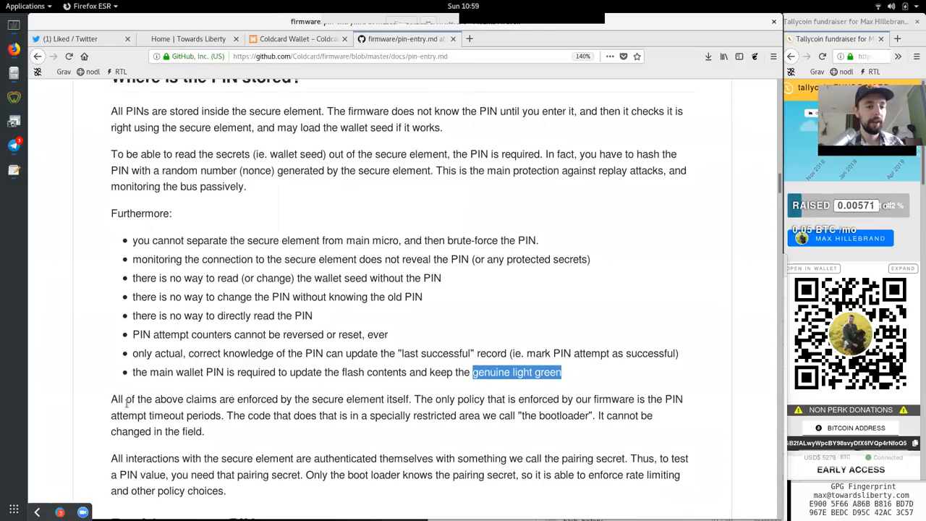
double_click(258, 400)
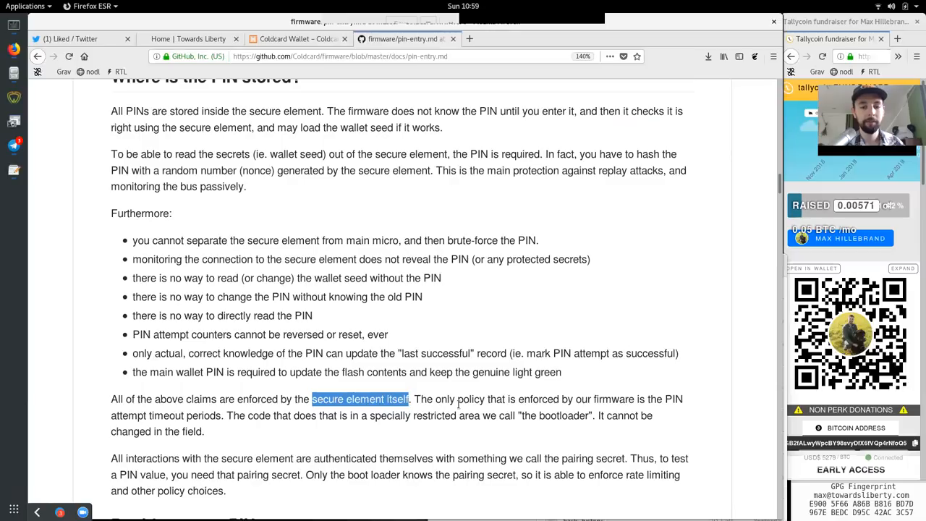
double_click(539, 400)
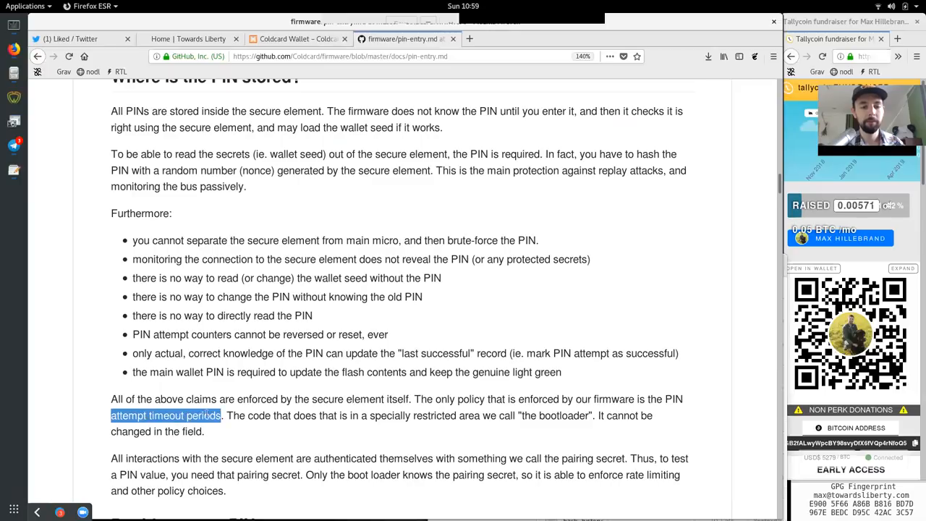
double_click(304, 416)
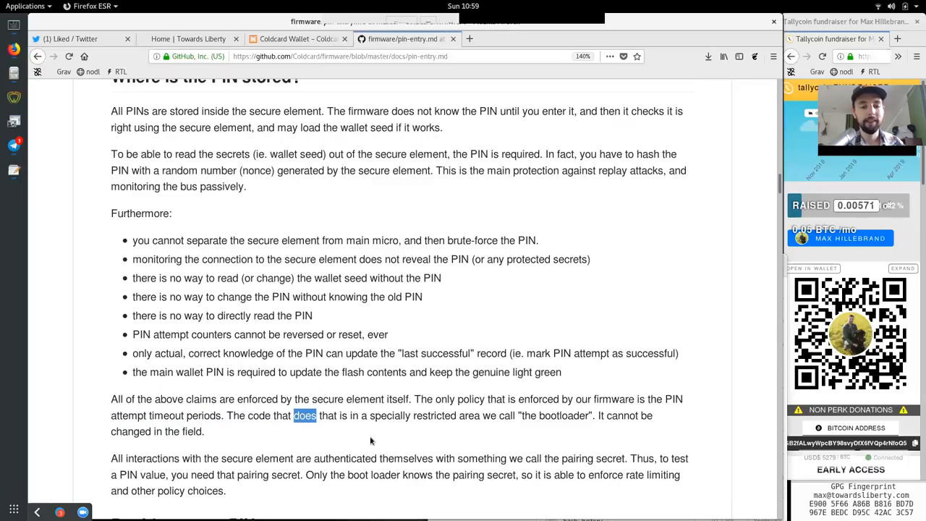
double_click(390, 416)
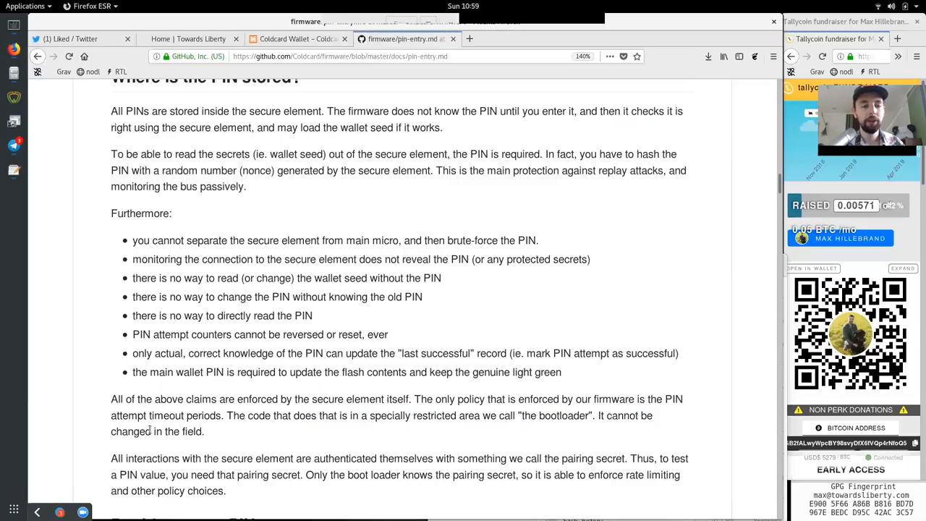
double_click(191, 432)
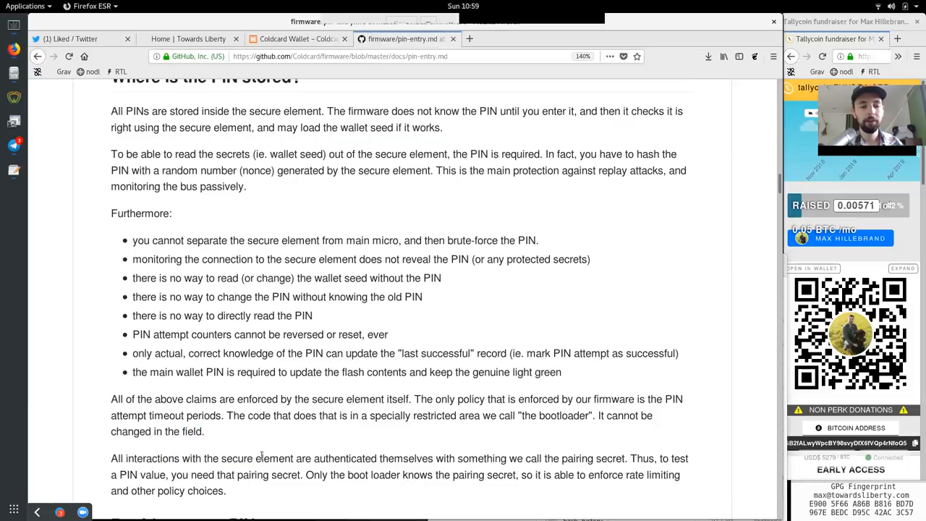
double_click(405, 457)
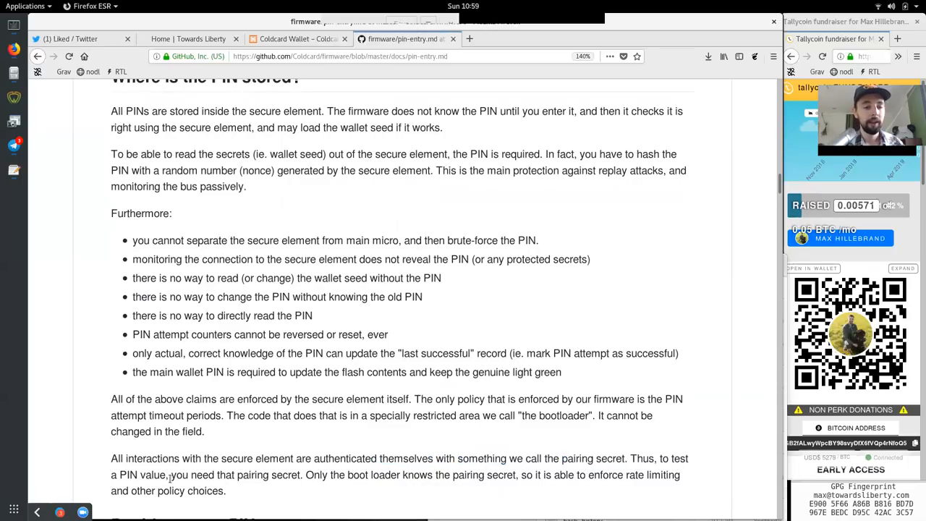
double_click(203, 474)
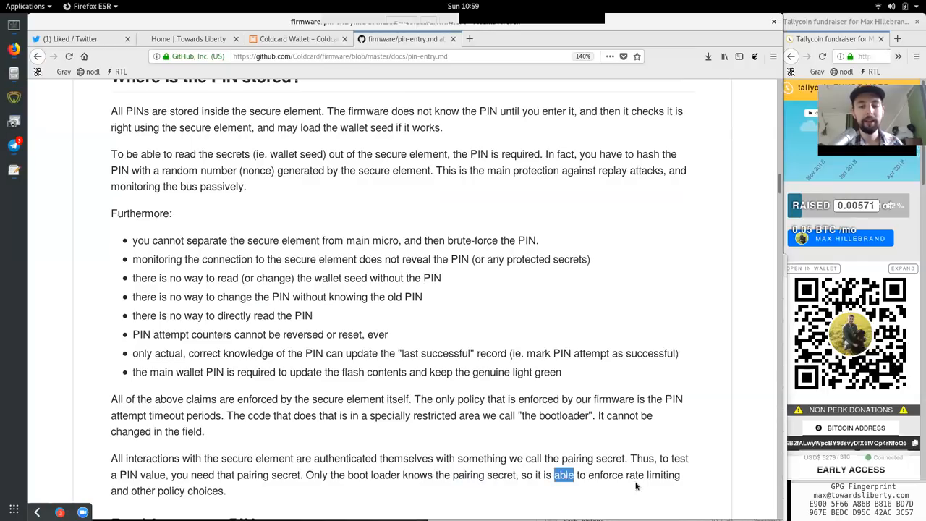
drag(564, 475, 226, 491)
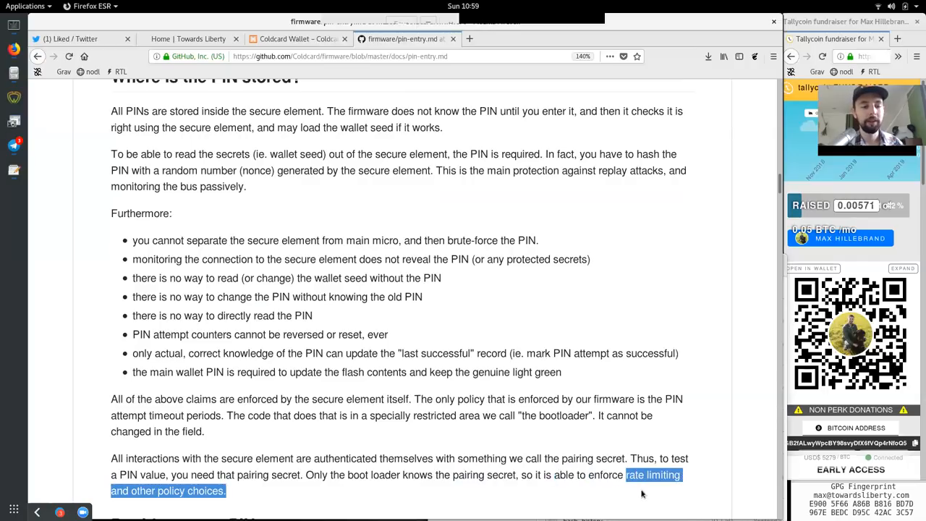
scroll(down, 3)
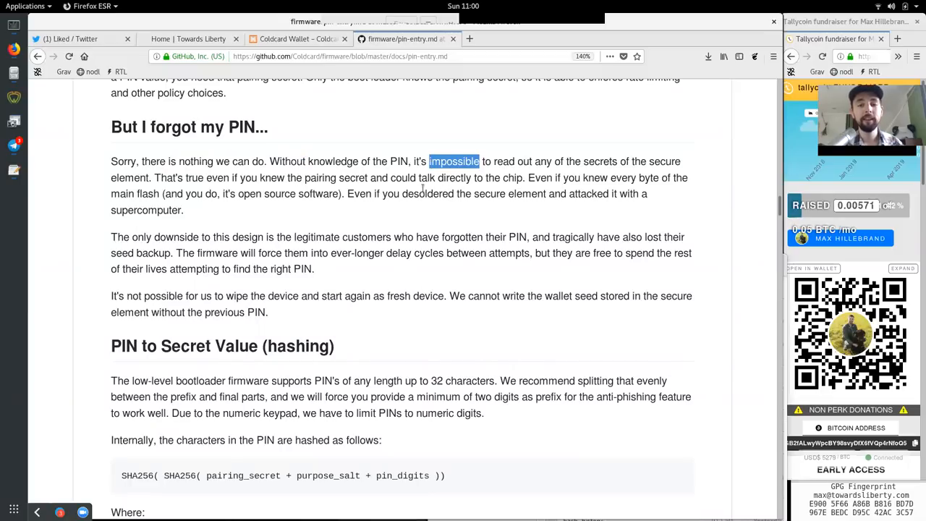
double_click(504, 162)
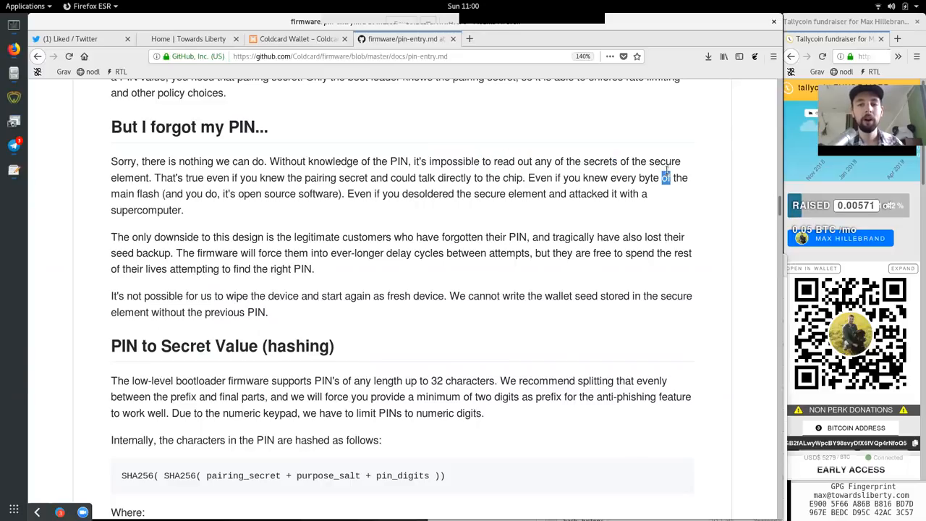
double_click(194, 178)
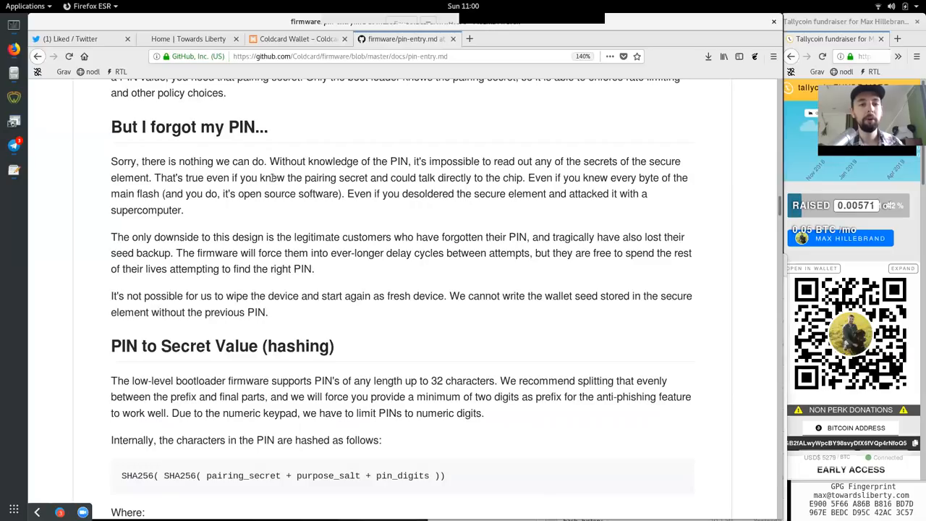
double_click(403, 177)
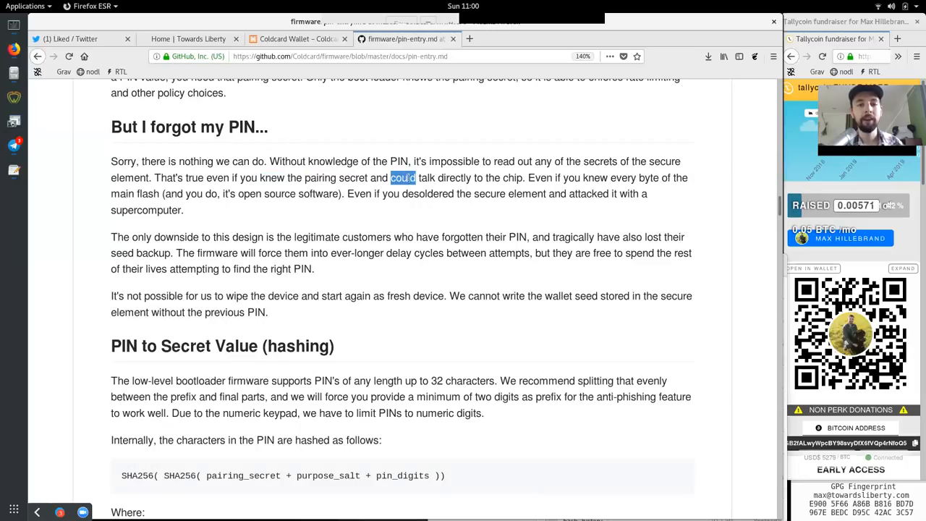
click(521, 178)
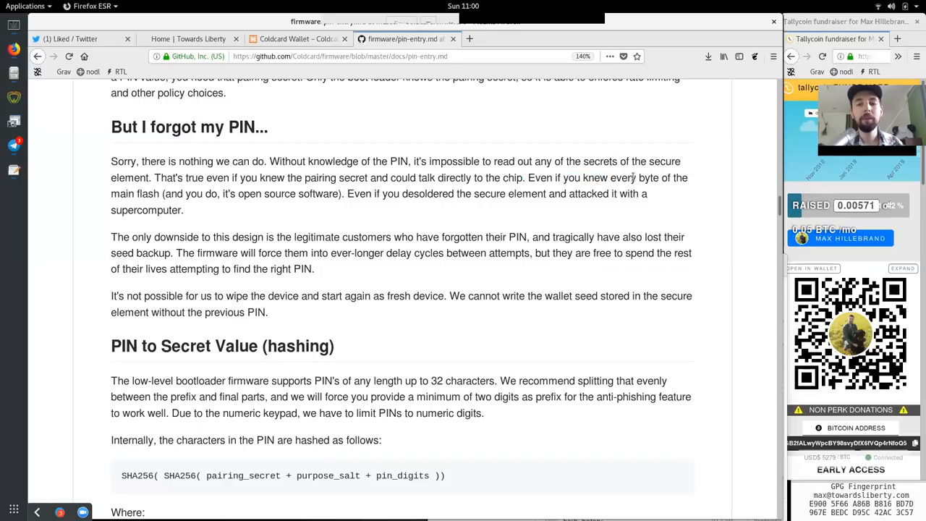
double_click(135, 194)
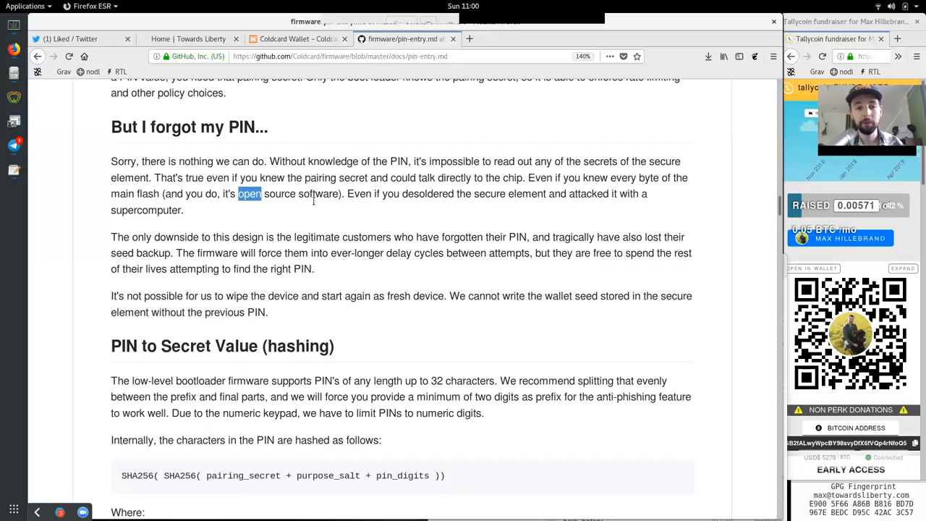
double_click(427, 194)
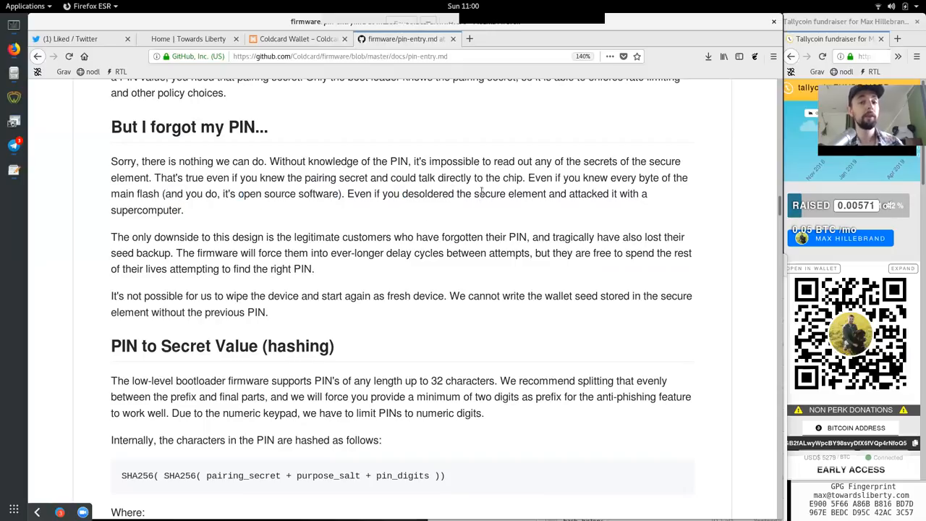
double_click(427, 194)
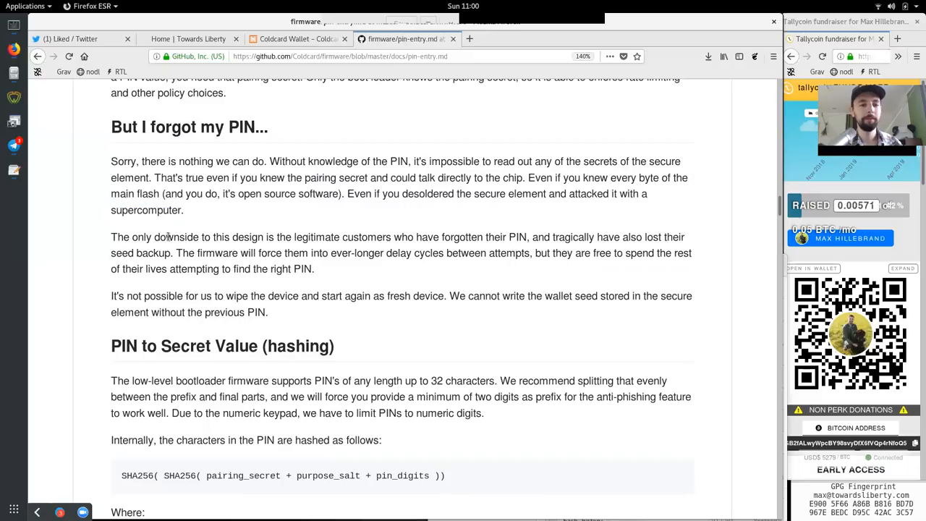
double_click(165, 237)
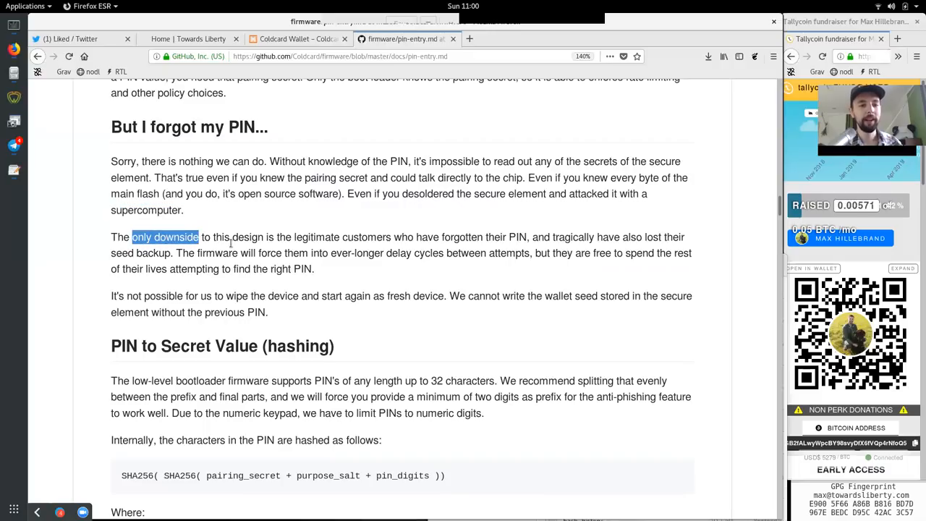
double_click(315, 237)
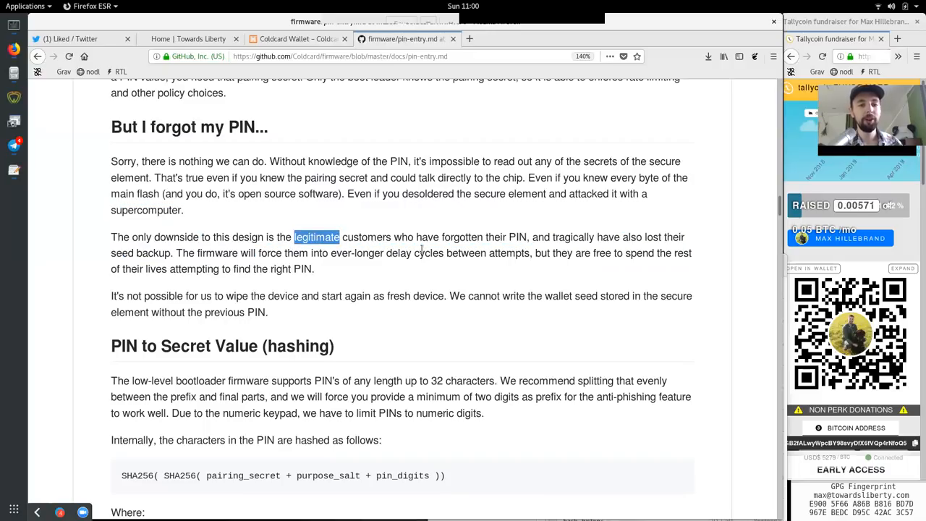
double_click(463, 237)
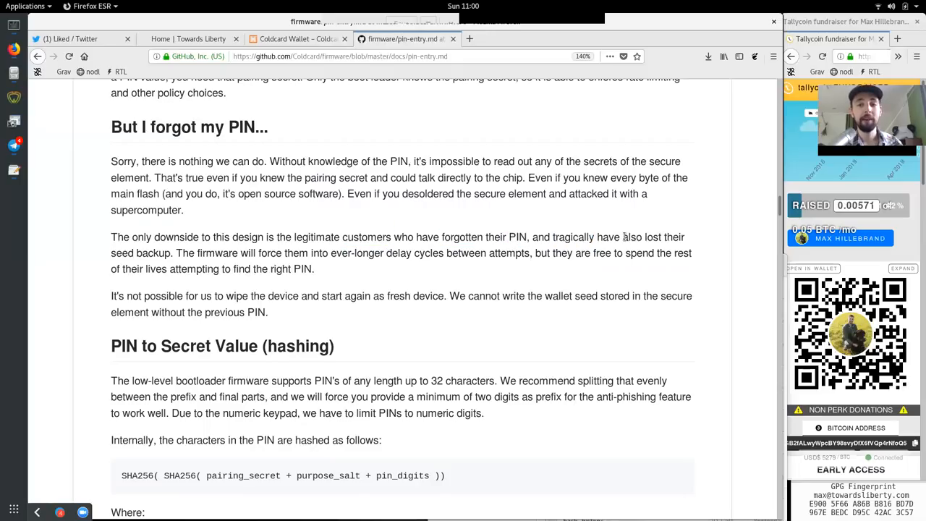
double_click(139, 252)
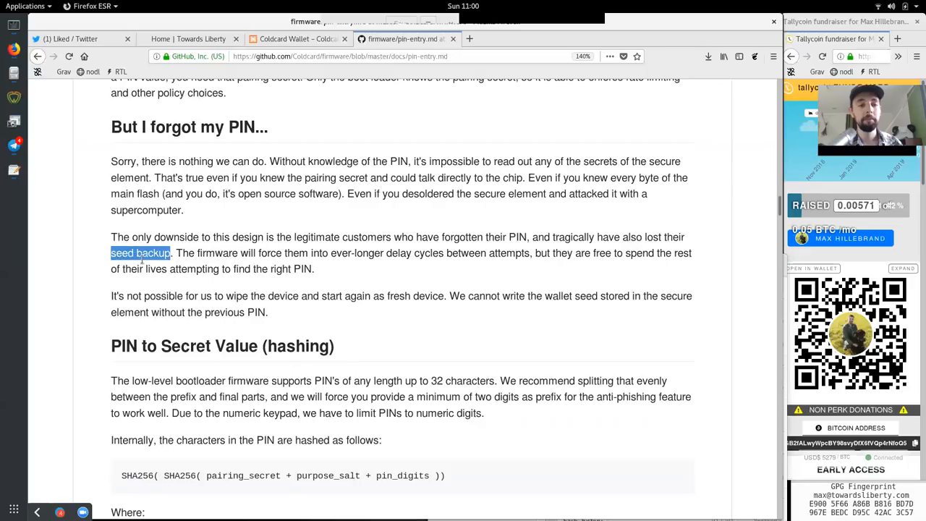
double_click(217, 252)
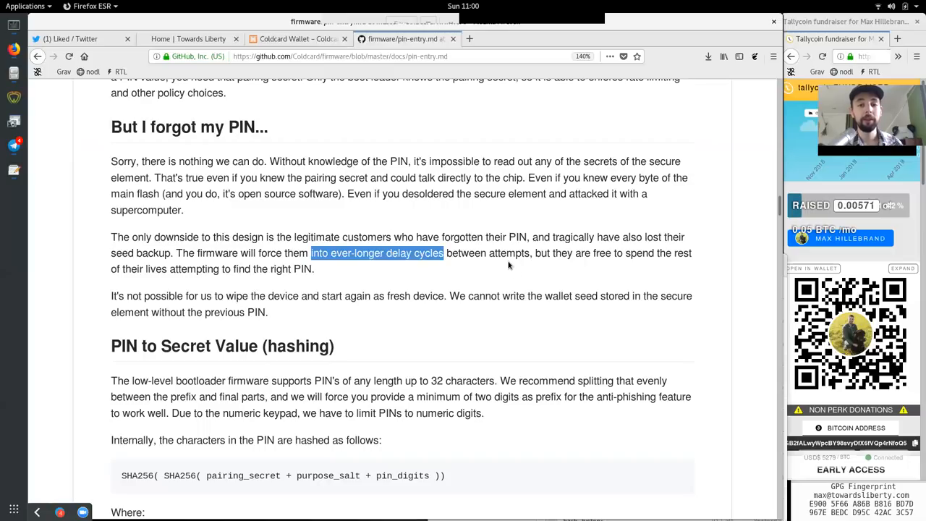
double_click(561, 253)
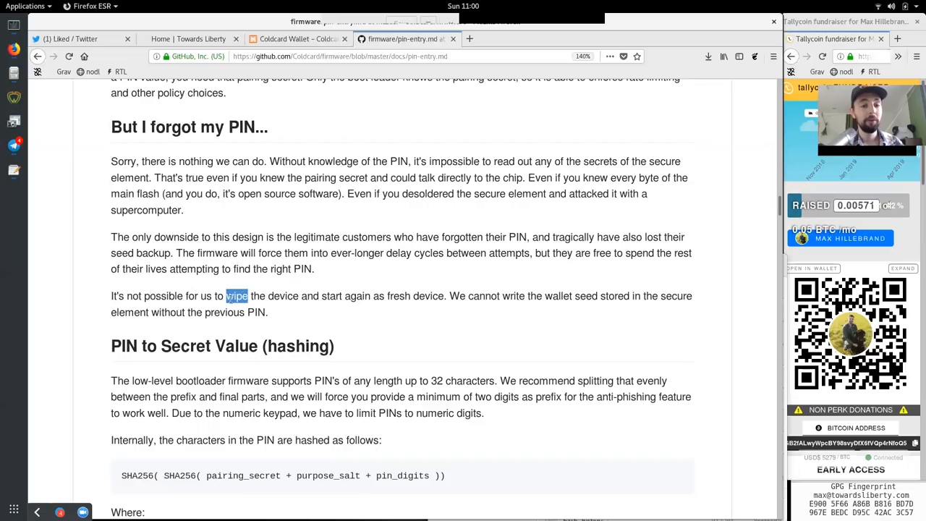
double_click(284, 295)
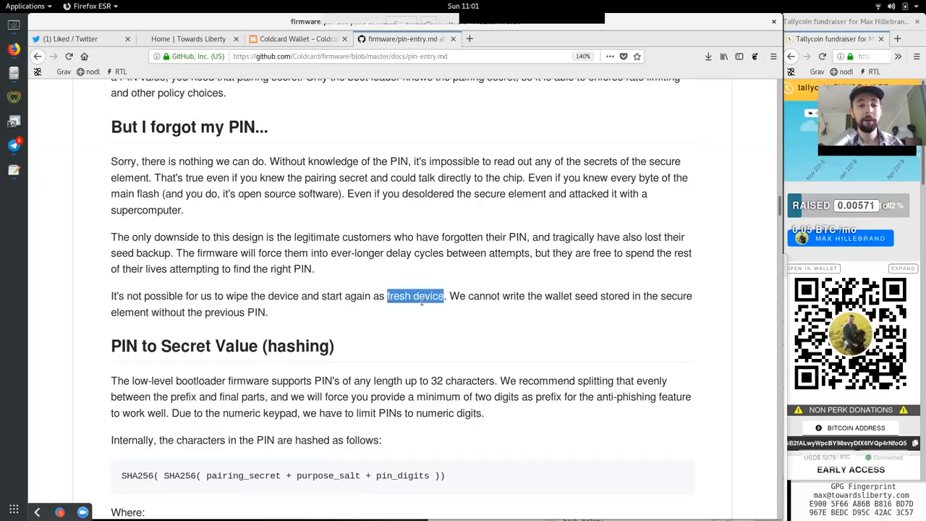
click(515, 295)
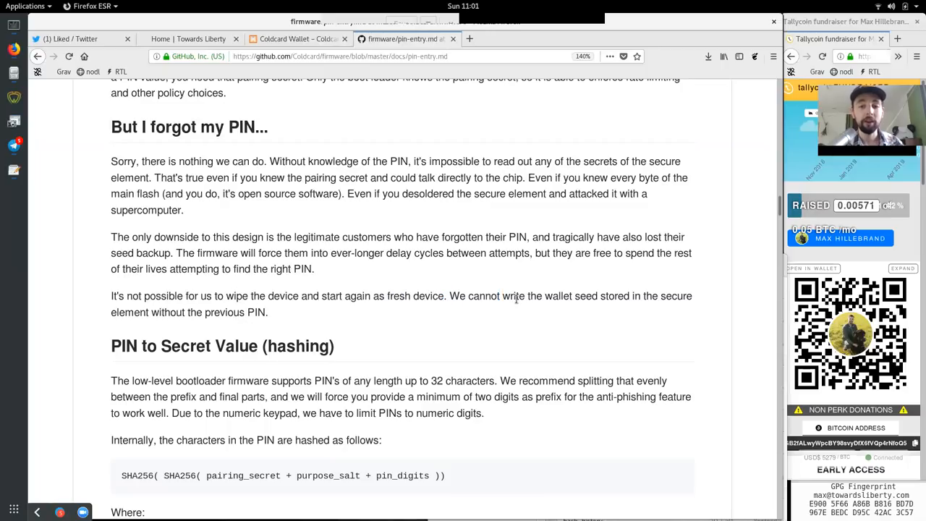
double_click(614, 295)
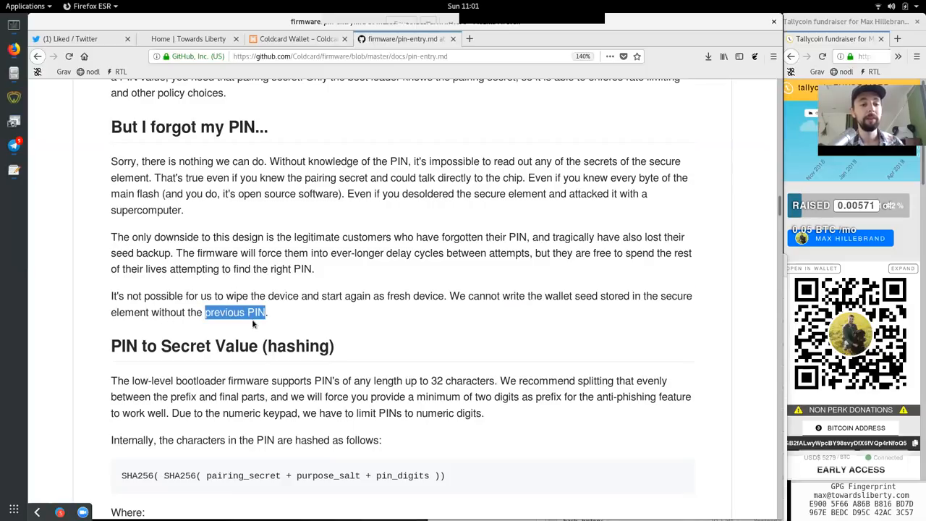
scroll(down, 3)
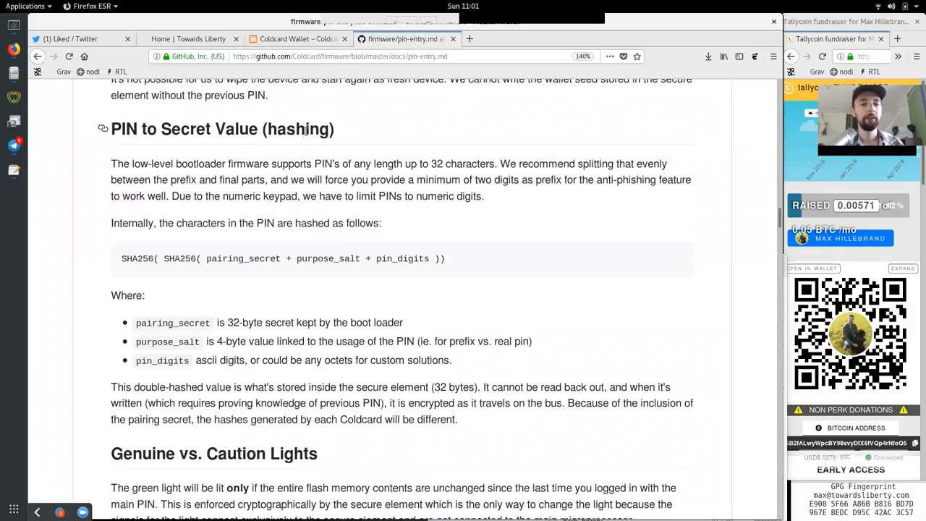
scroll(down, 3)
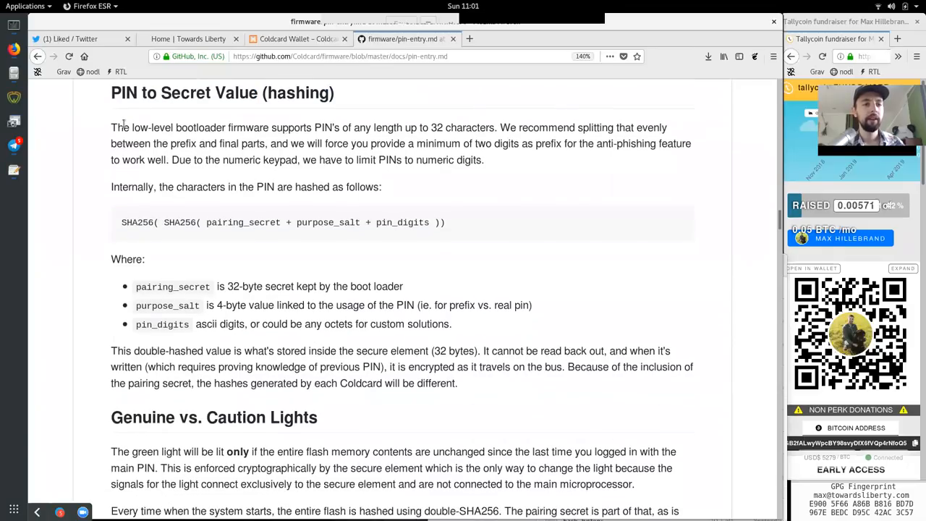
double_click(249, 127)
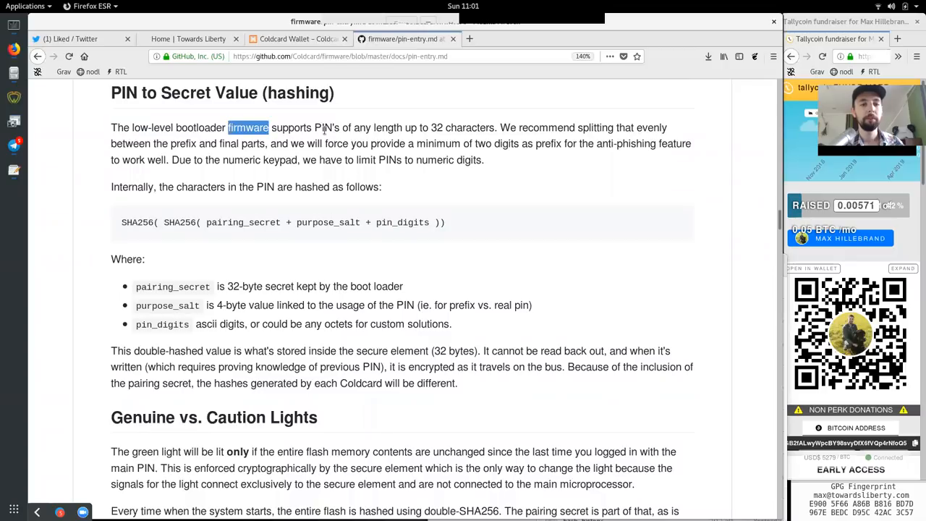
double_click(388, 127)
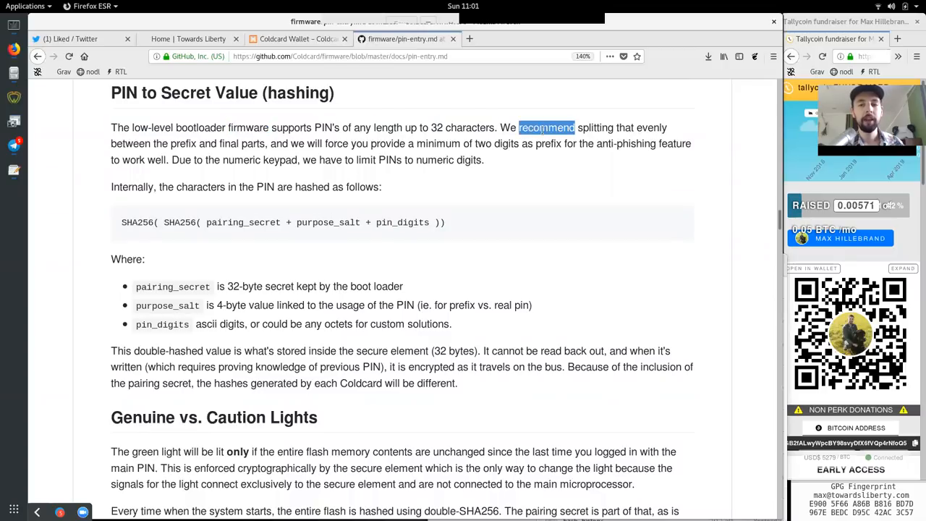
double_click(624, 128)
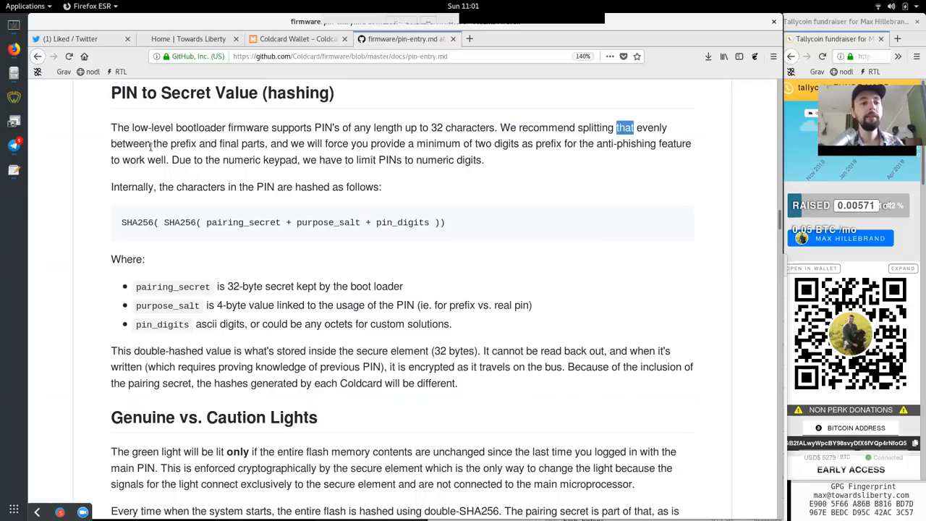
double_click(183, 143)
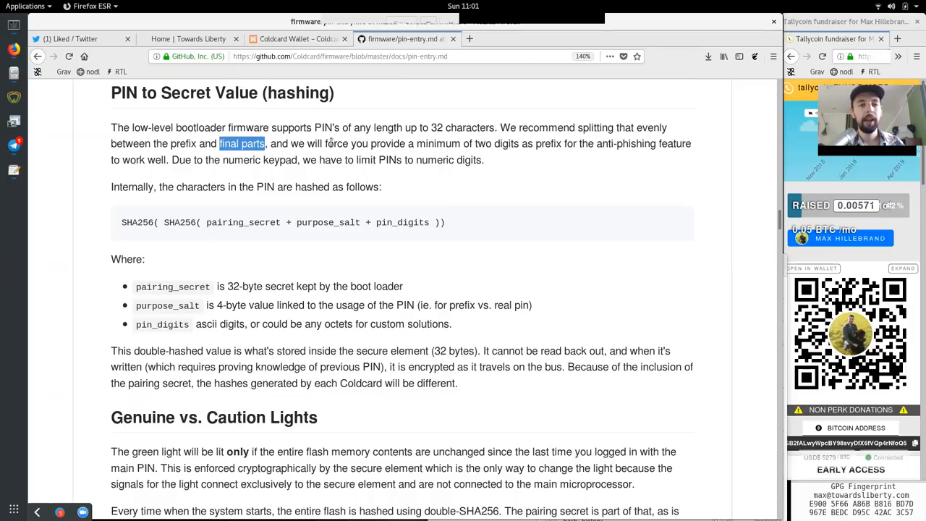
double_click(434, 159)
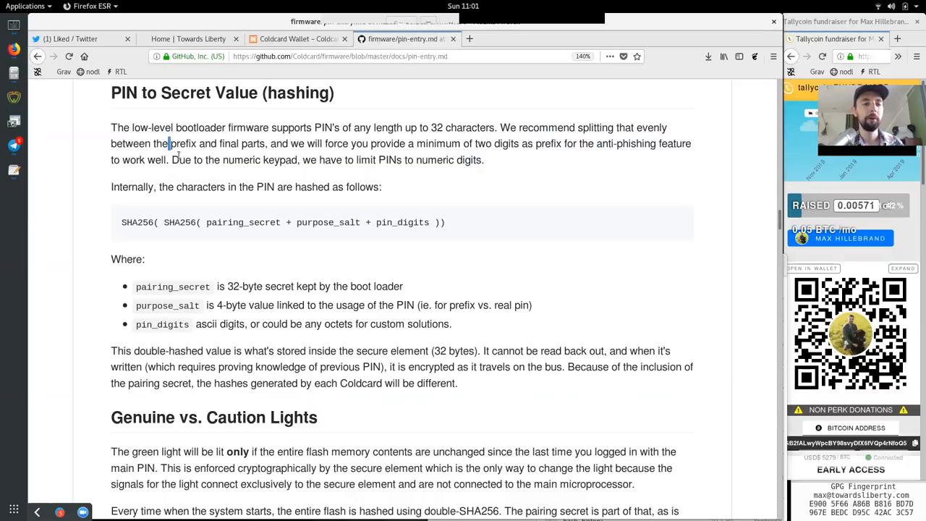
double_click(242, 159)
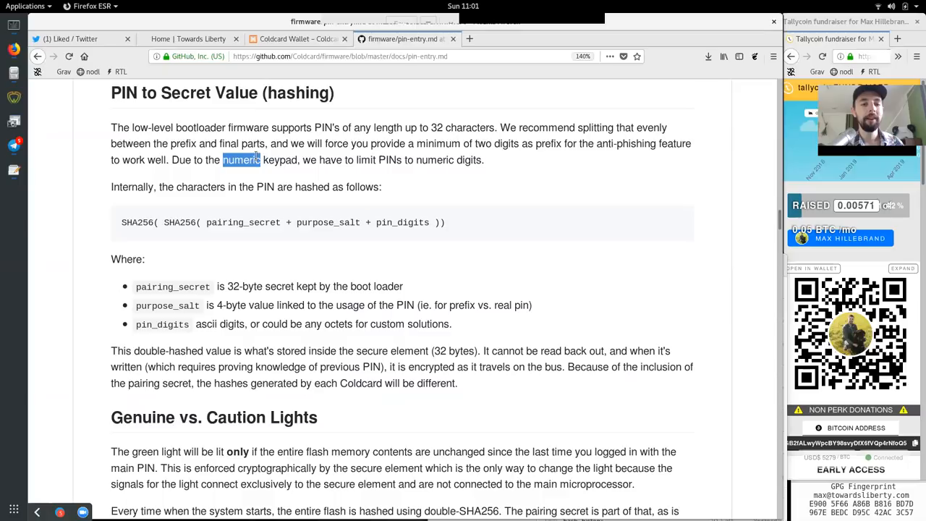
double_click(330, 159)
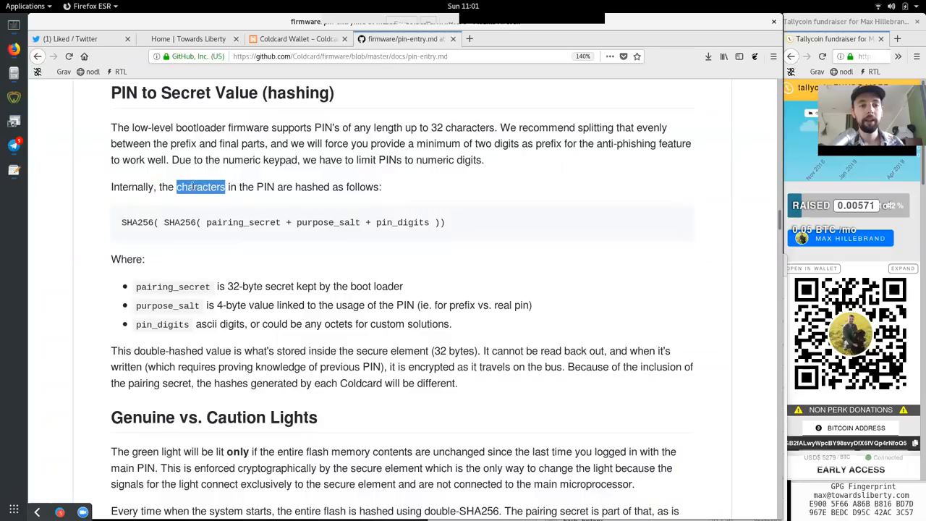
double_click(312, 187)
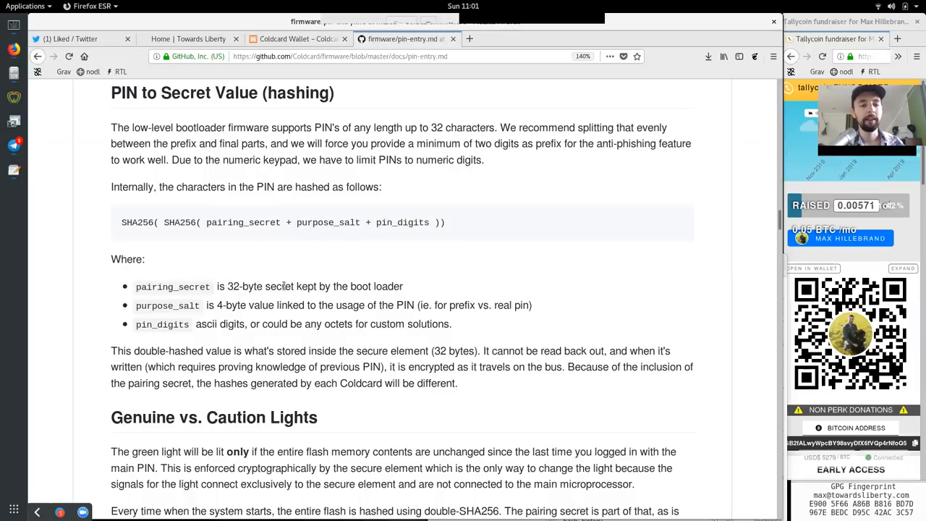
double_click(359, 287)
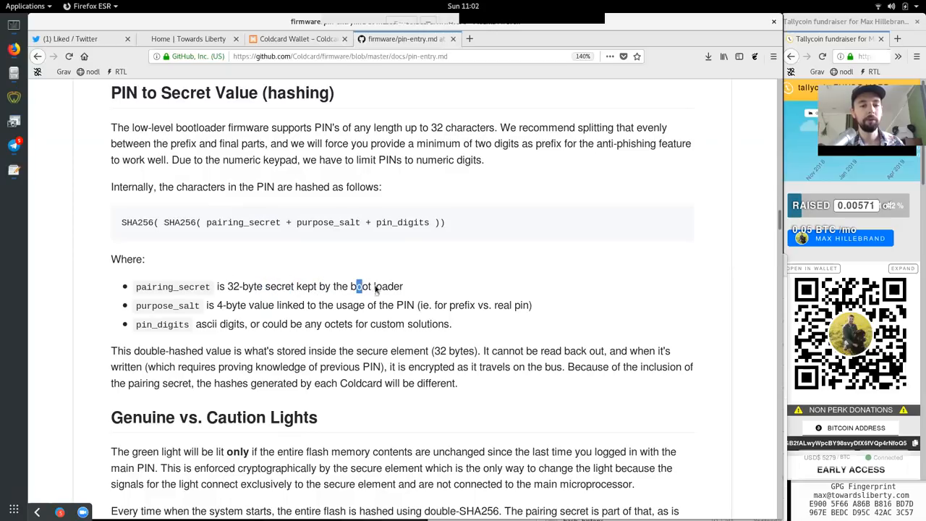
double_click(166, 305)
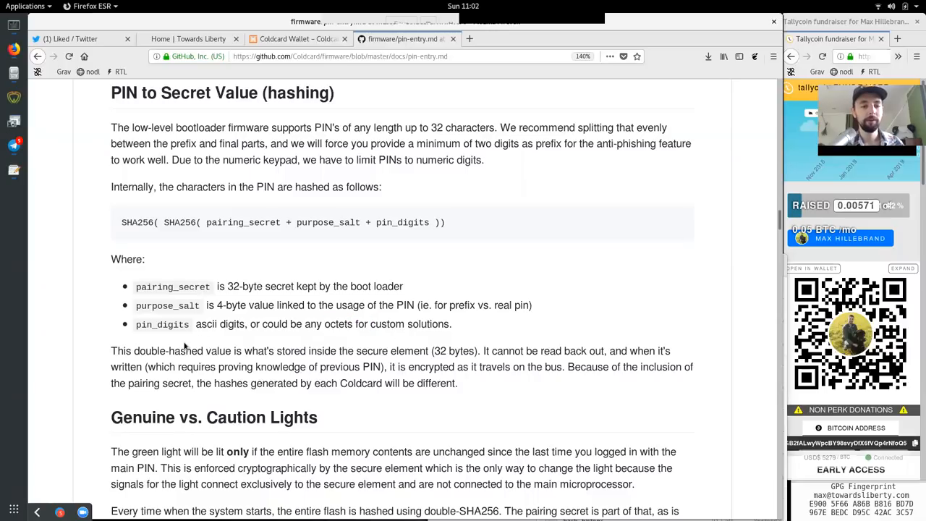
mouse_move(226, 354)
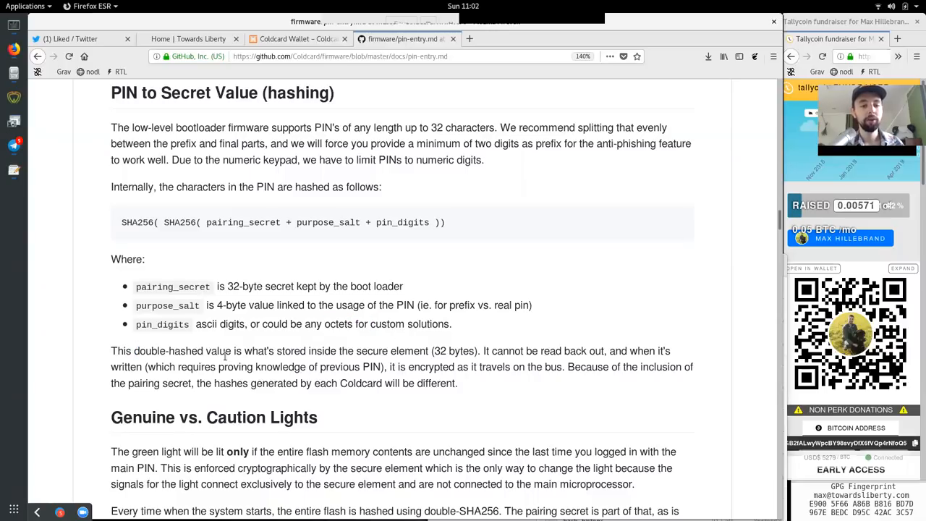
double_click(321, 352)
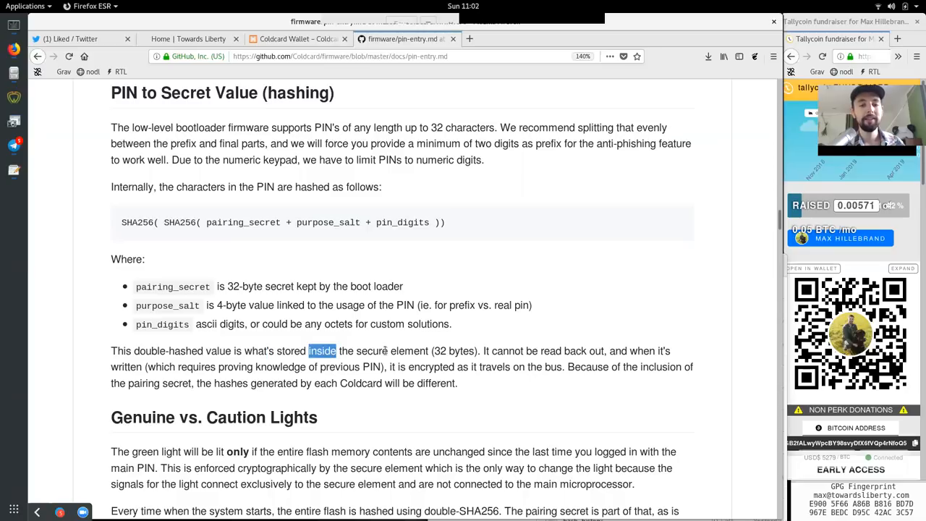
double_click(453, 351)
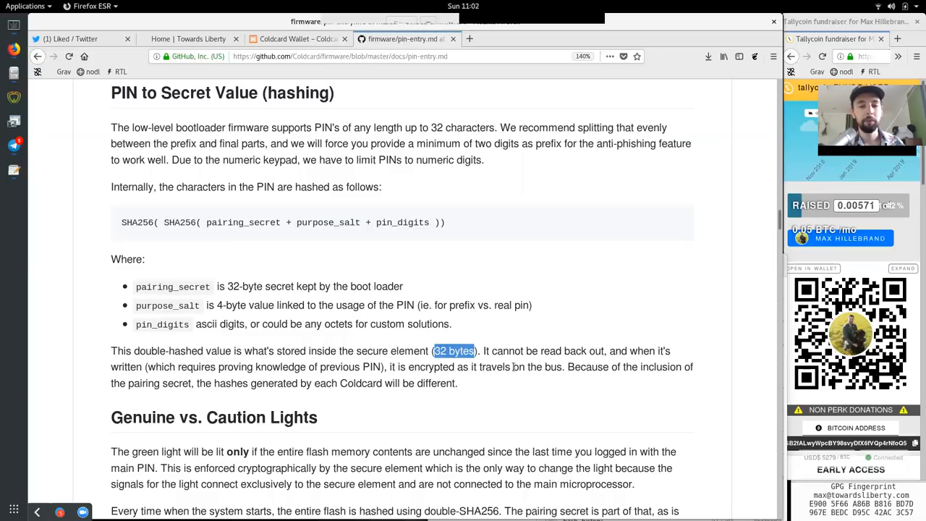
double_click(550, 352)
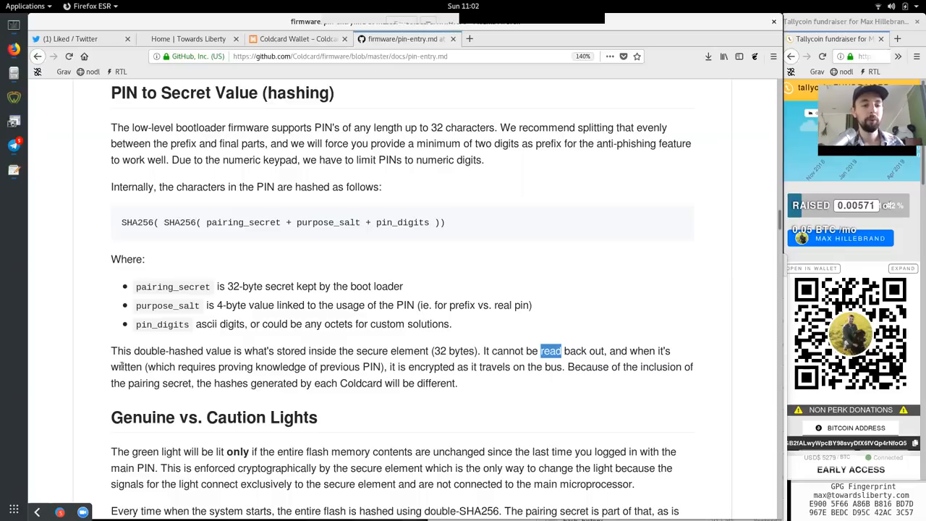
double_click(235, 368)
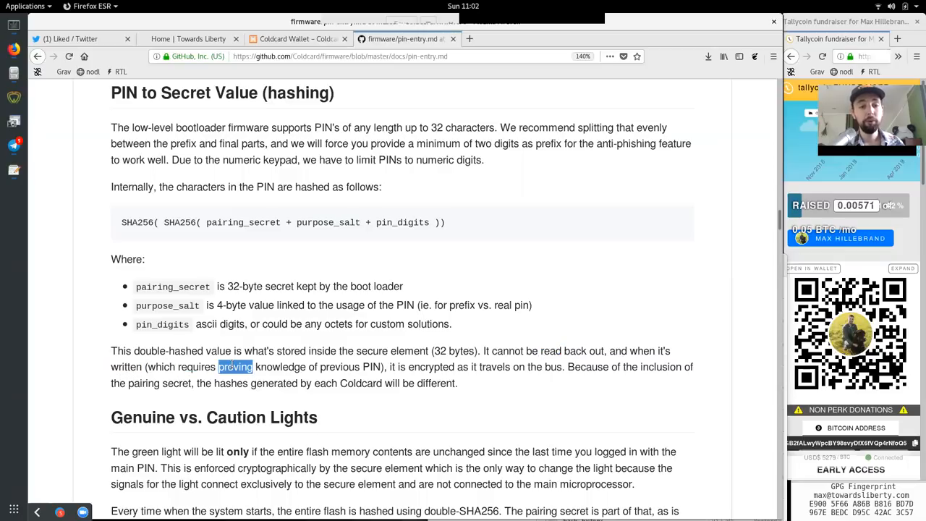
drag(218, 368, 379, 368)
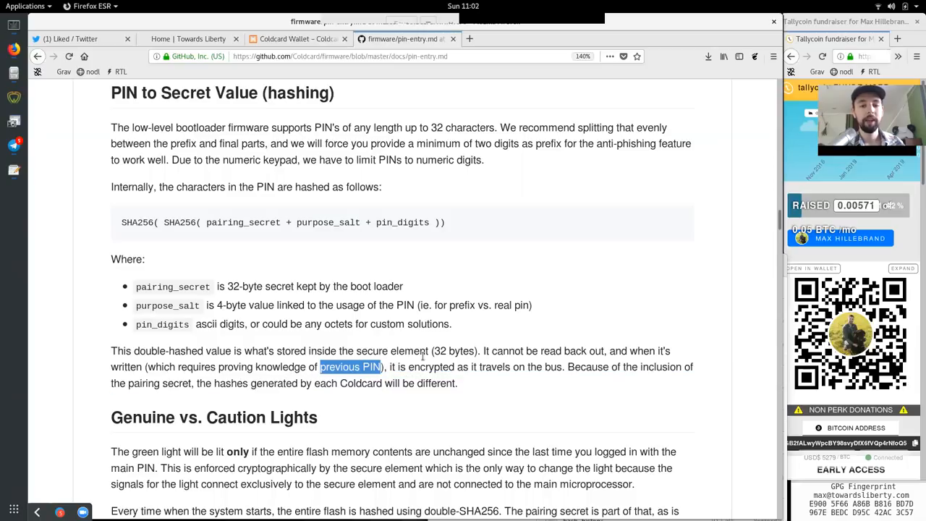
double_click(494, 367)
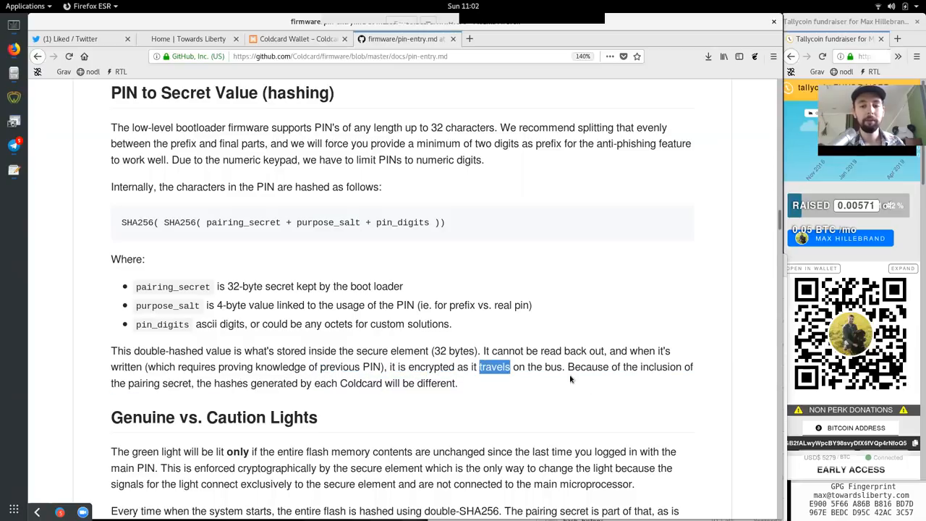
double_click(587, 367)
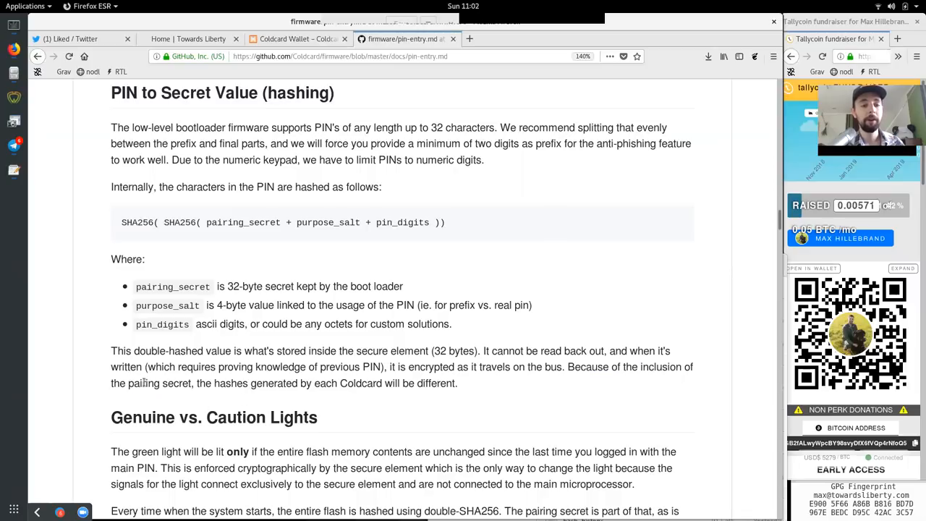
double_click(254, 382)
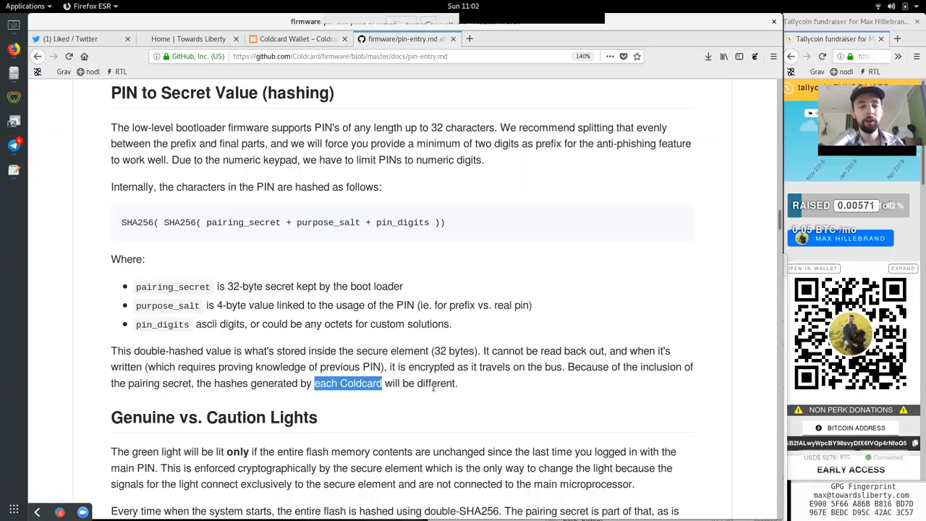
Read the Genuine vs. Caution Lights intro on cryptographic signals held exclusively by the secure element, not the microprocessor
scroll(down, 3)
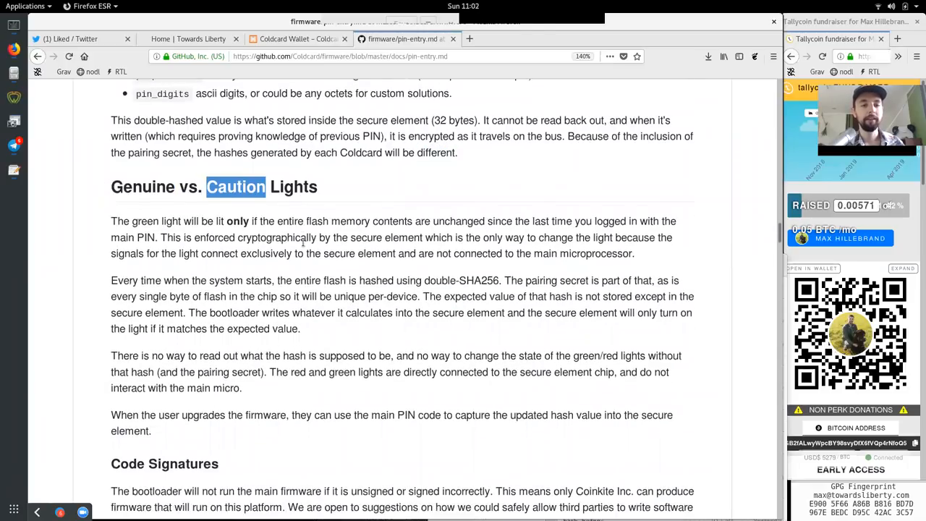
scroll(down, 3)
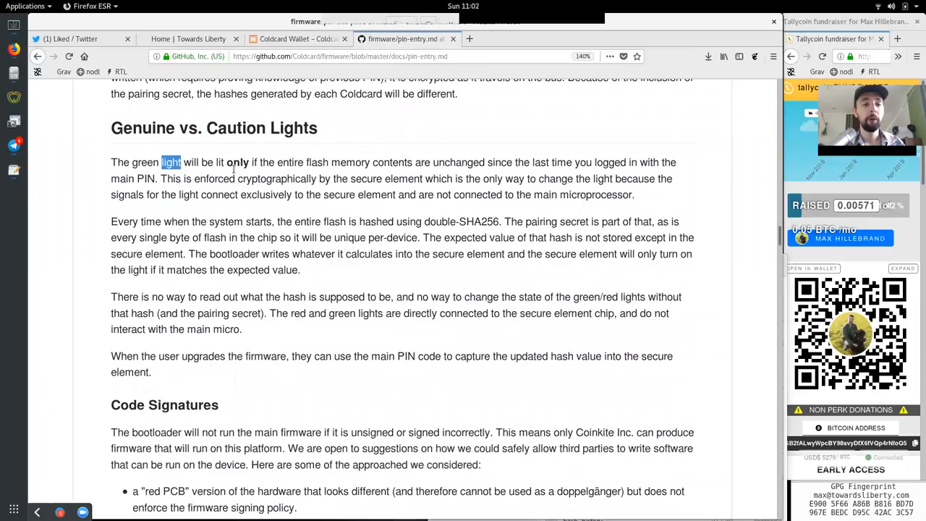
double_click(237, 163)
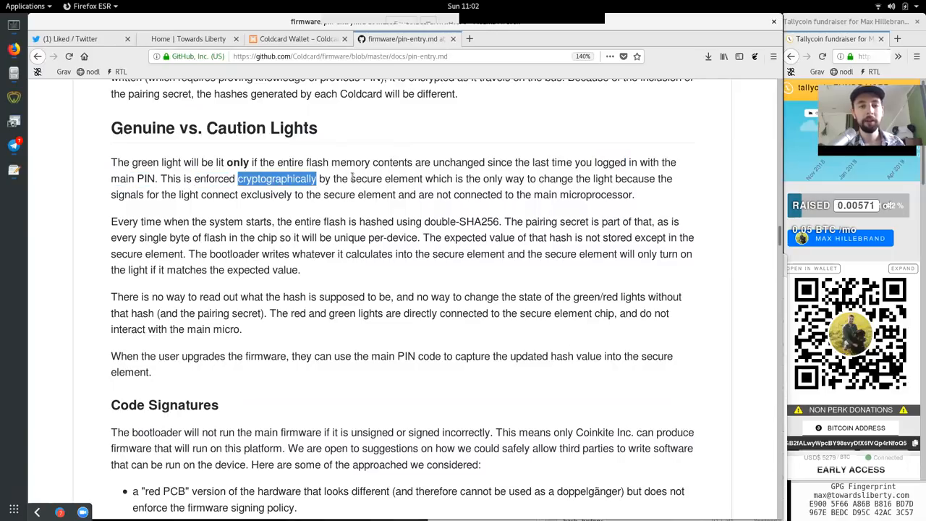
double_click(385, 180)
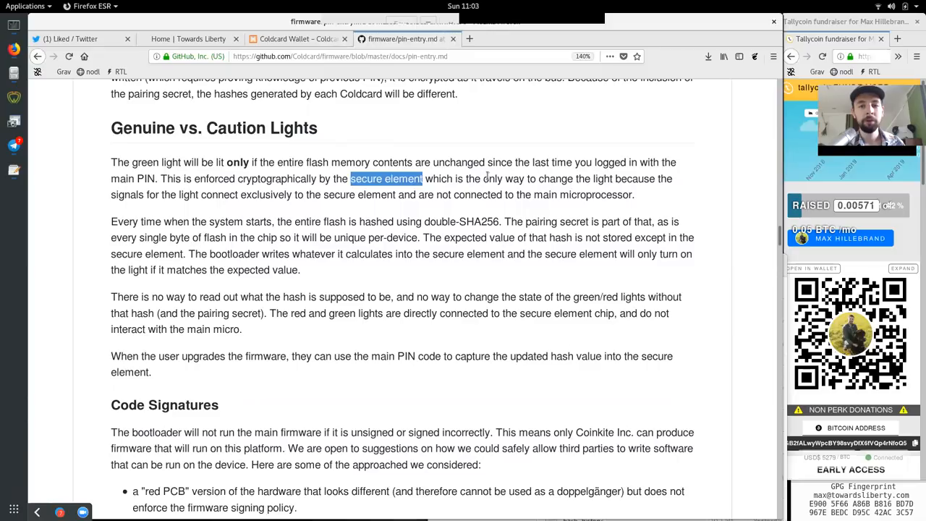
double_click(602, 179)
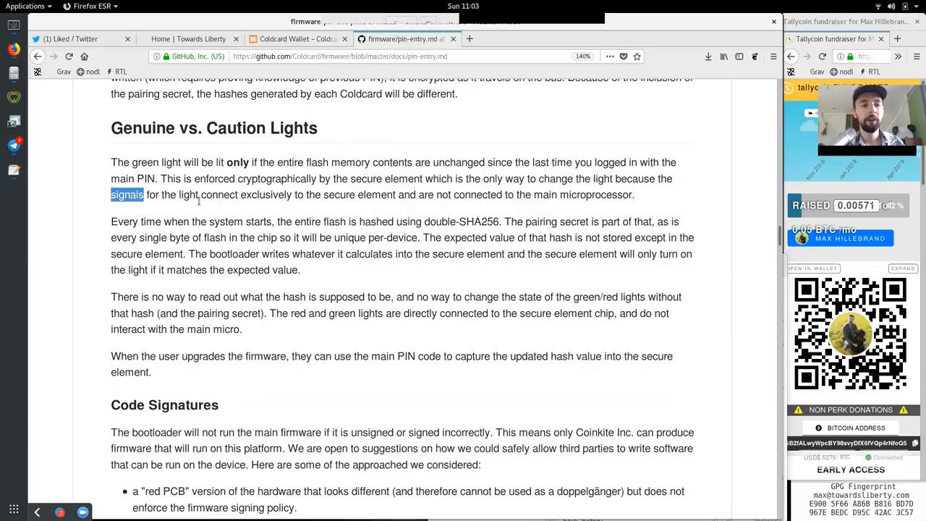
double_click(267, 194)
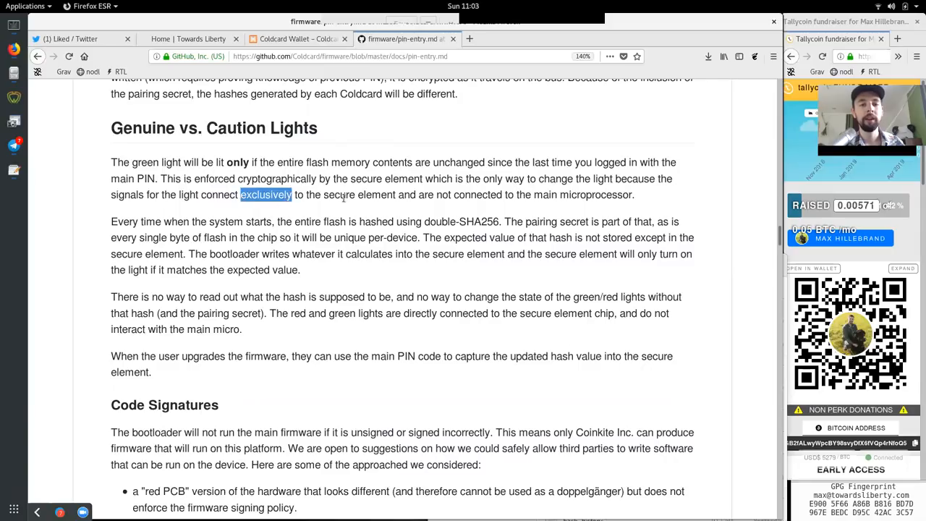
double_click(359, 194)
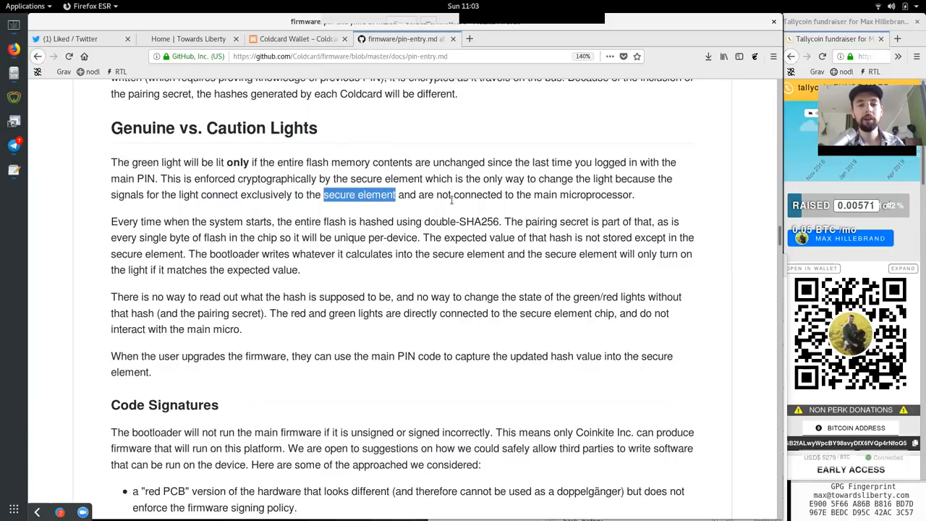
double_click(596, 194)
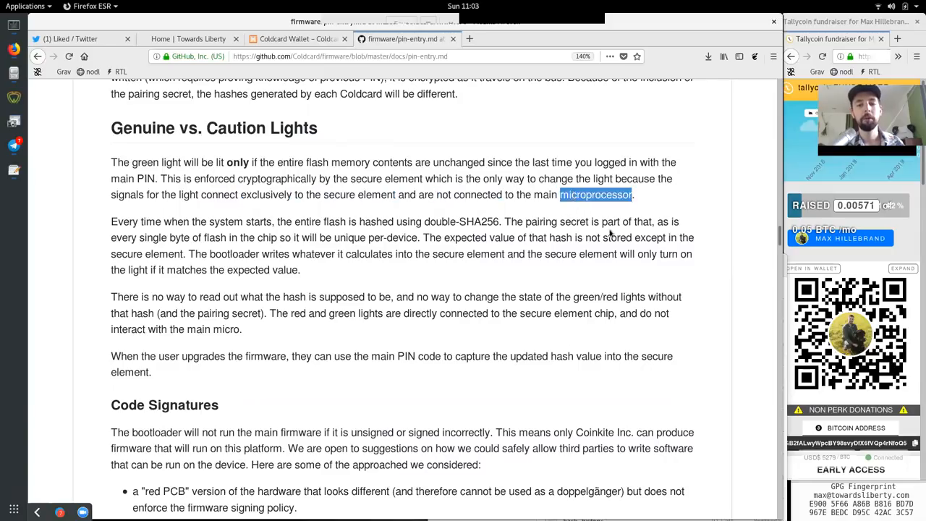
Read how every time the system starts a double-SHA256 is computed with a single-chip per-device value
double_click(124, 222)
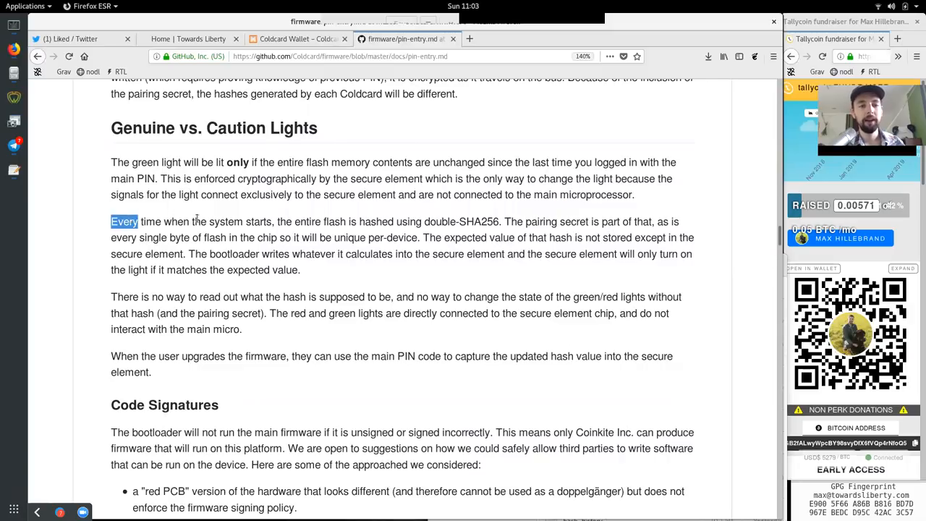
drag(192, 222, 272, 221)
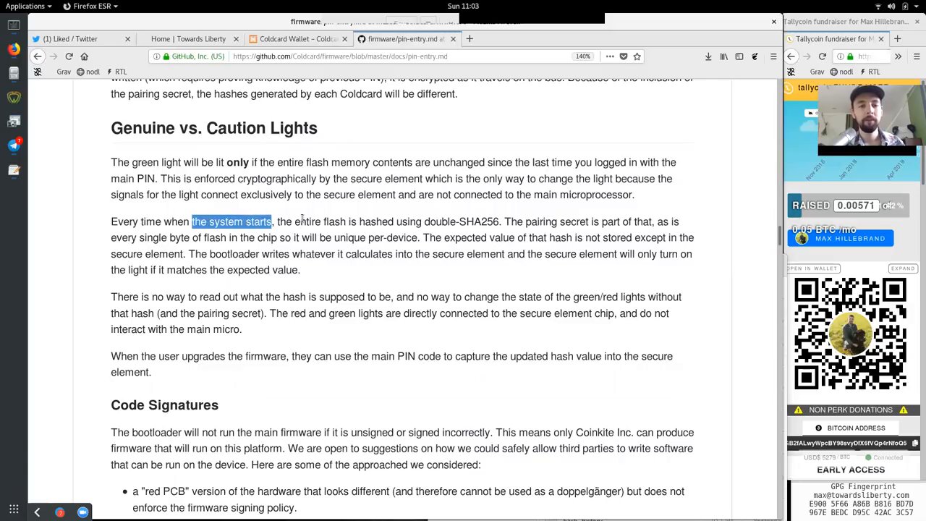
double_click(376, 222)
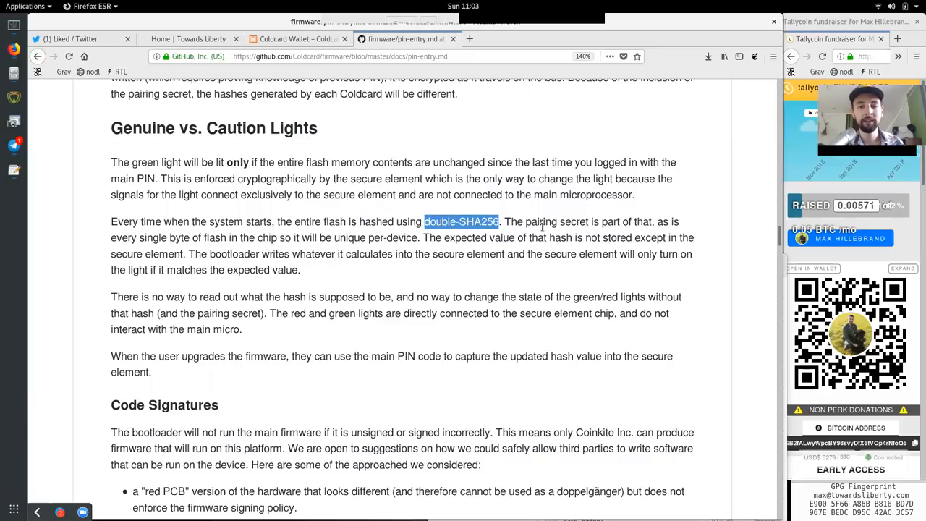
double_click(609, 221)
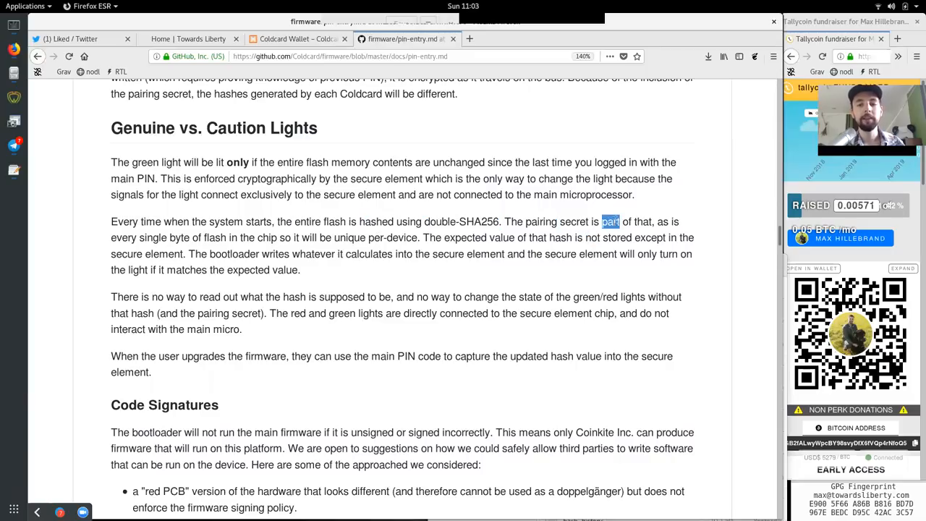
double_click(153, 237)
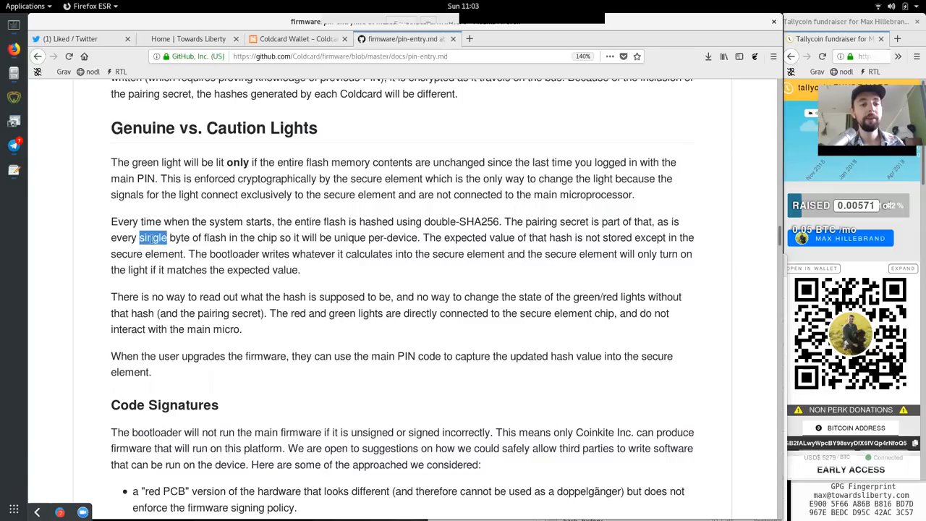
double_click(266, 238)
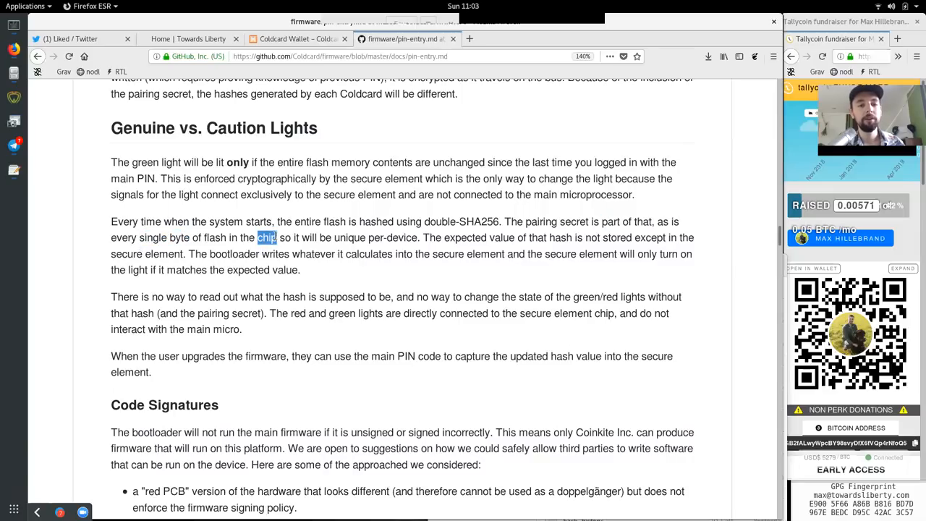
double_click(350, 238)
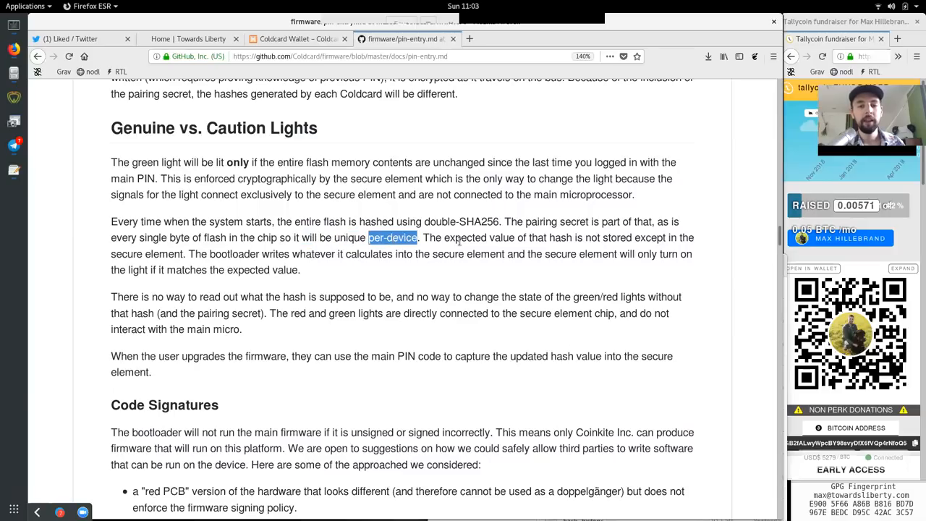
double_click(550, 237)
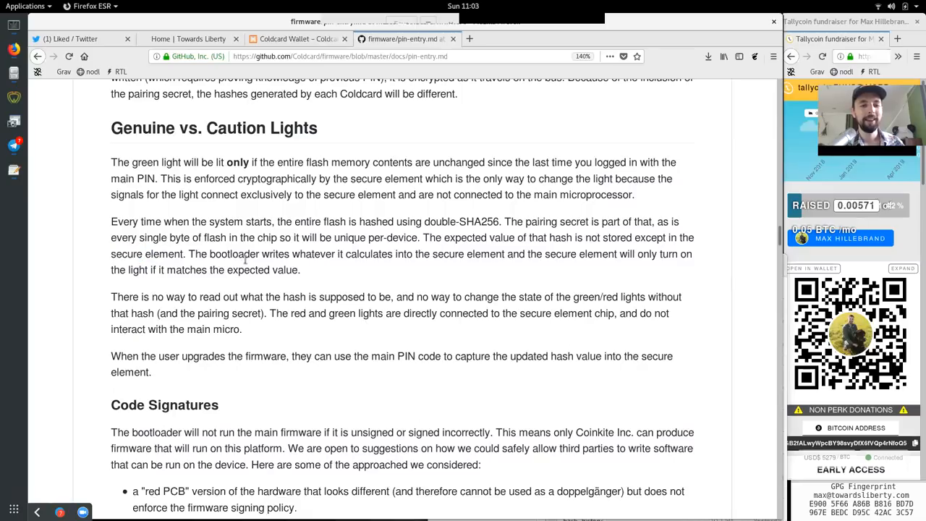
Read how the secure element calculates the green/red lights and how firmware upgrades capture the updated hash value
double_click(369, 255)
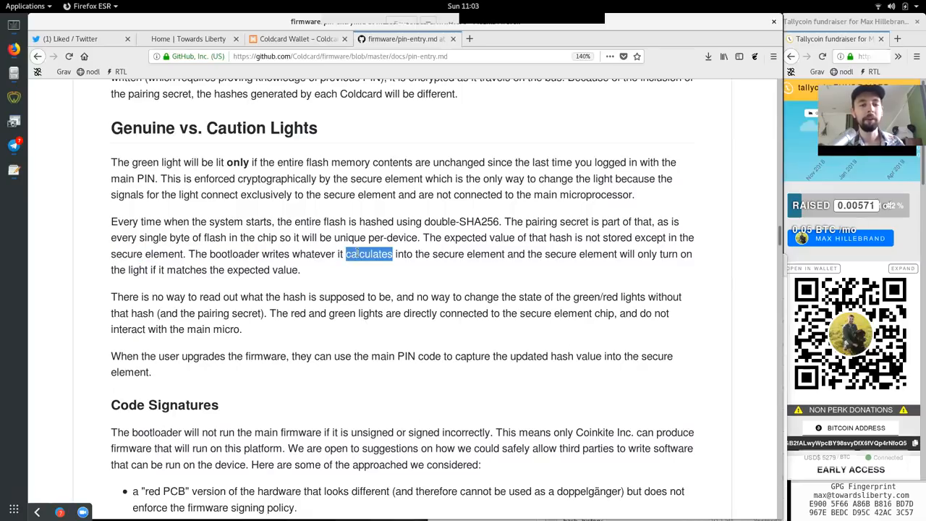
double_click(469, 255)
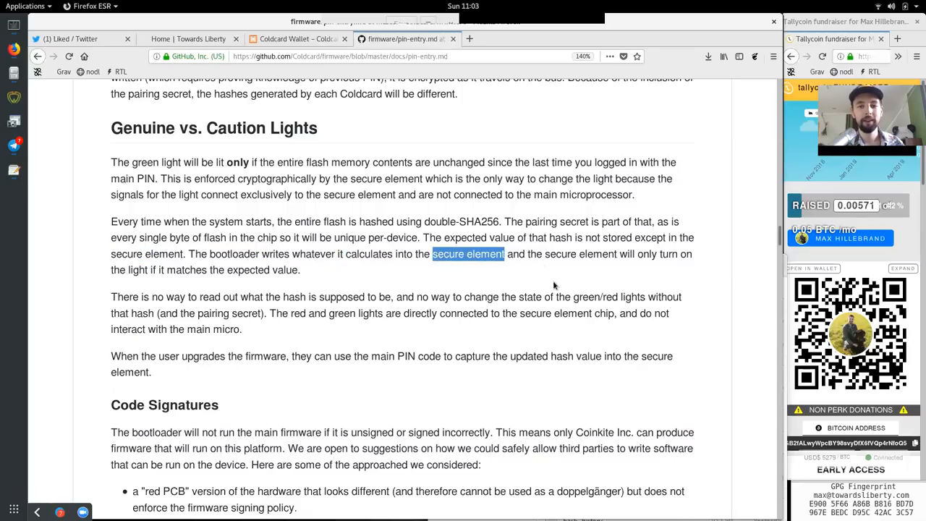
double_click(645, 255)
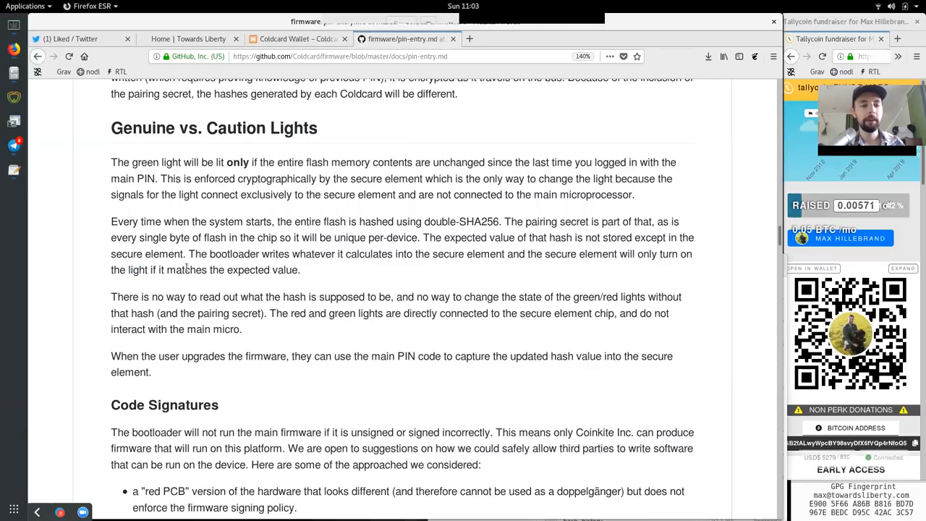
double_click(262, 271)
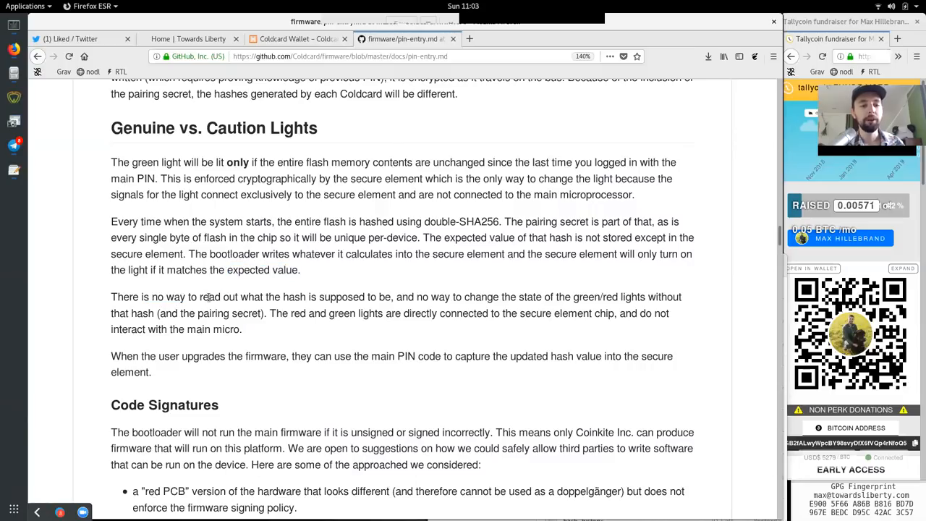
mouse_move(346, 310)
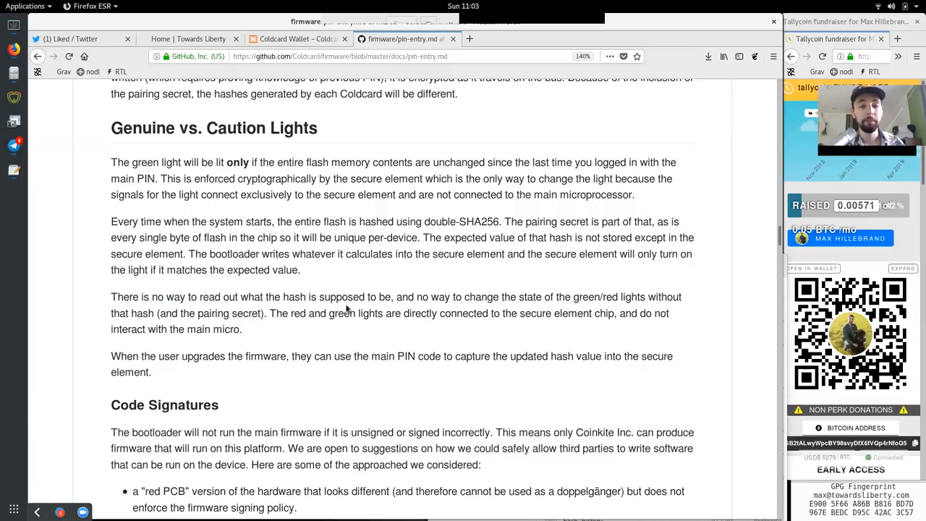
double_click(481, 297)
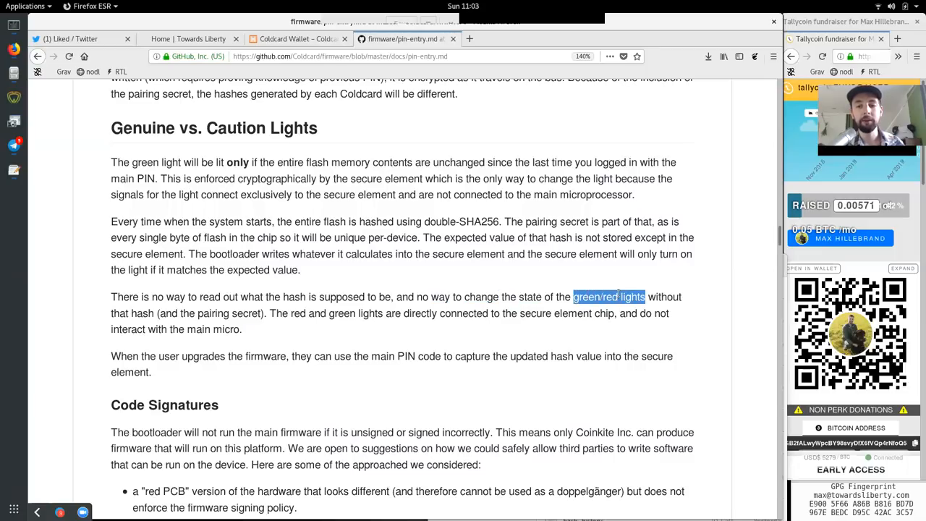
click(194, 313)
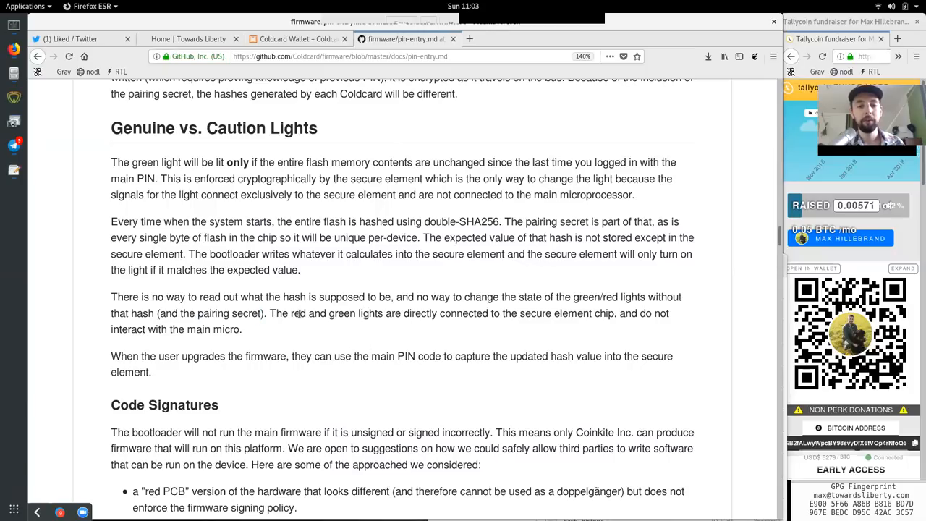
double_click(420, 313)
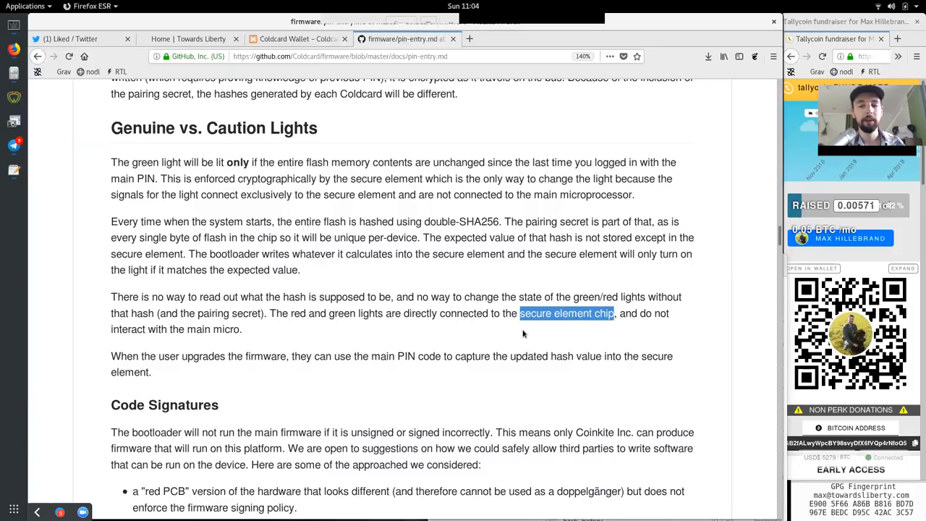
double_click(128, 331)
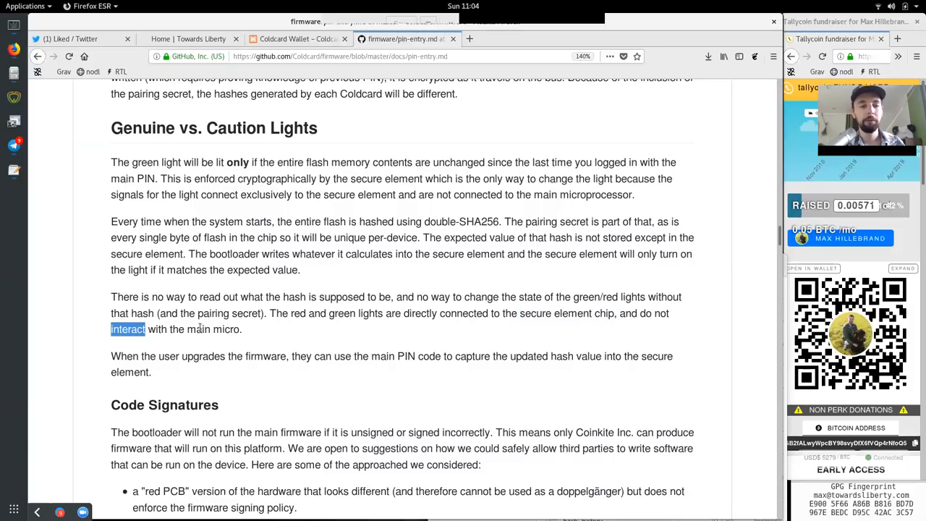
double_click(168, 356)
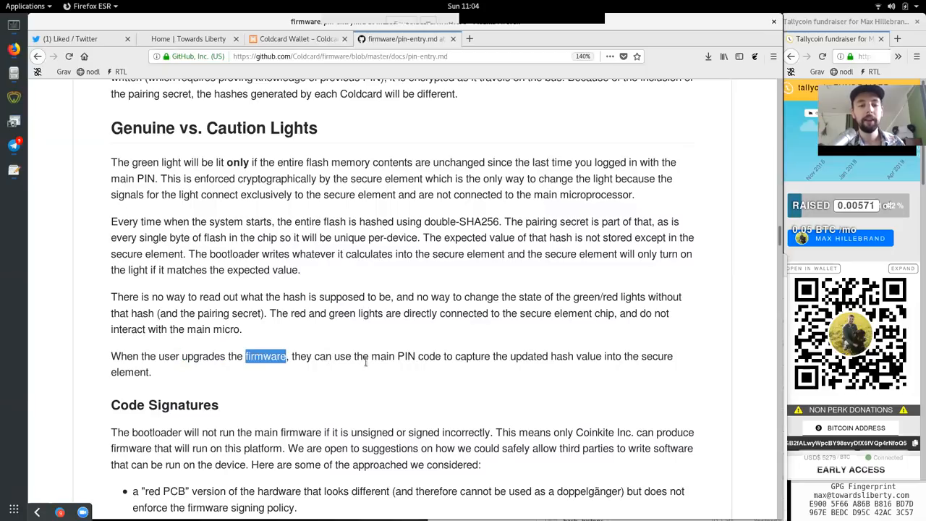
double_click(405, 356)
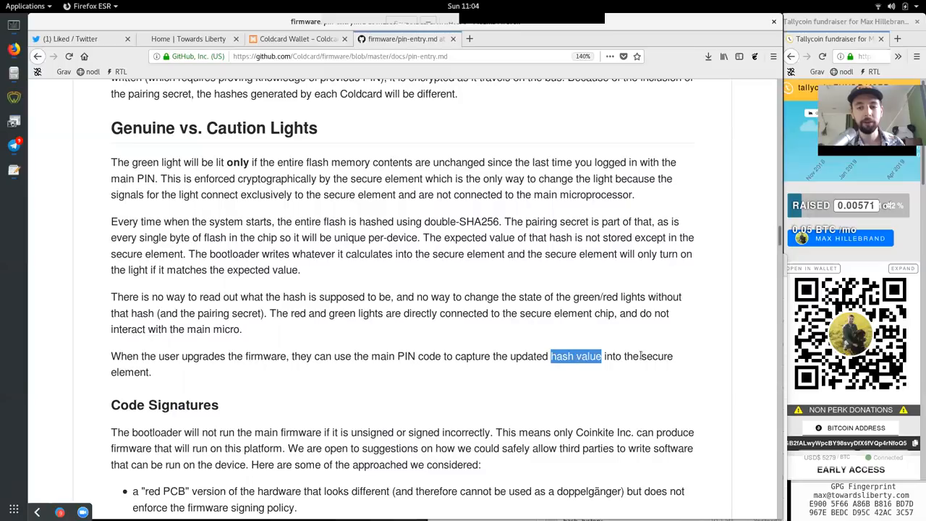
scroll(down, 3)
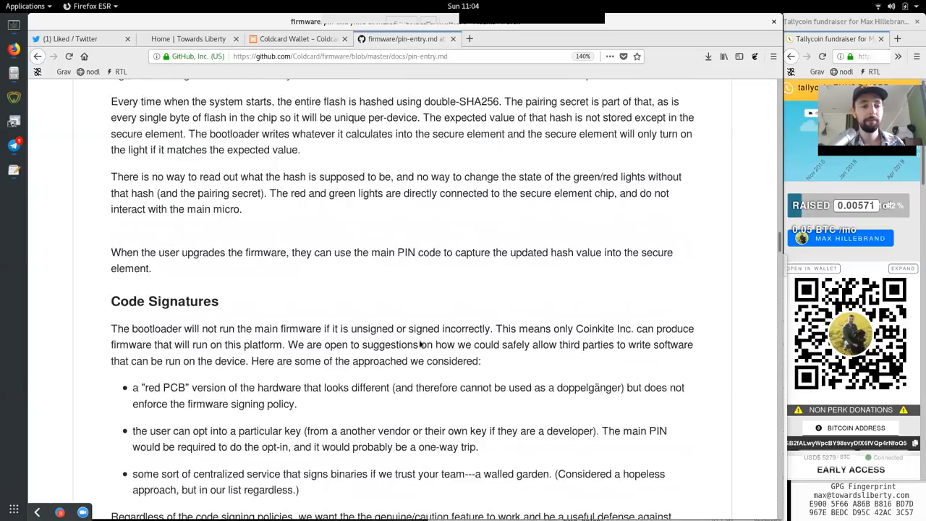
scroll(down, 3)
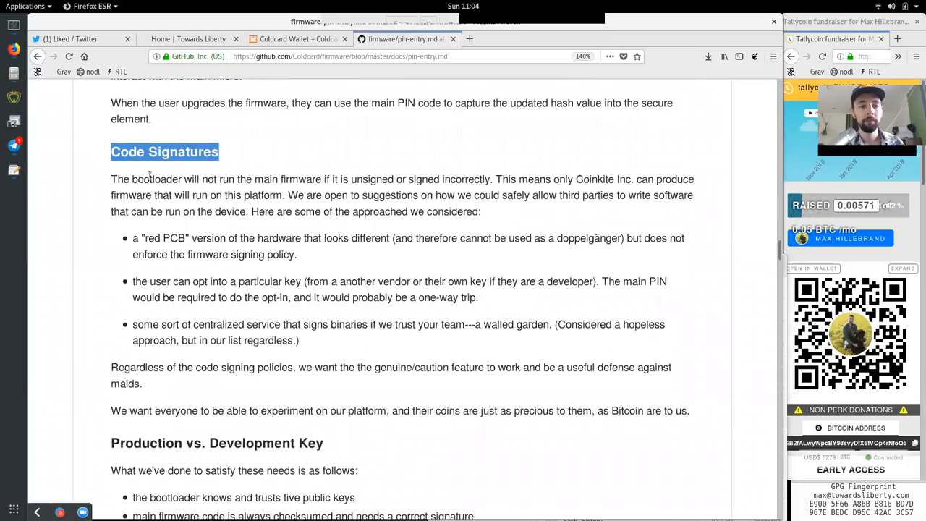
drag(186, 179, 252, 180)
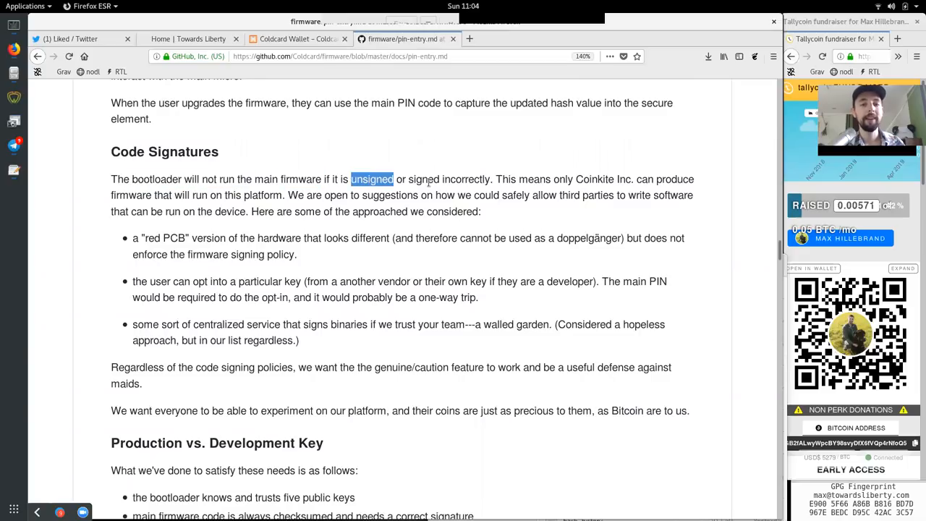
double_click(466, 180)
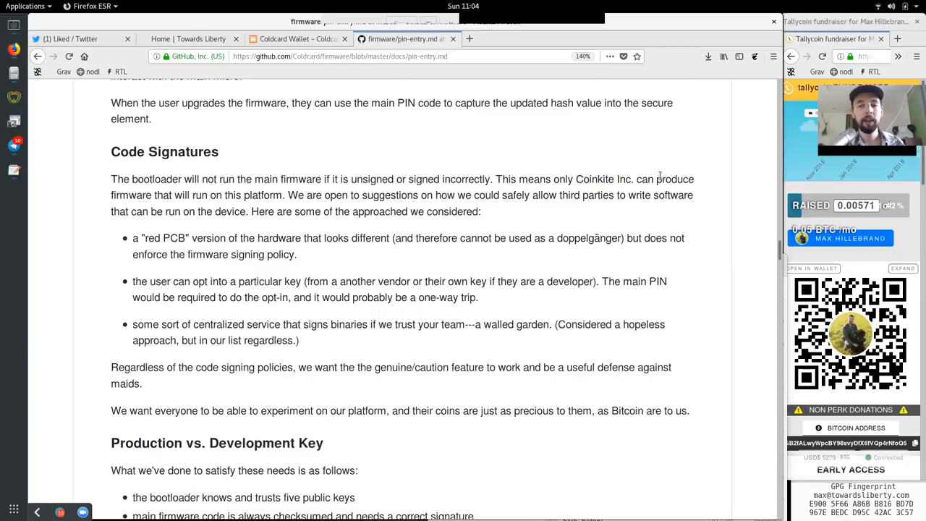
drag(174, 194, 243, 194)
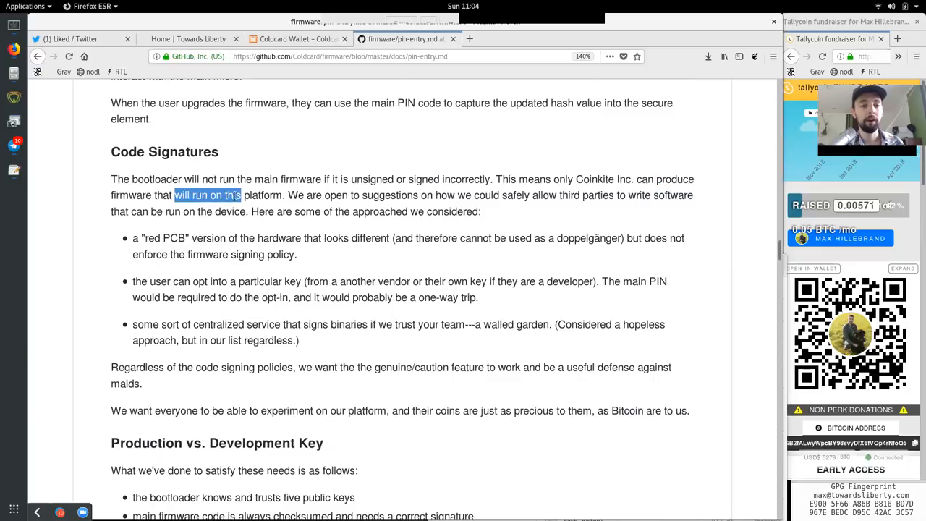
double_click(335, 195)
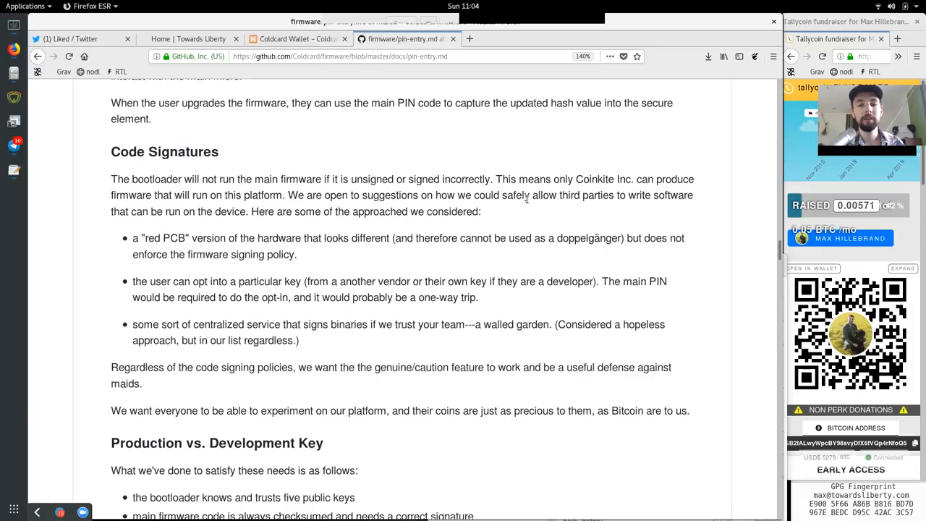
double_click(586, 195)
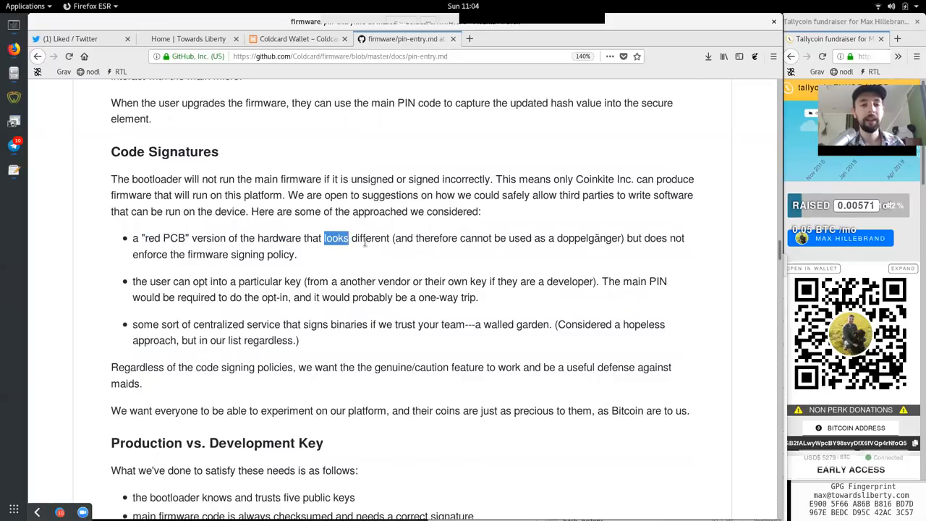
double_click(434, 238)
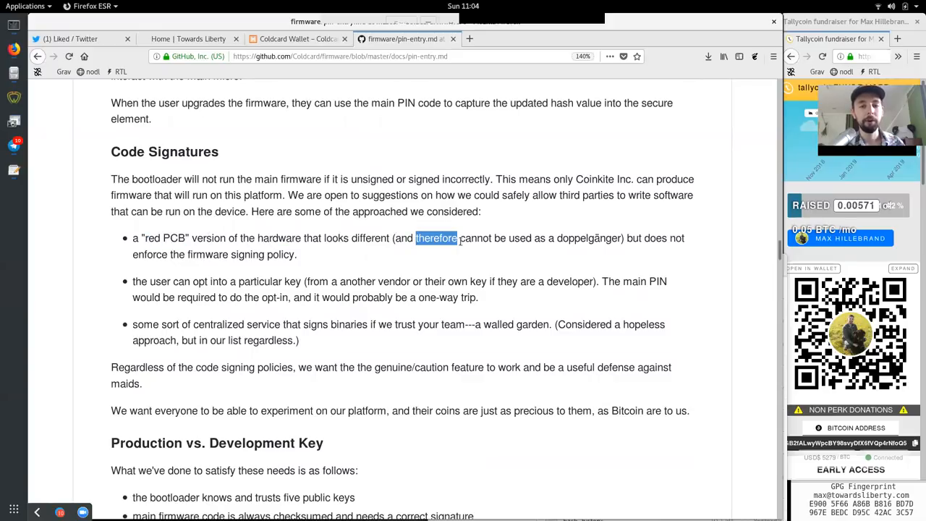
double_click(587, 237)
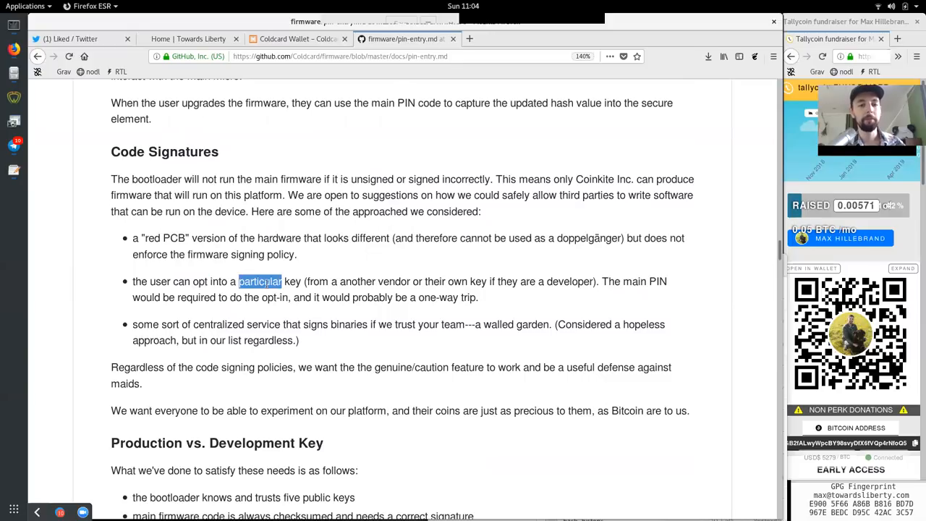
double_click(356, 281)
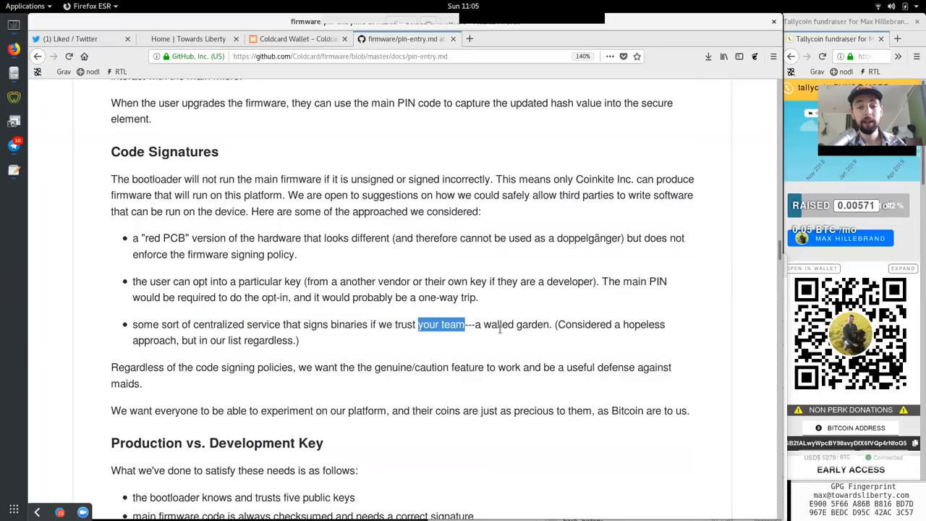
double_click(643, 325)
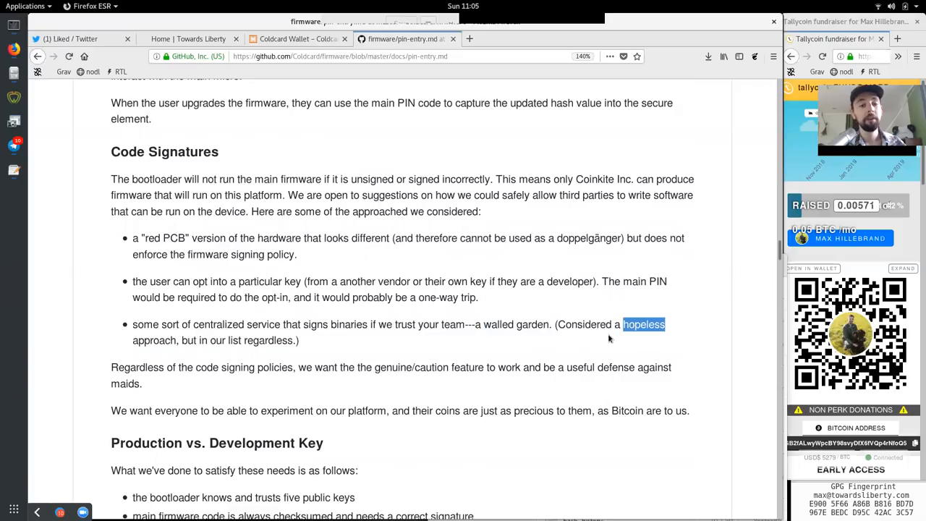
double_click(218, 341)
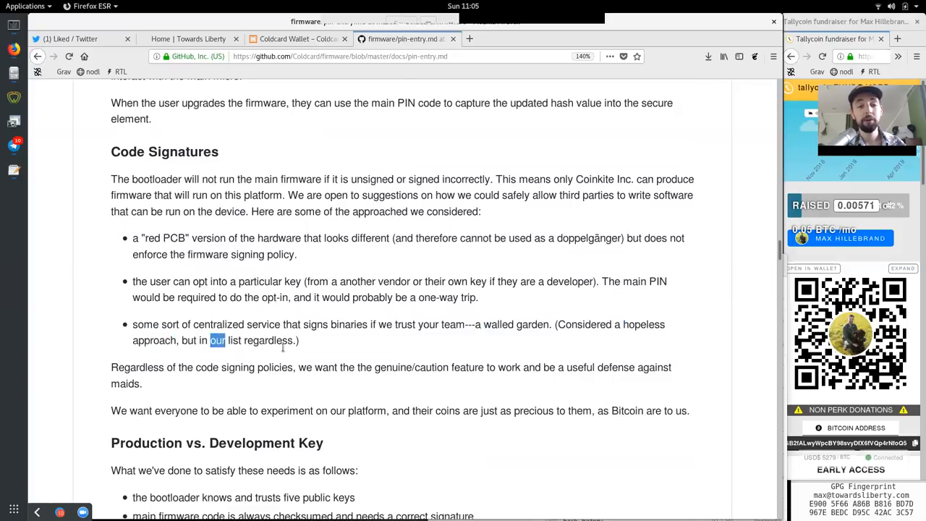
double_click(136, 368)
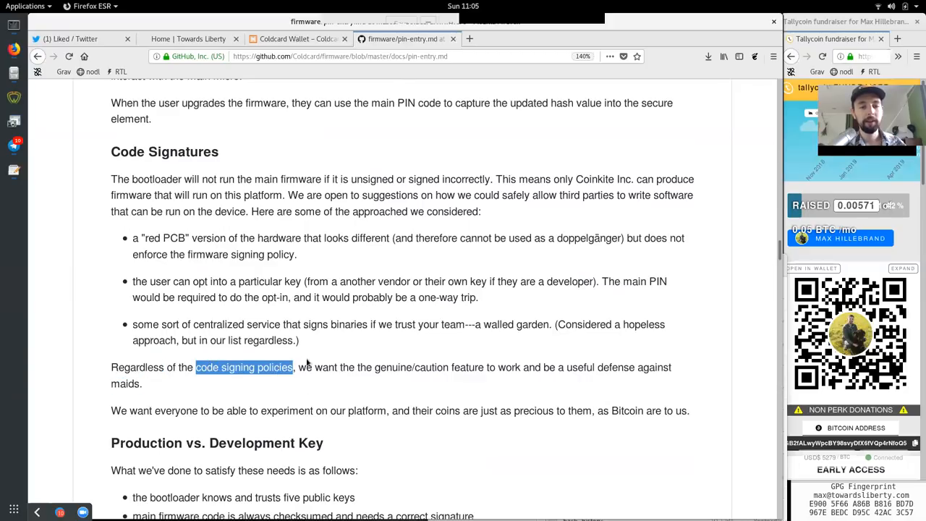
double_click(394, 368)
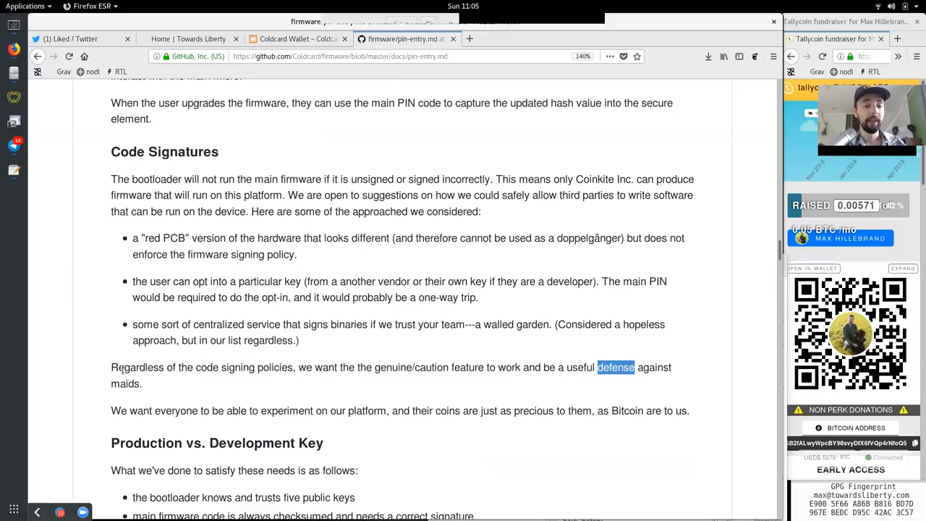
double_click(141, 412)
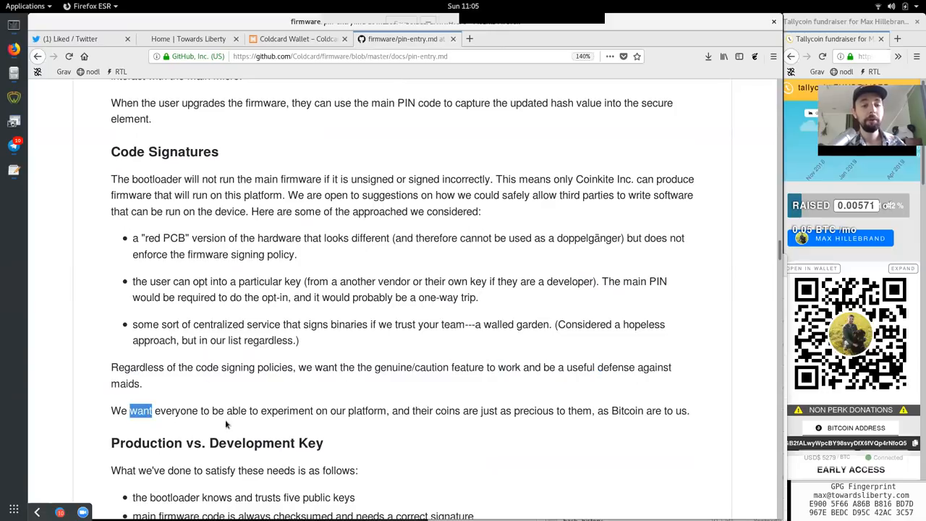
double_click(287, 412)
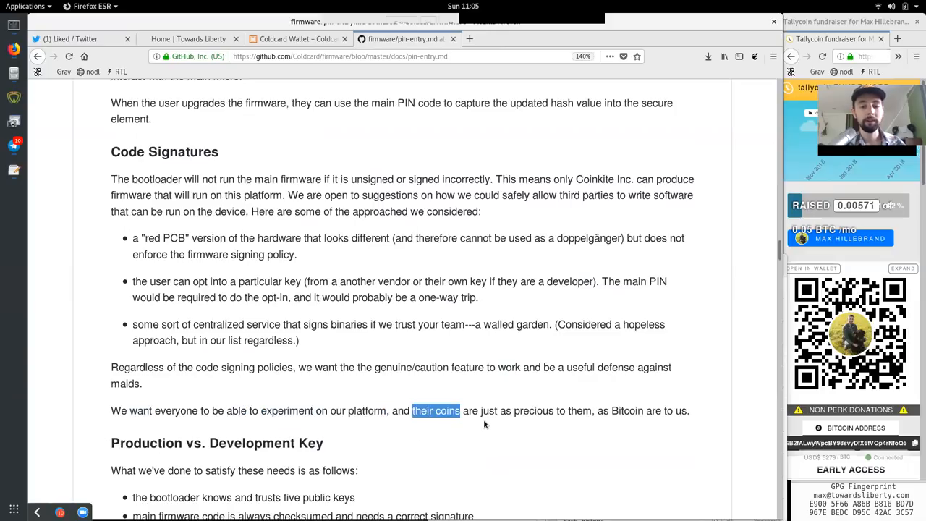
double_click(533, 411)
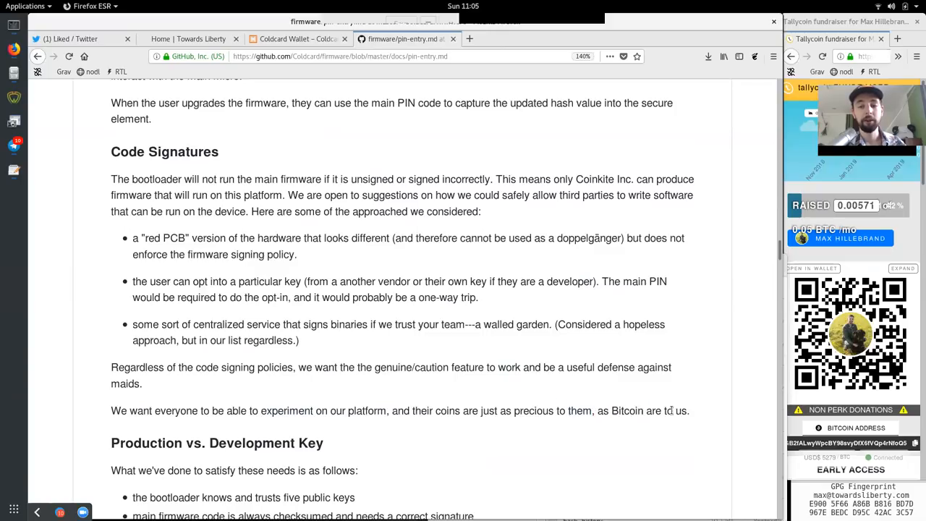
Read the Production vs. Development Key bullets on satisfying these checks, the five public keys and the code always checking the key
scroll(down, 3)
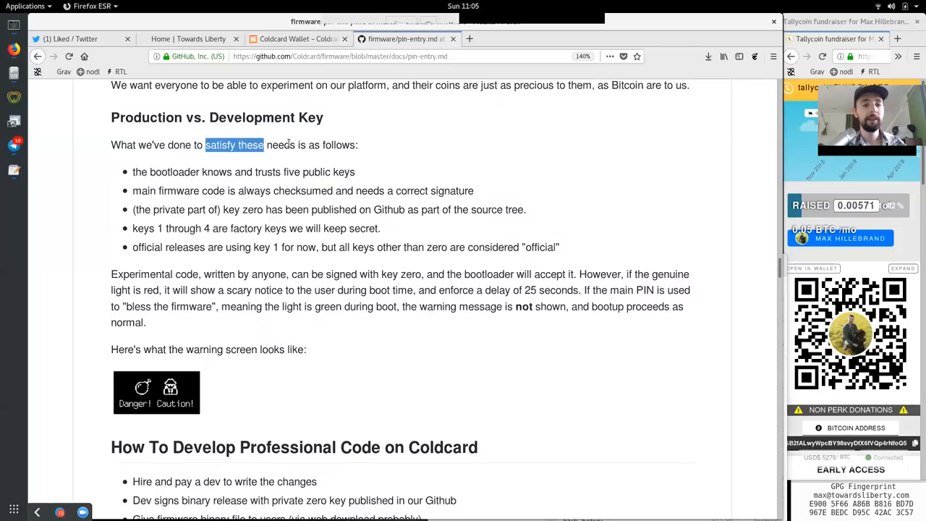
double_click(174, 171)
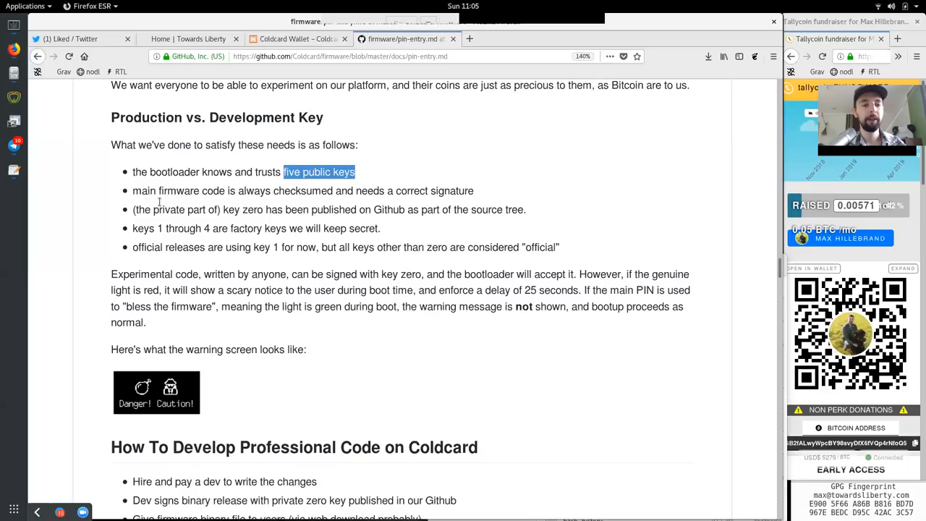
double_click(213, 191)
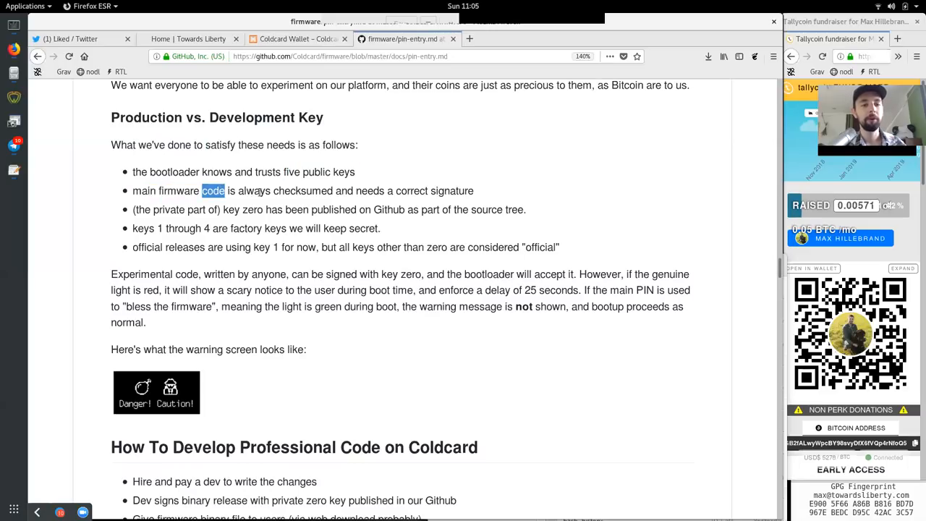
double_click(254, 191)
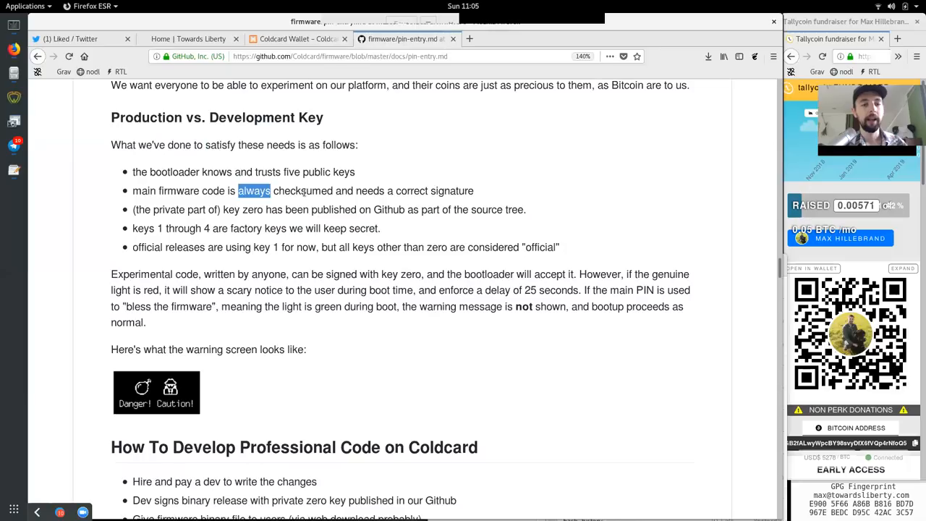
double_click(371, 192)
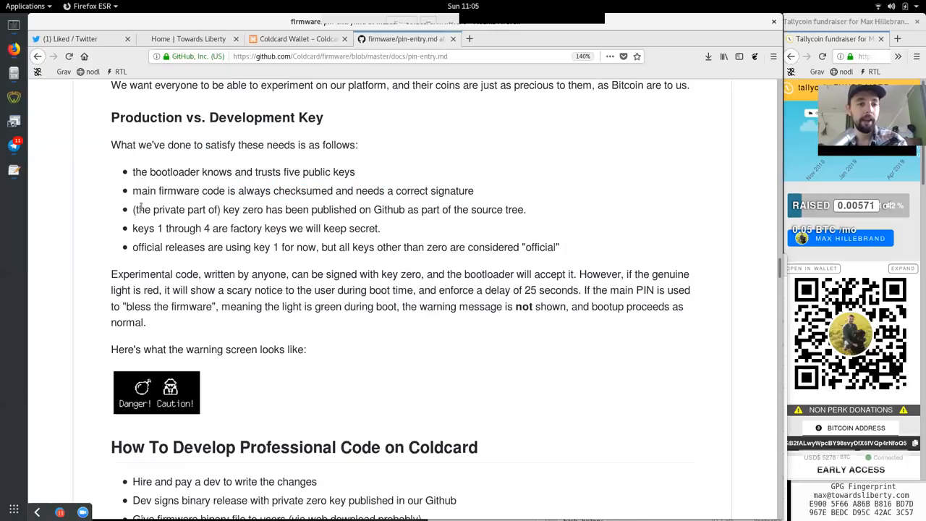
double_click(231, 208)
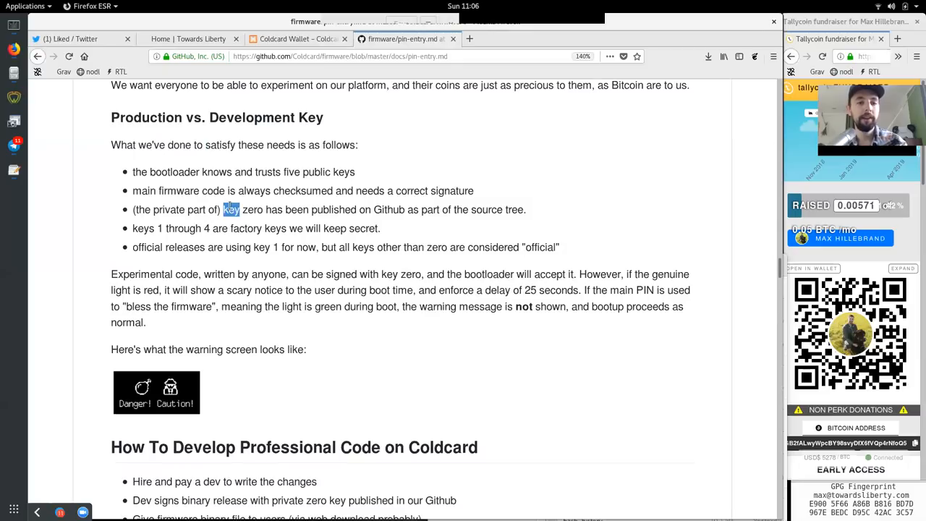
double_click(388, 209)
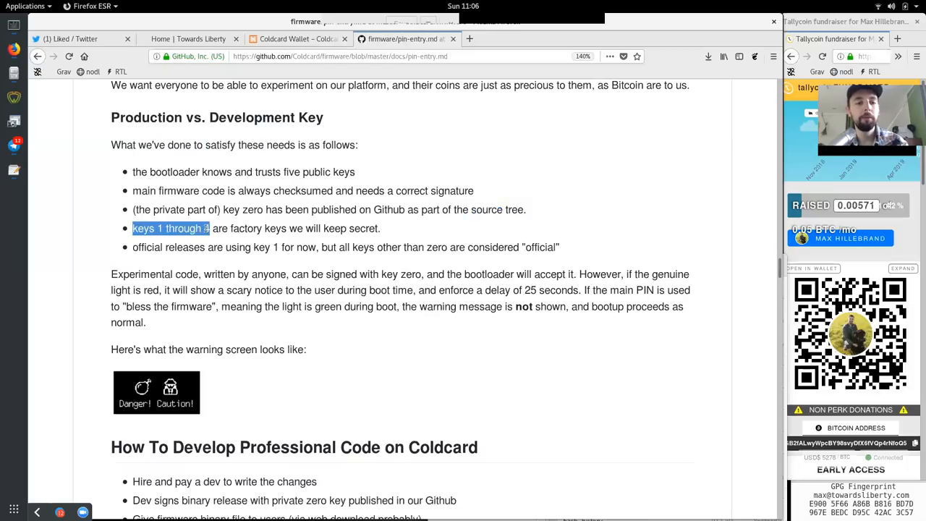
click(312, 229)
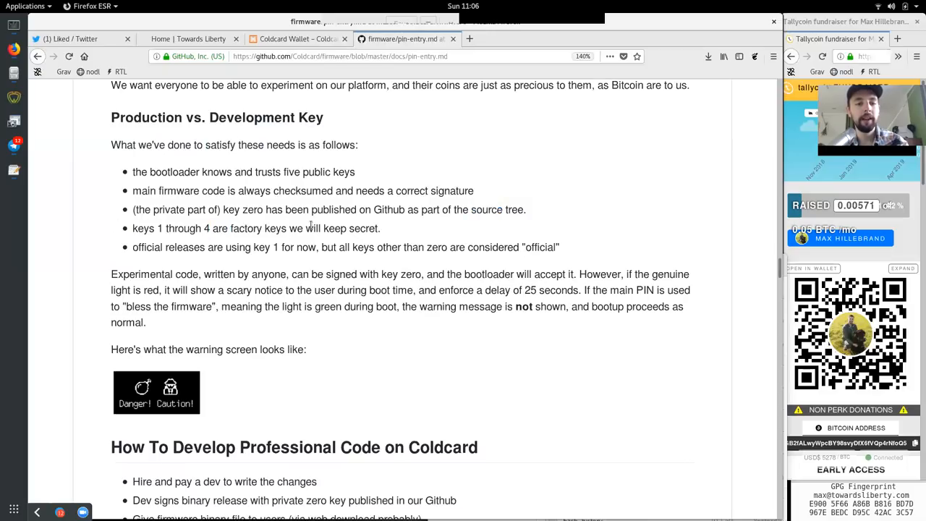
Read on about code written by anyone, genuine devices and bootup proceeding normally with the green light
double_click(147, 246)
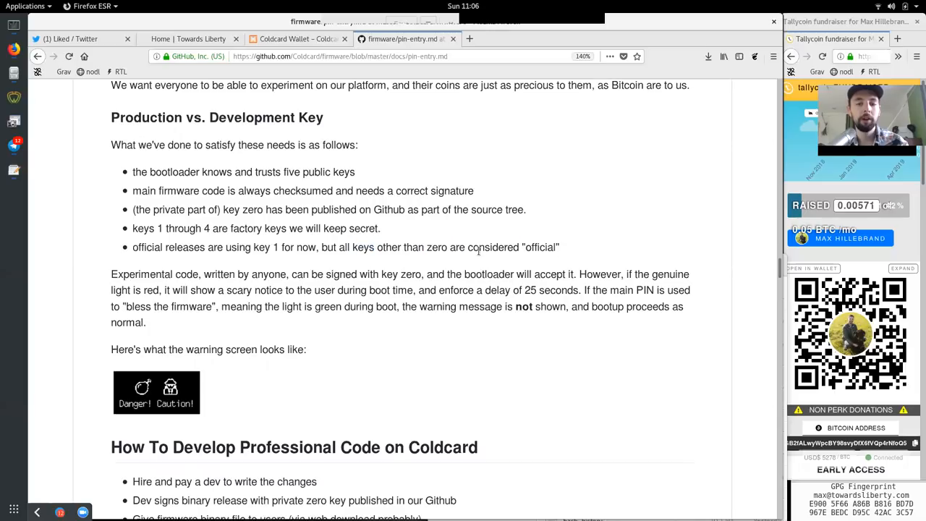
double_click(541, 246)
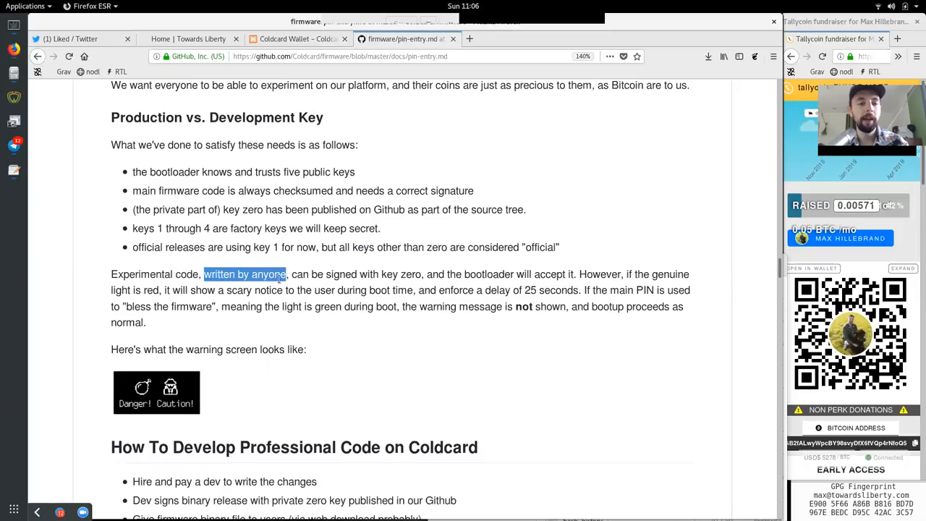
drag(327, 275, 423, 275)
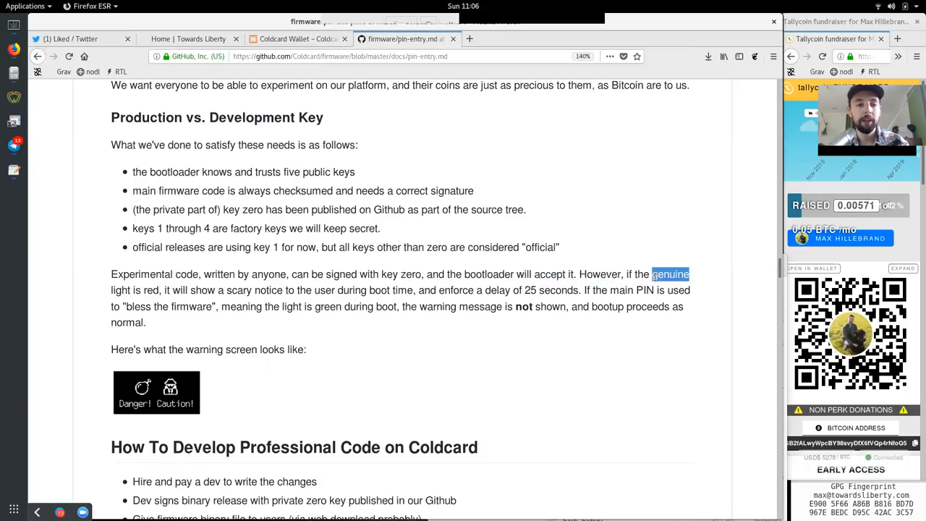
double_click(150, 290)
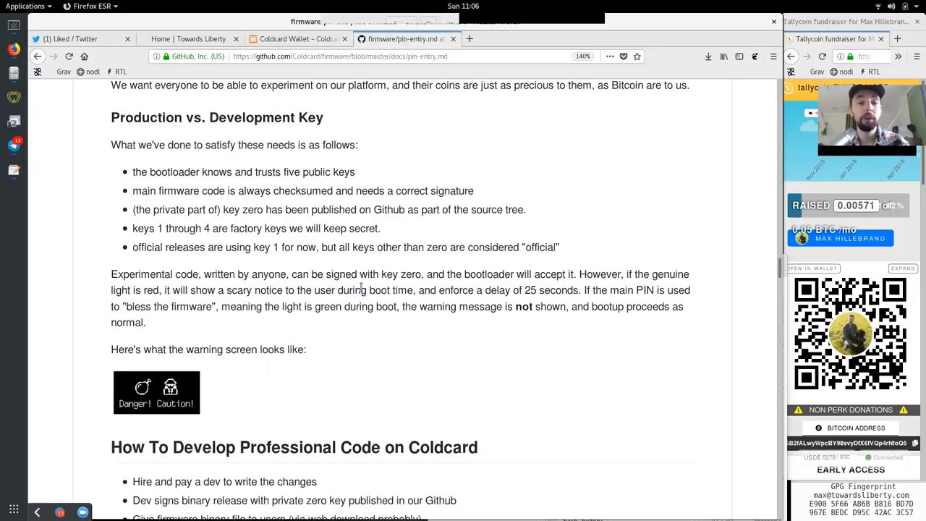
mouse_move(524, 290)
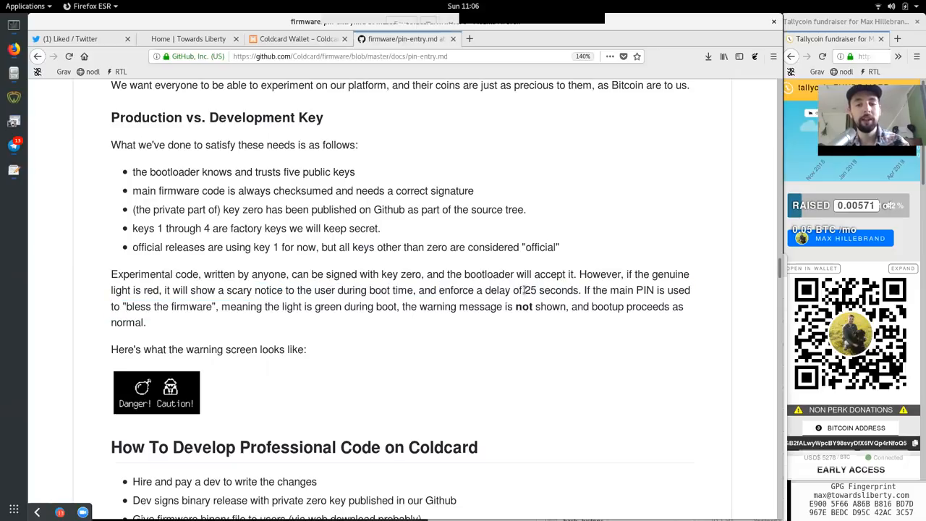
double_click(621, 289)
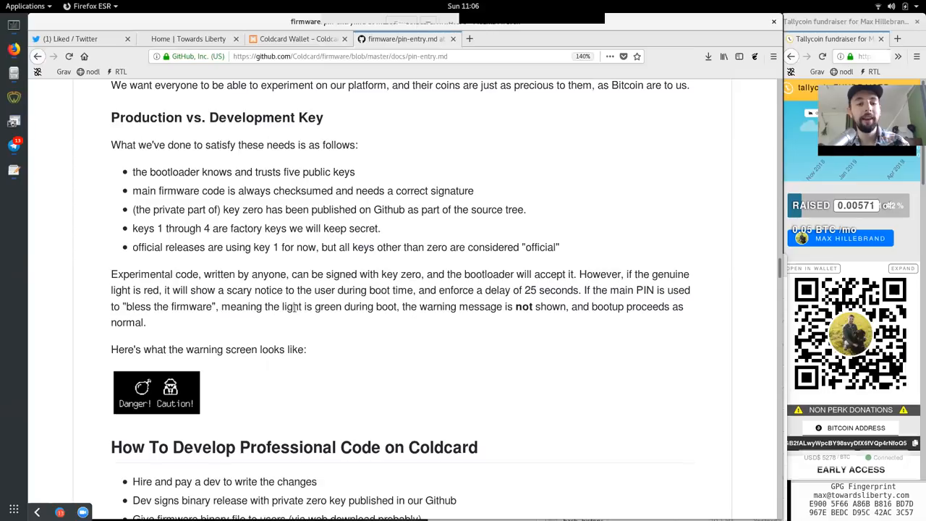
drag(315, 307, 397, 307)
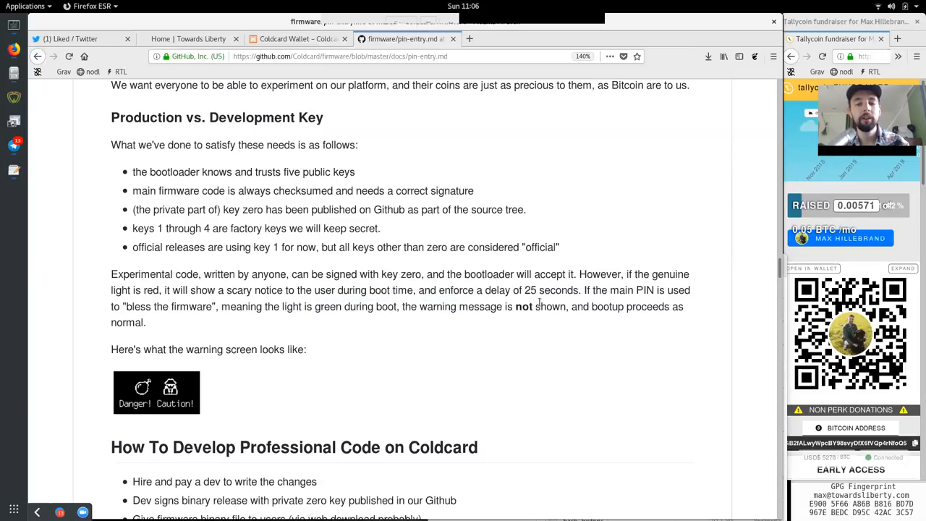
double_click(608, 307)
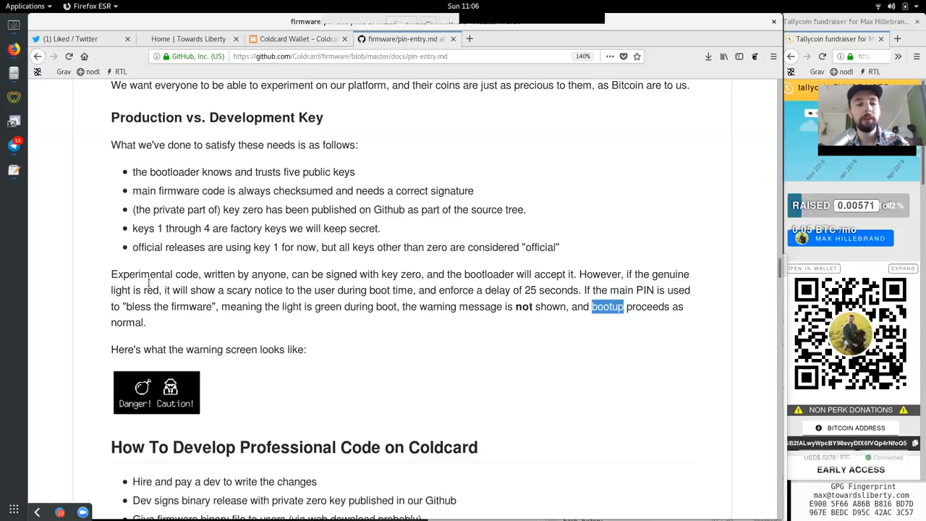
mouse_move(165, 346)
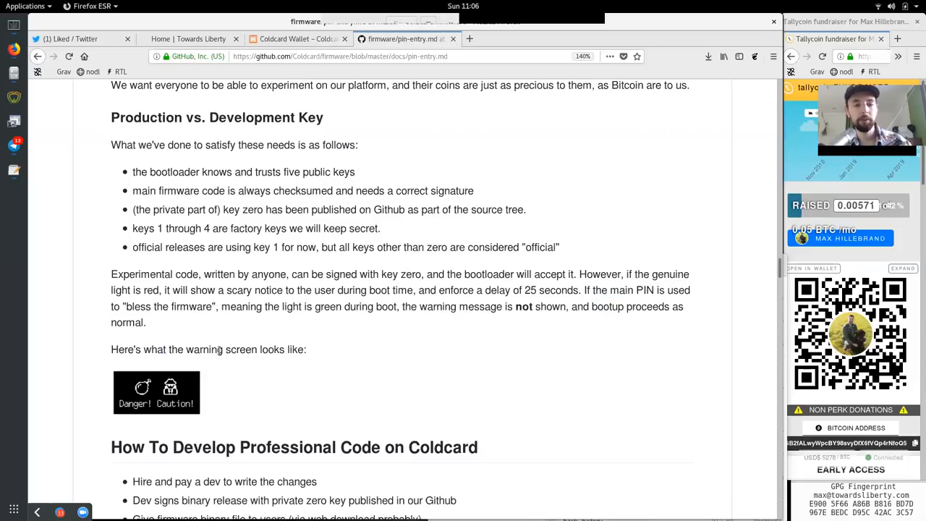
Reach the How To Develop Professional Code on Coldcard heading and read the firmware and web bullet
scroll(down, 3)
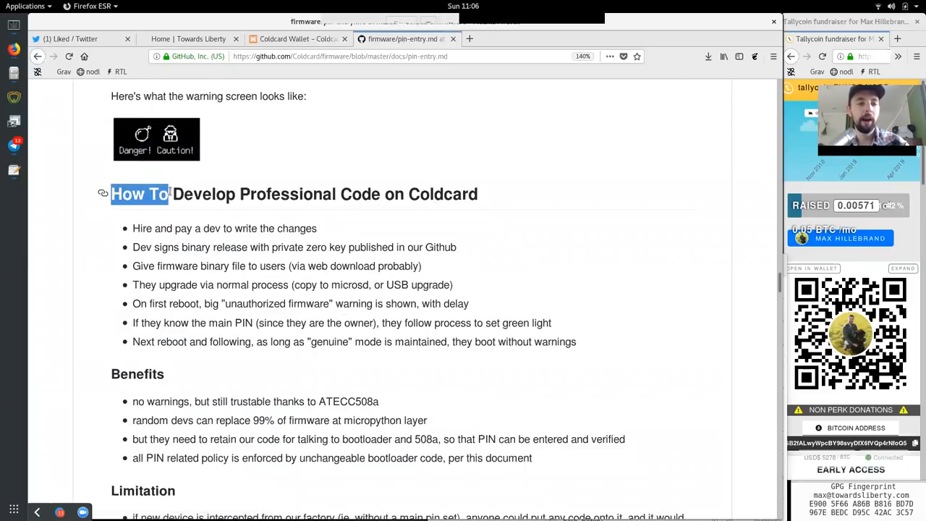
double_click(443, 194)
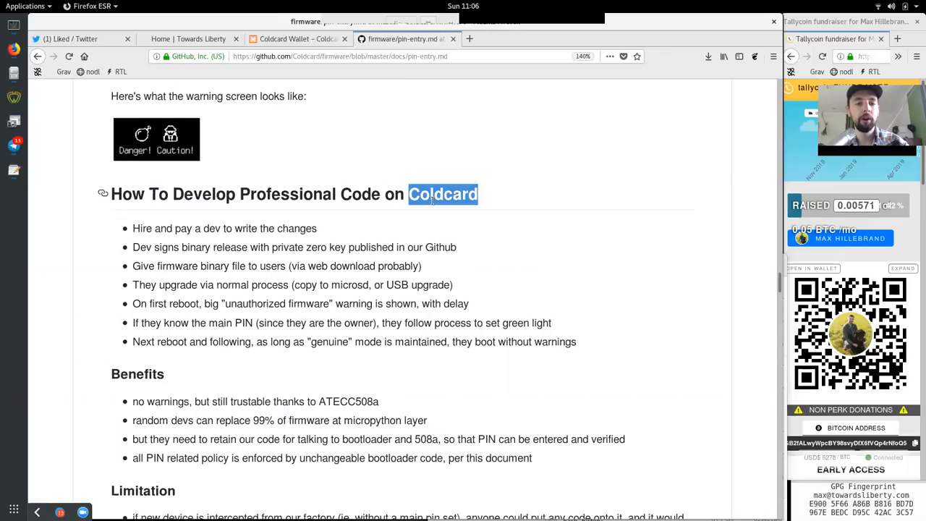
scroll(down, 3)
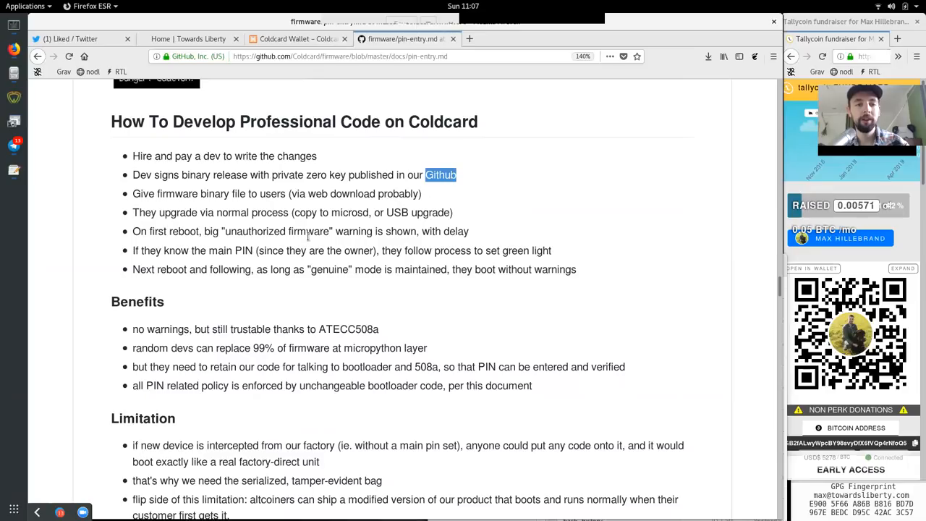
double_click(177, 194)
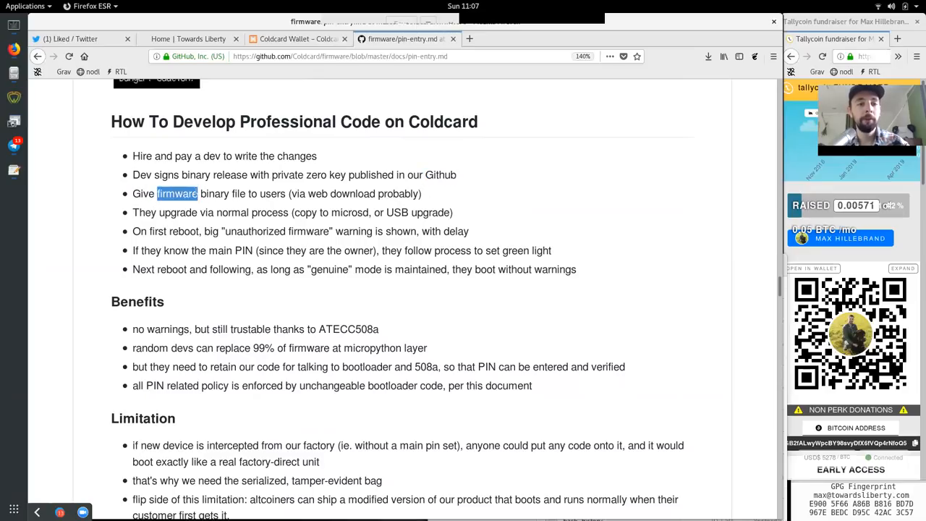
double_click(317, 194)
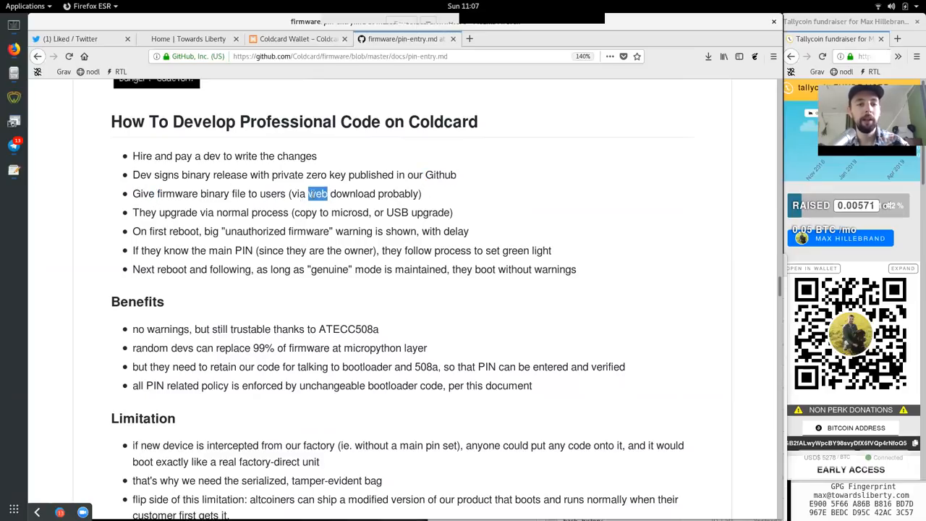
drag(310, 194, 420, 194)
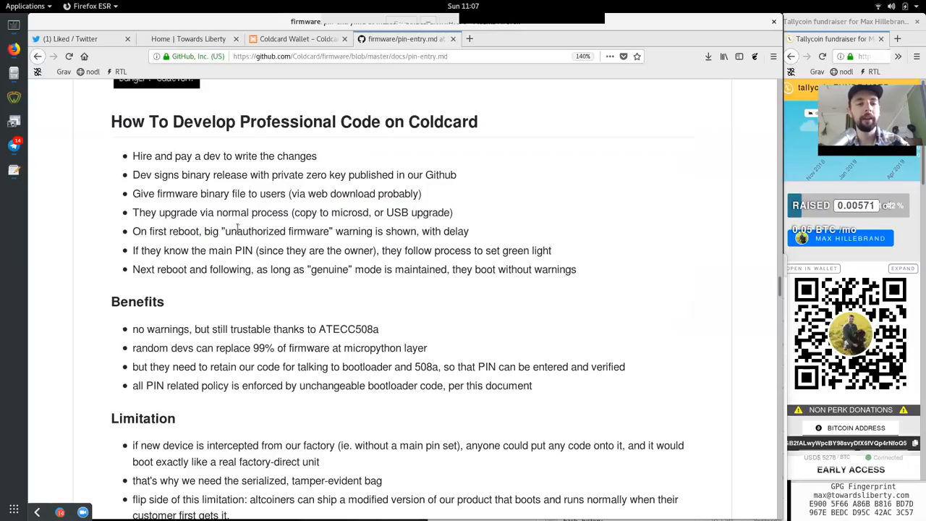
mouse_move(397, 235)
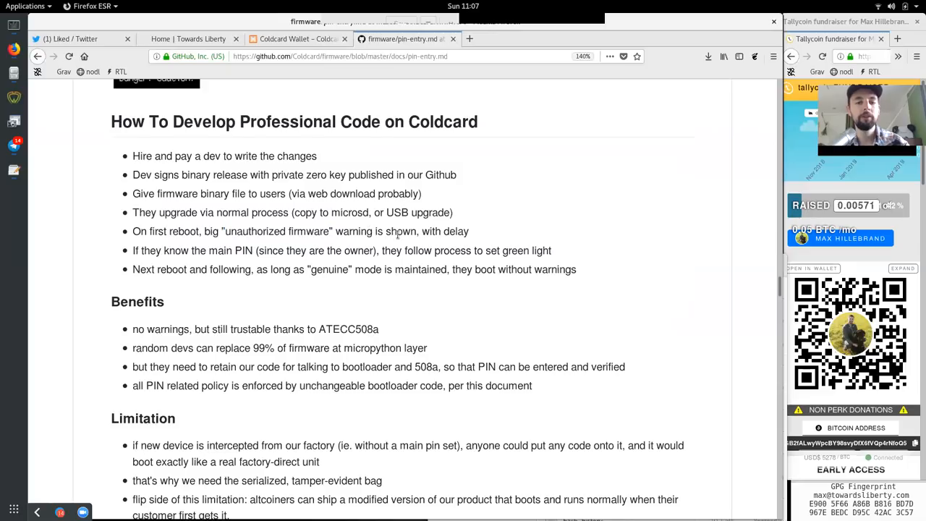
Read the remaining development steps down to the genuine light with no warnings under Benefits
double_click(456, 231)
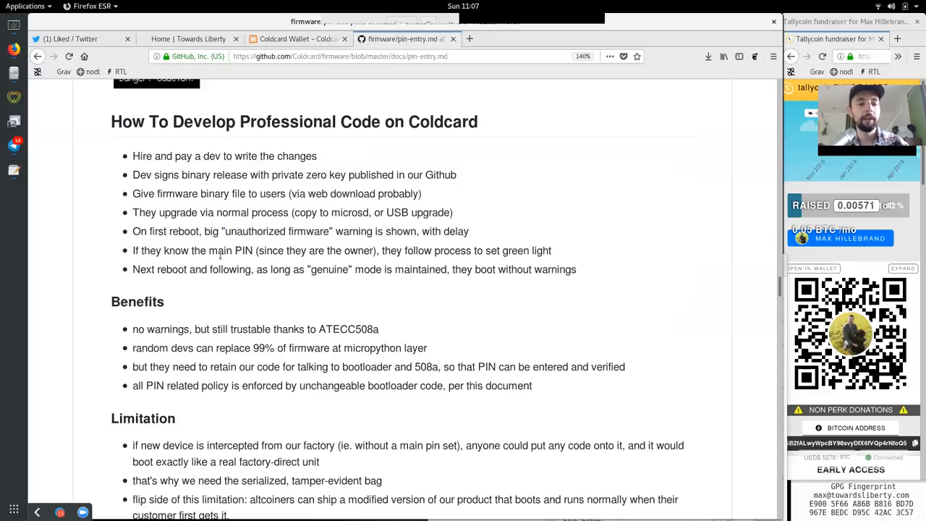
double_click(437, 250)
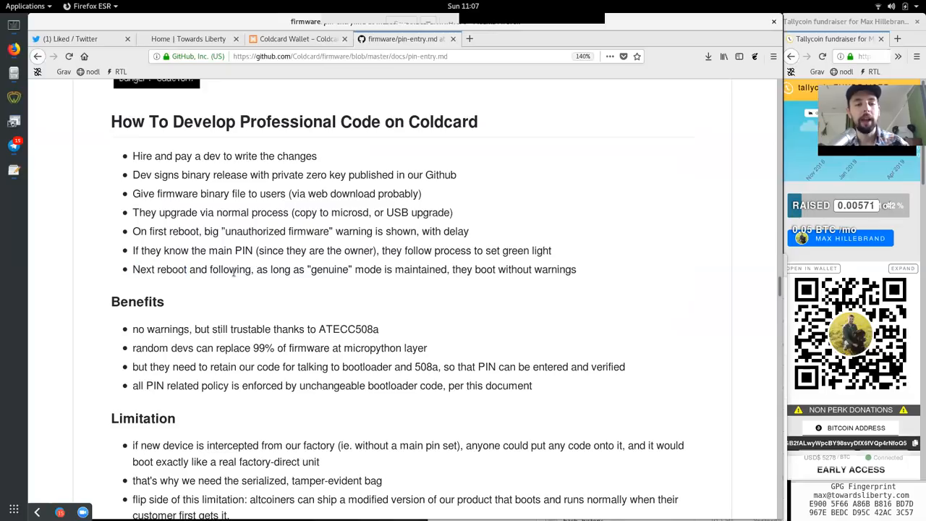
double_click(330, 269)
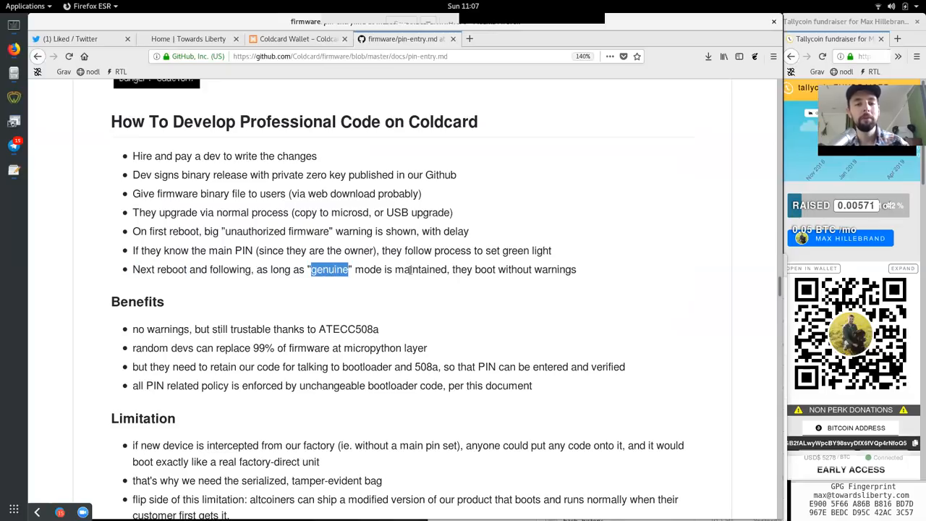
double_click(483, 269)
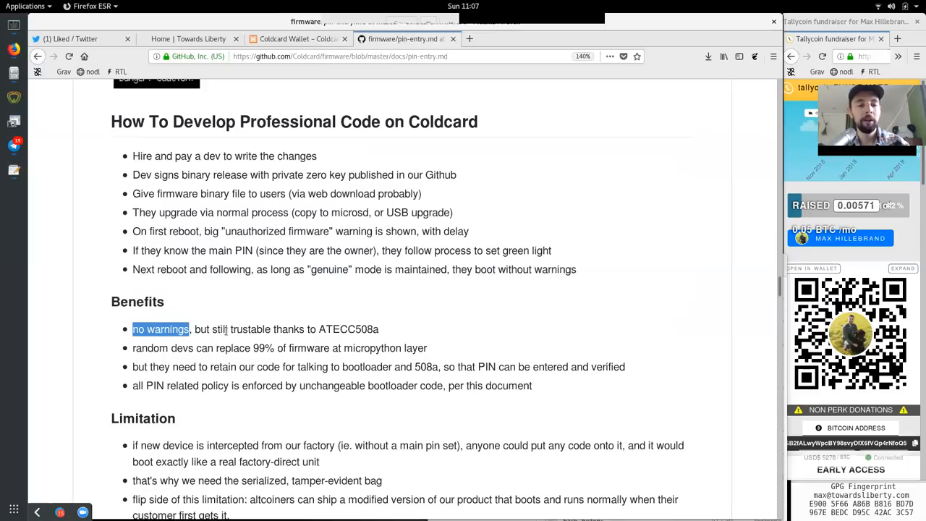
Read the Benefits list on the ATECC508a, random firmware, the 508a and this document
double_click(290, 330)
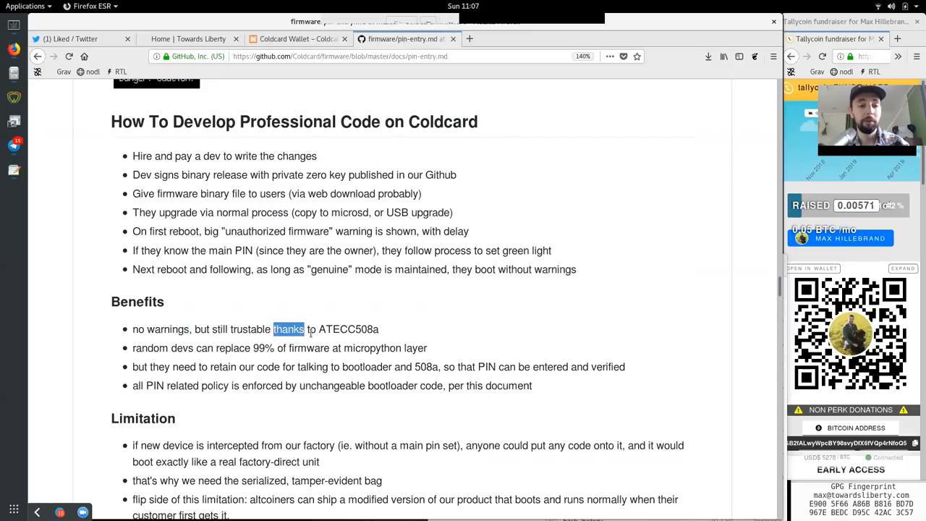
double_click(347, 330)
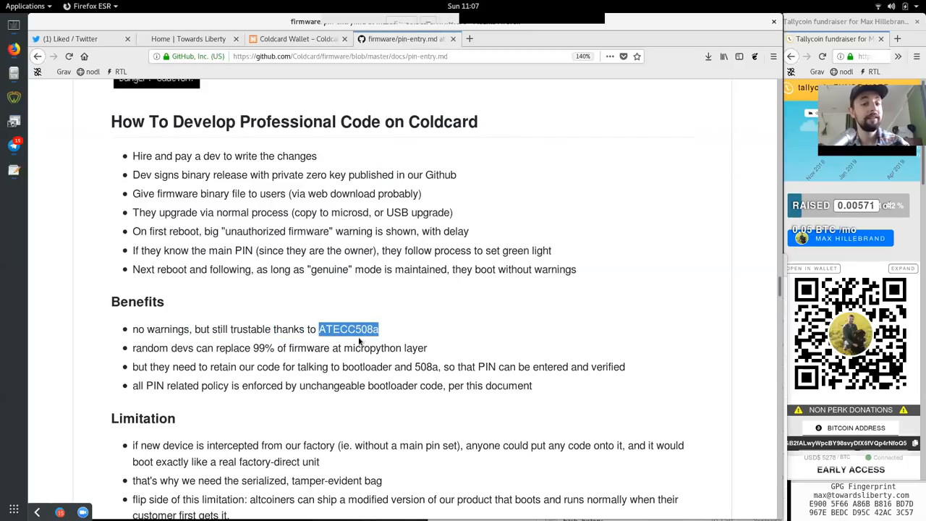
mouse_move(391, 333)
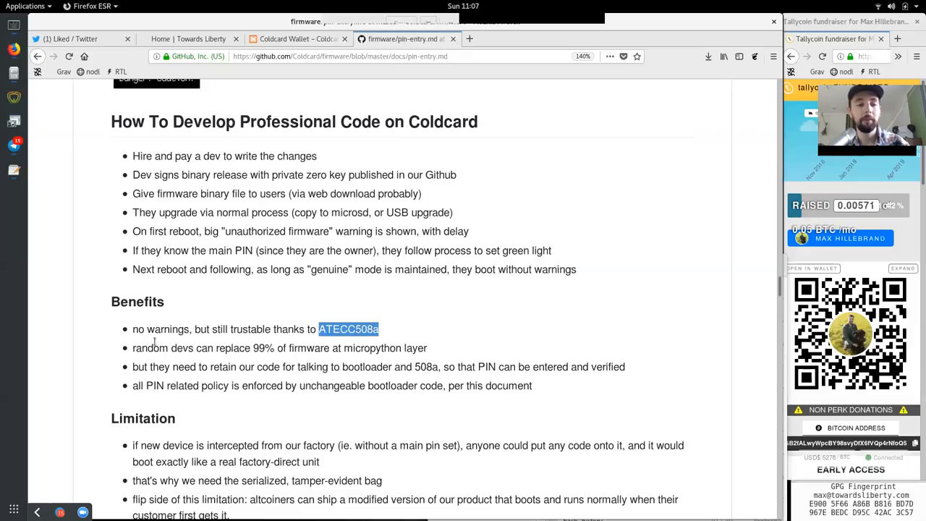
double_click(151, 348)
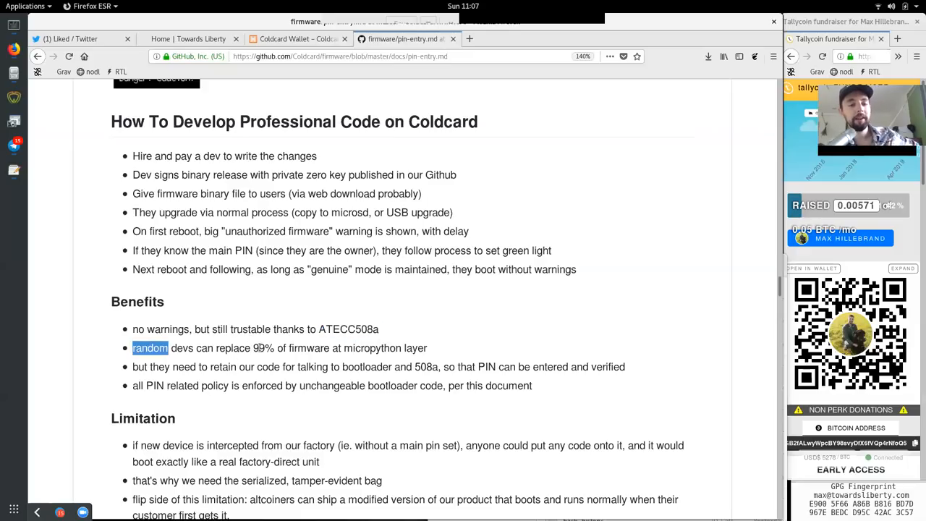
double_click(309, 347)
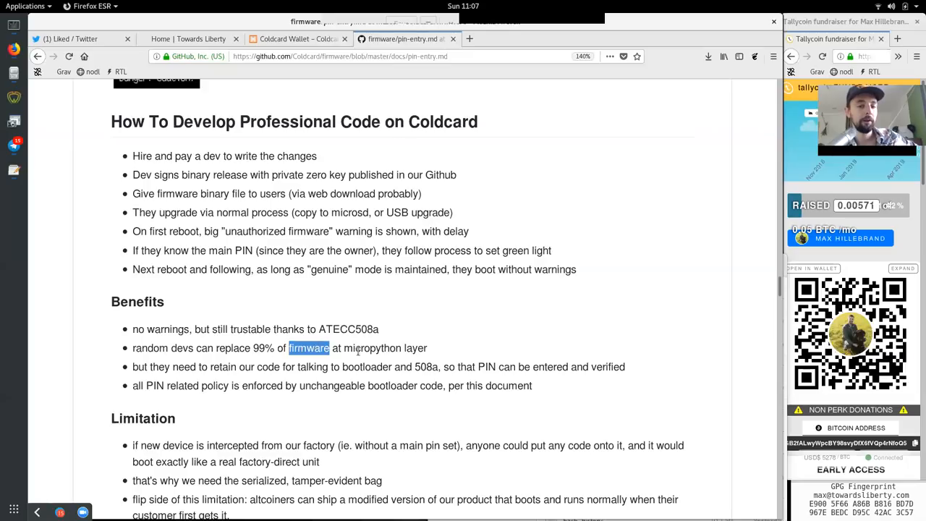
double_click(372, 347)
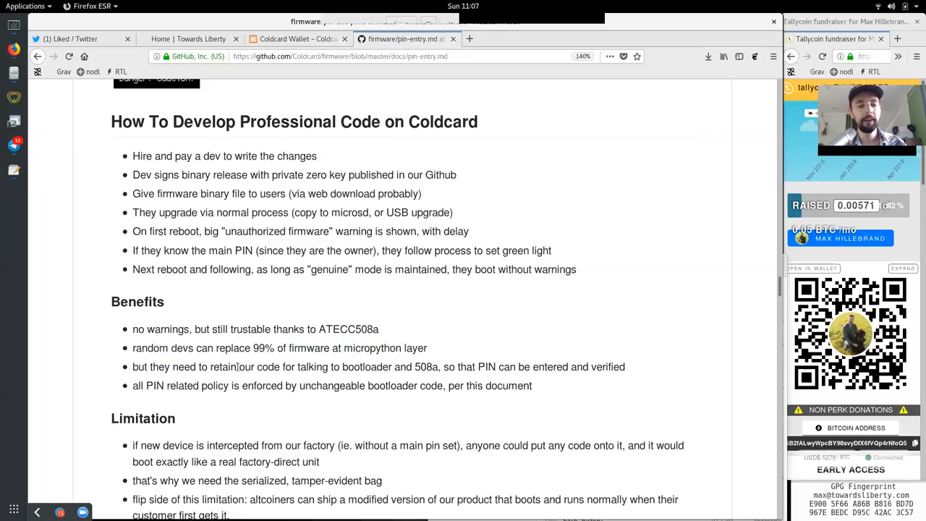
double_click(313, 368)
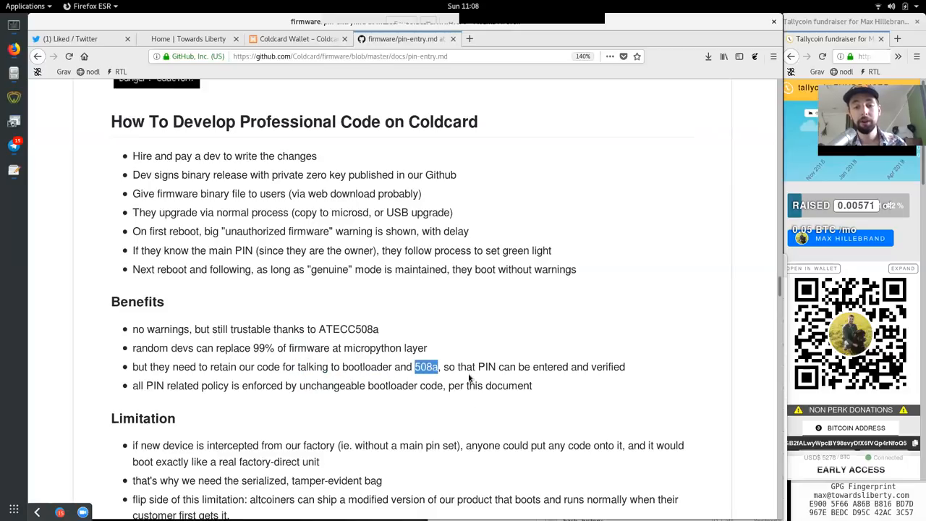
double_click(486, 367)
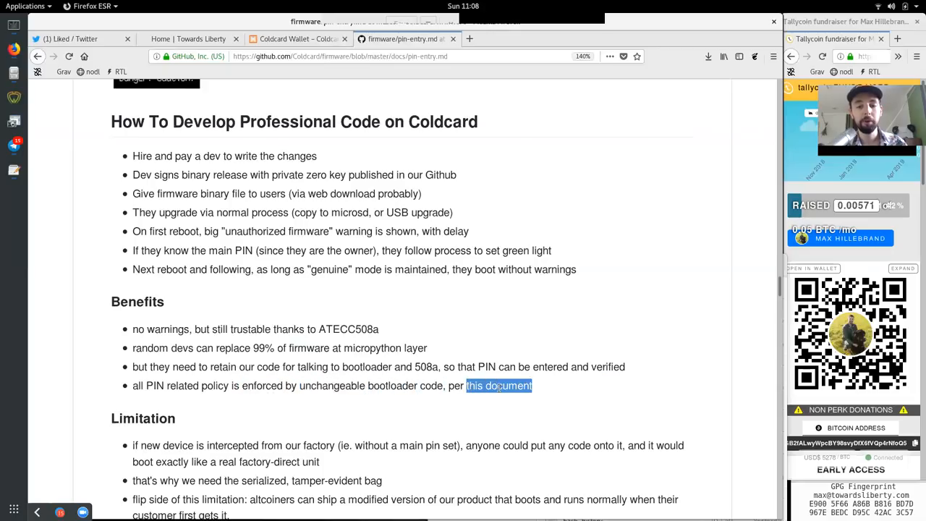
Read the tamper-evident bag note and the Limitation section on the customer, reaching Obvious Hack-Attack
scroll(down, 3)
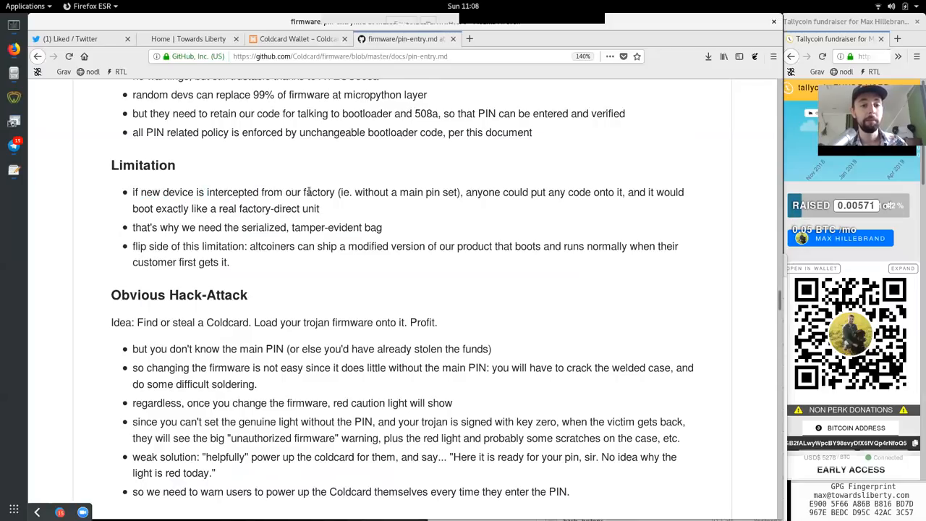
drag(353, 191, 460, 191)
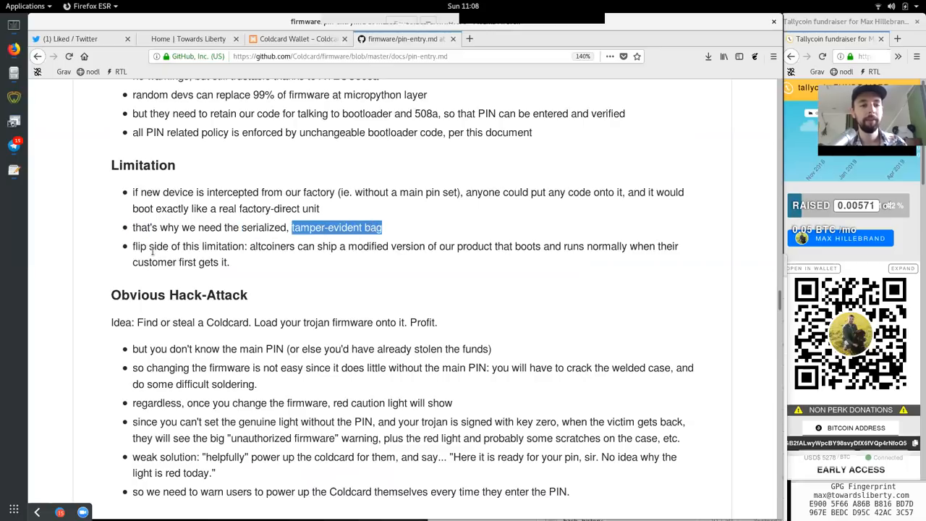
double_click(223, 246)
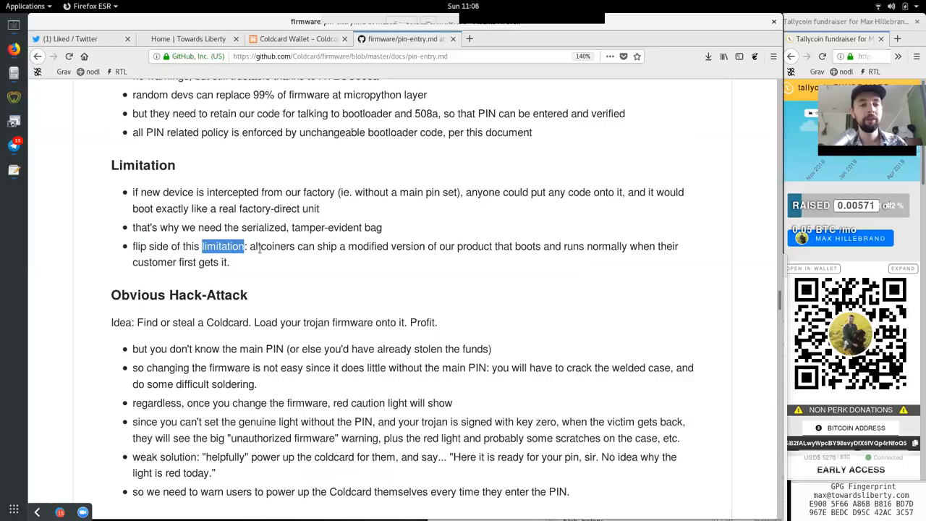
double_click(408, 246)
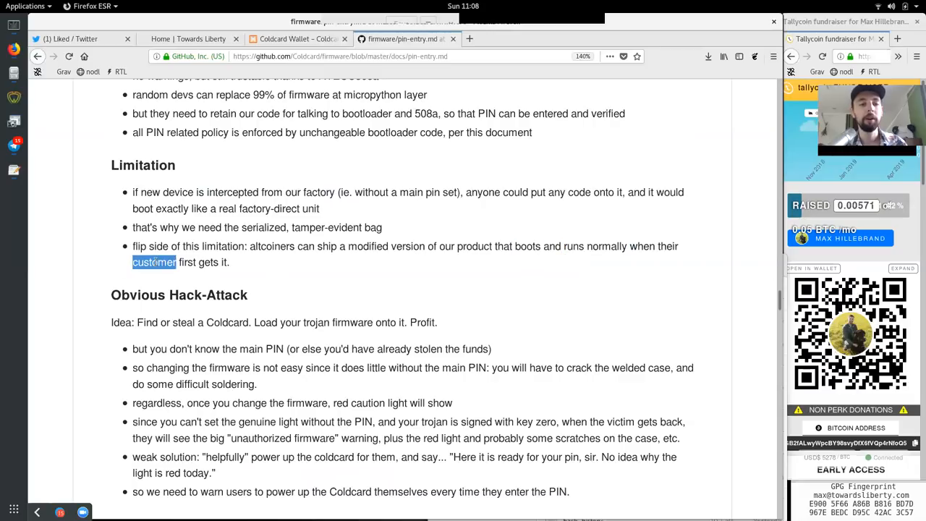
scroll(down, 3)
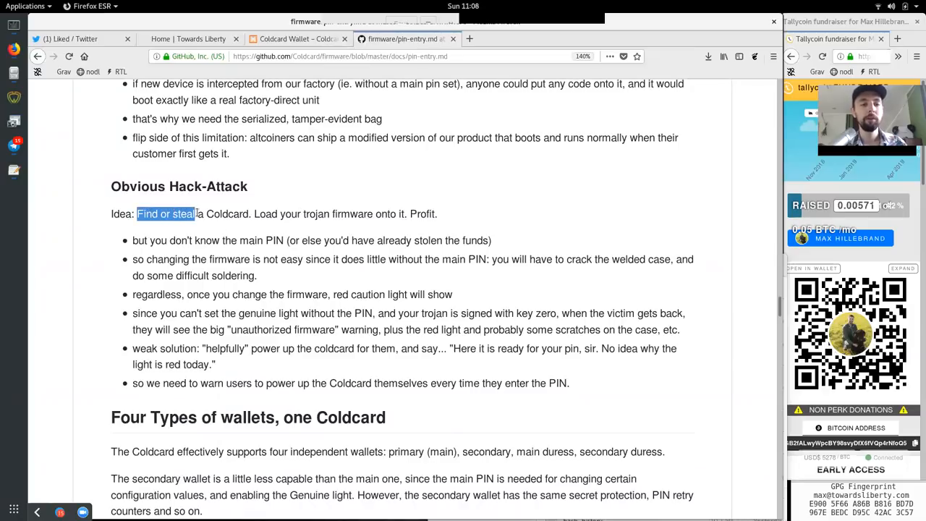
Read the Obvious Hack-Attack idea line ending in Profit and the PIN bullet
click(304, 214)
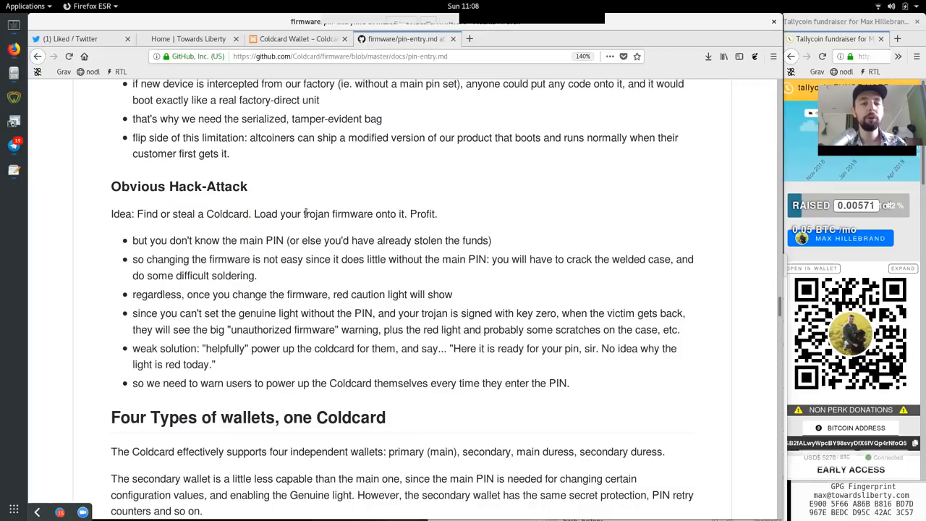
double_click(422, 214)
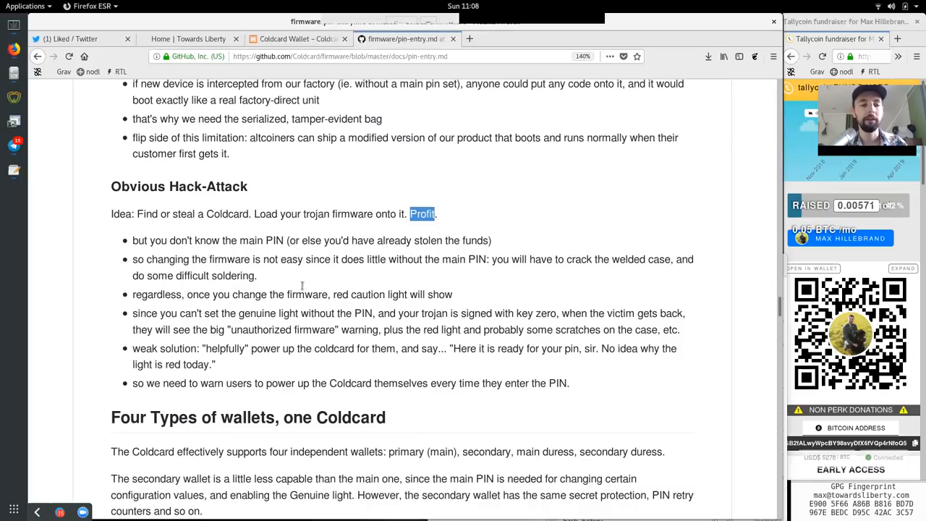
double_click(194, 240)
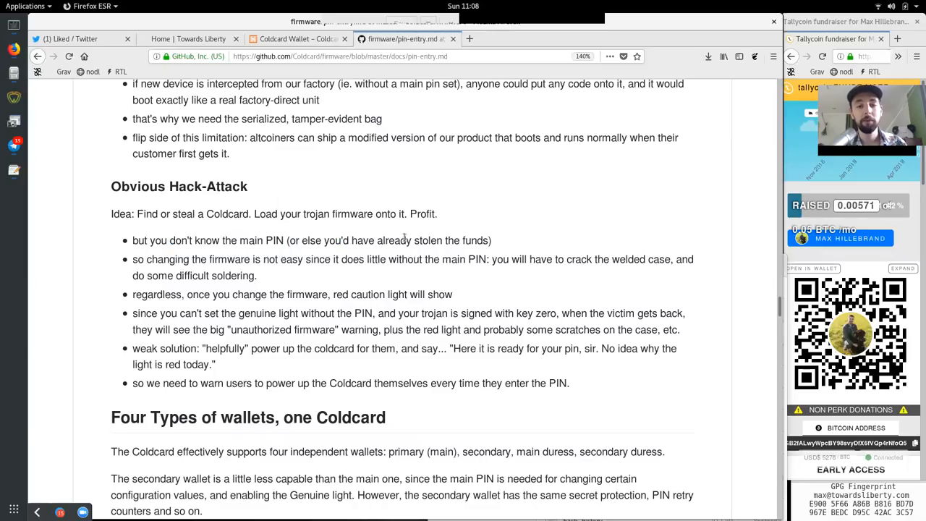
double_click(168, 259)
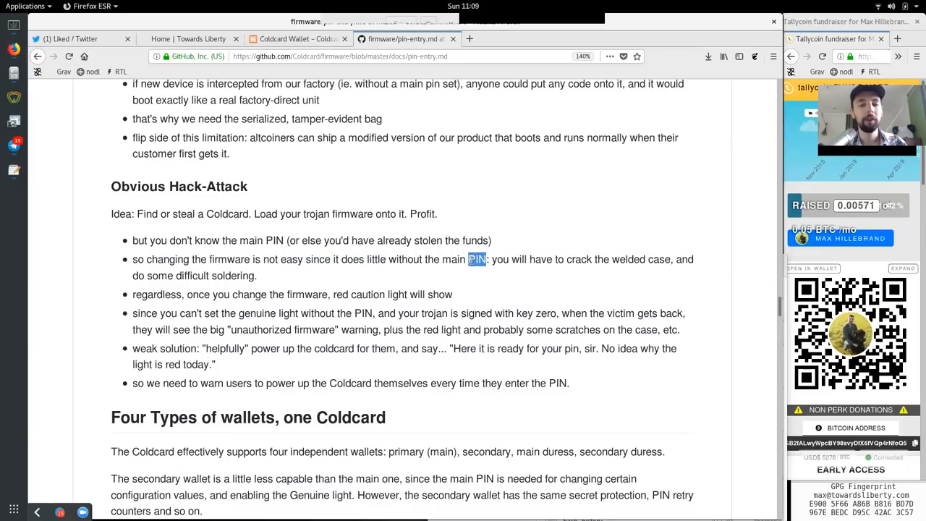
double_click(579, 259)
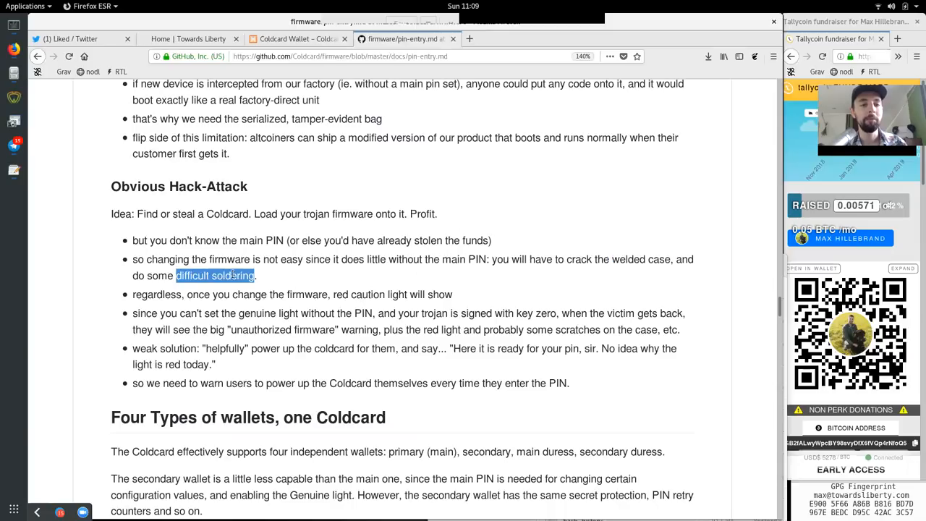
Read the caution light, genuine light without the PIN and signed trojan bullets
double_click(156, 295)
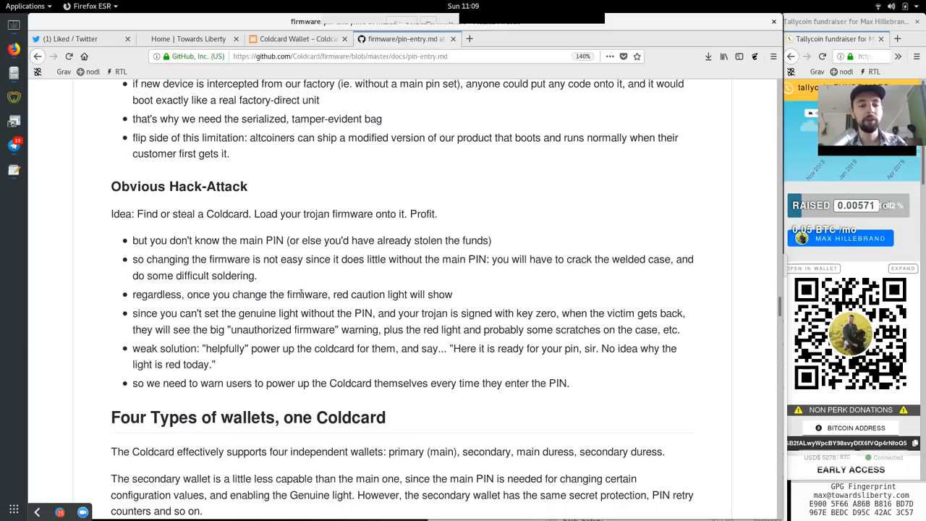
double_click(397, 295)
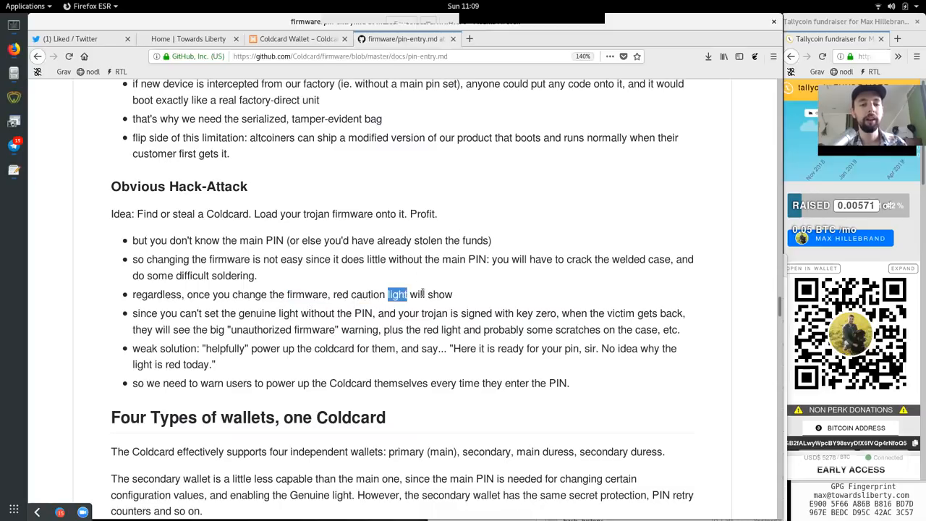
double_click(168, 313)
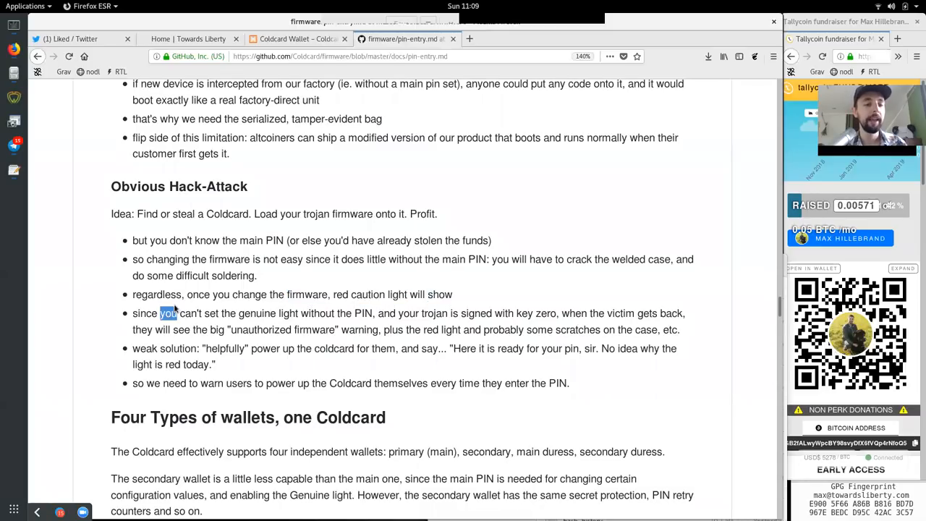
double_click(258, 313)
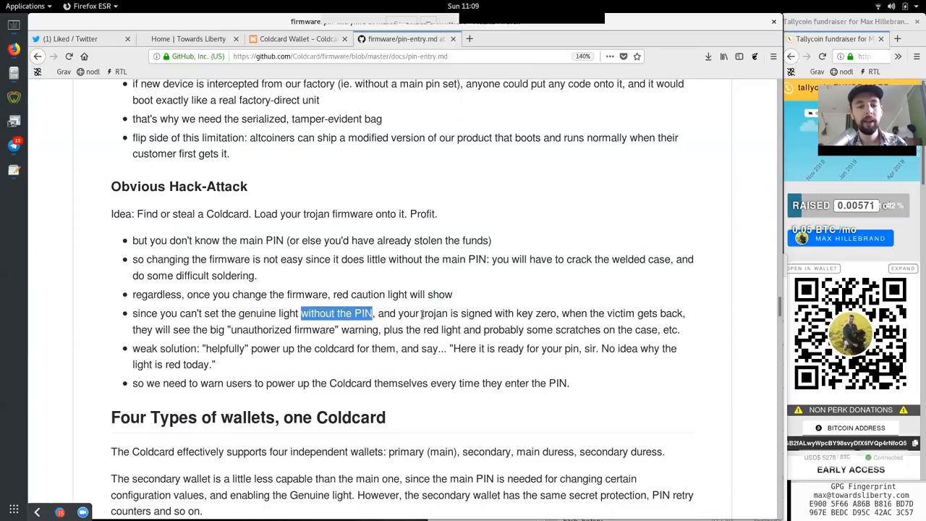
double_click(476, 313)
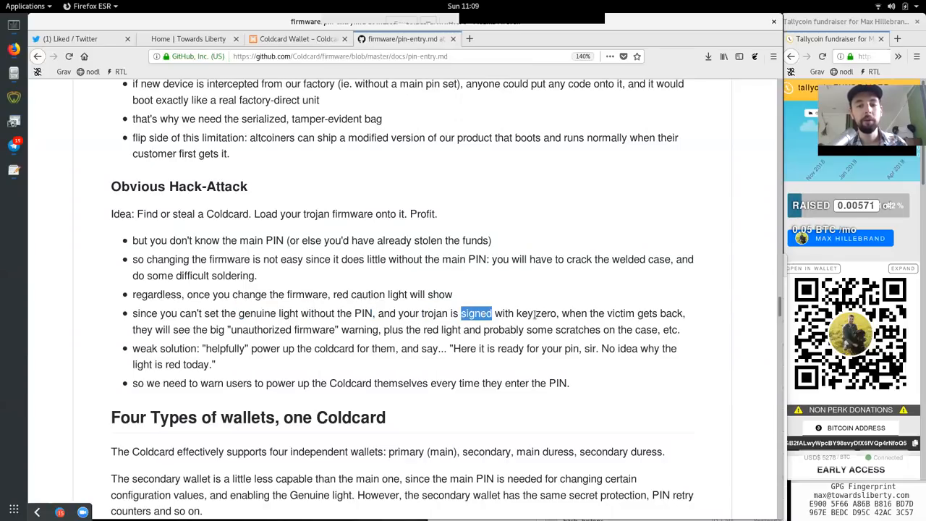
double_click(619, 313)
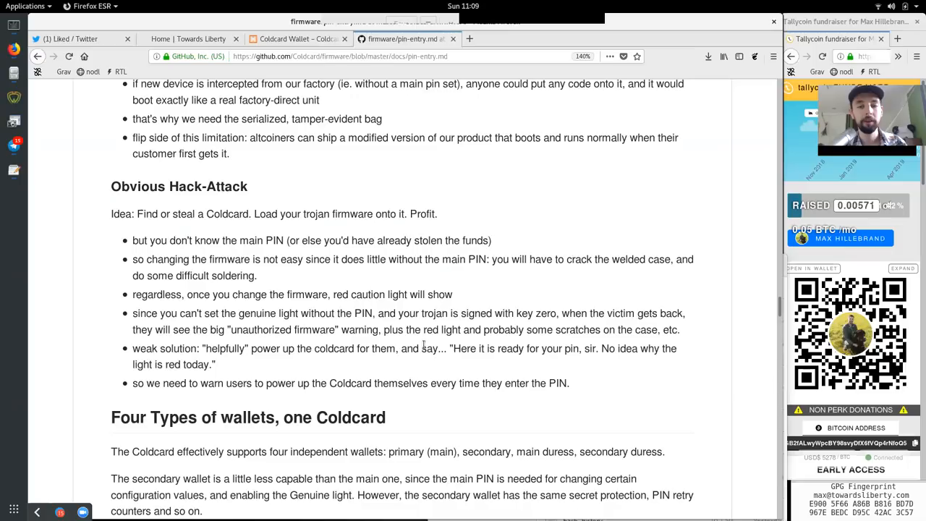
Read the scratches and weak-solution 'light is red today' bullets, reaching Four Types of wallets, one Coldcard
double_click(442, 330)
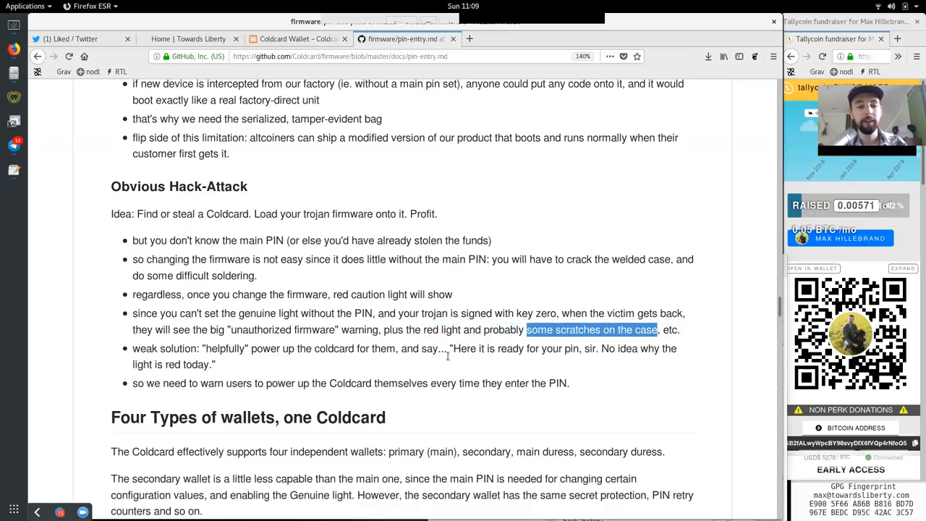
double_click(154, 347)
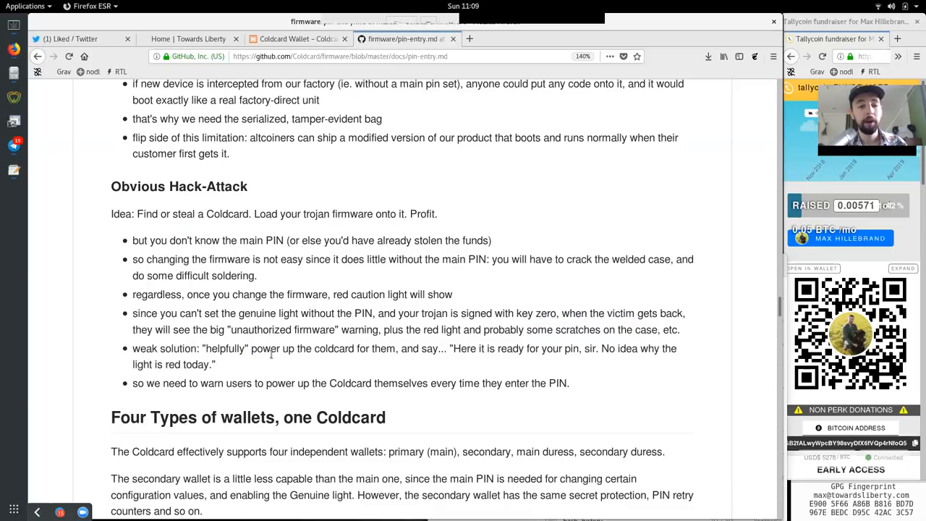
double_click(428, 348)
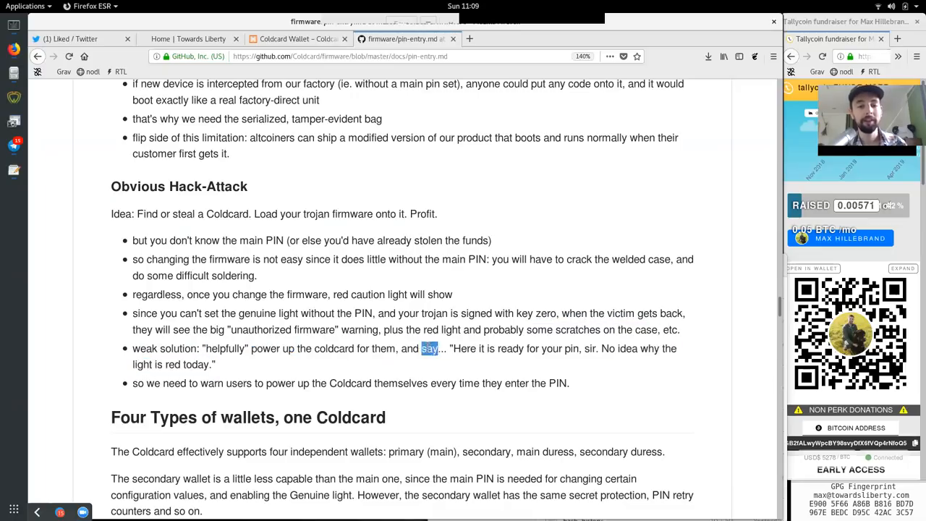
drag(427, 348, 540, 347)
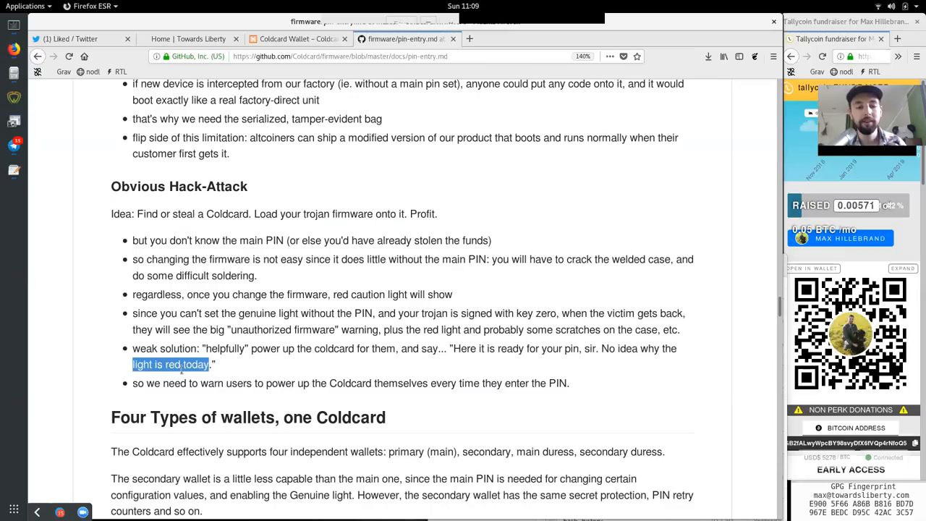
double_click(212, 382)
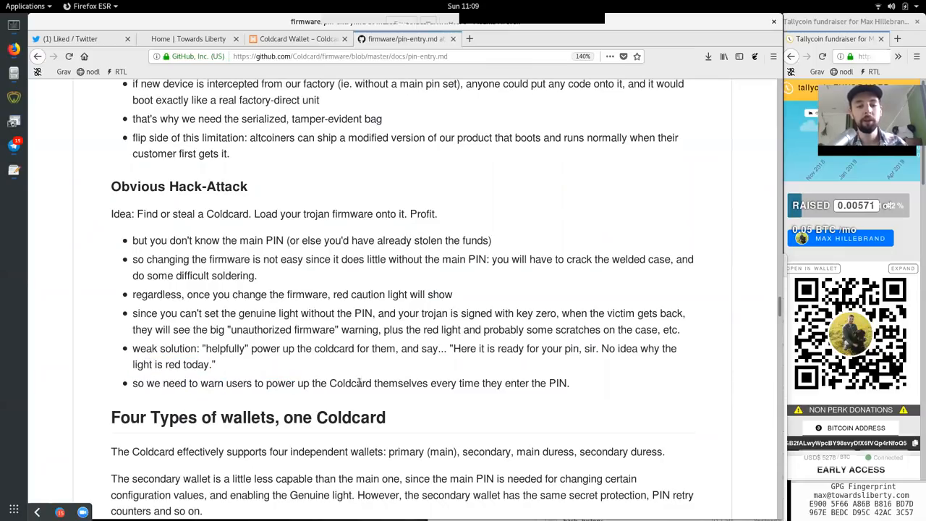
double_click(469, 382)
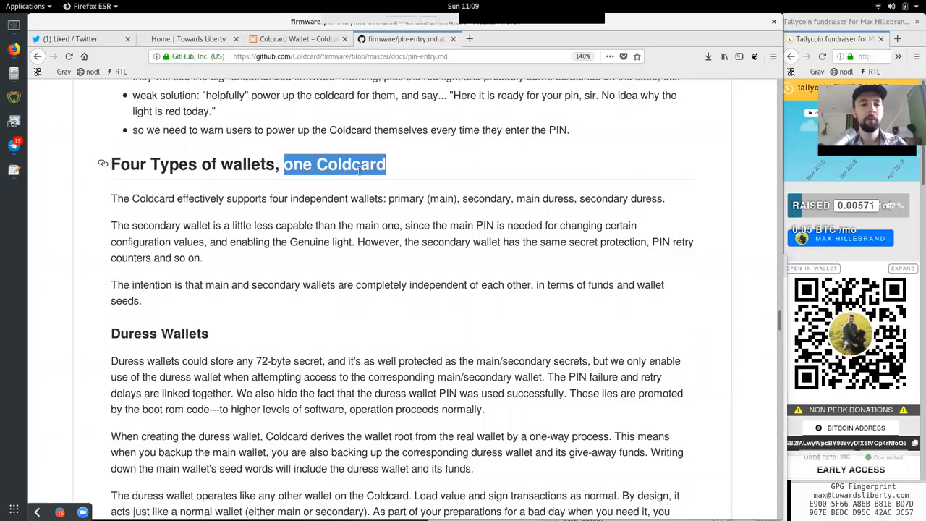
scroll(down, 3)
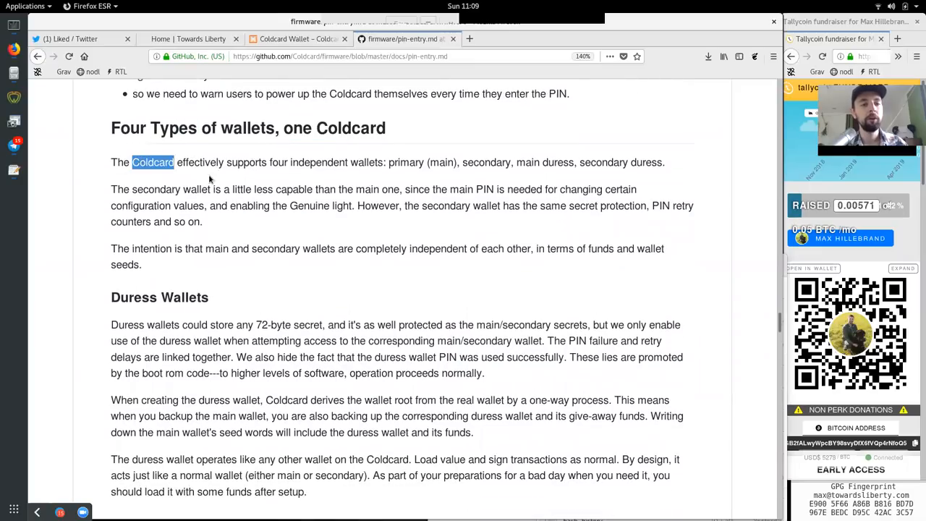
double_click(307, 162)
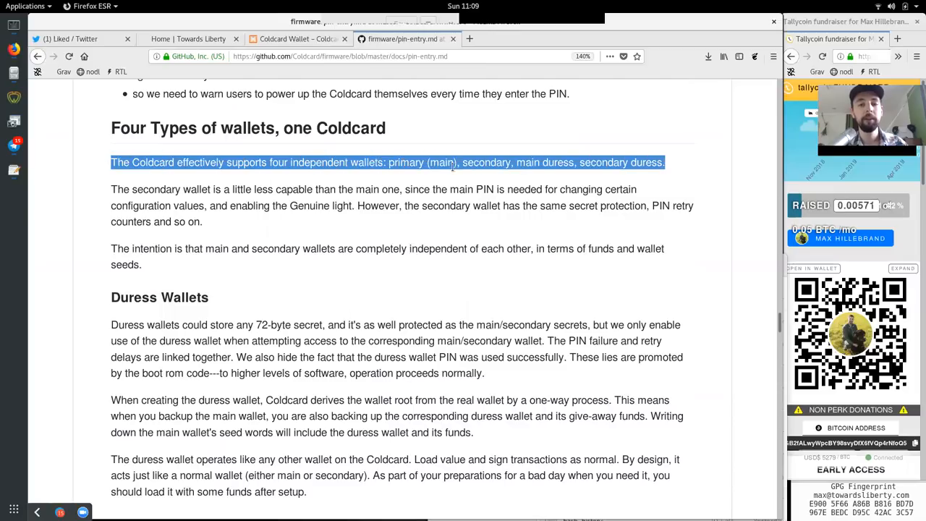
click(532, 168)
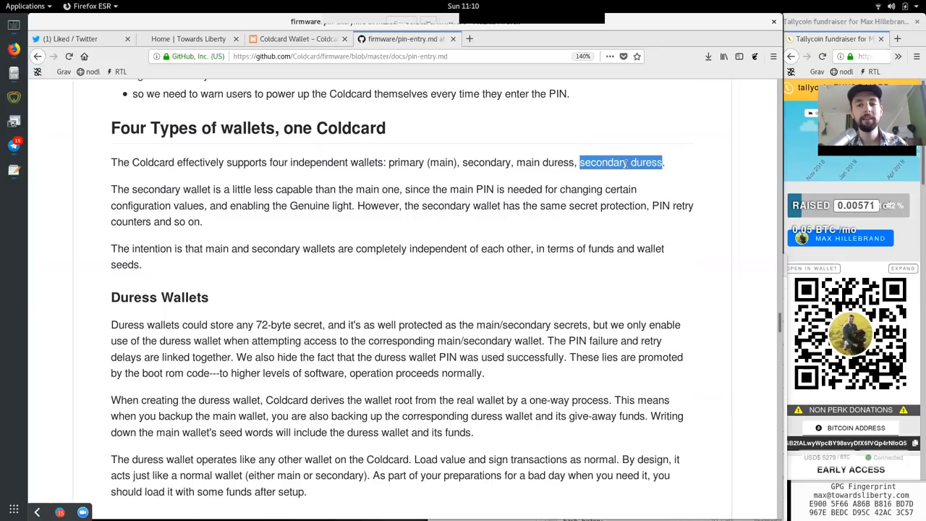
double_click(156, 188)
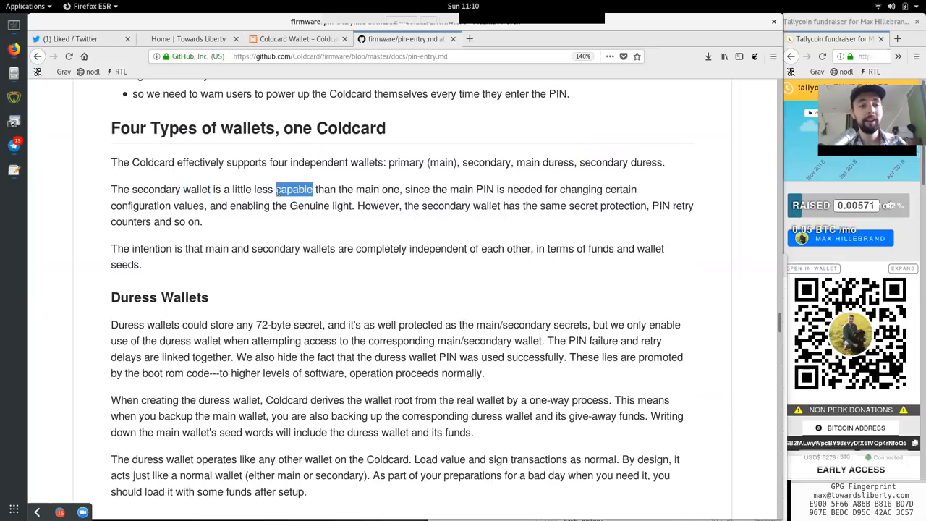
double_click(378, 188)
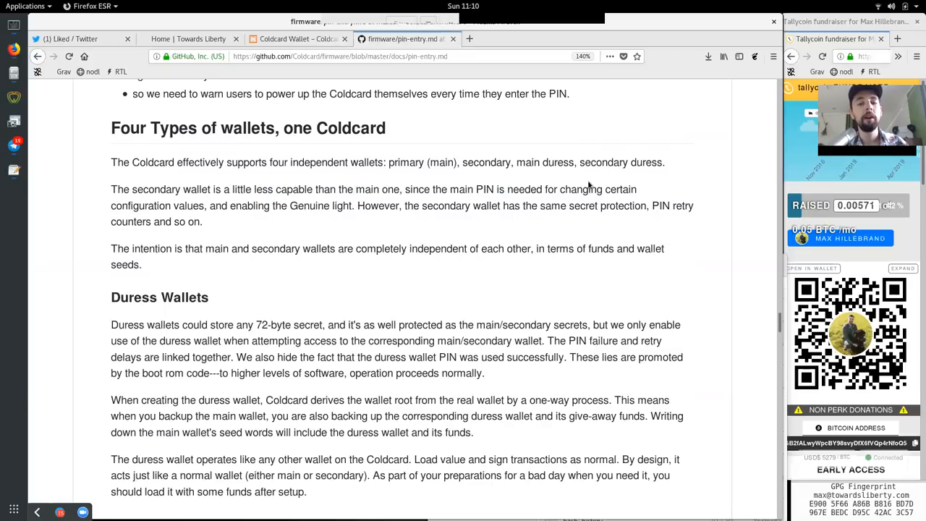
double_click(141, 206)
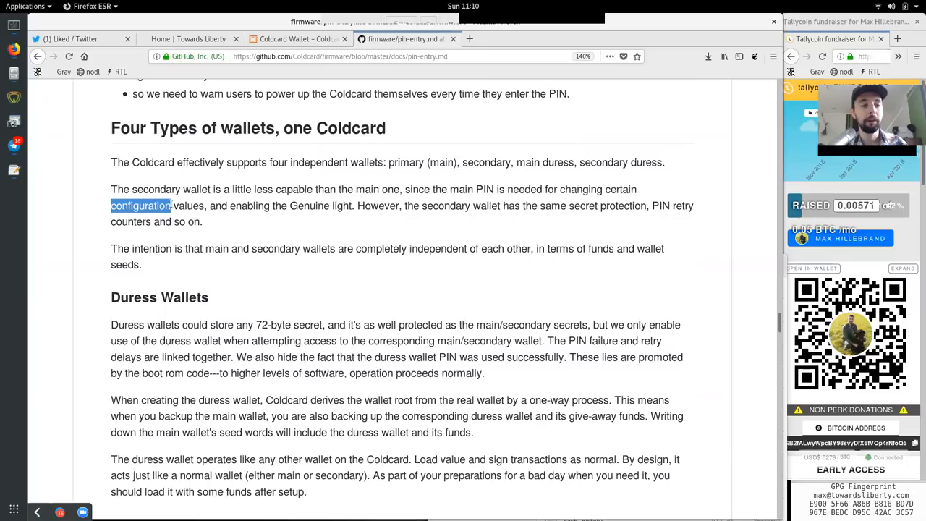
double_click(249, 205)
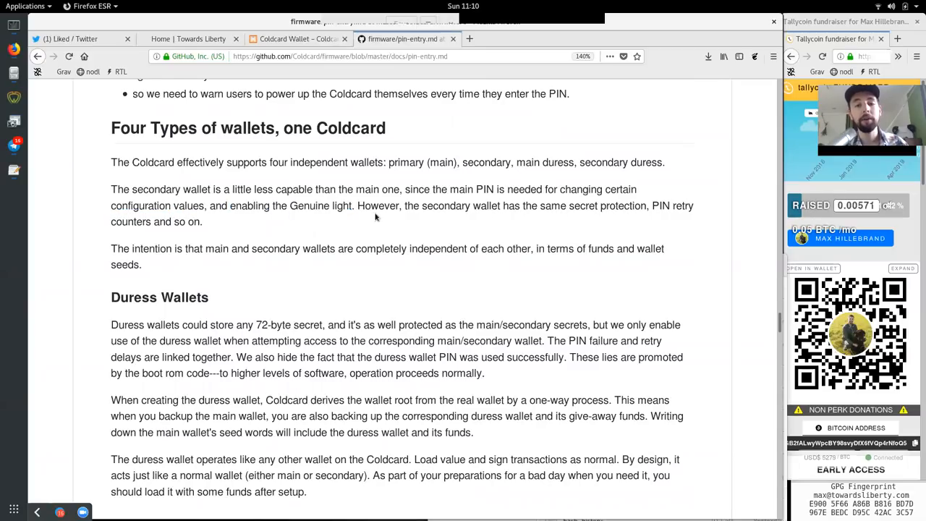
double_click(544, 205)
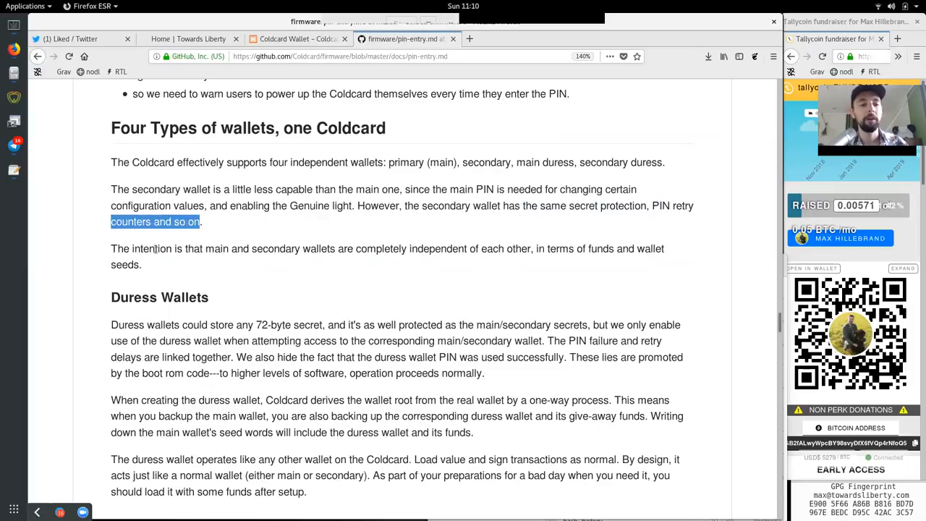
double_click(151, 249)
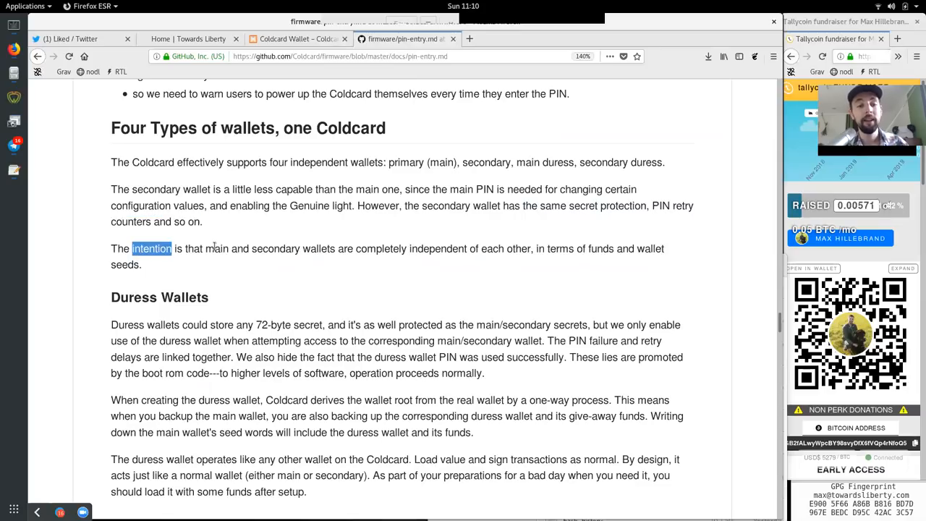
click(359, 249)
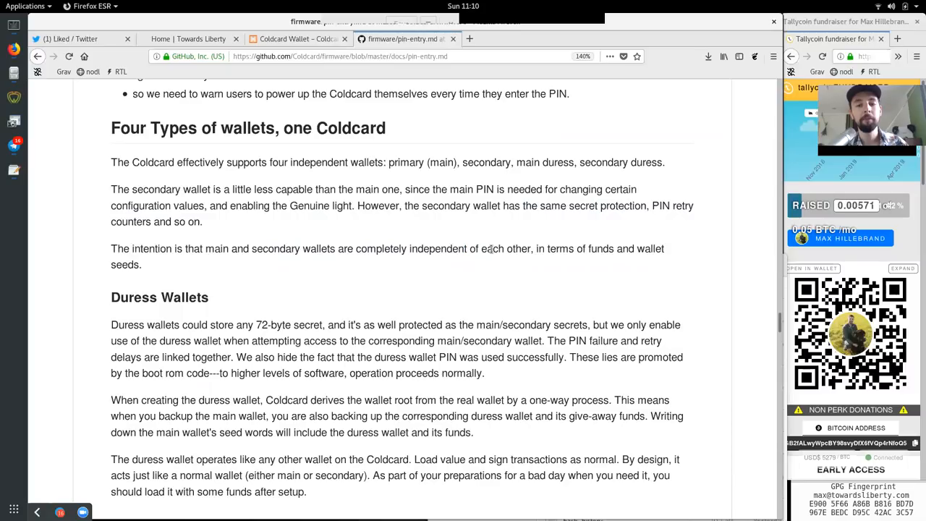
double_click(562, 249)
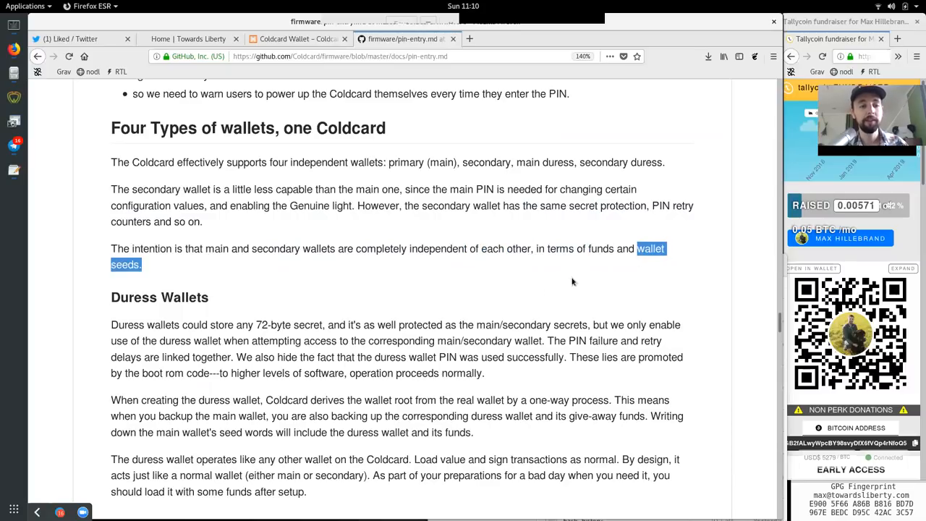
scroll(down, 3)
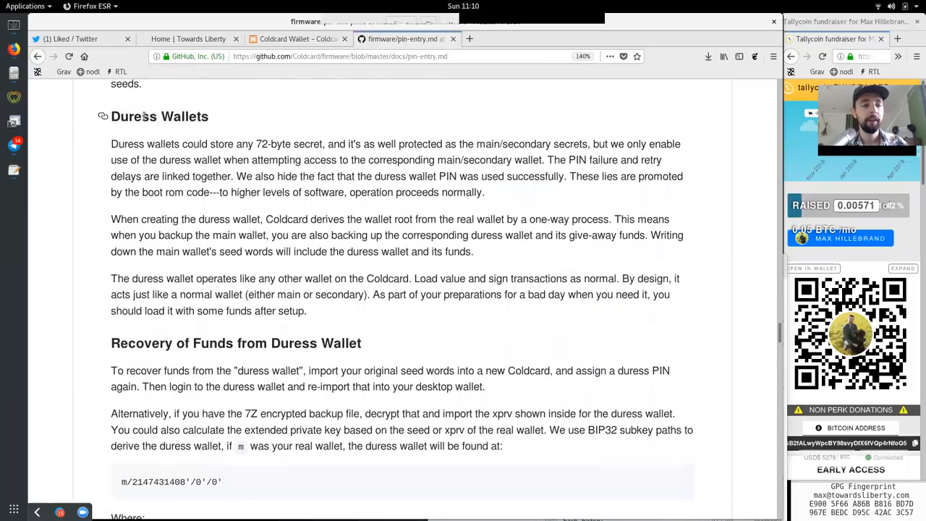
double_click(194, 145)
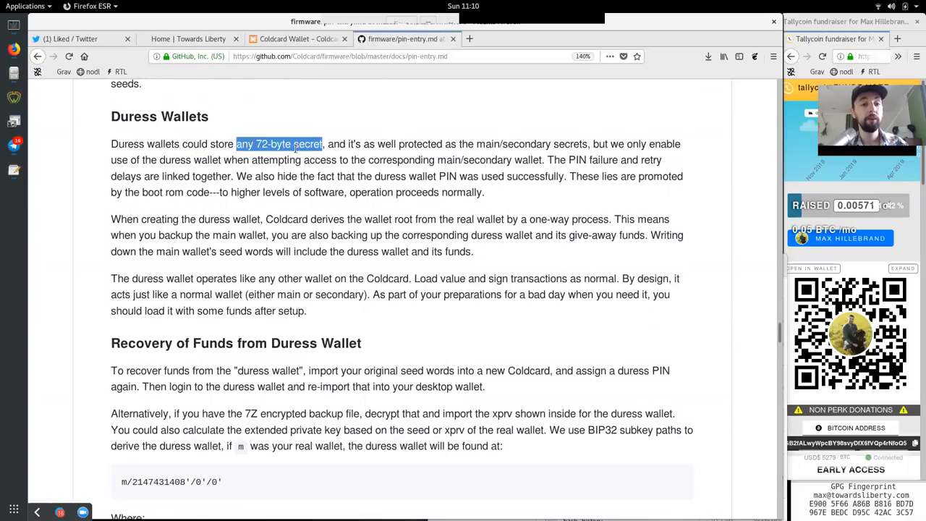
click(391, 153)
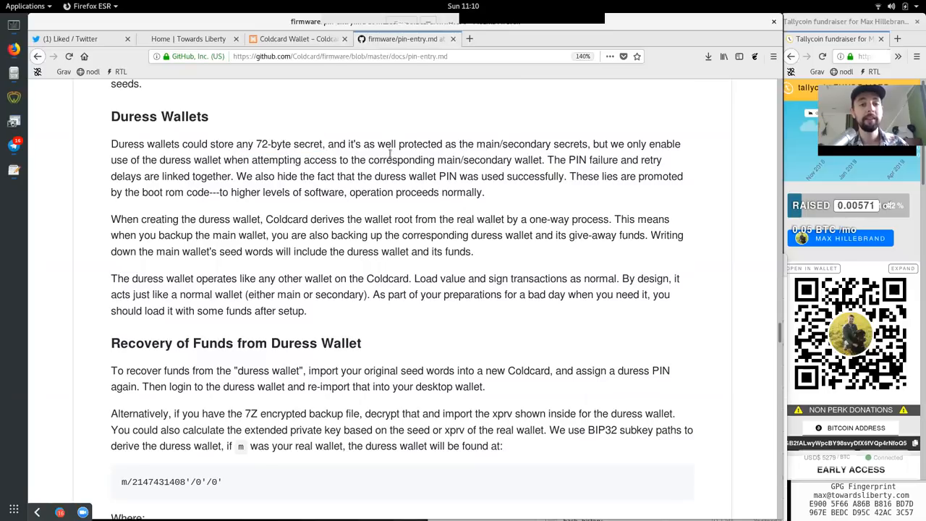
double_click(513, 144)
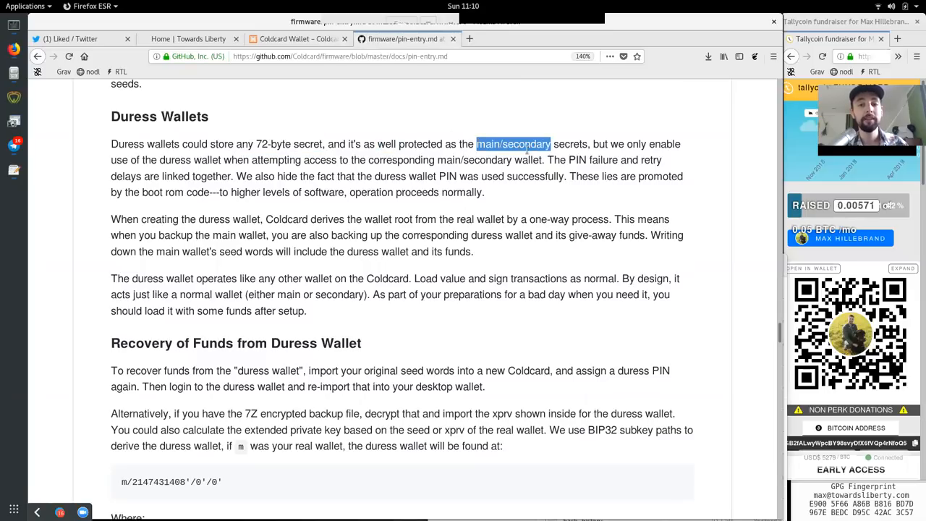
double_click(637, 143)
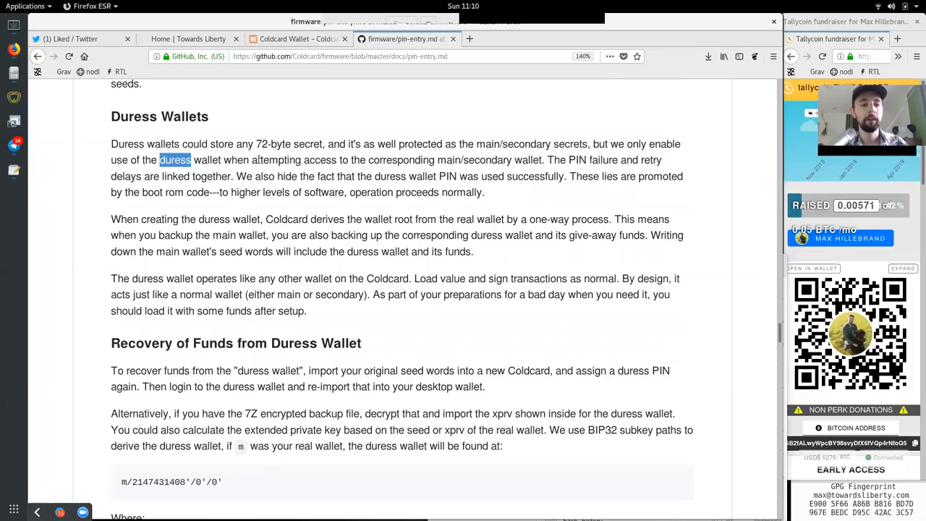
double_click(319, 159)
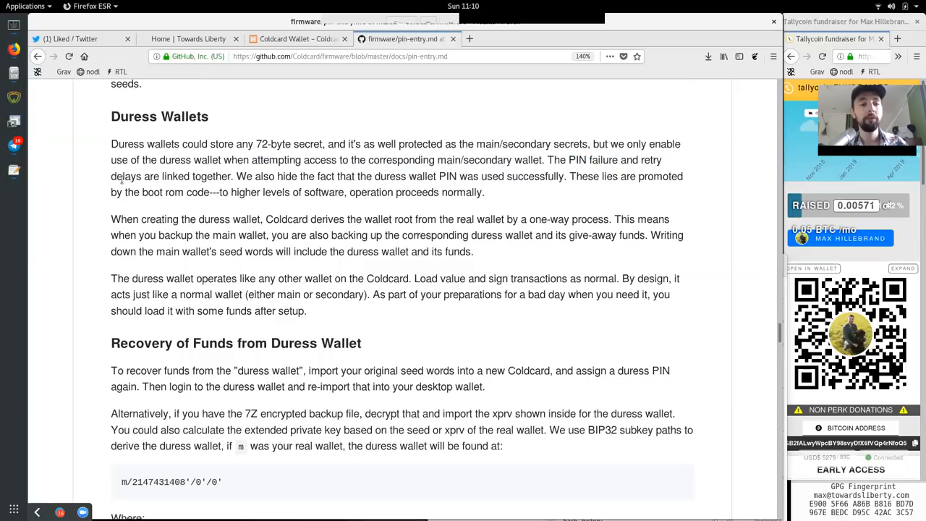
double_click(195, 177)
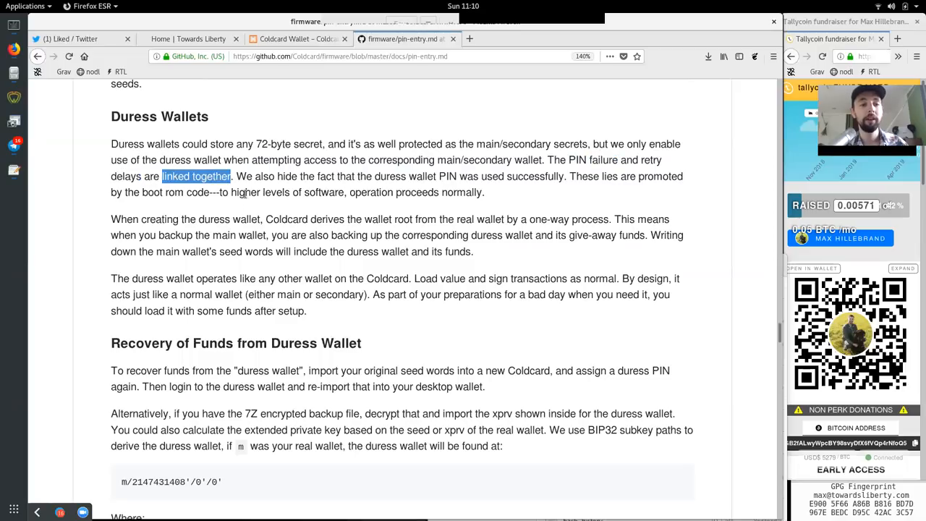
double_click(287, 176)
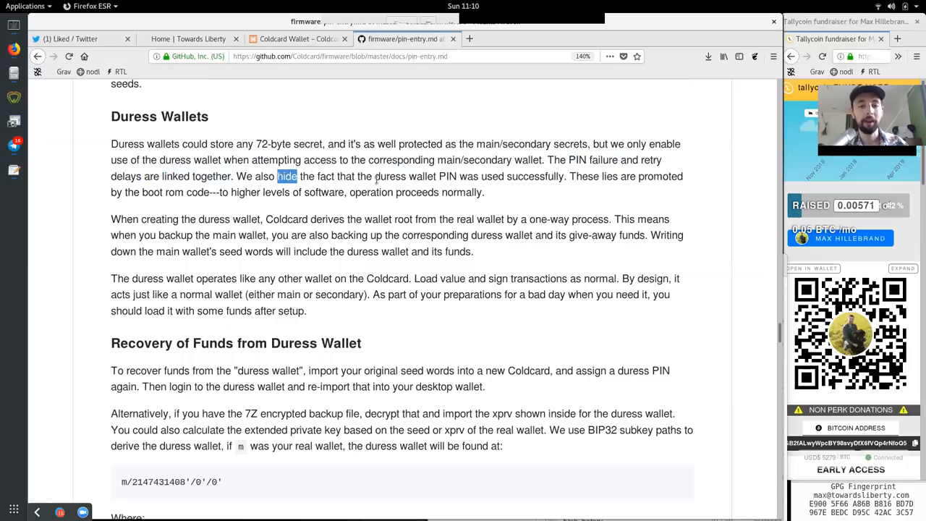
double_click(447, 177)
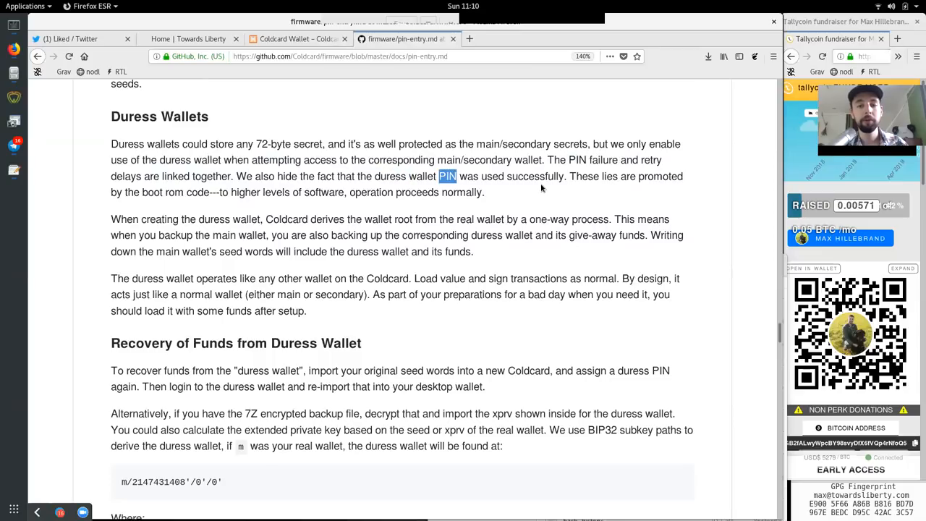
double_click(585, 177)
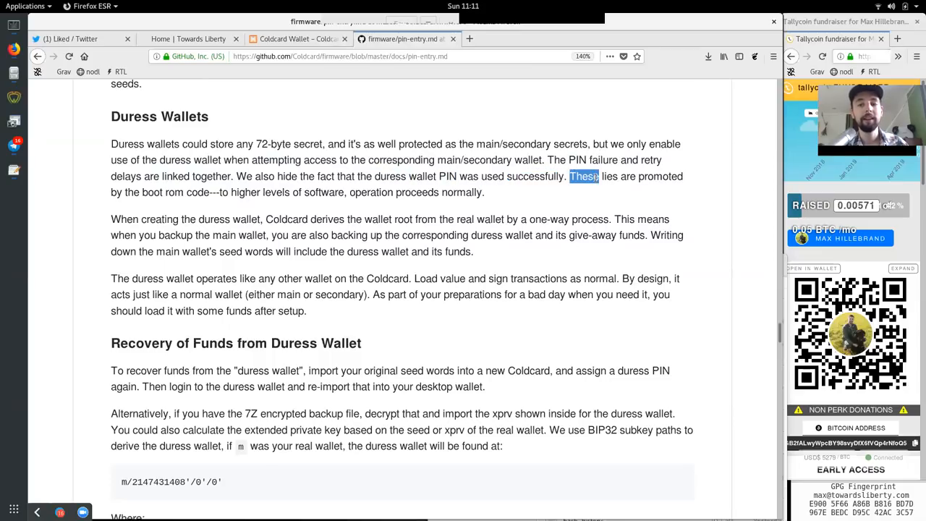
double_click(150, 191)
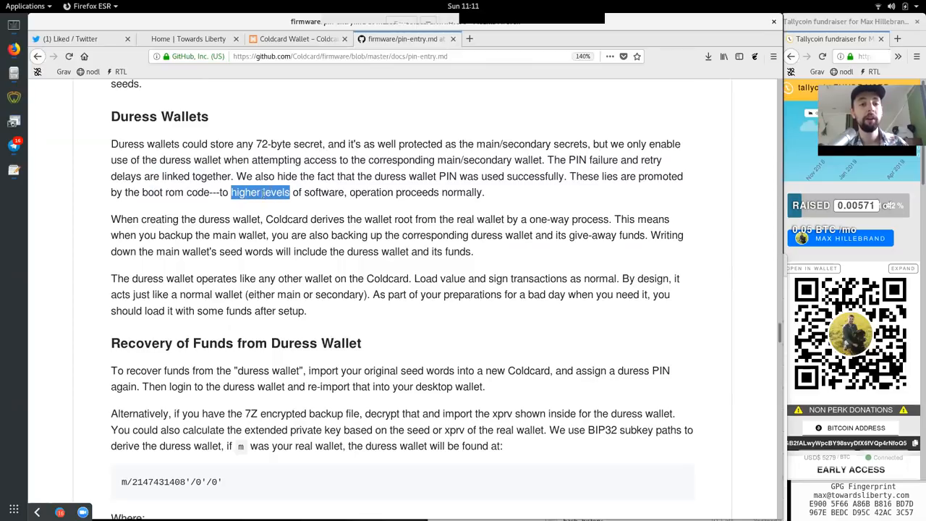
double_click(371, 191)
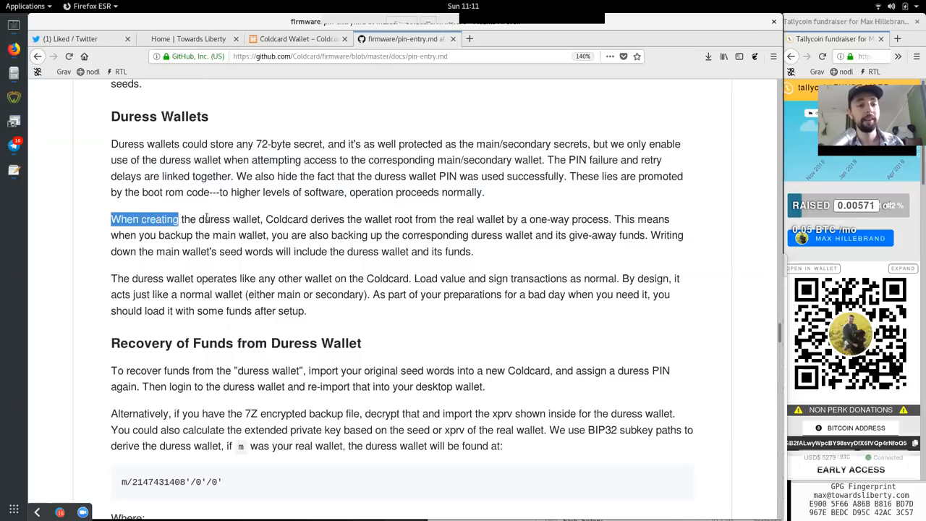
double_click(327, 220)
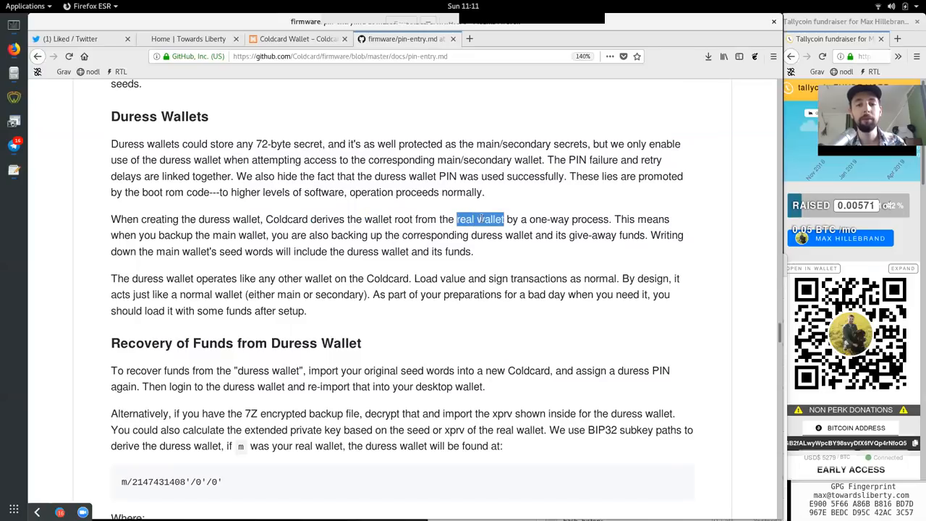
double_click(547, 220)
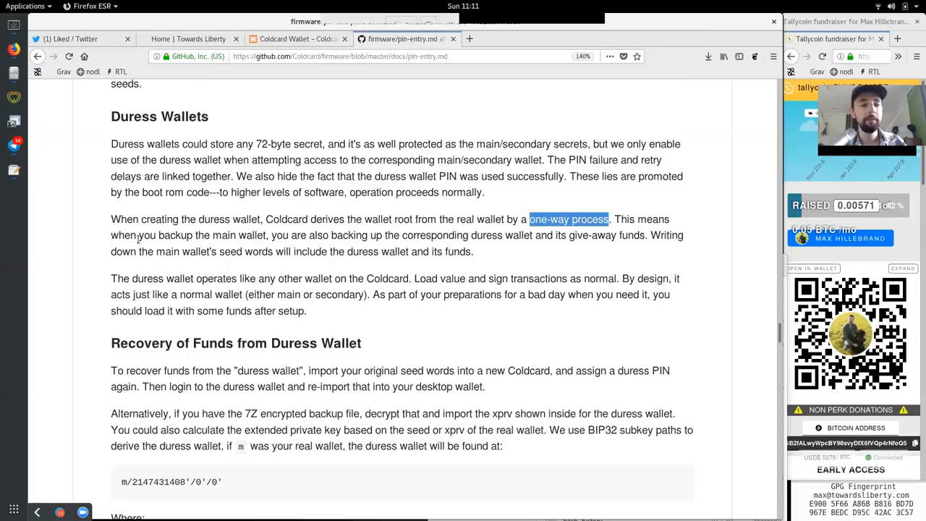
double_click(239, 234)
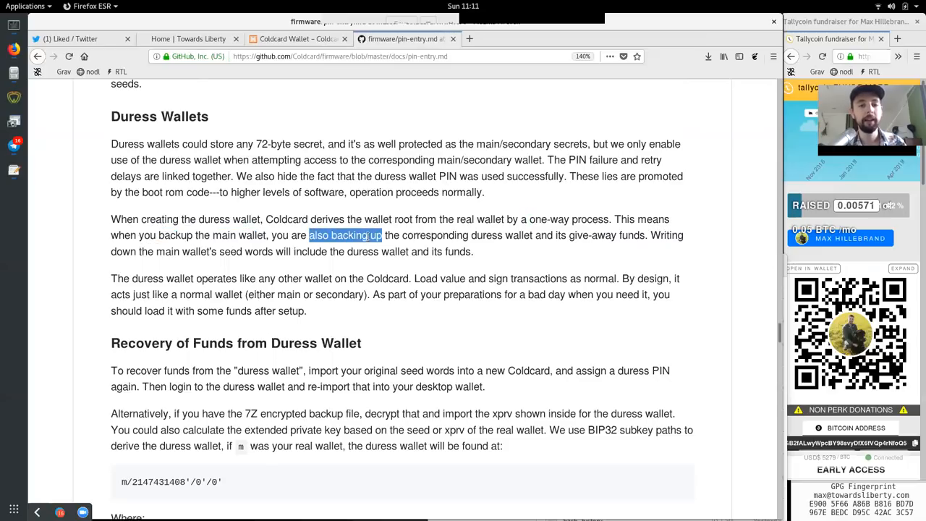
double_click(486, 234)
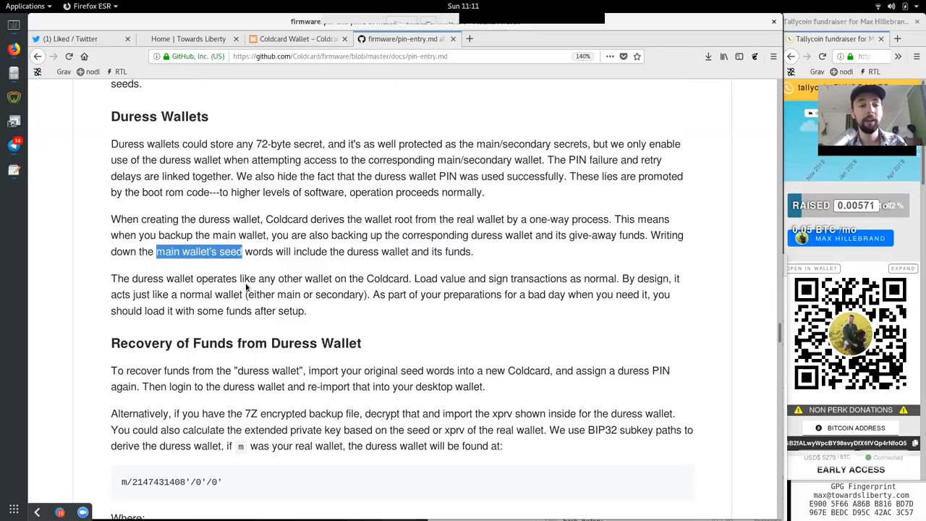
double_click(310, 252)
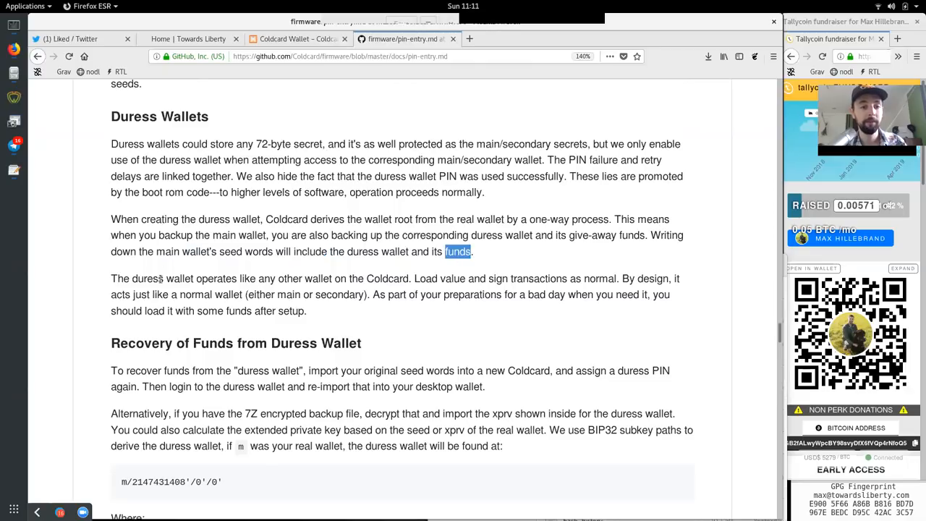
double_click(216, 278)
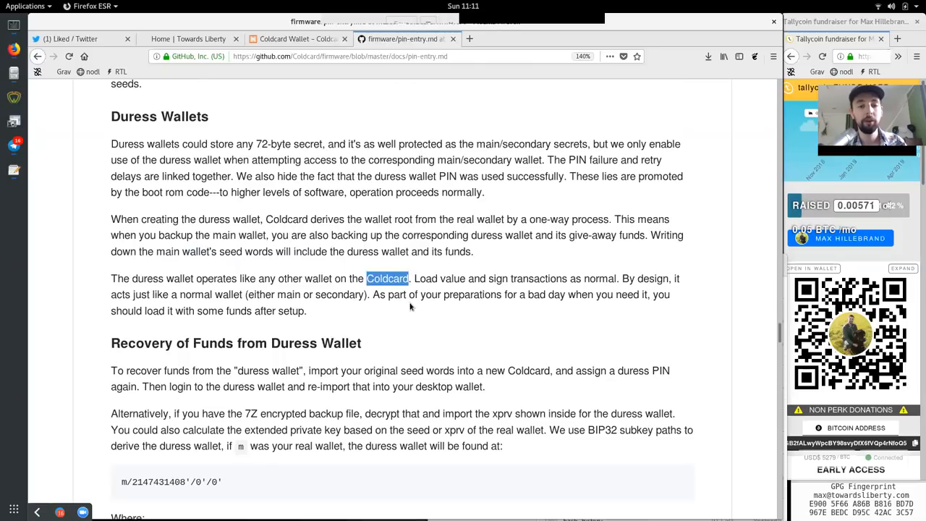
double_click(451, 278)
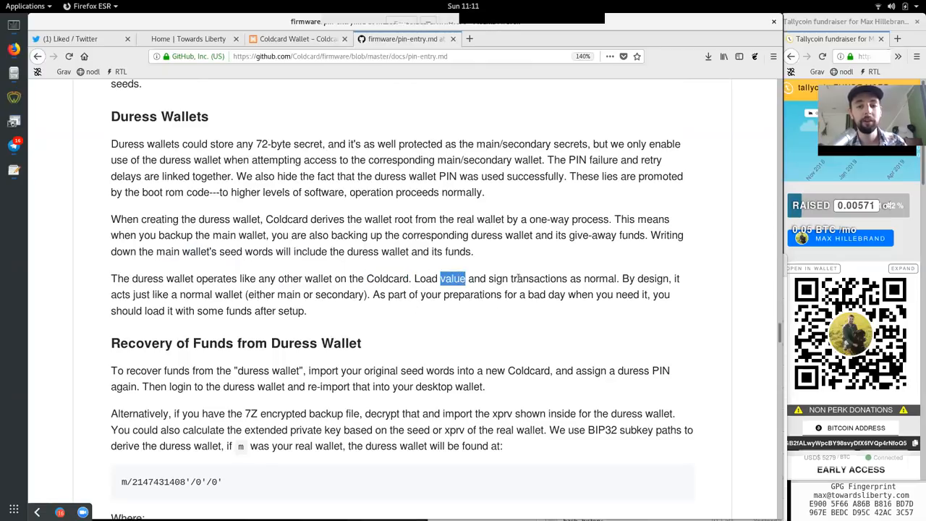
double_click(599, 278)
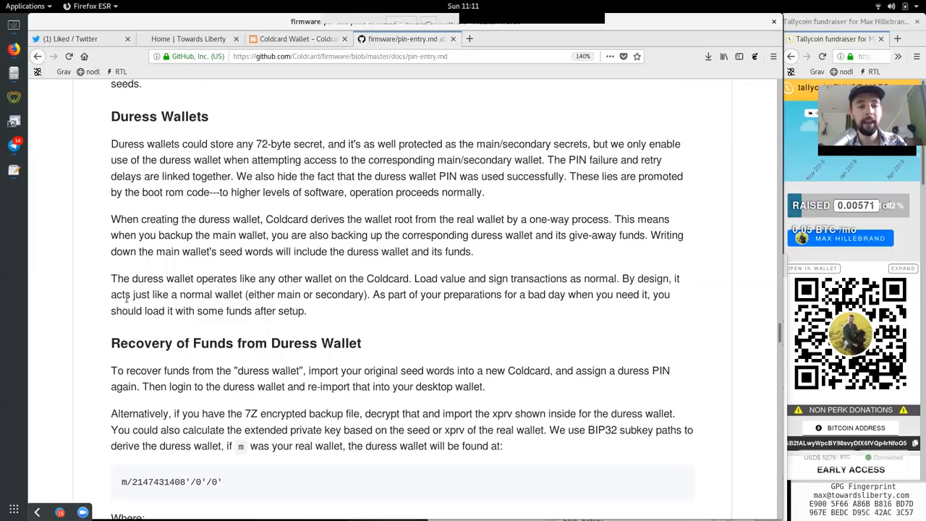
double_click(212, 295)
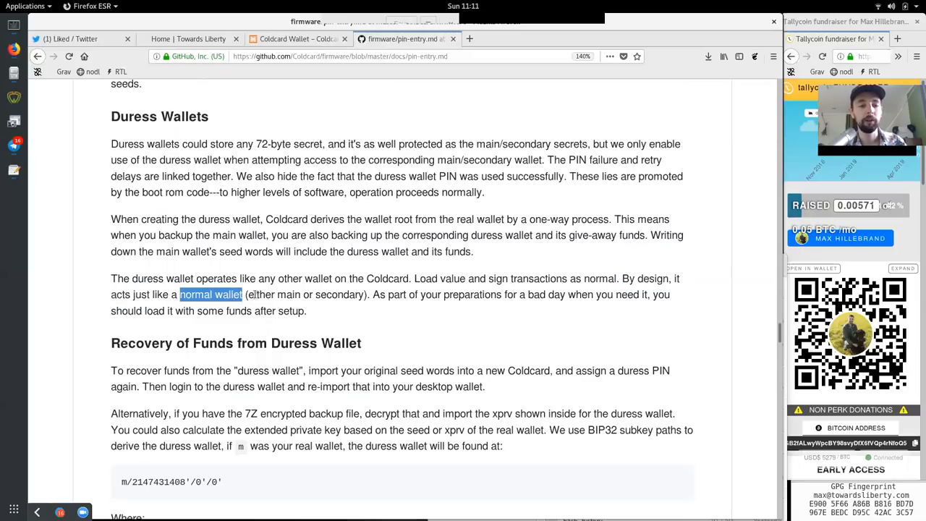
drag(249, 295, 364, 295)
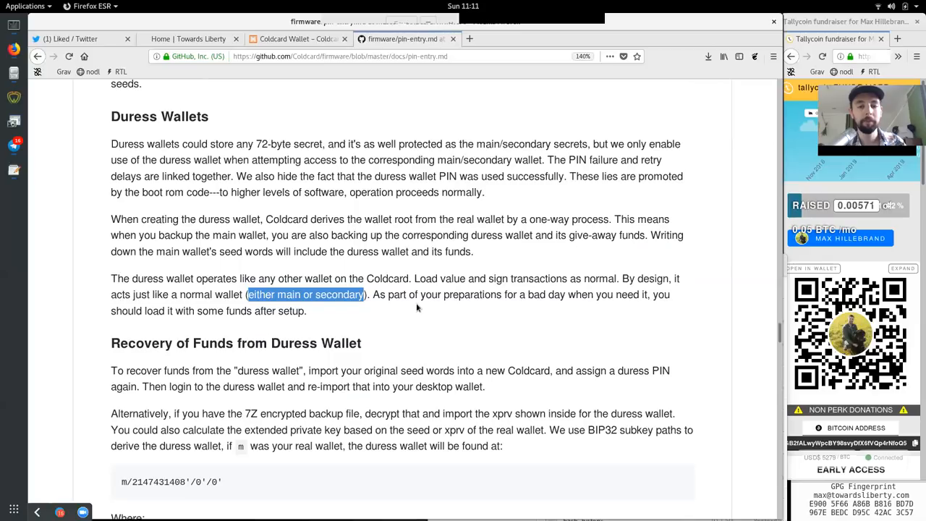
double_click(472, 295)
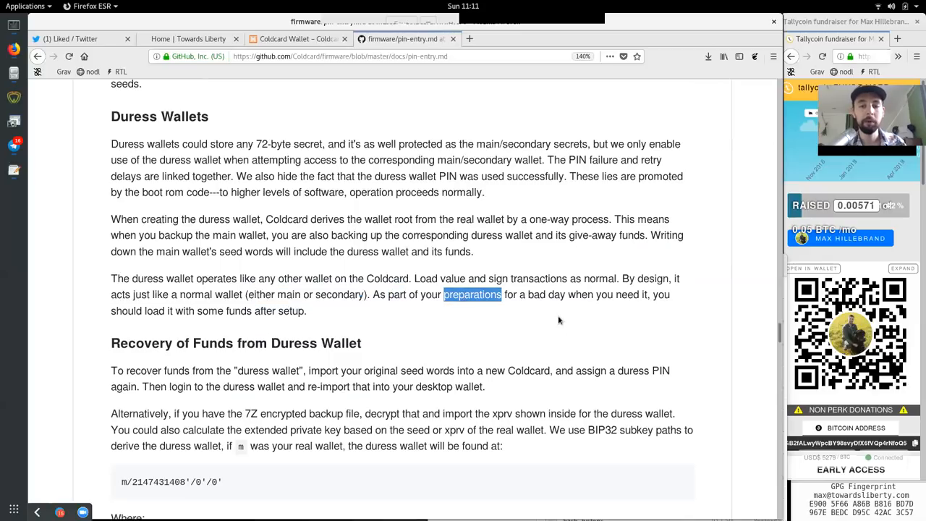
double_click(627, 295)
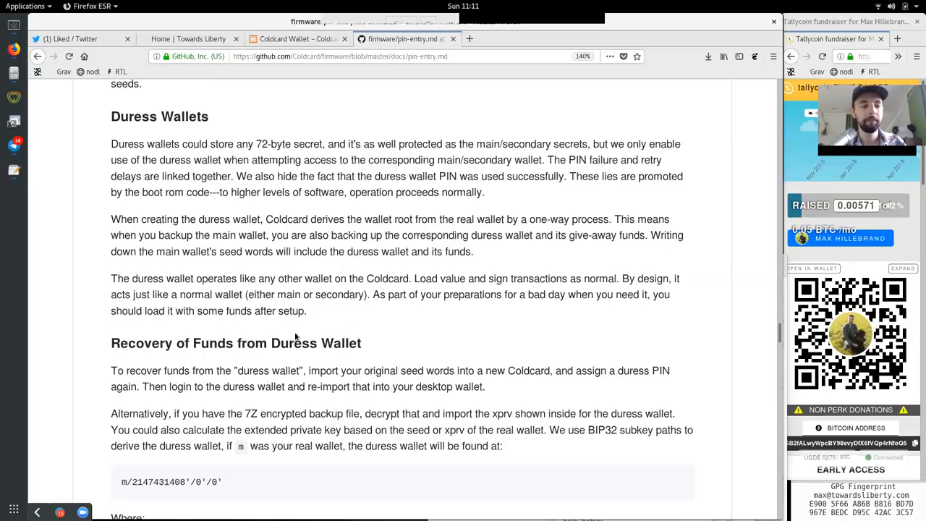
Read Recovery of Funds from Duress Wallet on re-importing the PIN seed to a desktop wallet or alternatively the backup file
scroll(down, 3)
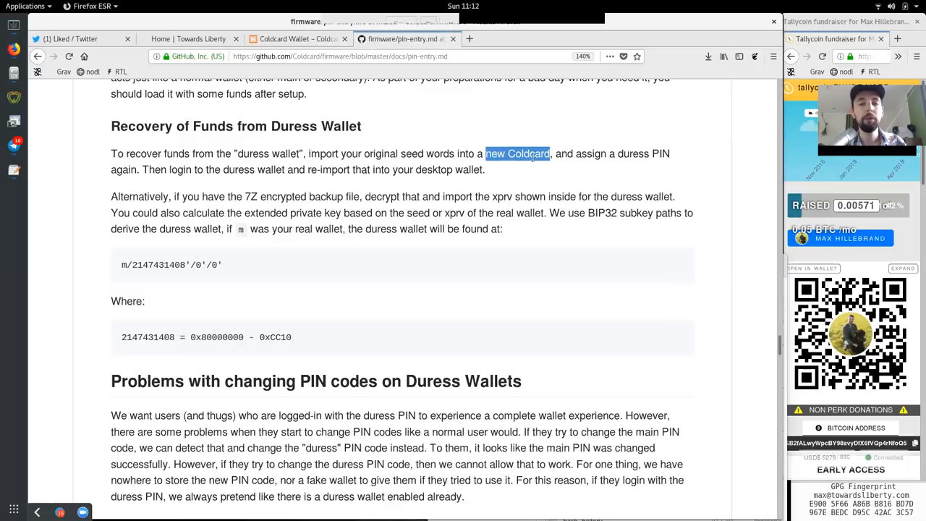
double_click(660, 153)
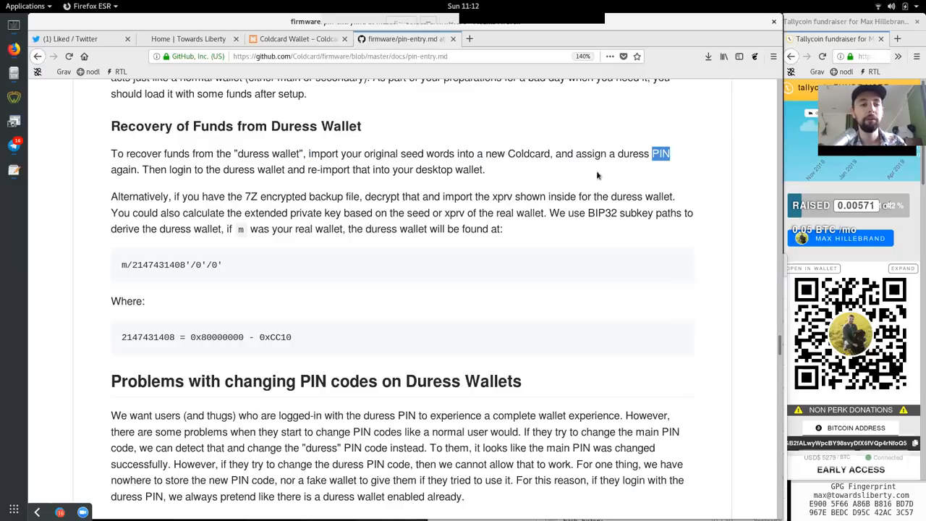
double_click(180, 169)
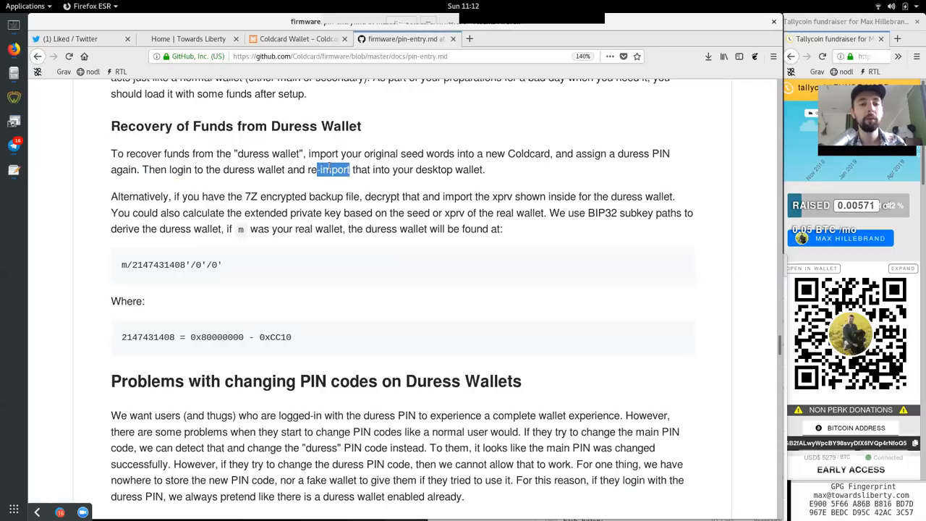
double_click(434, 170)
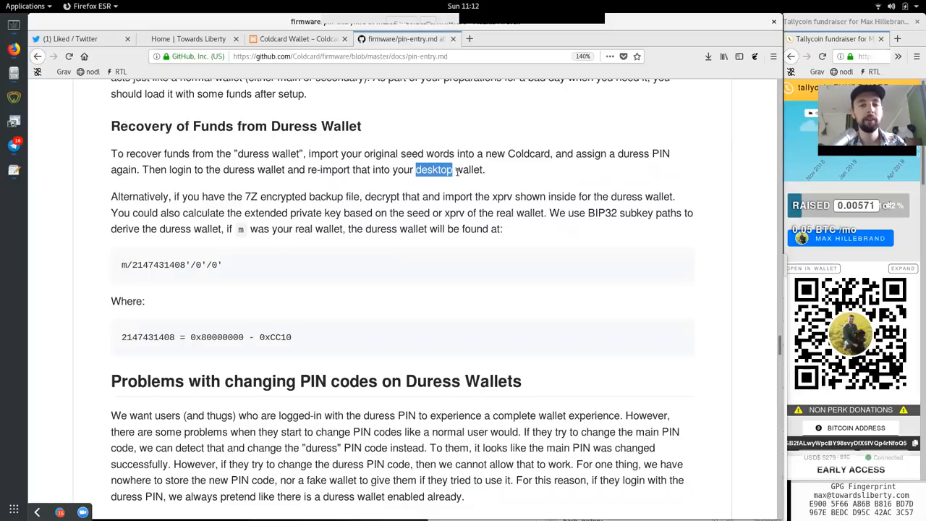
double_click(139, 197)
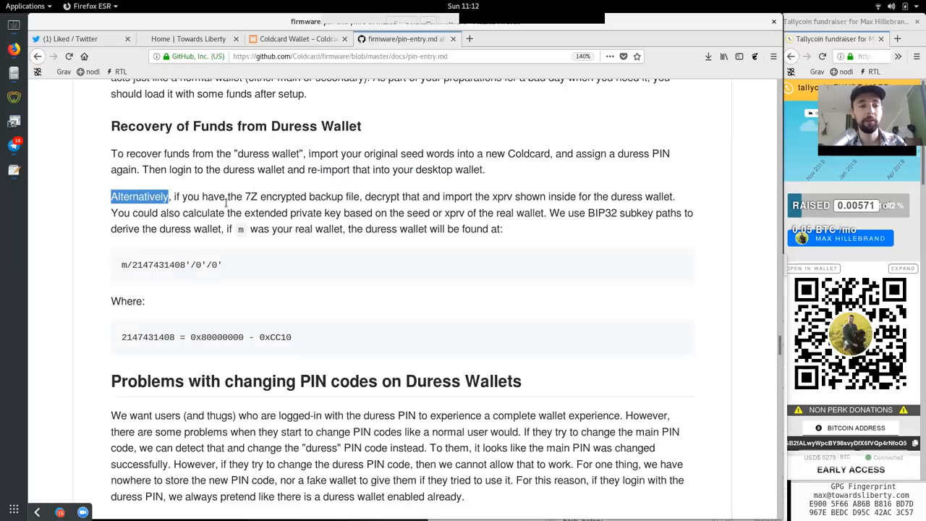
double_click(252, 197)
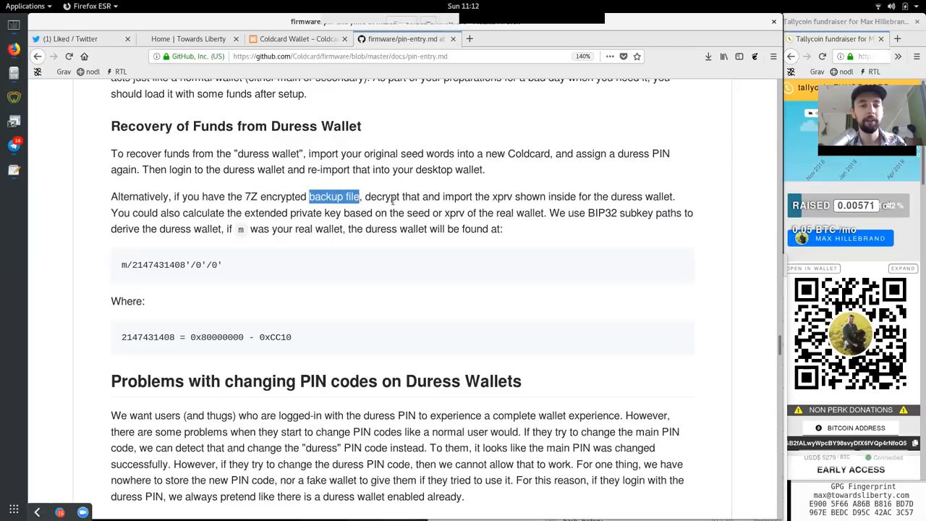
double_click(456, 197)
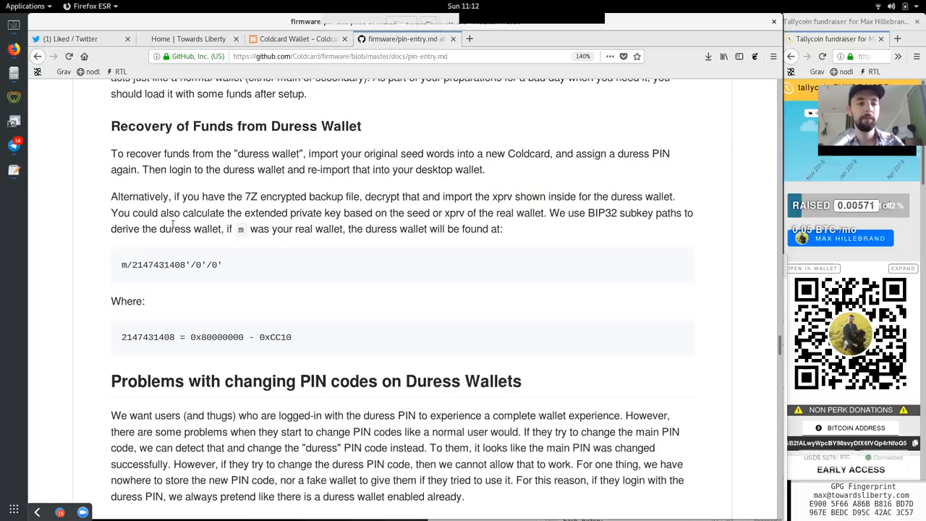
double_click(203, 213)
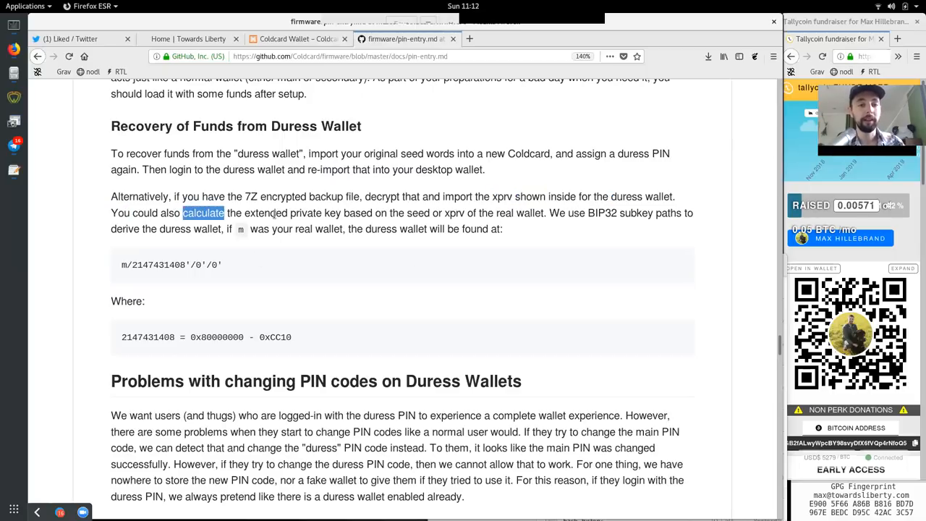
double_click(357, 213)
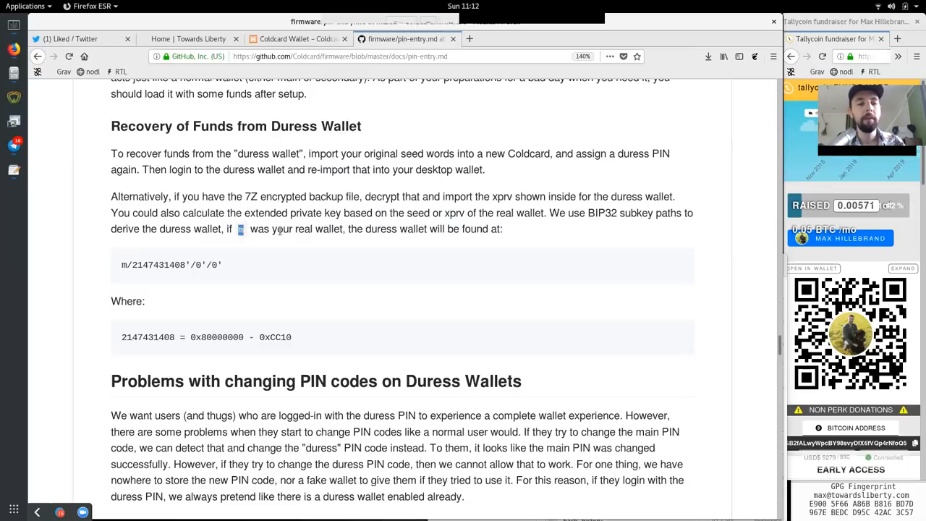
double_click(354, 229)
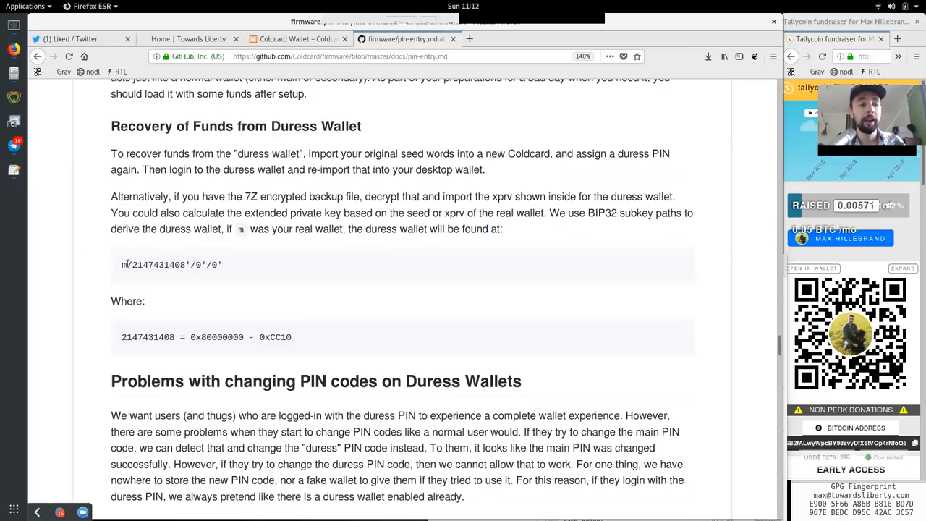
double_click(137, 265)
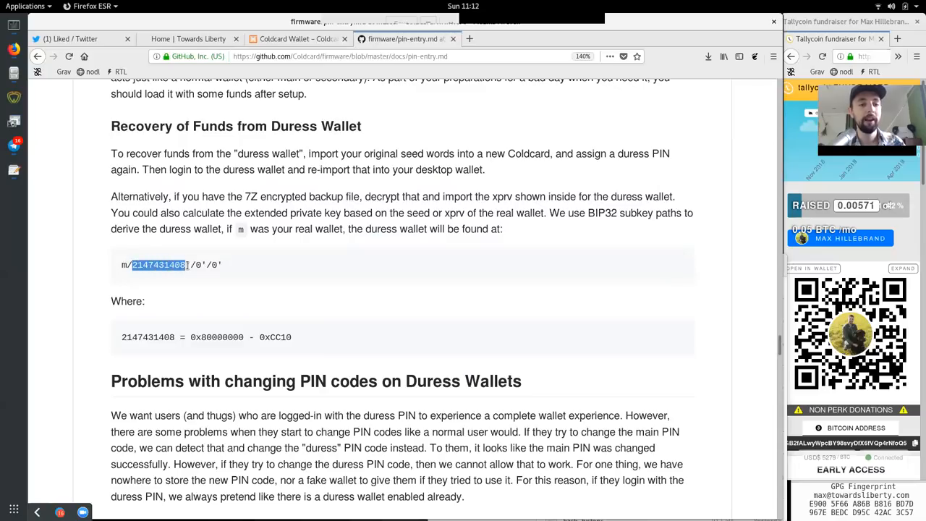
click(148, 298)
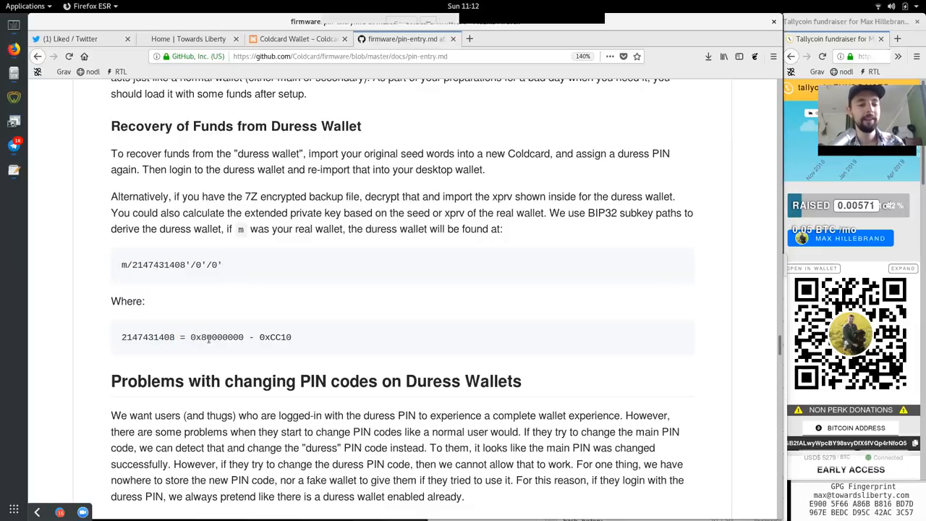
double_click(223, 337)
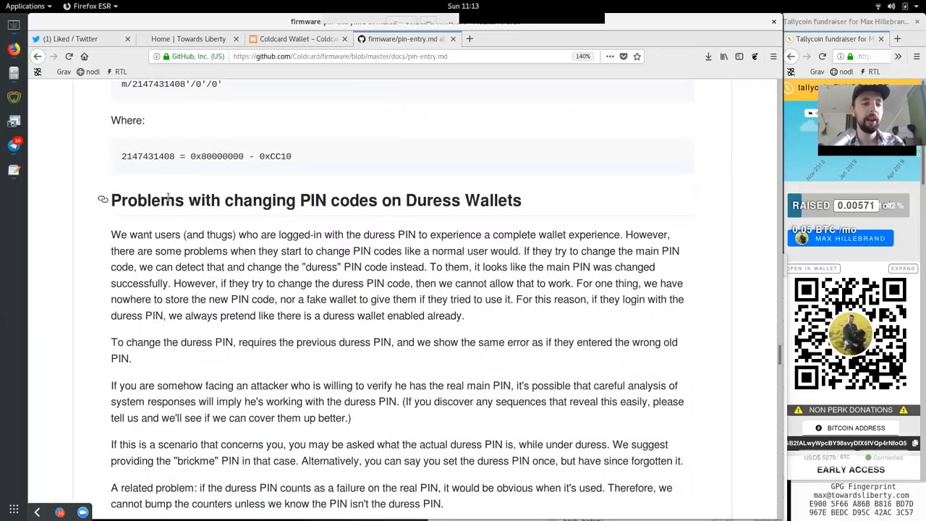
double_click(433, 199)
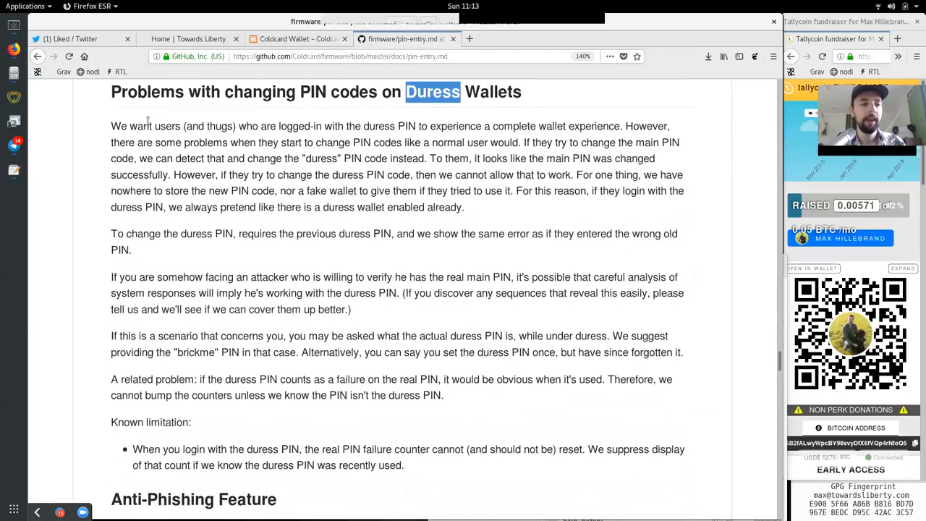
double_click(220, 126)
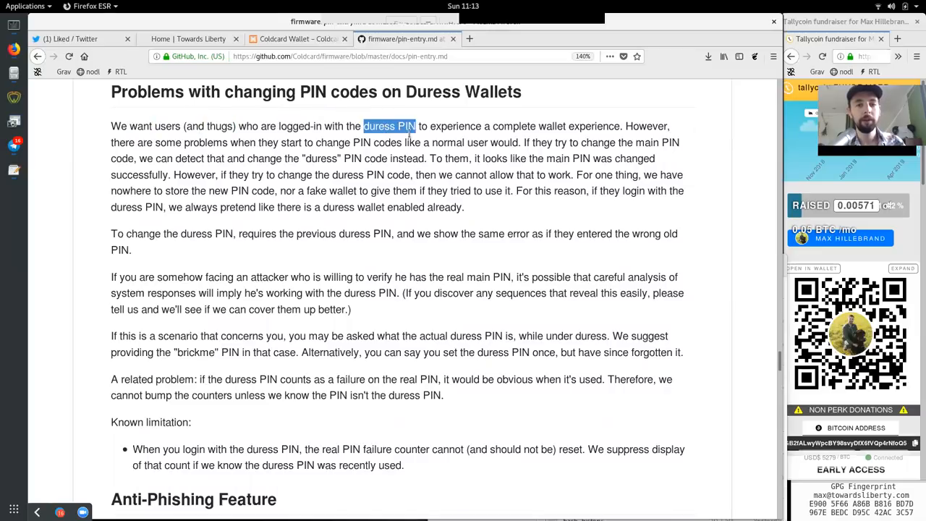
double_click(556, 126)
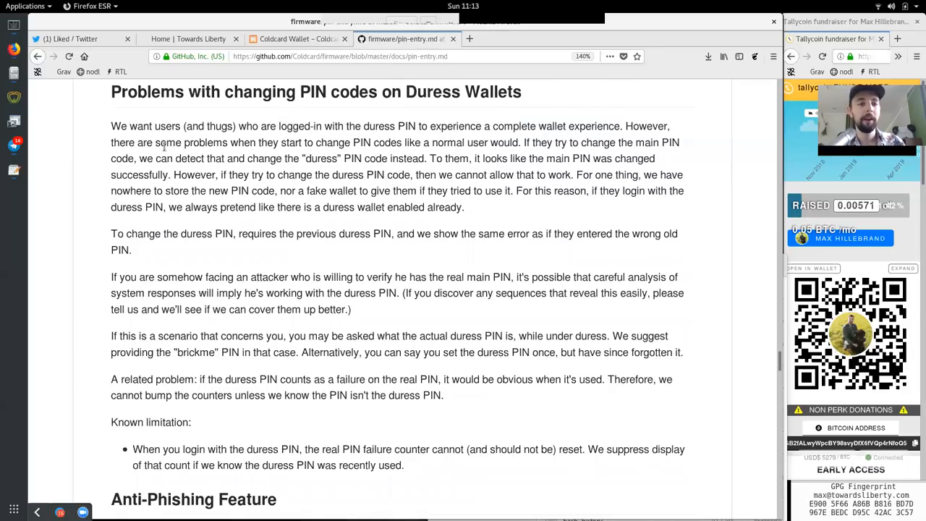
double_click(291, 144)
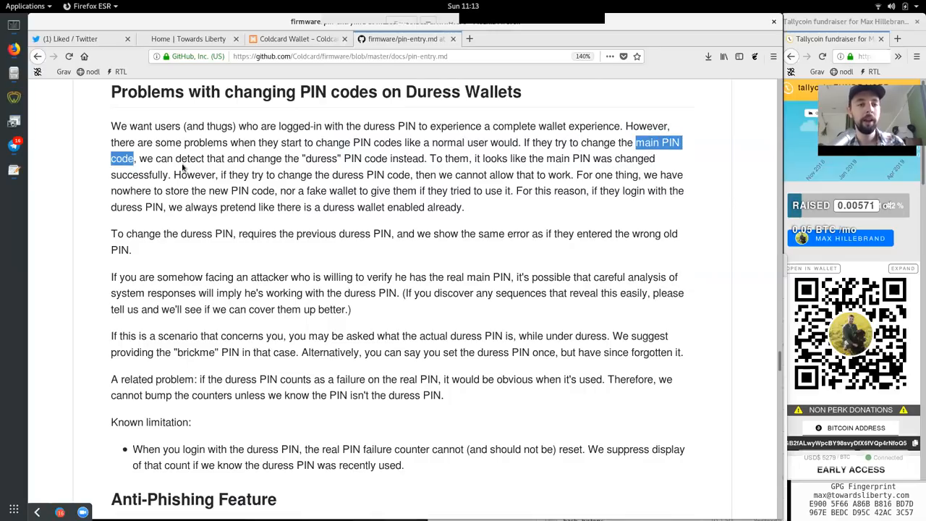
double_click(188, 157)
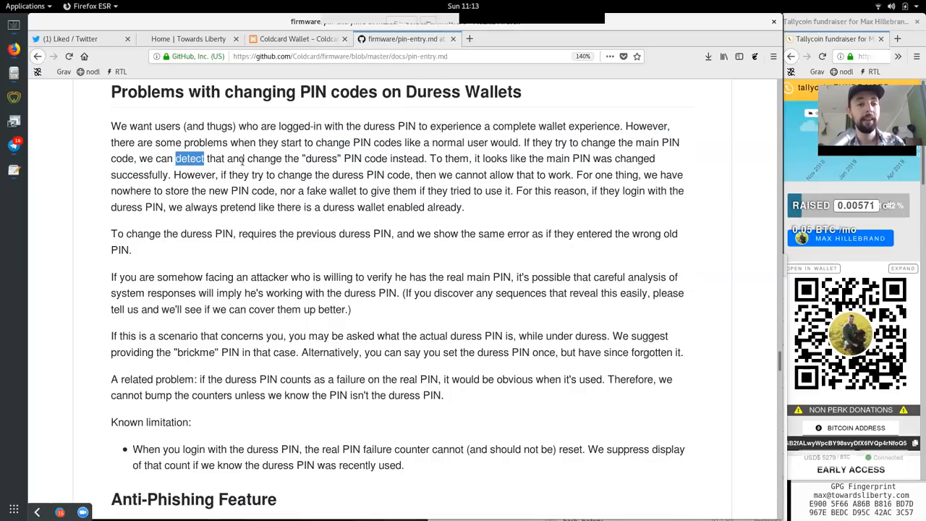
double_click(322, 158)
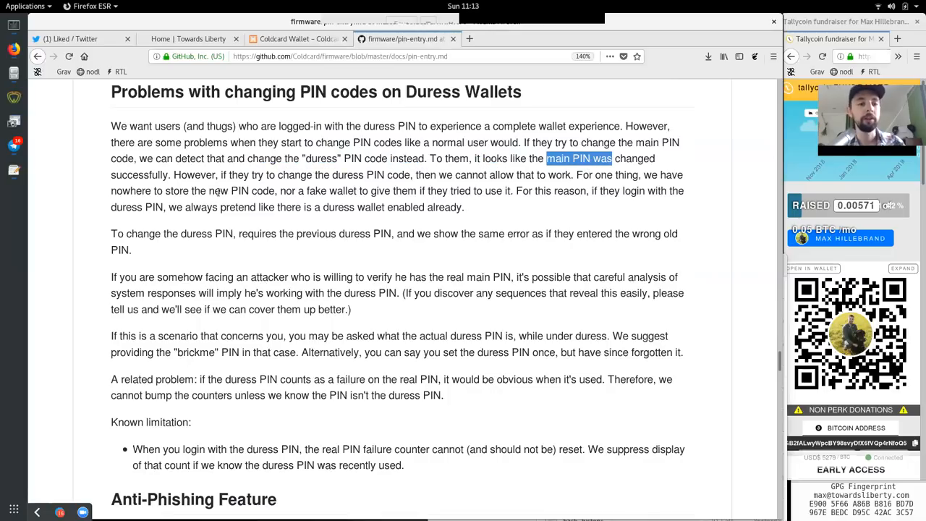
double_click(194, 173)
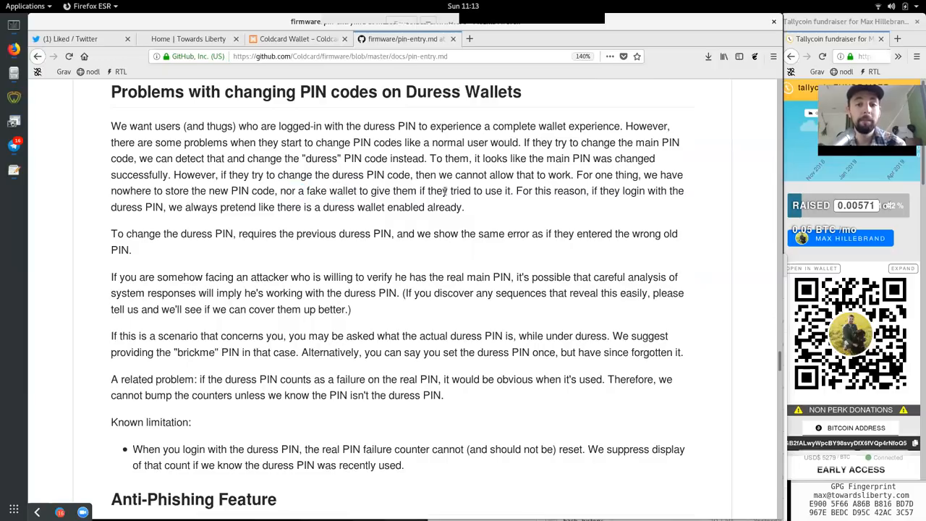
double_click(541, 191)
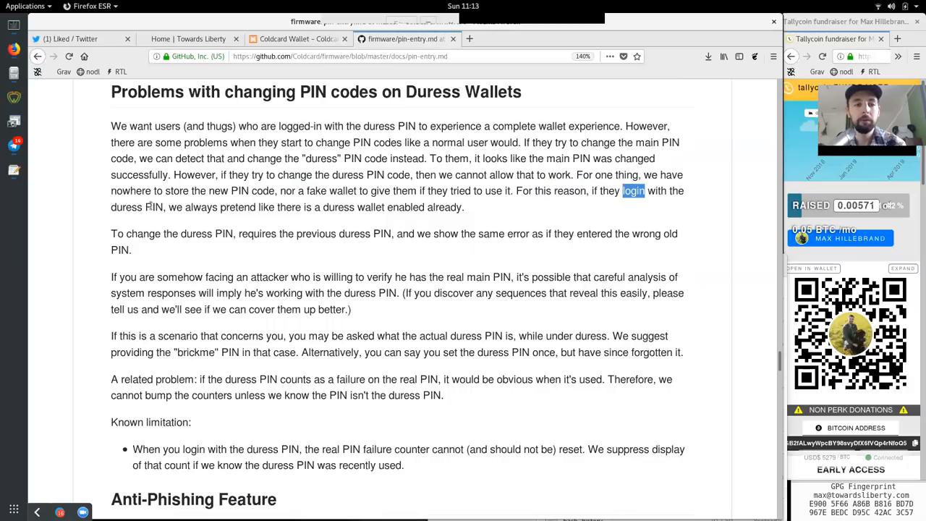
double_click(176, 207)
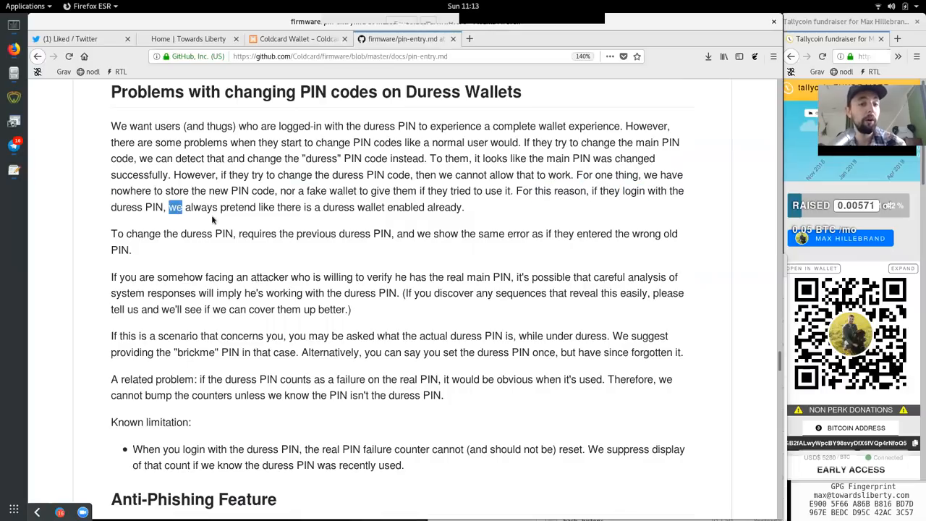
double_click(290, 207)
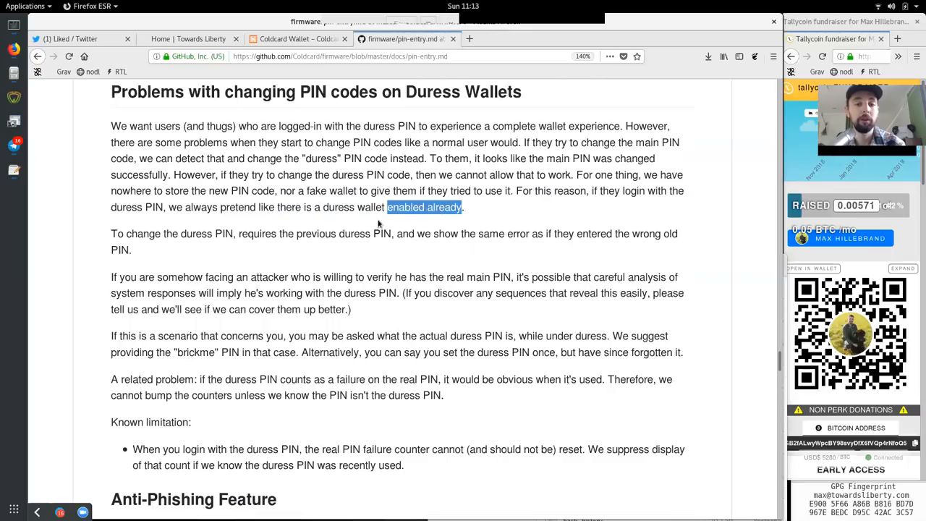
double_click(196, 235)
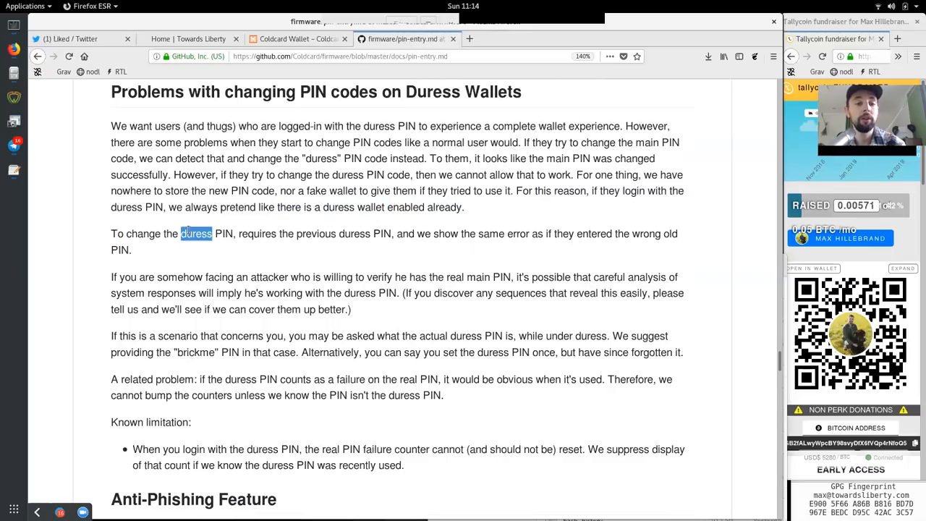
Read the duress-PIN paragraph on entering it, facing and verifying the real main PIN, imply and reveal
double_click(315, 234)
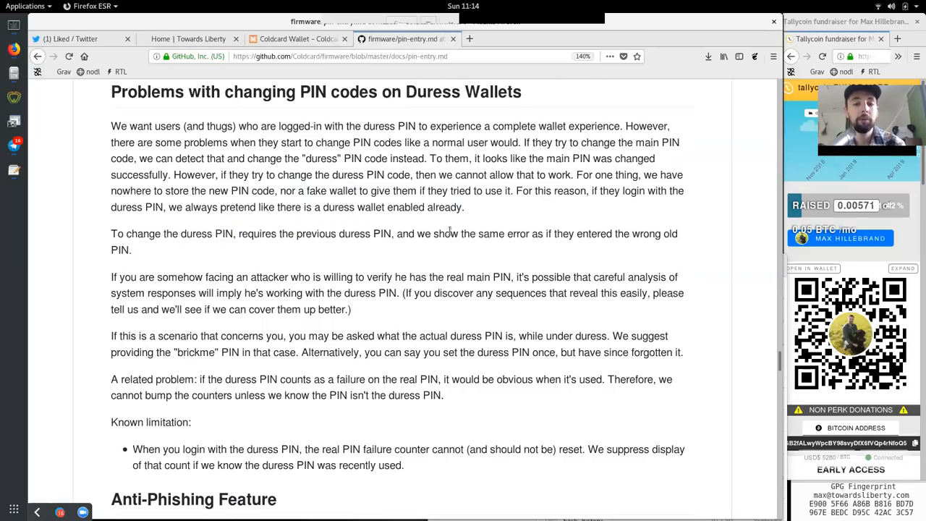
double_click(594, 235)
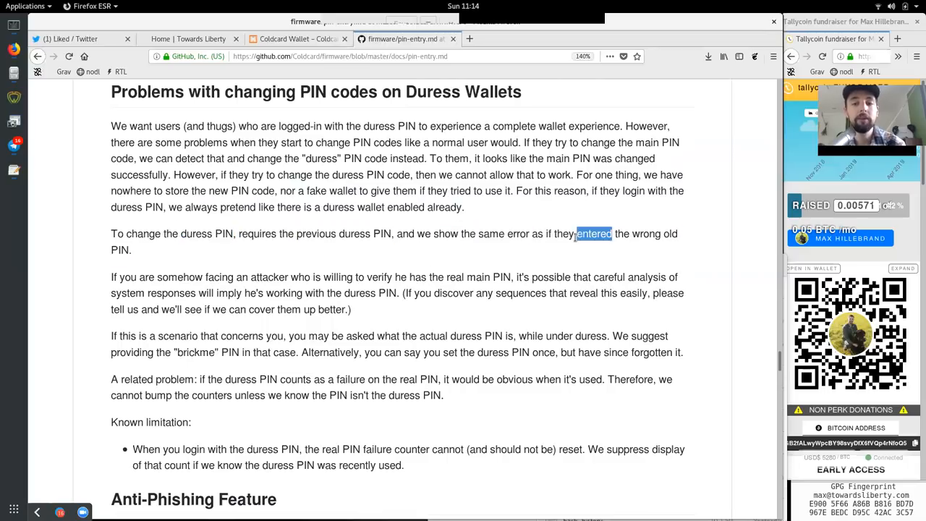
drag(576, 234, 130, 249)
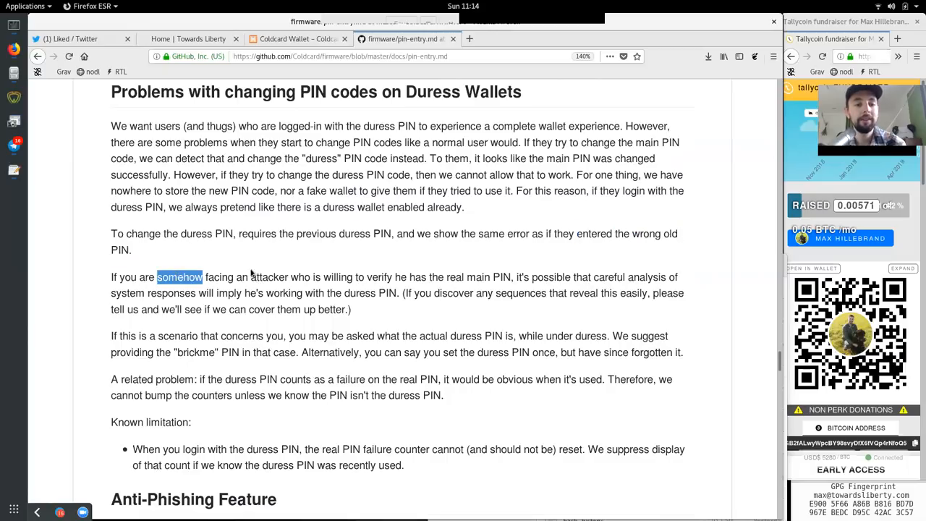
drag(156, 278, 248, 278)
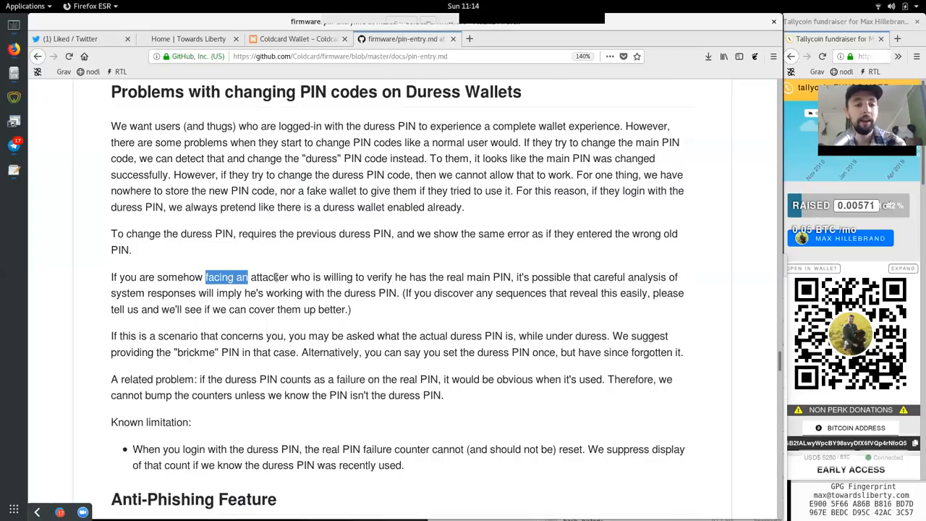
double_click(380, 278)
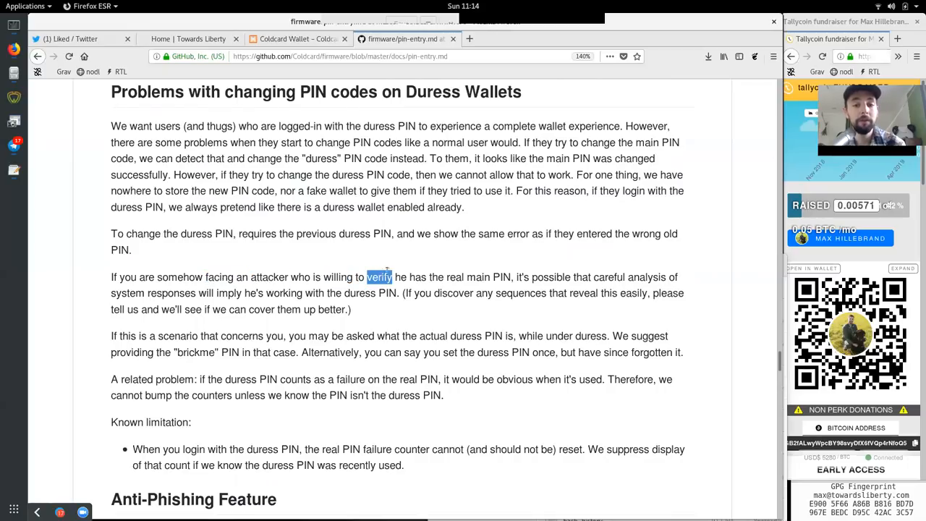
drag(367, 278, 489, 278)
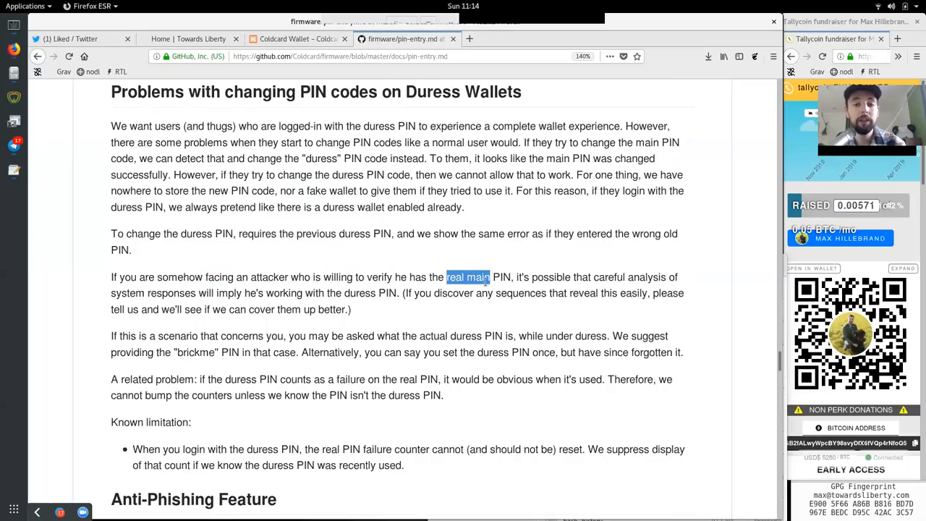
double_click(551, 278)
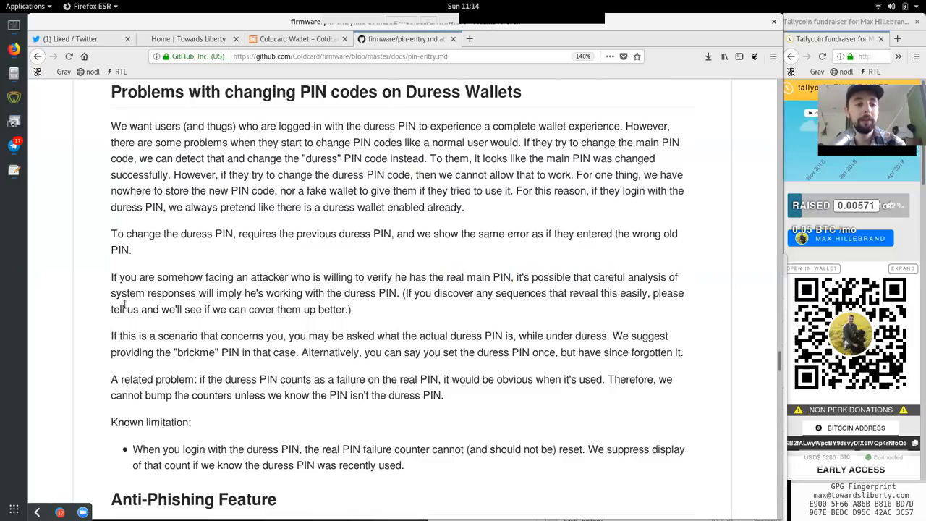
double_click(228, 293)
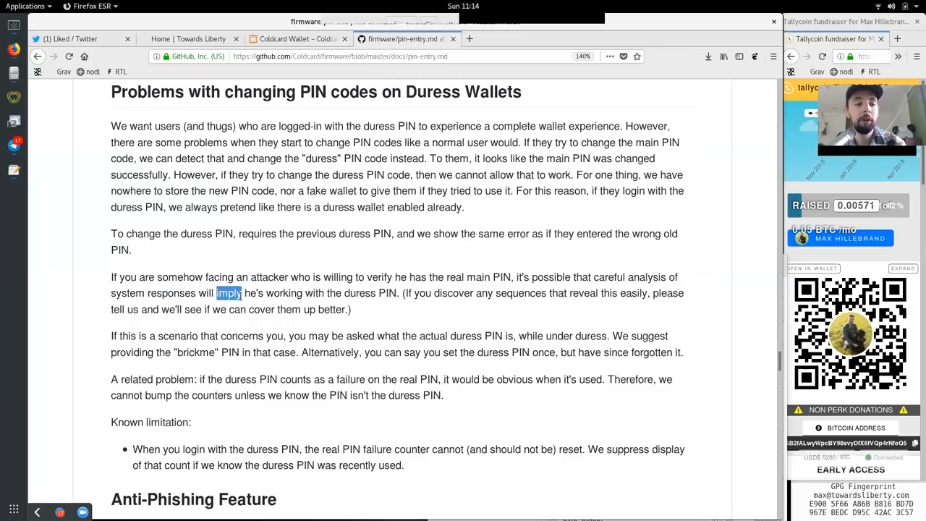
double_click(359, 292)
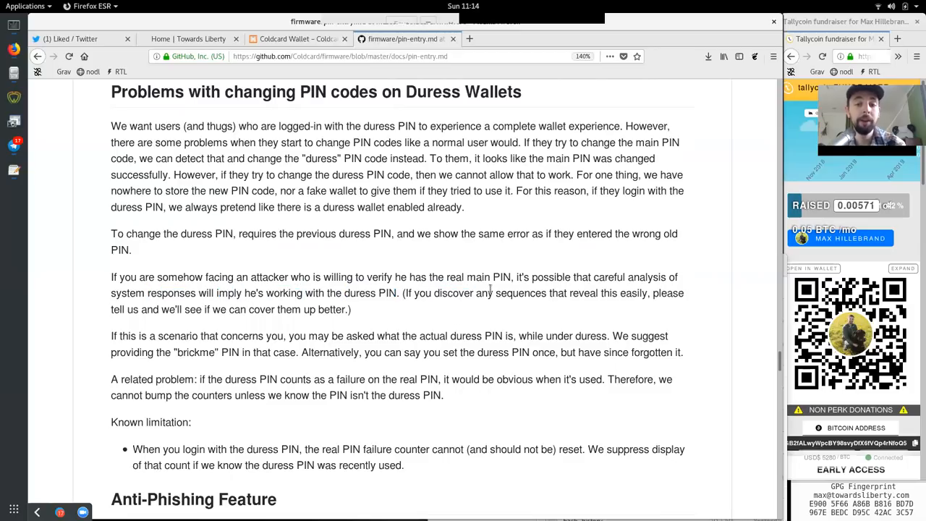
double_click(583, 292)
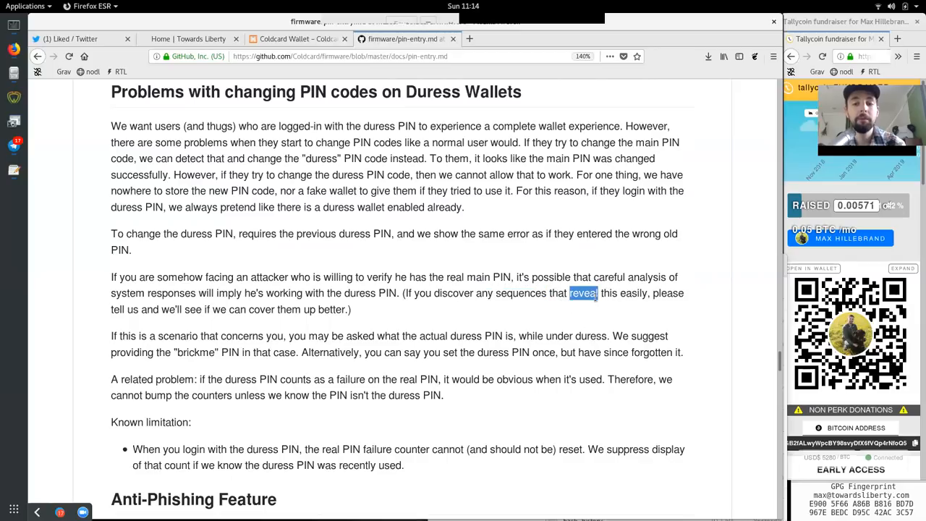
double_click(632, 293)
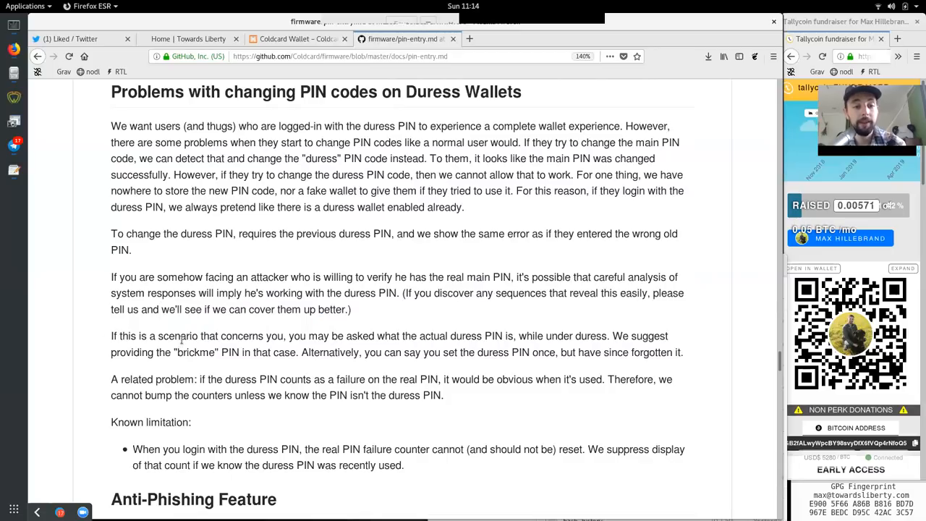
Read on through the duress and brickme PIN sentences and the 'Alternatively' and 'related' points
double_click(274, 336)
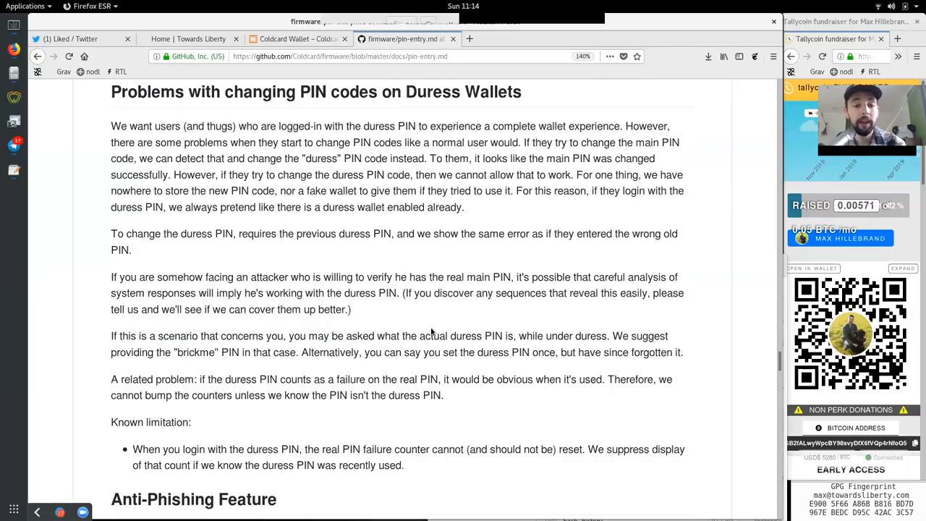
drag(547, 336, 556, 354)
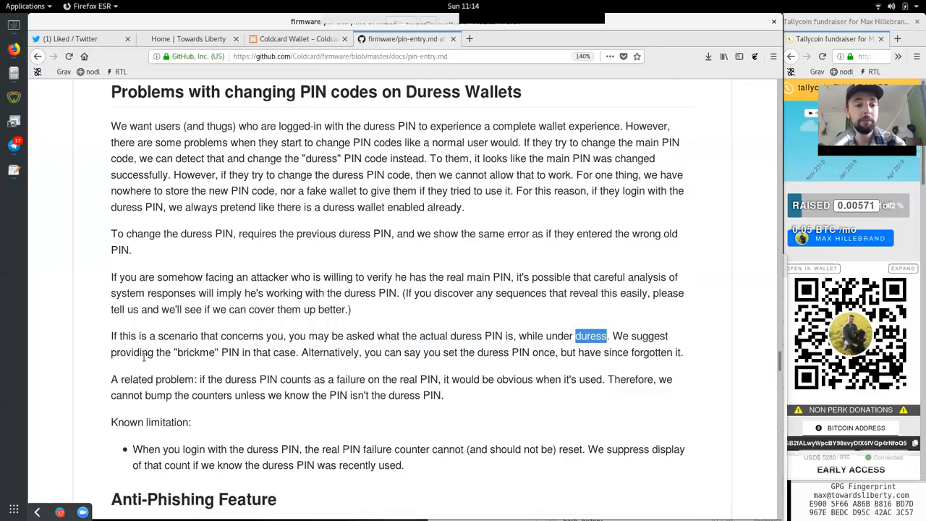
double_click(230, 353)
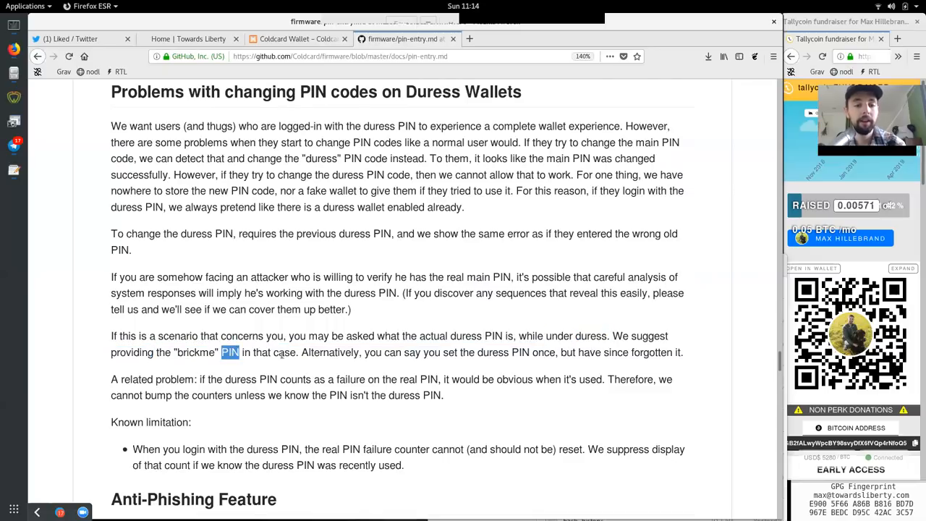
double_click(330, 353)
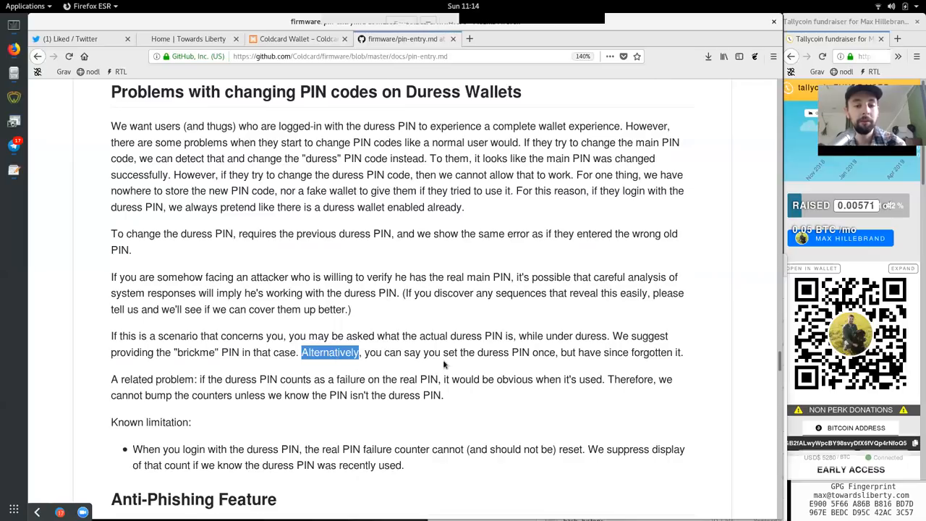
double_click(502, 353)
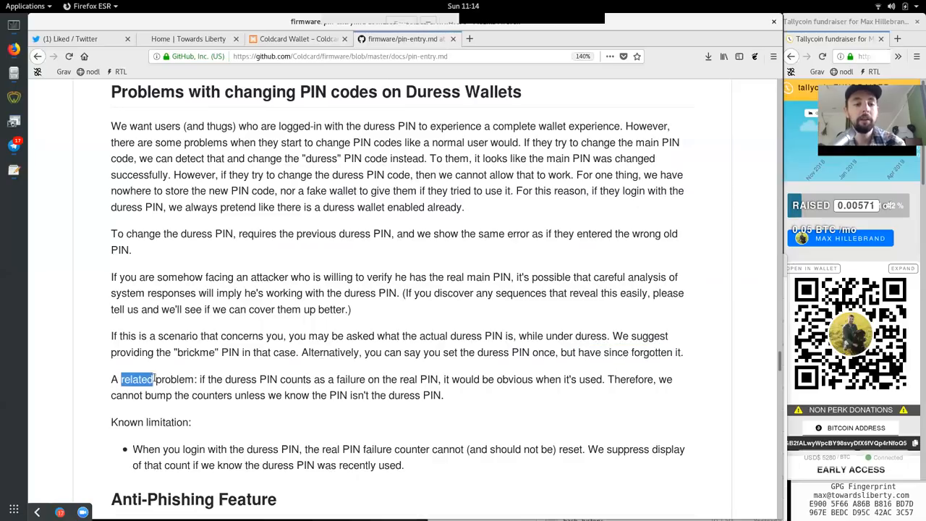
double_click(296, 379)
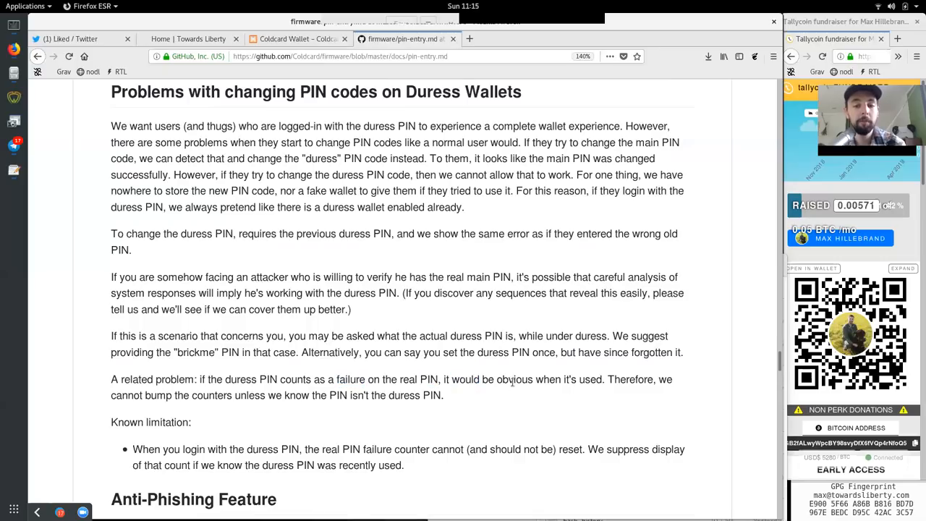
double_click(630, 380)
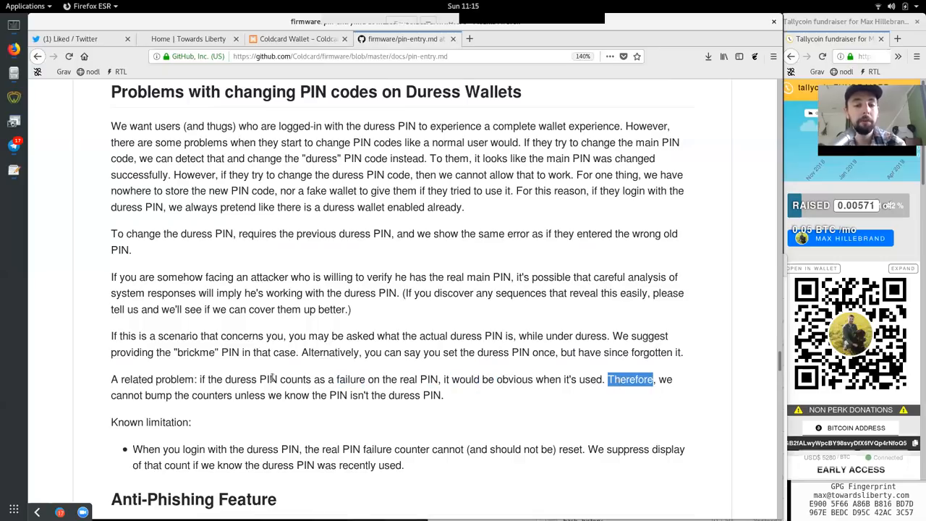
Finish the known-limitation paragraph: 'Therefore', counters, PIN and the closing 'duress PIN' phrase
double_click(212, 396)
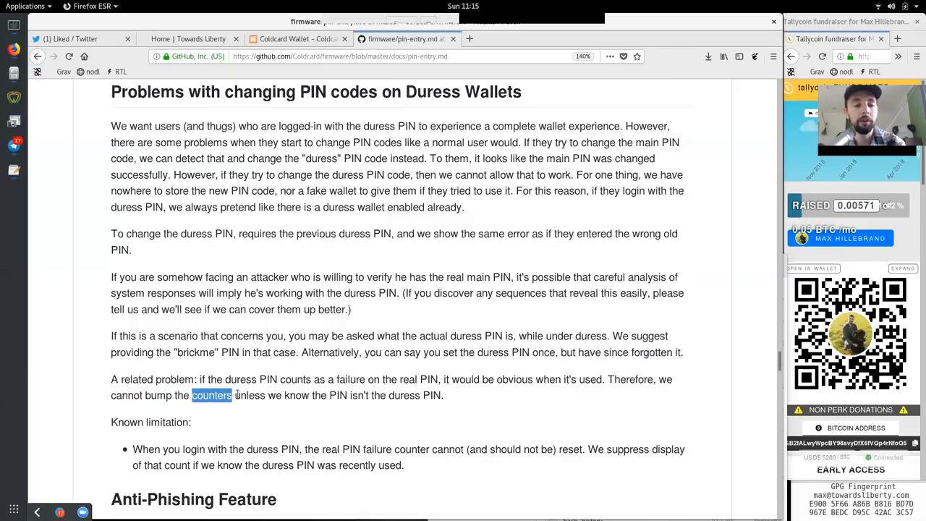
double_click(338, 395)
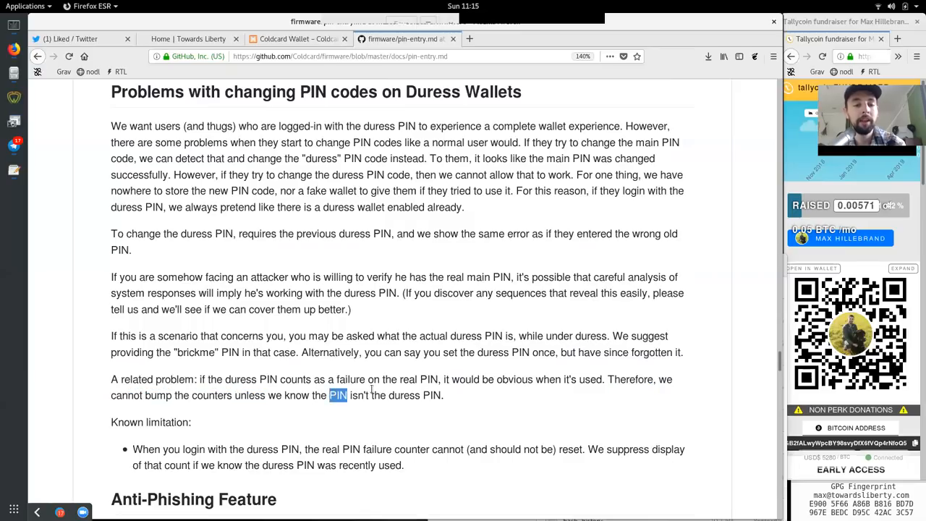
drag(328, 395, 443, 395)
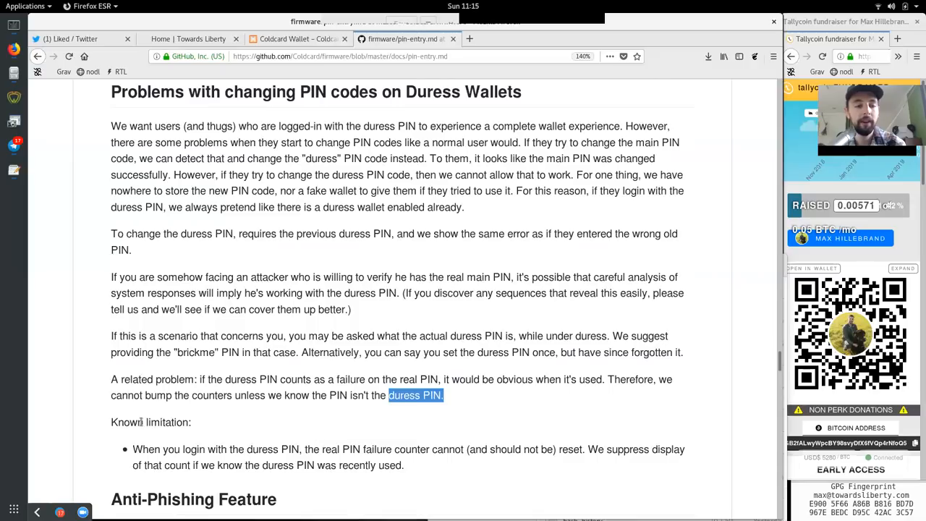
double_click(168, 449)
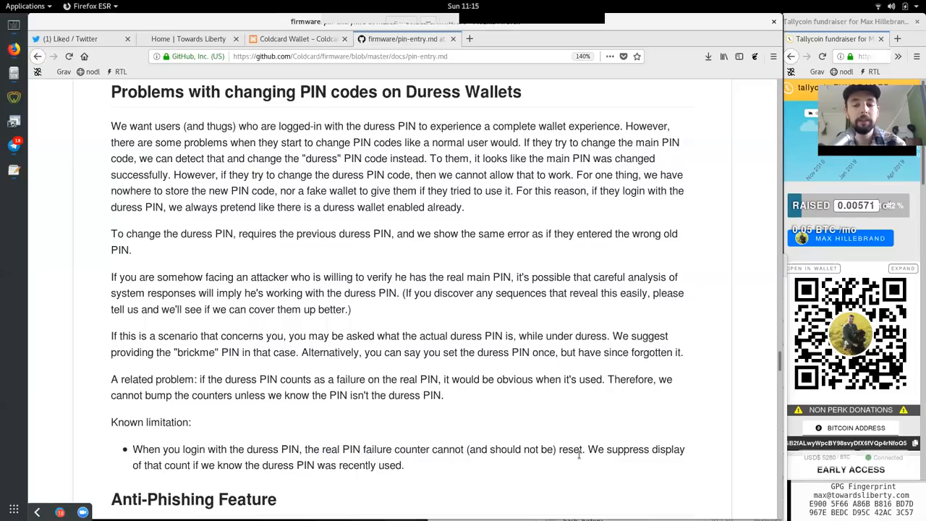
double_click(667, 449)
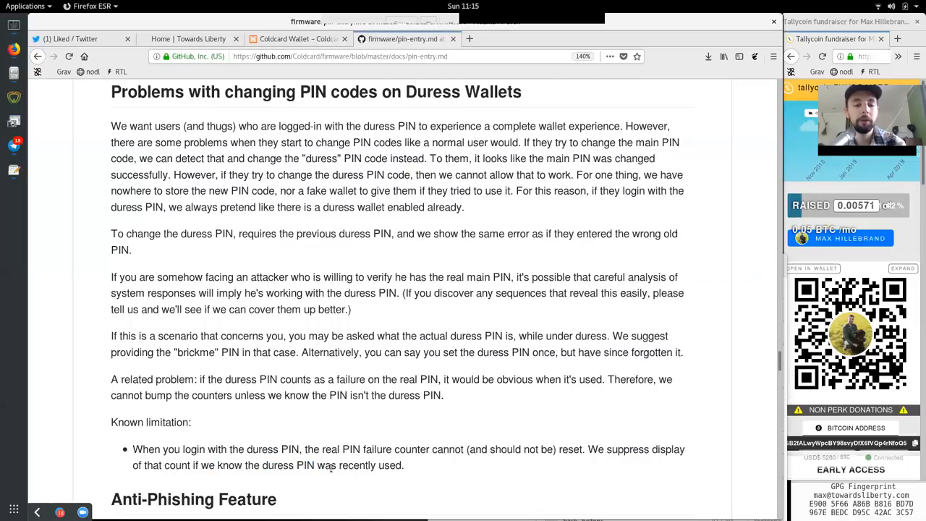
Reach 'Anti-Phishing Feature' and read how prefix digits are hashed and used as an authenticated HMAC in the secure element
scroll(down, 3)
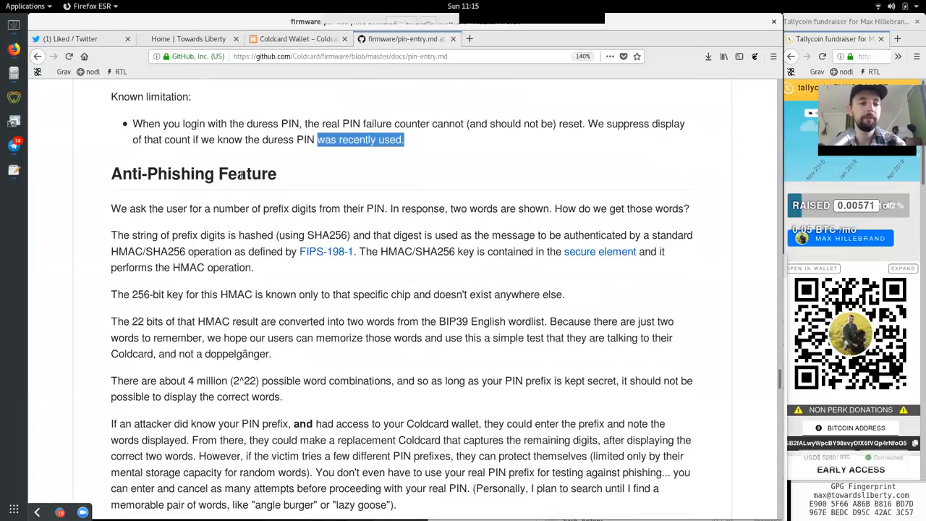
scroll(down, 3)
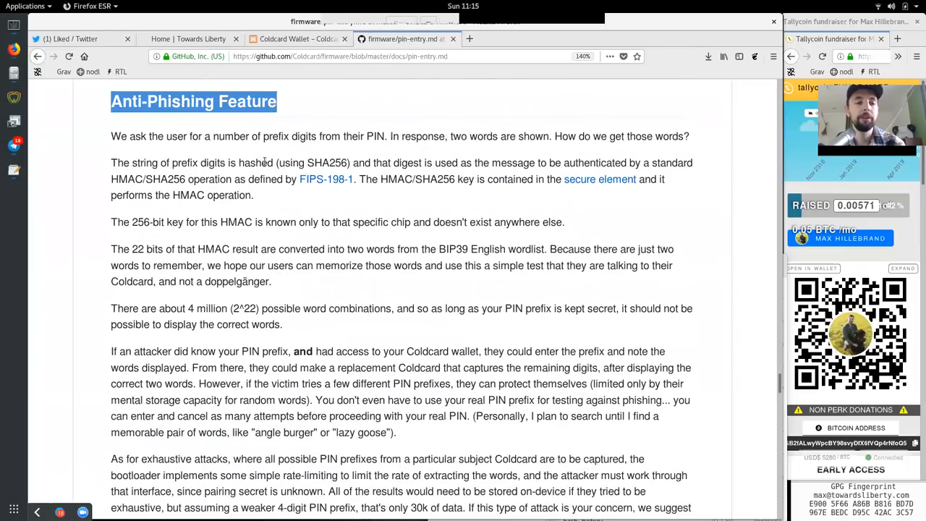
double_click(231, 136)
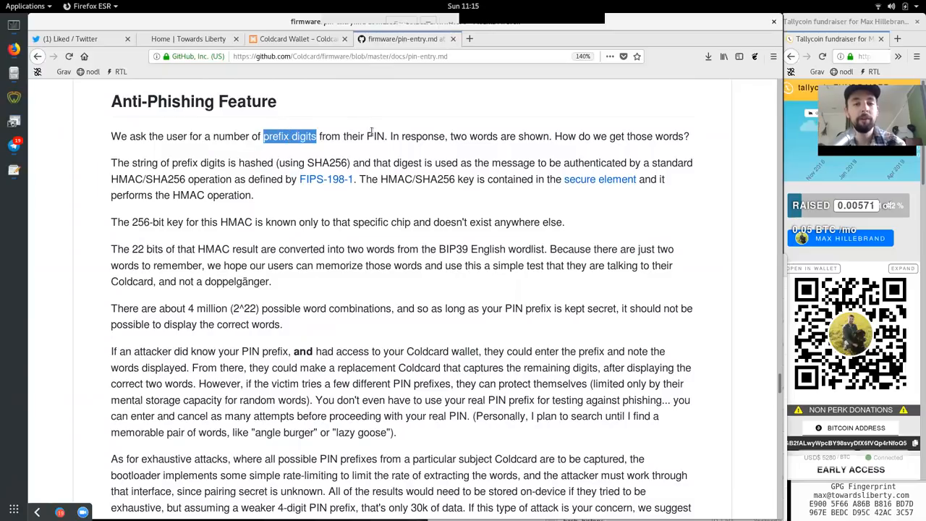
double_click(423, 136)
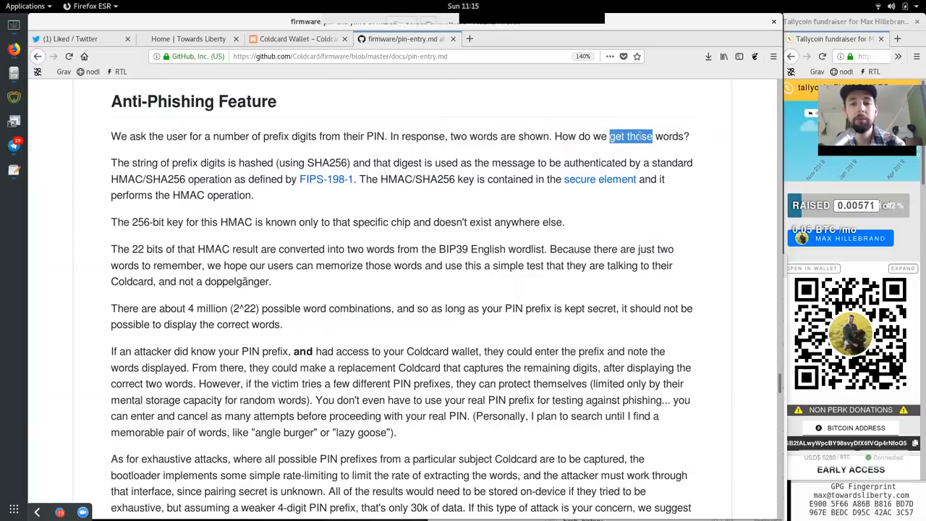
double_click(145, 162)
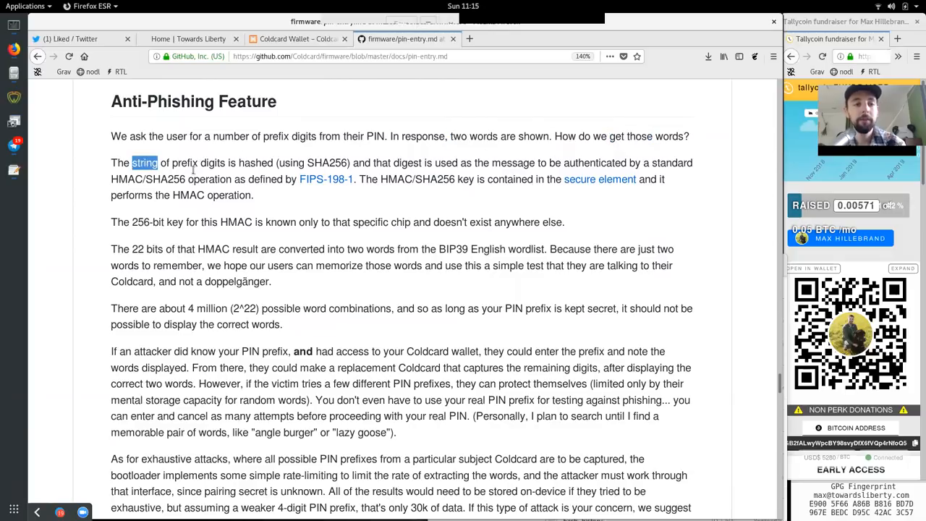
double_click(255, 162)
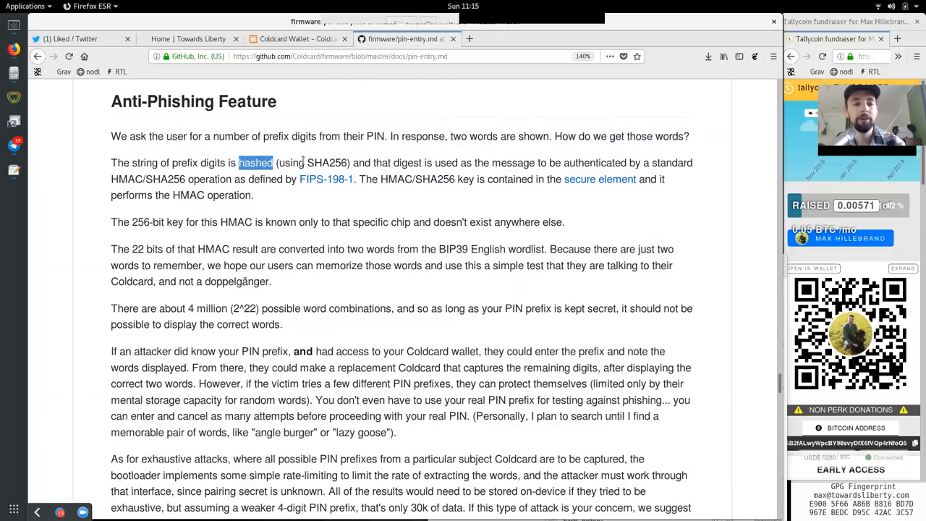
double_click(383, 162)
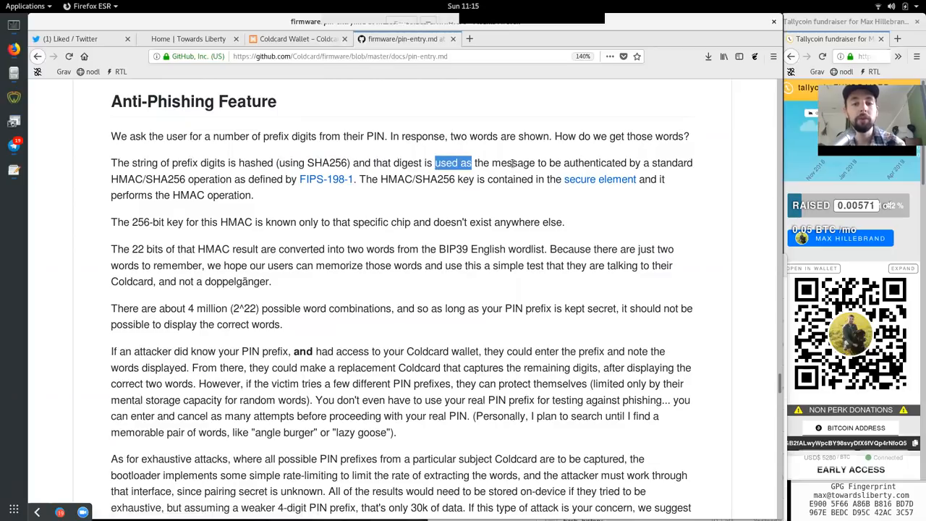
double_click(594, 162)
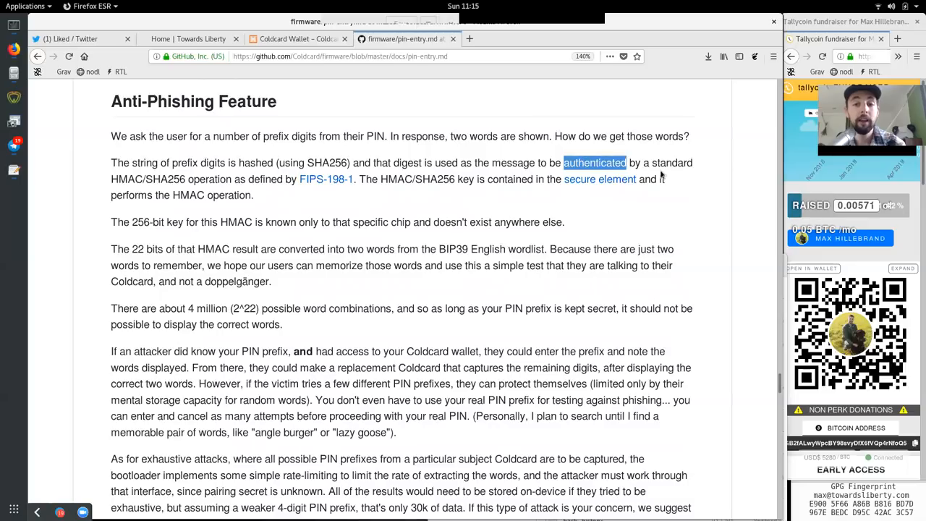
double_click(127, 179)
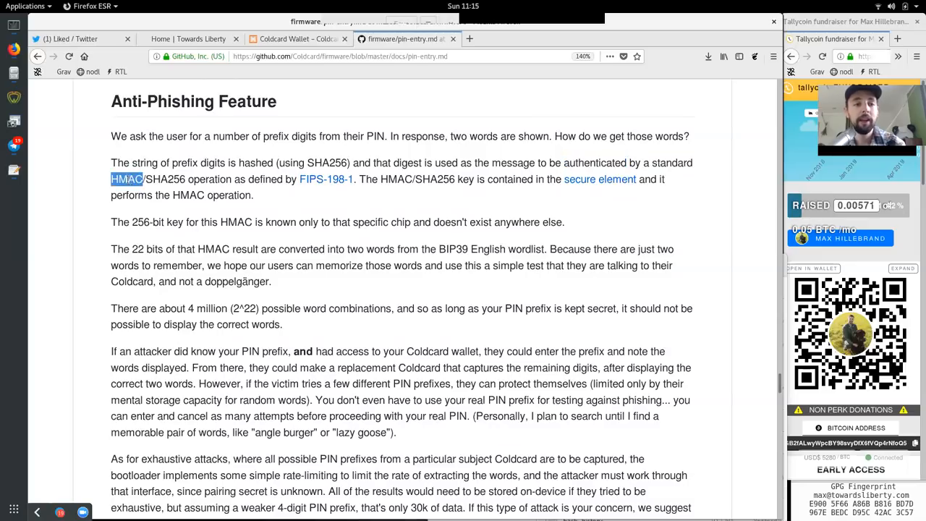
double_click(165, 180)
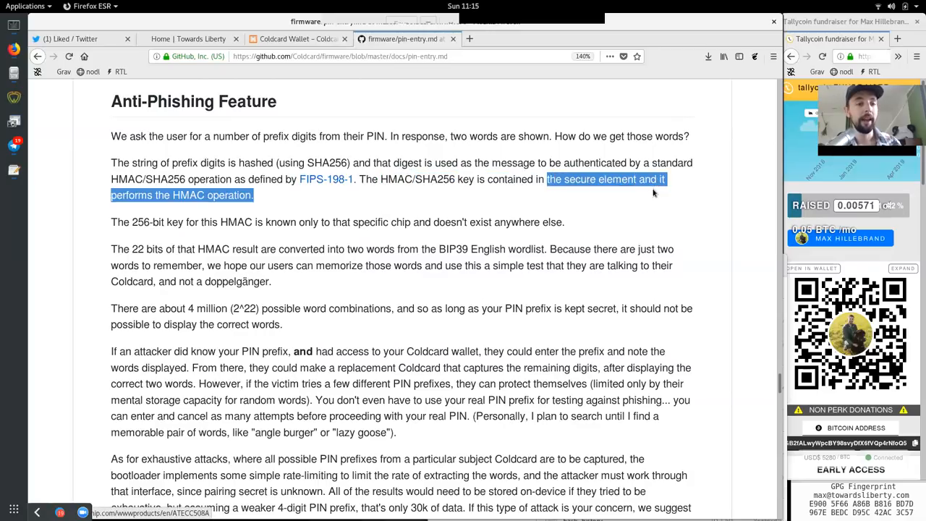
double_click(188, 195)
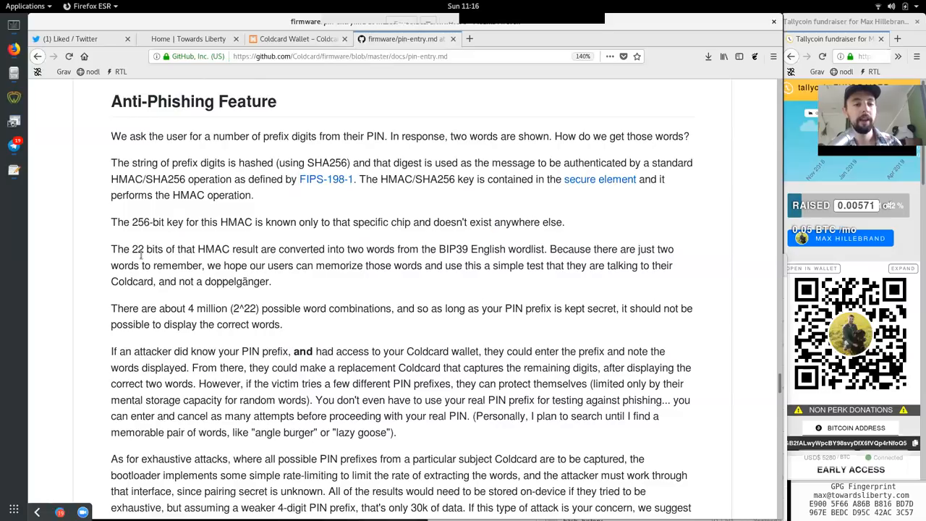
double_click(227, 249)
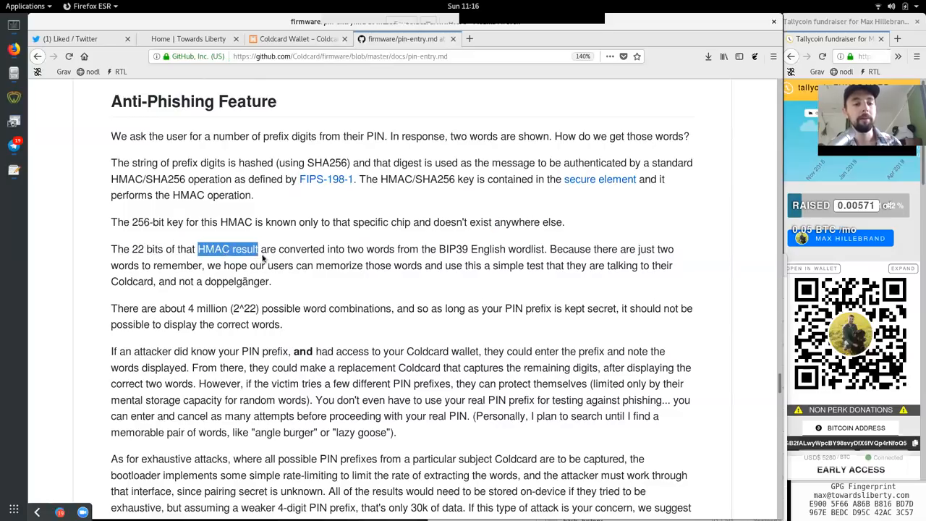
double_click(301, 249)
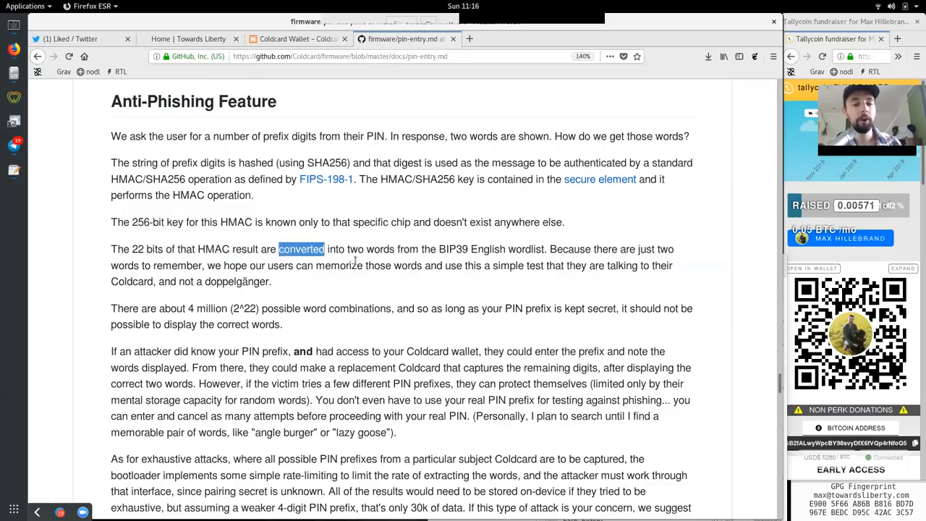
double_click(472, 249)
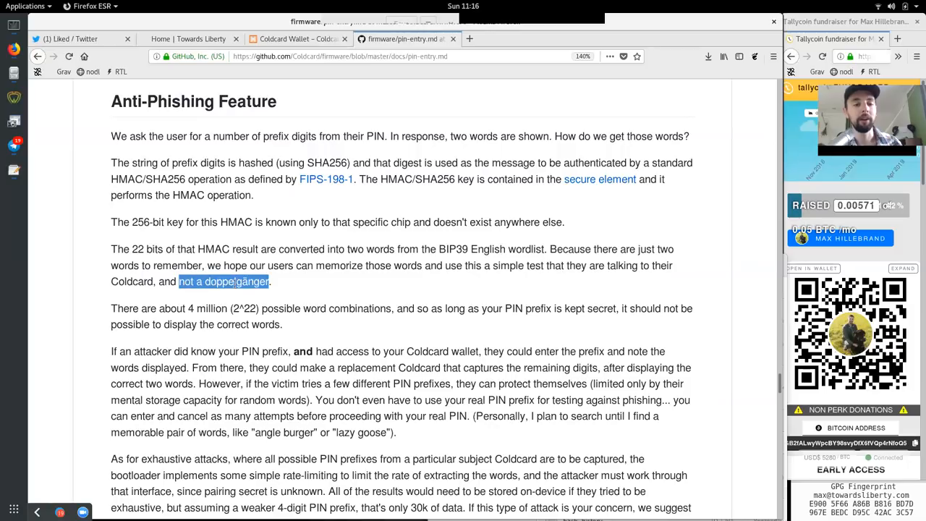
double_click(134, 309)
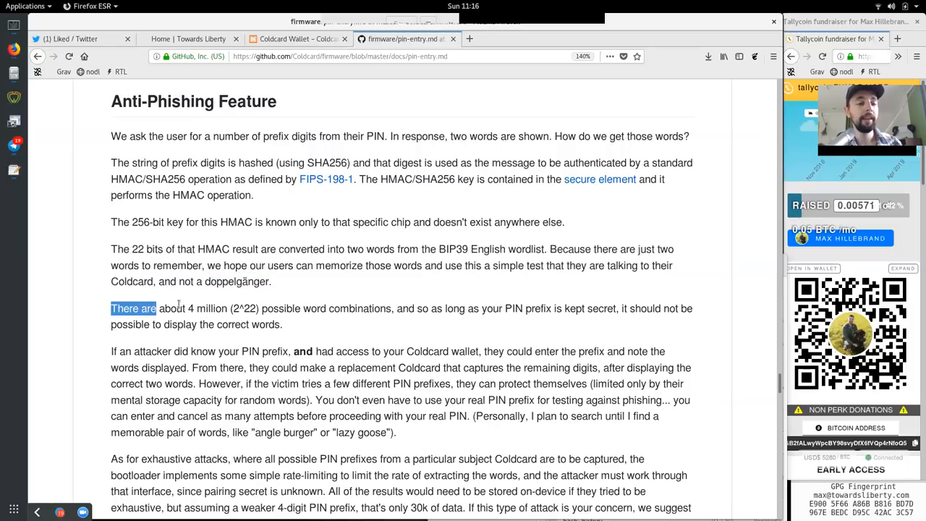
double_click(242, 308)
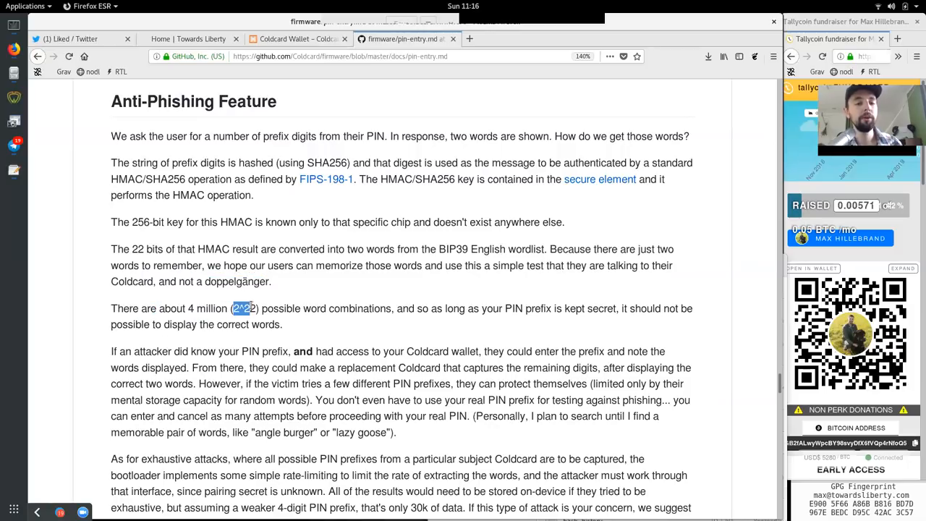
double_click(280, 309)
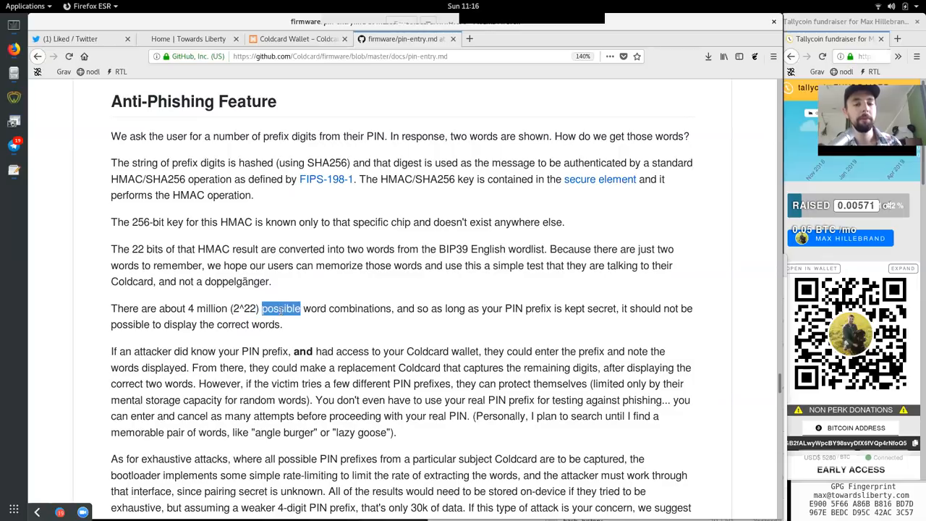
double_click(428, 308)
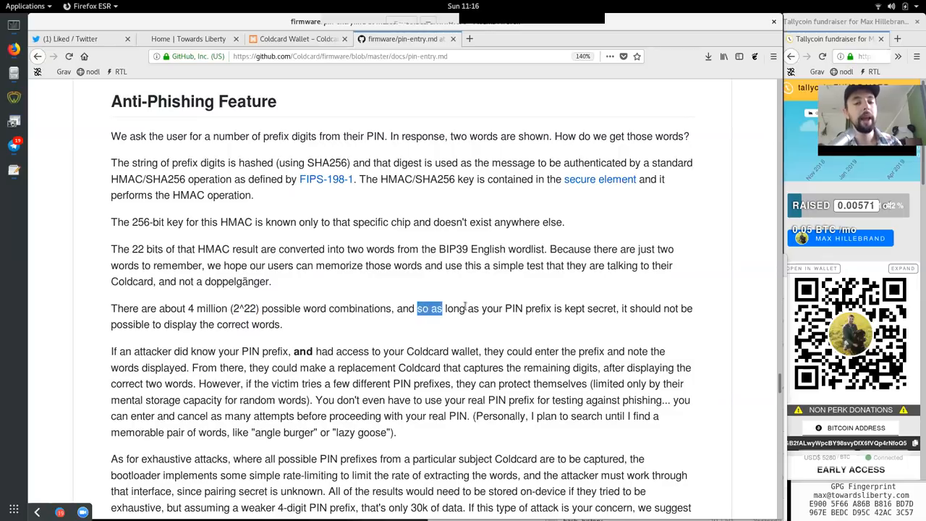
click(579, 308)
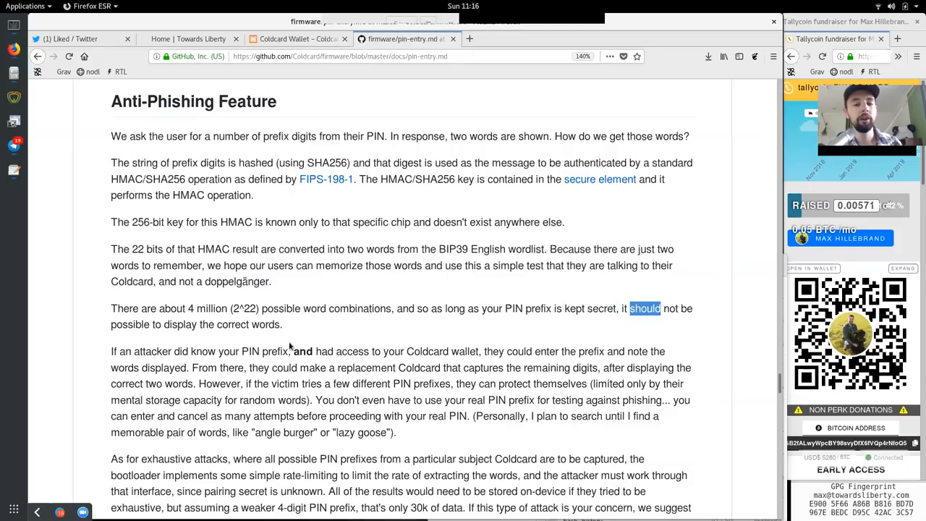
double_click(180, 324)
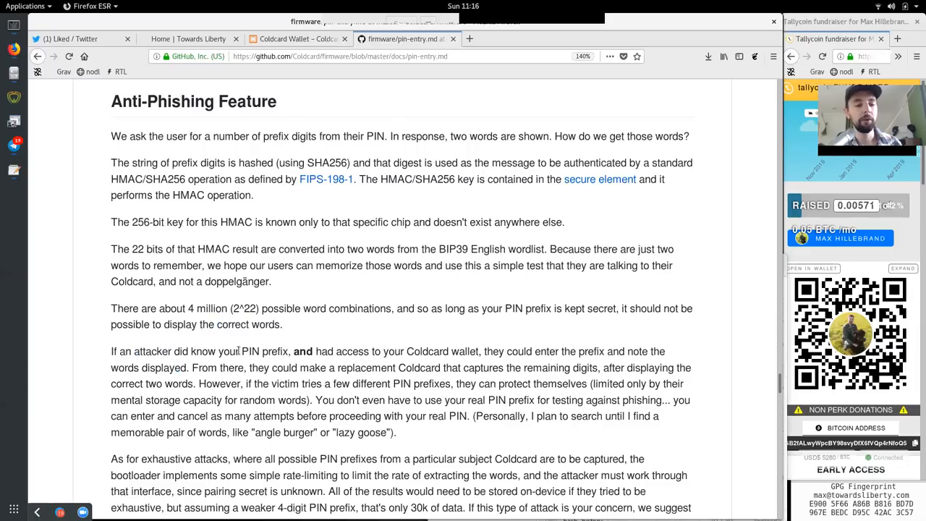
double_click(301, 352)
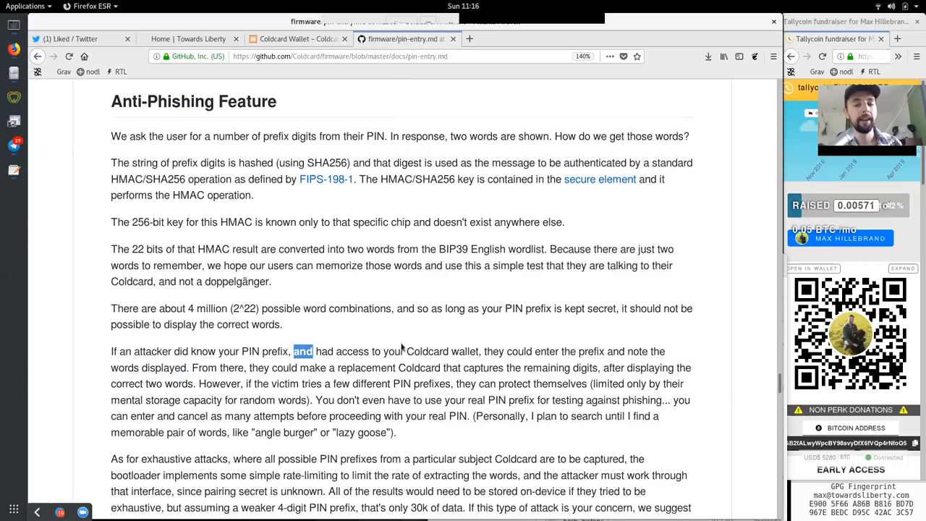
double_click(518, 352)
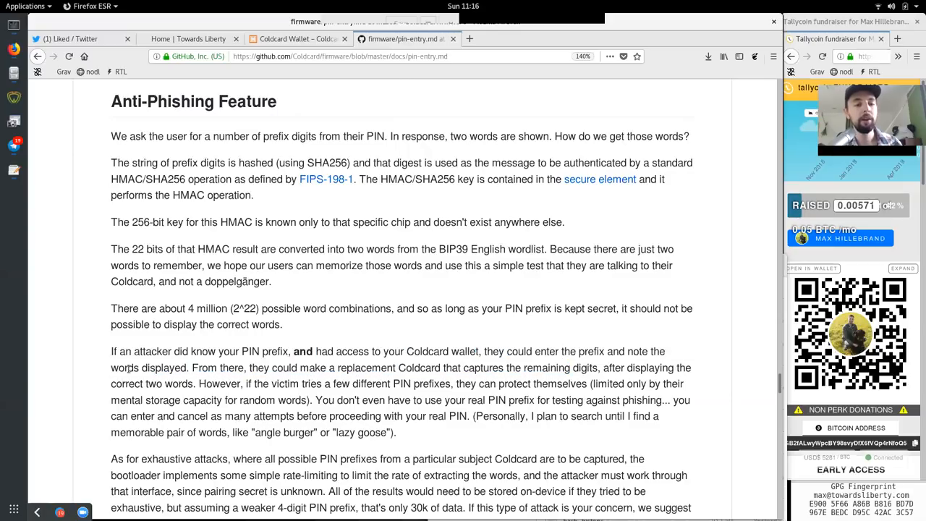
double_click(231, 368)
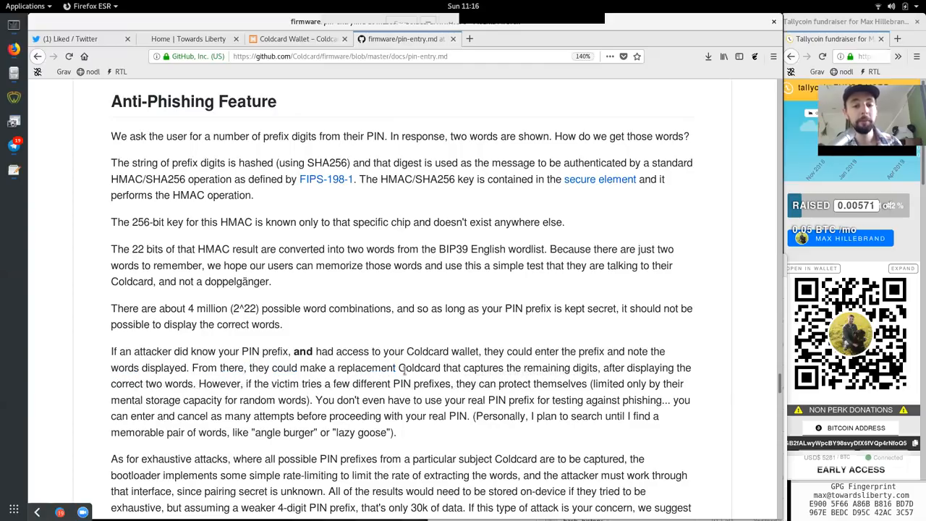
double_click(547, 368)
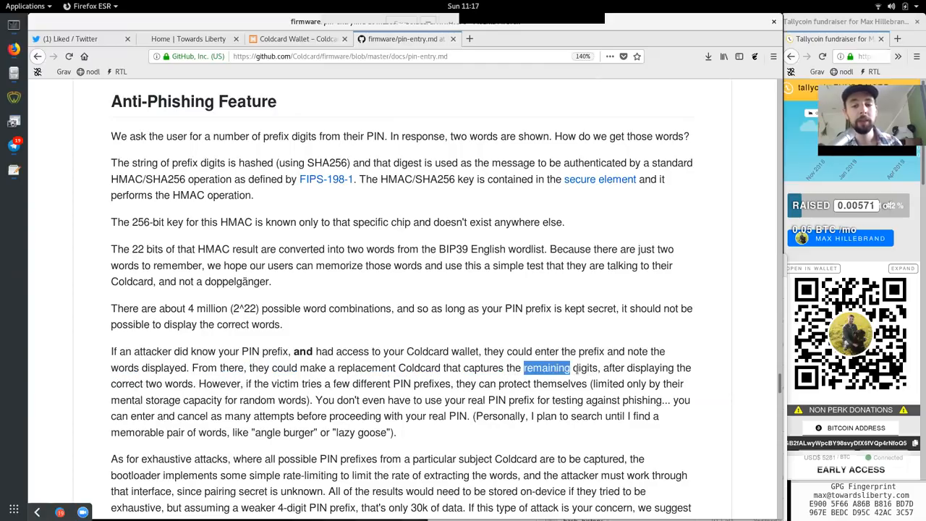
double_click(648, 367)
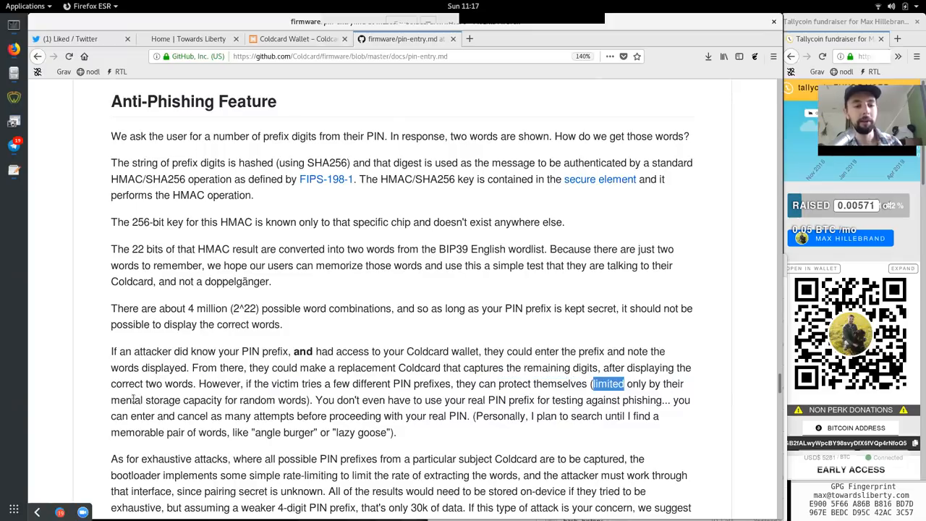
drag(591, 383, 306, 399)
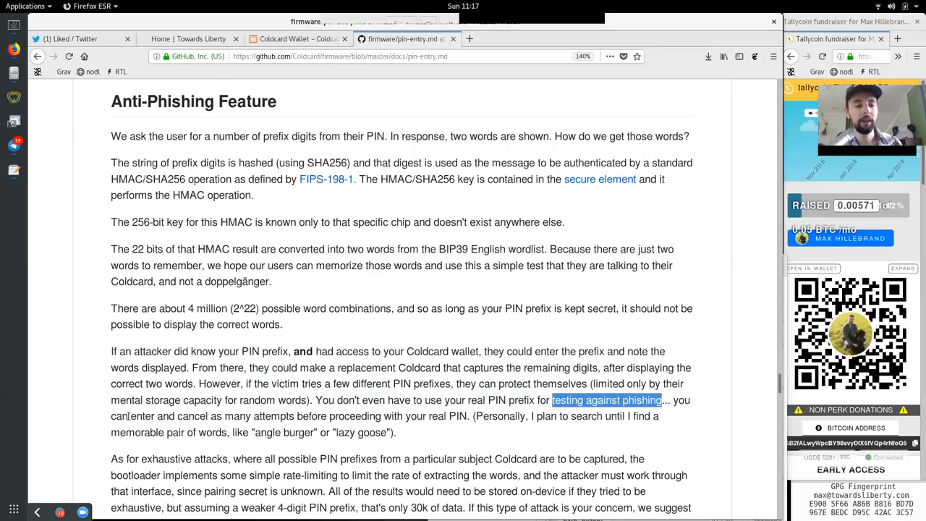
double_click(192, 417)
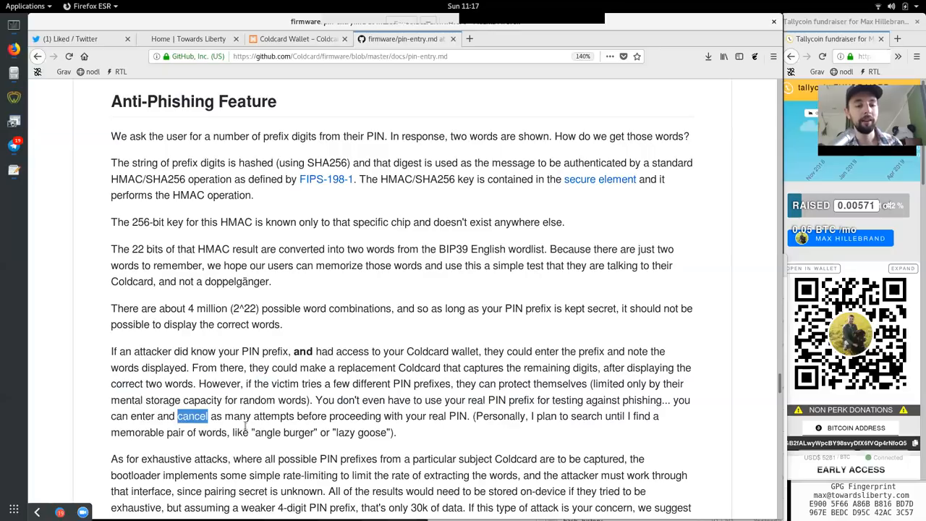
double_click(354, 417)
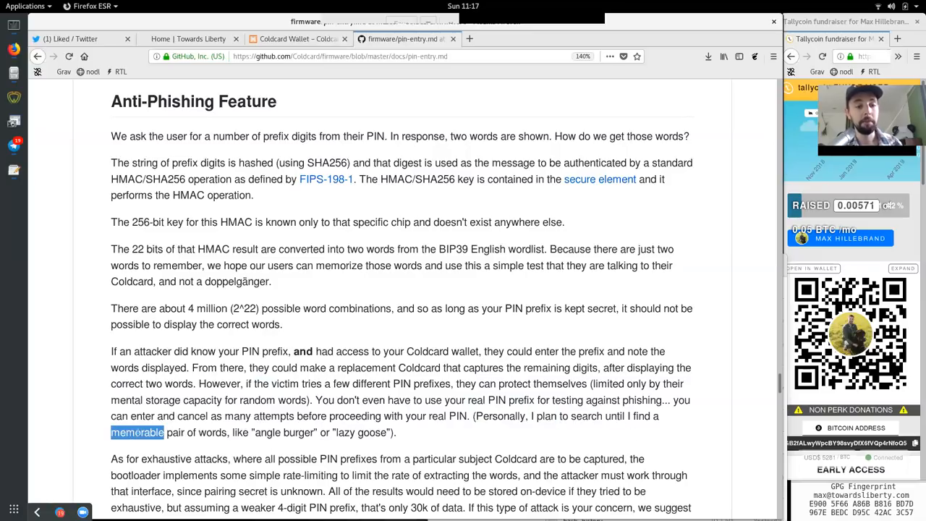
double_click(283, 433)
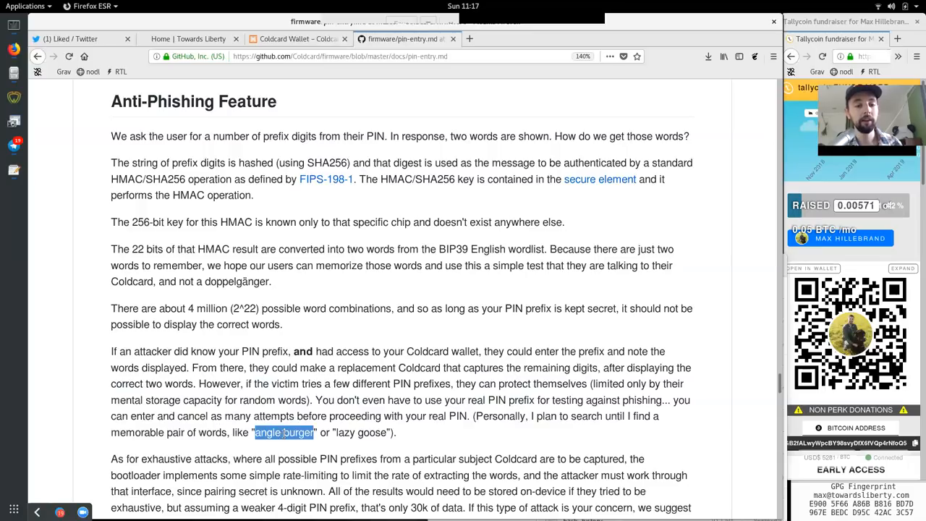
Read the exhaustive-attack paragraph on simple rate-limiting and weaker 4-digit PIN prefixes
scroll(down, 3)
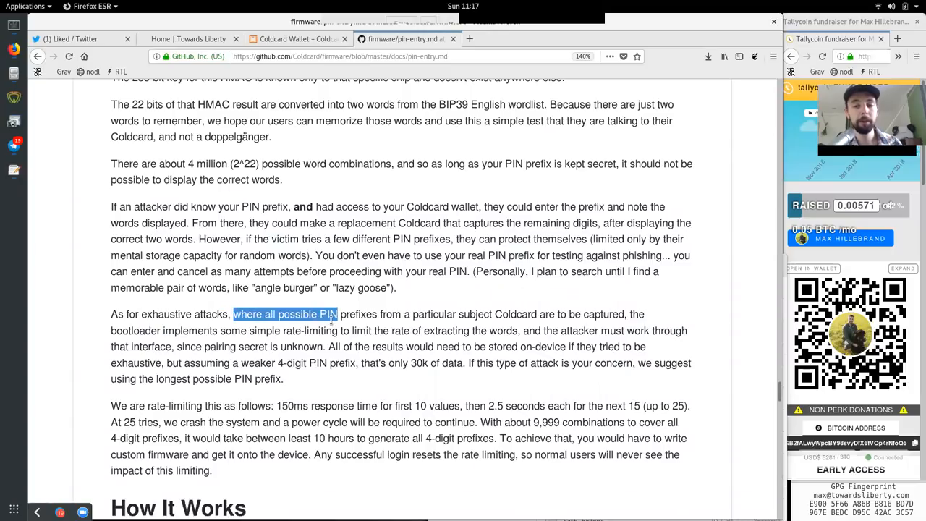
double_click(451, 314)
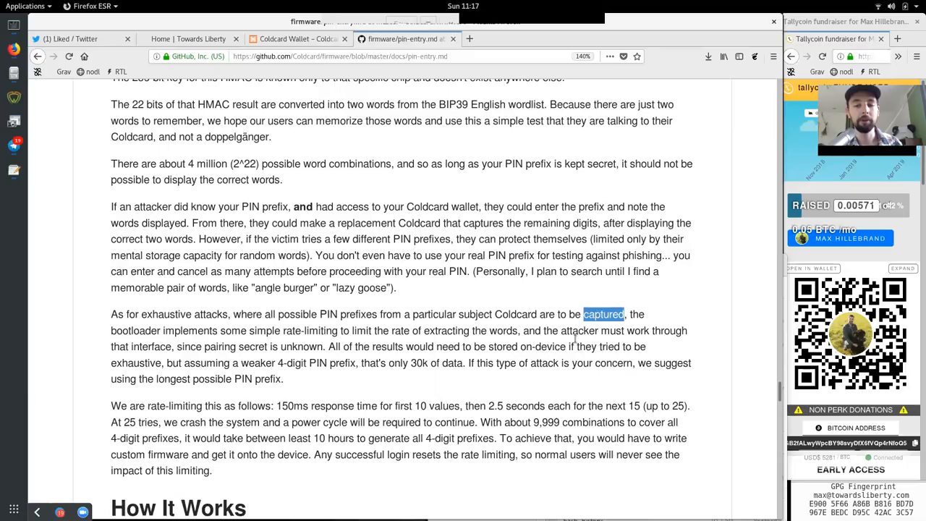
double_click(190, 330)
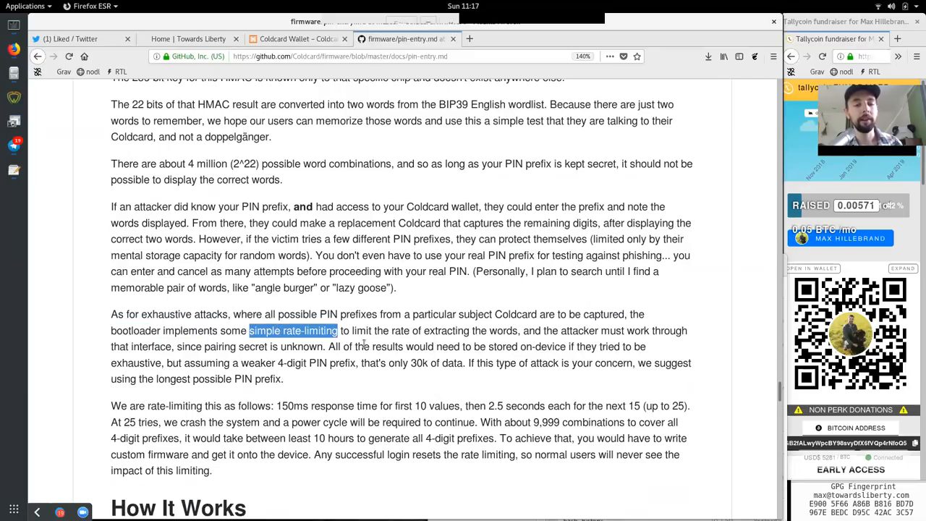
click(449, 330)
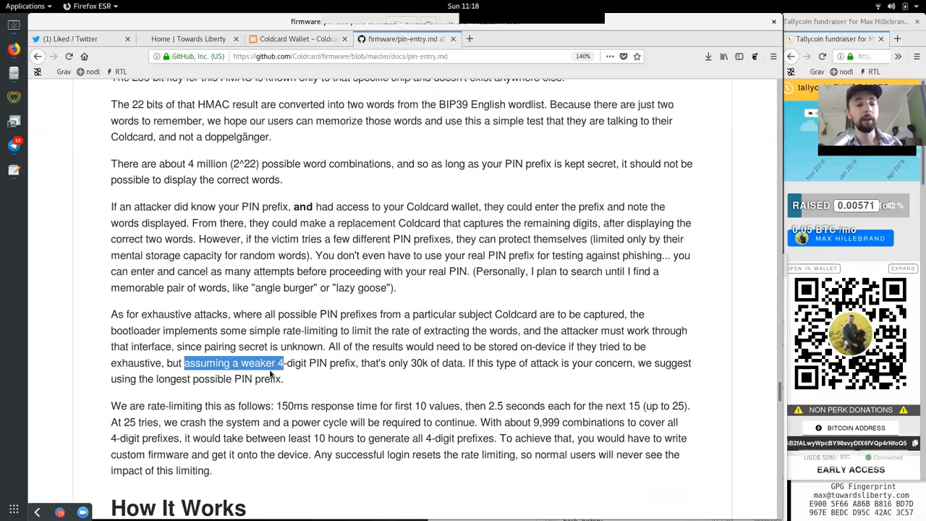
drag(185, 362, 350, 361)
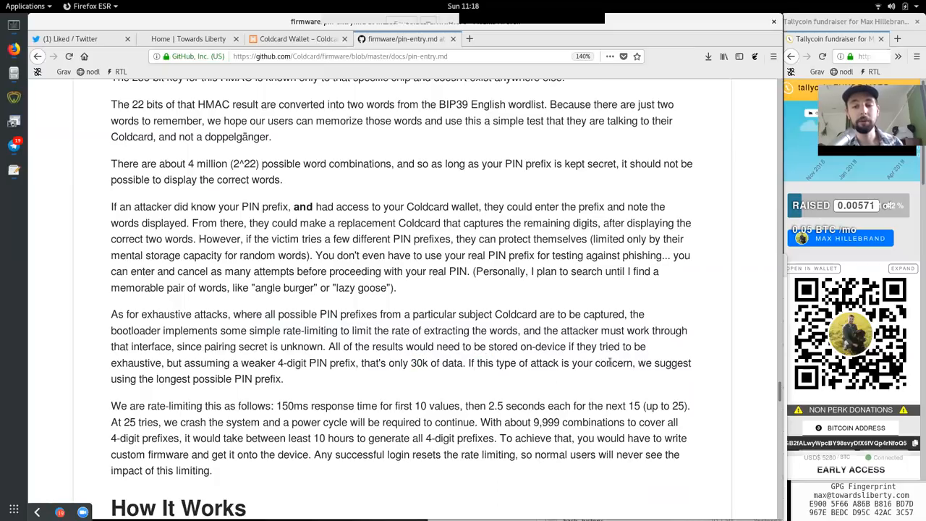
Read the rate-limiting figures: up to 25 tries, 'At 25 tries', and the 9,999 combinations
double_click(172, 379)
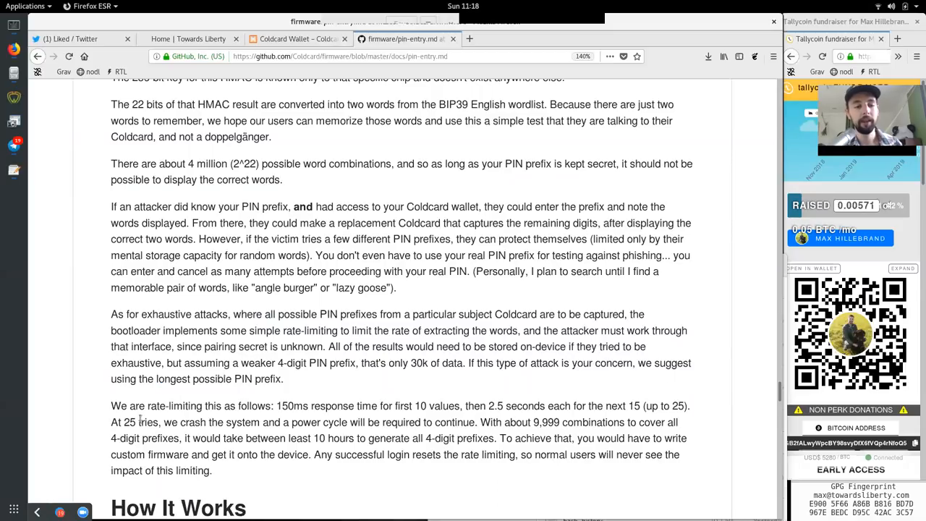
double_click(165, 405)
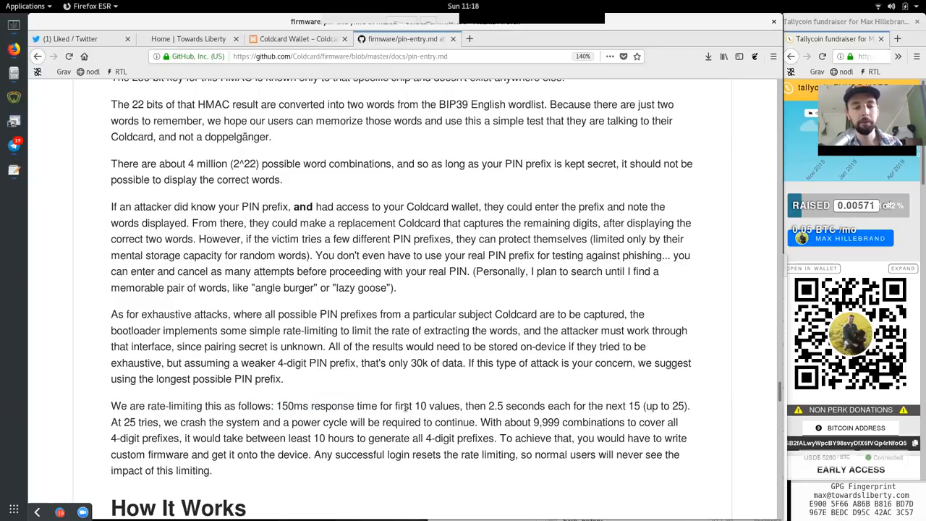
double_click(427, 406)
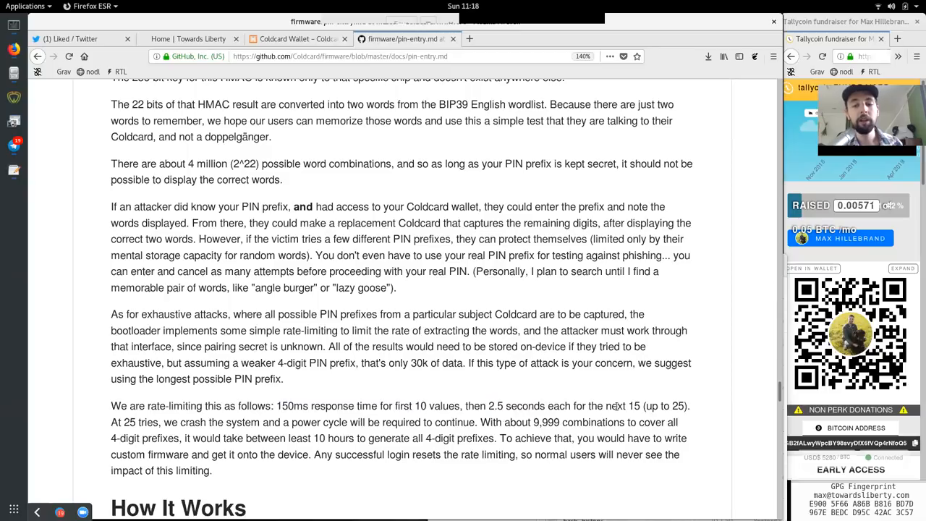
double_click(666, 405)
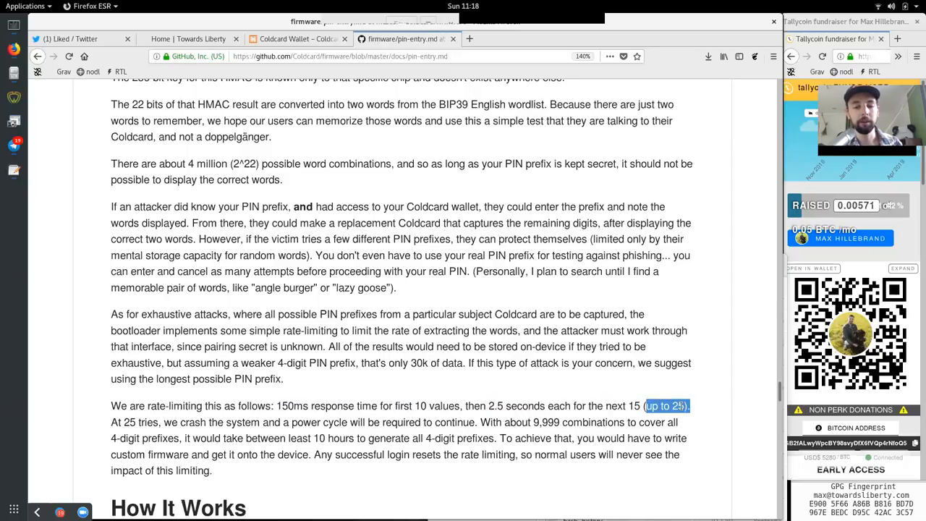
double_click(134, 423)
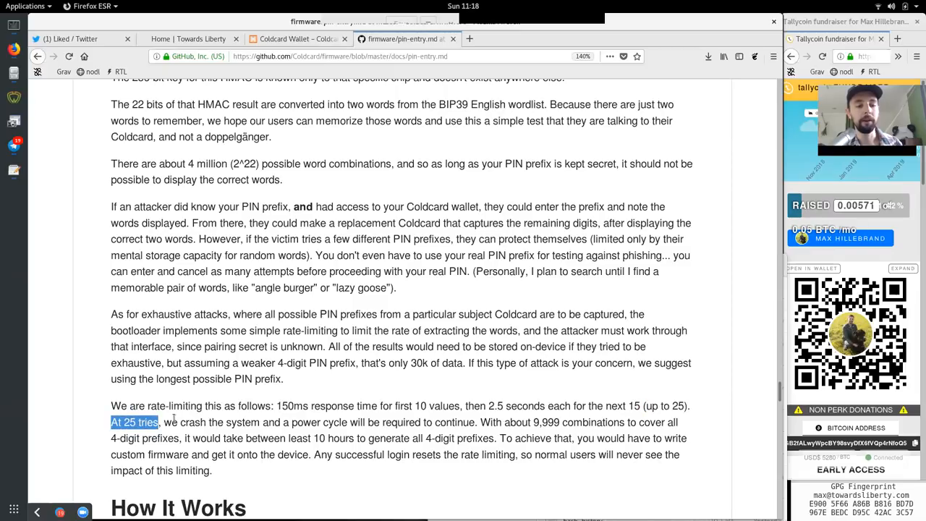
double_click(305, 422)
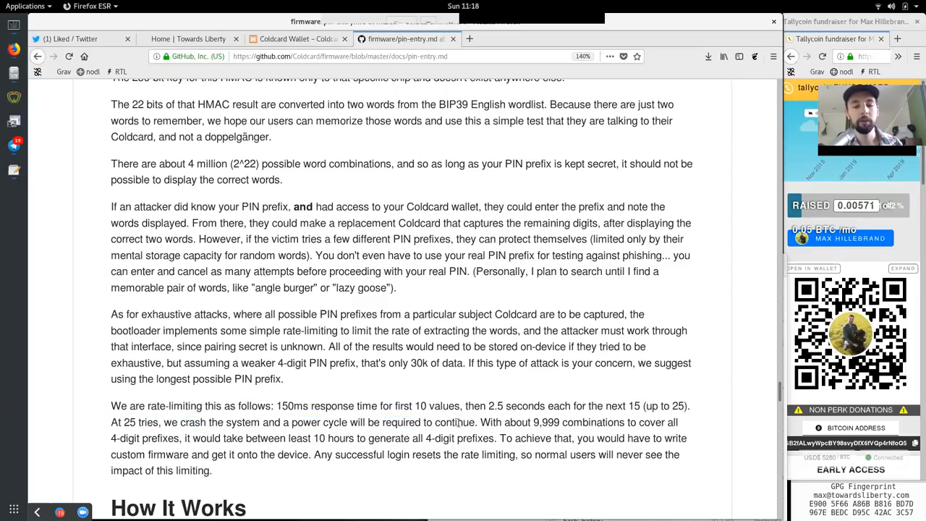
double_click(543, 423)
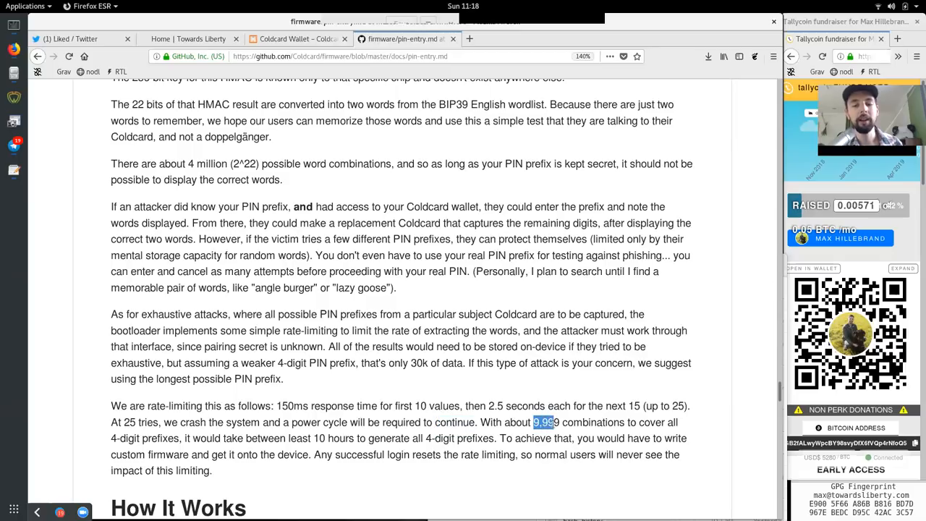
double_click(593, 423)
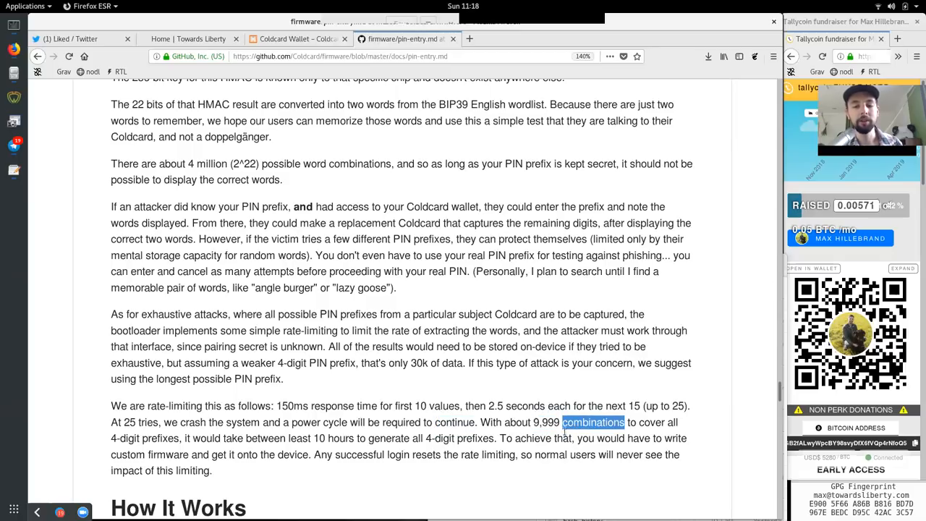
Finish the paragraph on 4-digit prefixes loaded onto the device and login, reaching 'How It Works'
double_click(142, 437)
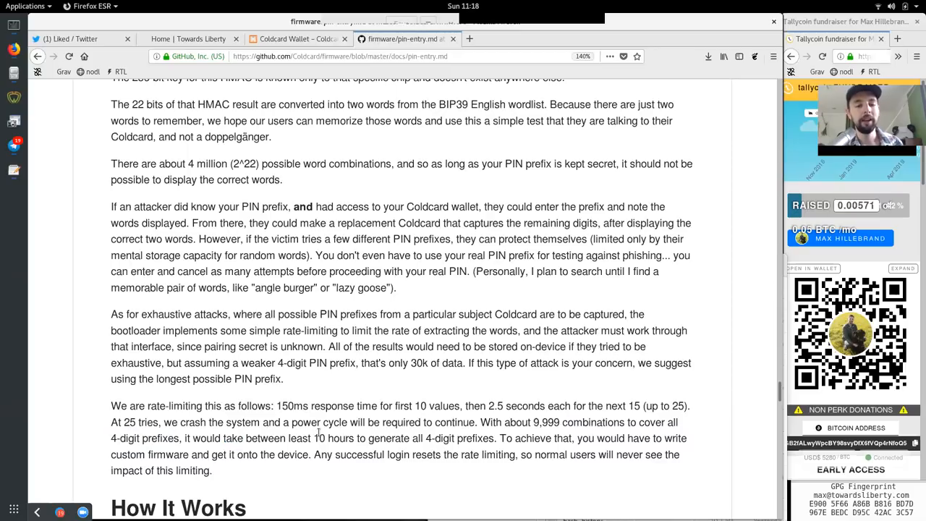
double_click(388, 437)
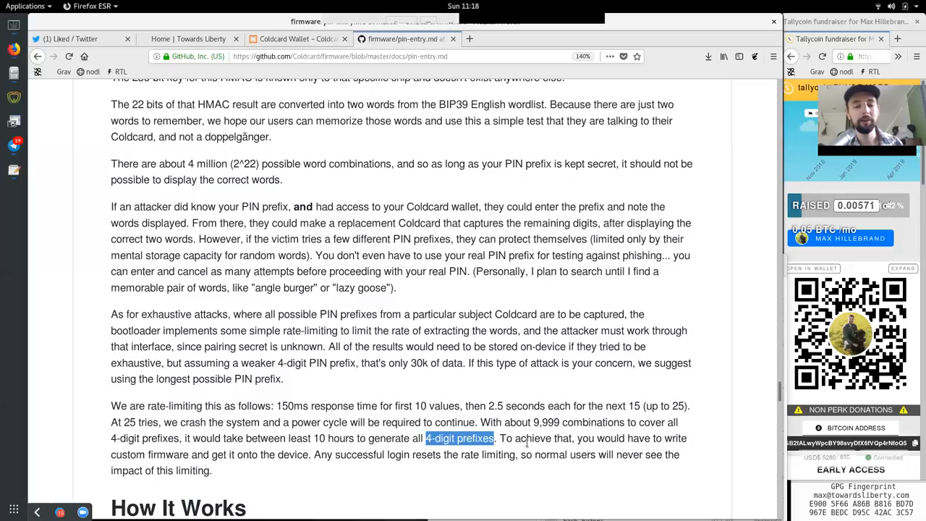
double_click(533, 437)
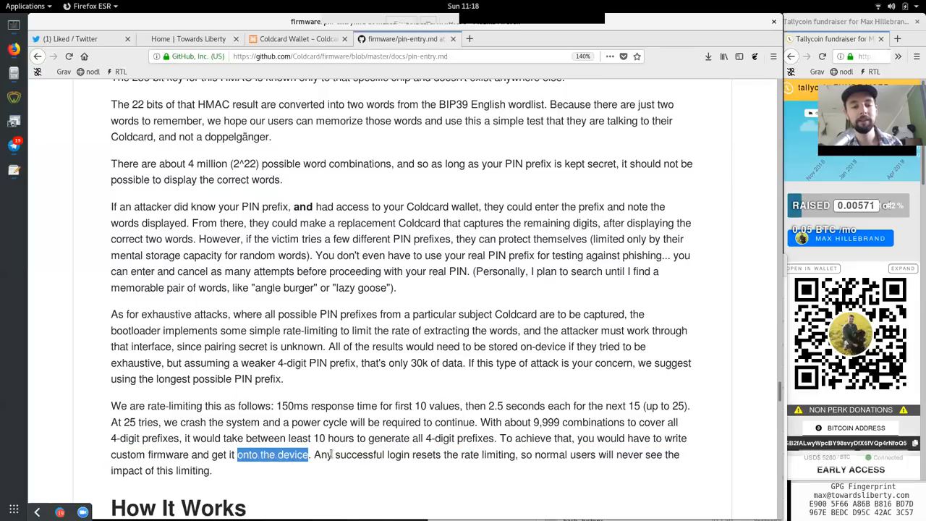
double_click(396, 454)
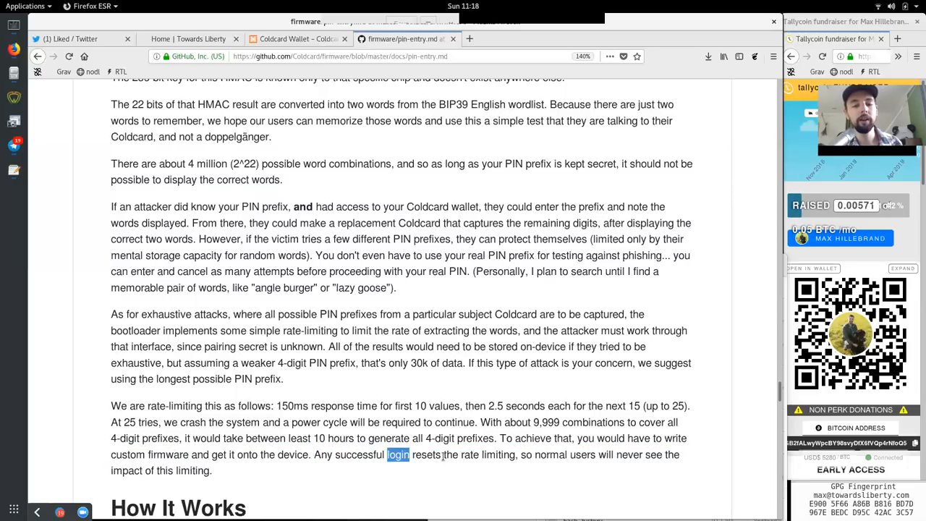
double_click(550, 455)
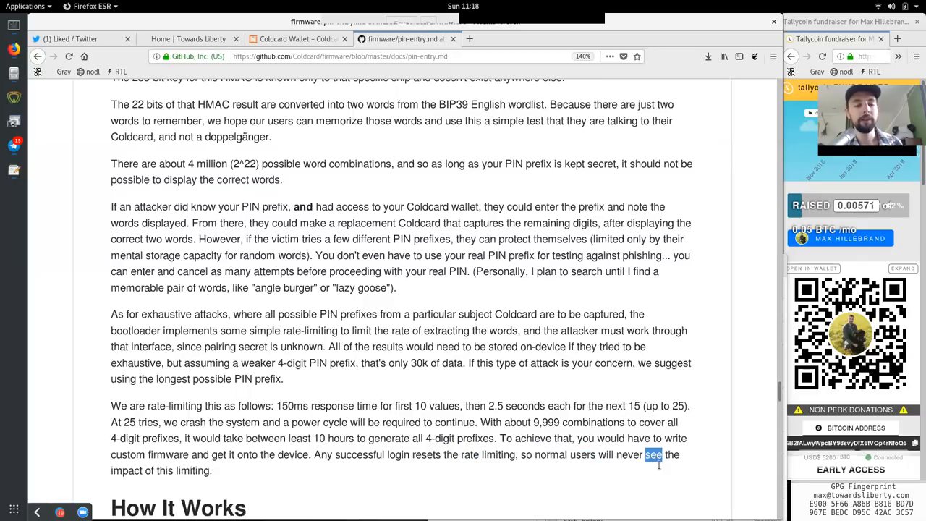
scroll(down, 3)
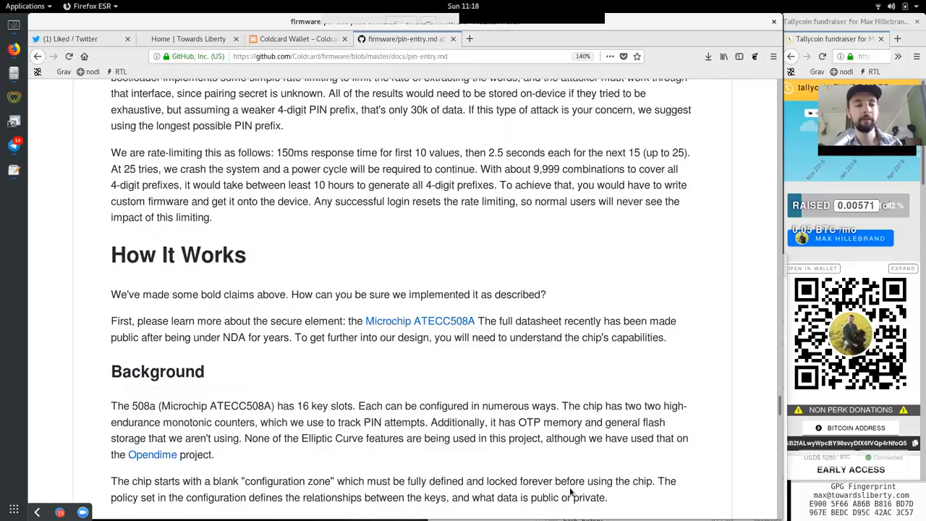
scroll(down, 3)
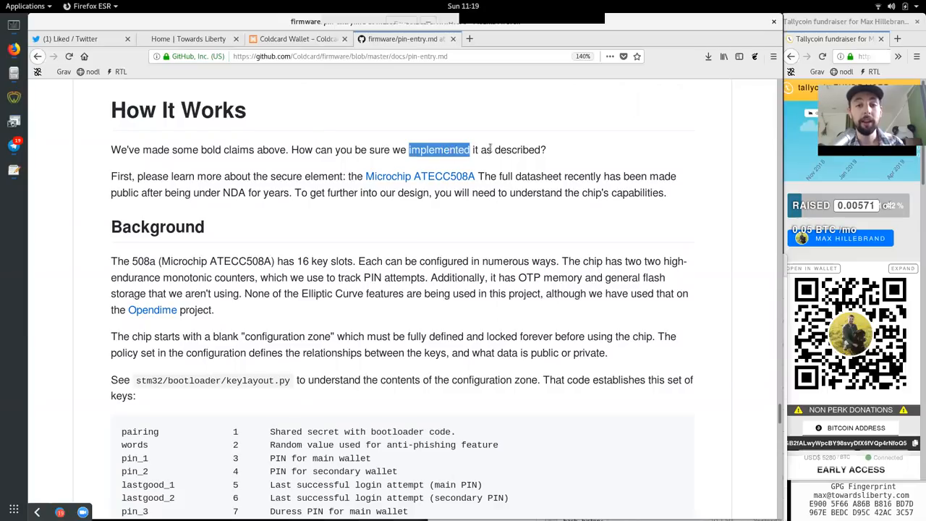
double_click(517, 149)
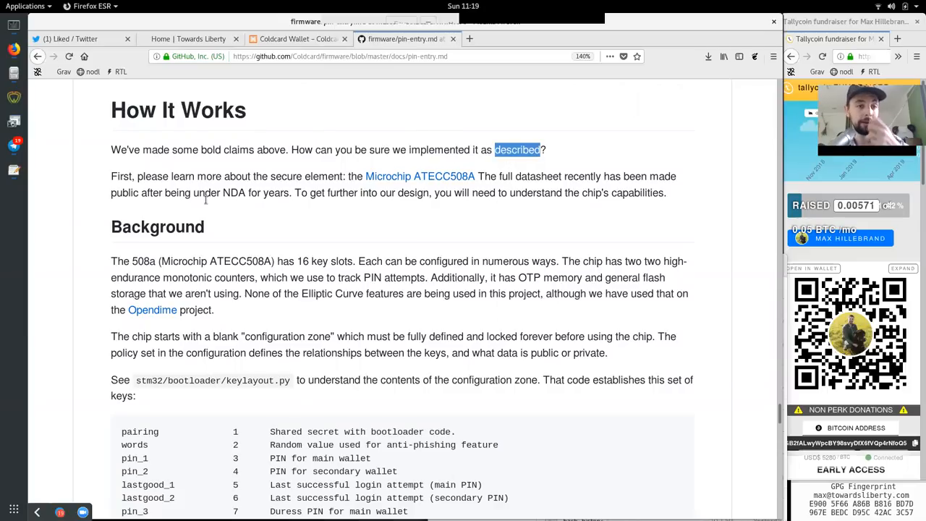
double_click(121, 177)
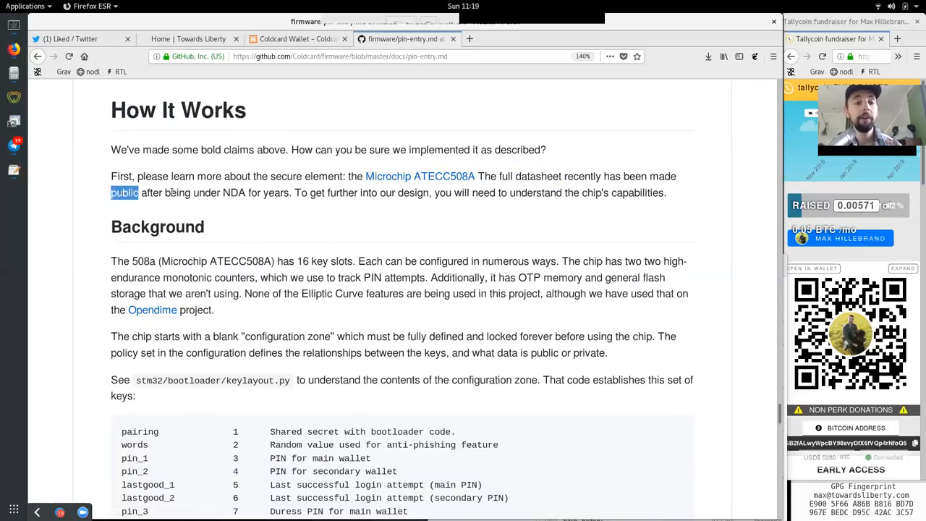
double_click(235, 192)
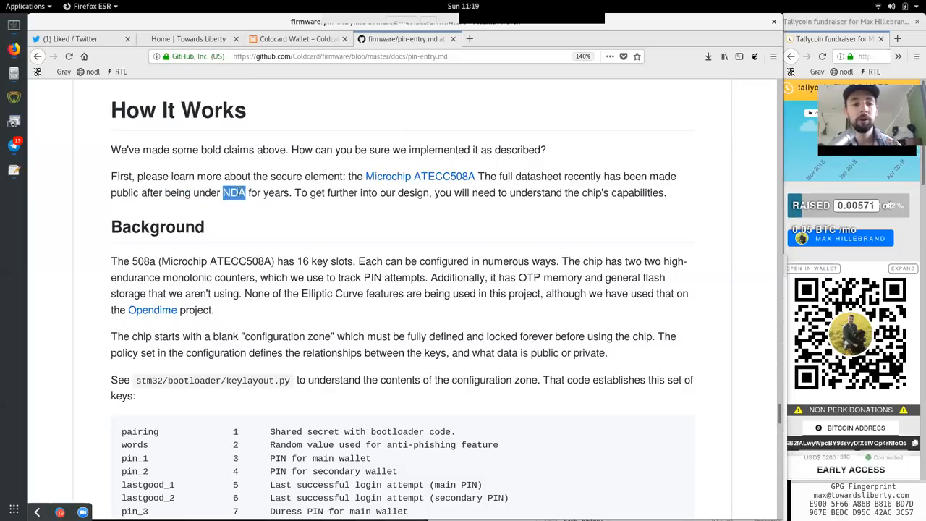
double_click(275, 192)
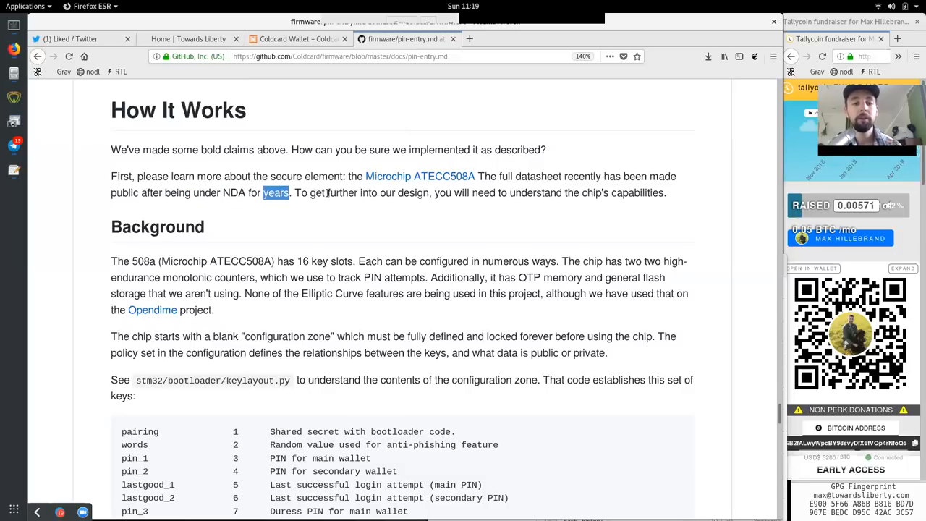
double_click(483, 192)
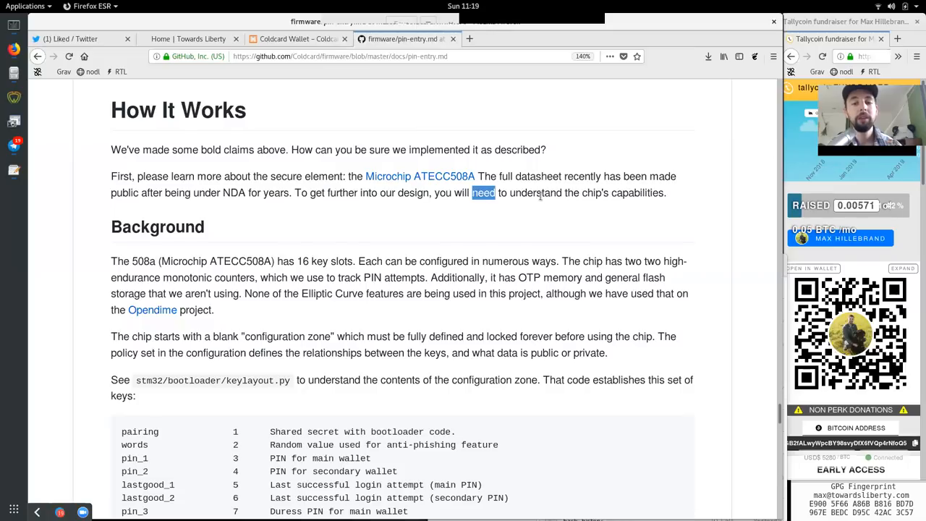
drag(499, 193, 663, 192)
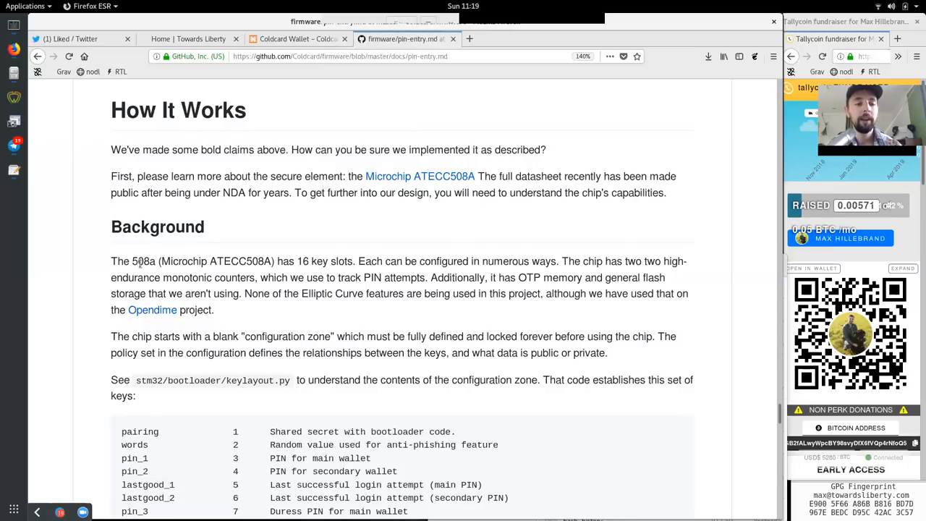
double_click(142, 261)
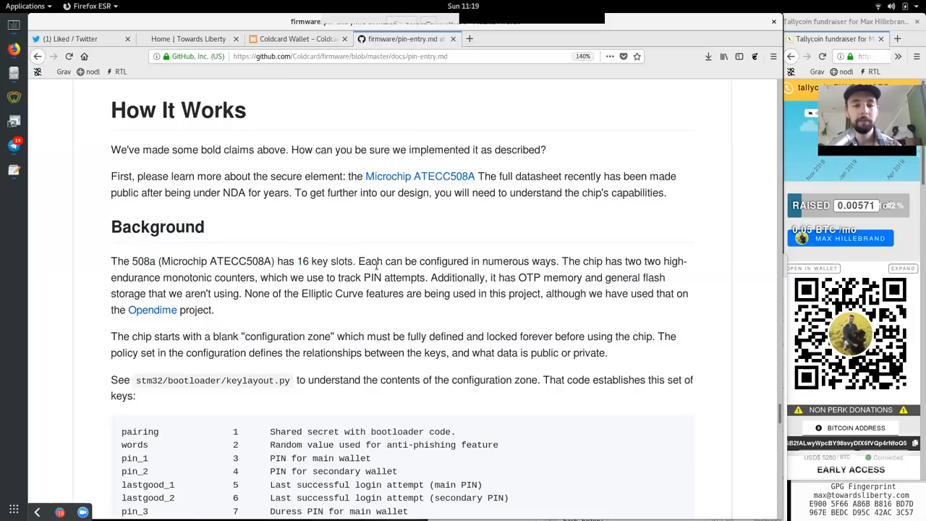
double_click(545, 260)
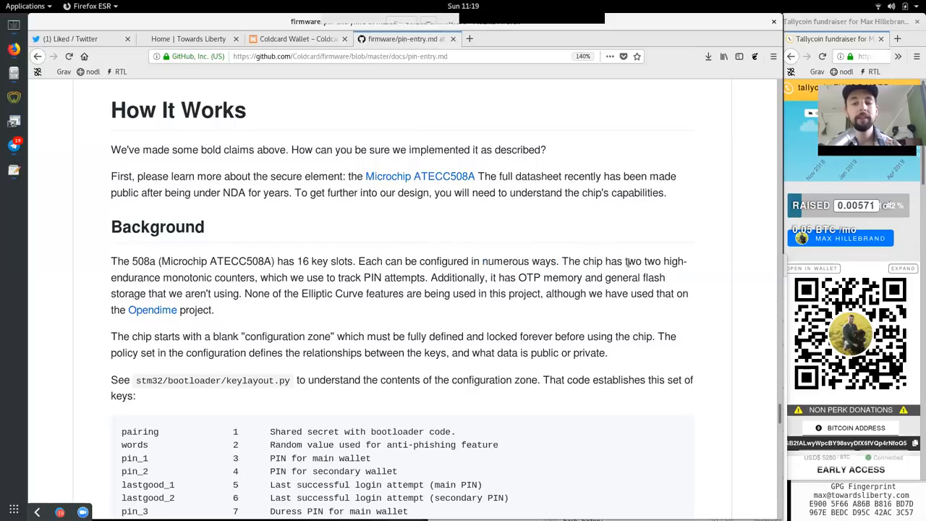
double_click(186, 278)
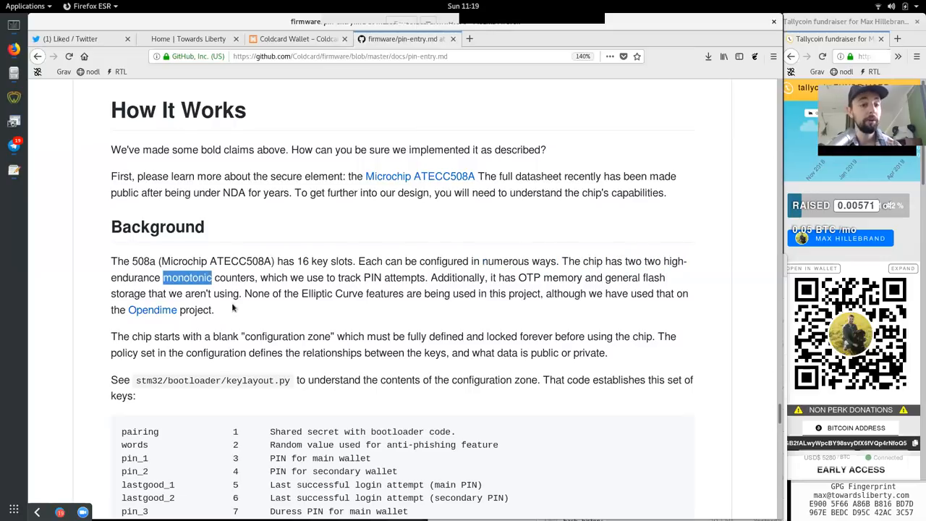
double_click(235, 278)
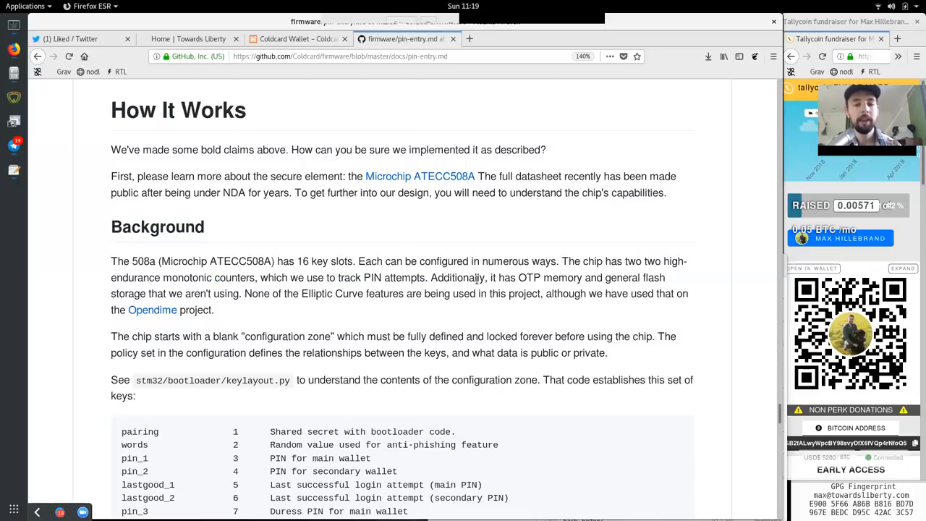
double_click(528, 278)
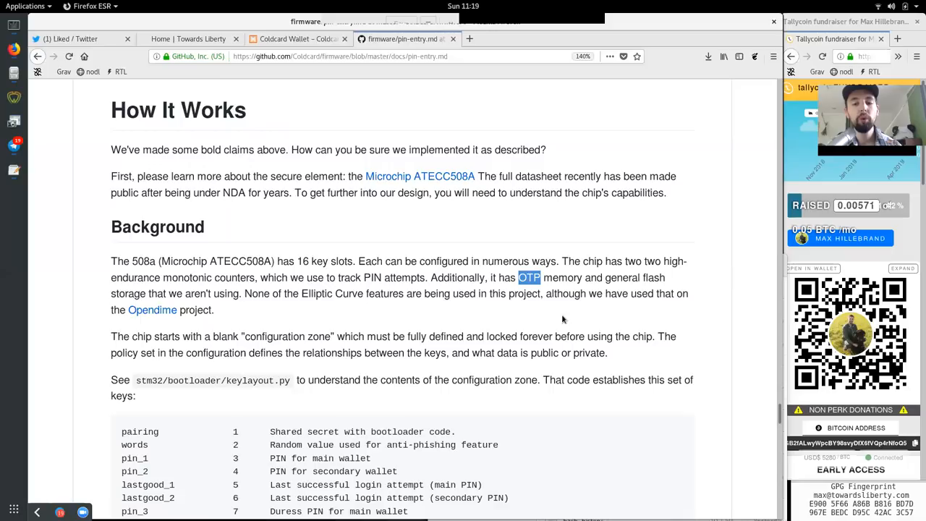
double_click(623, 278)
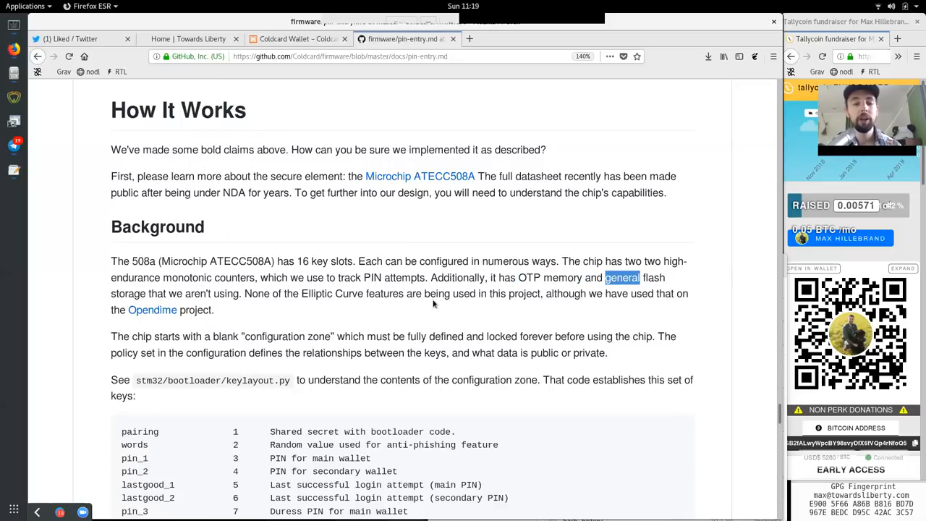
double_click(174, 293)
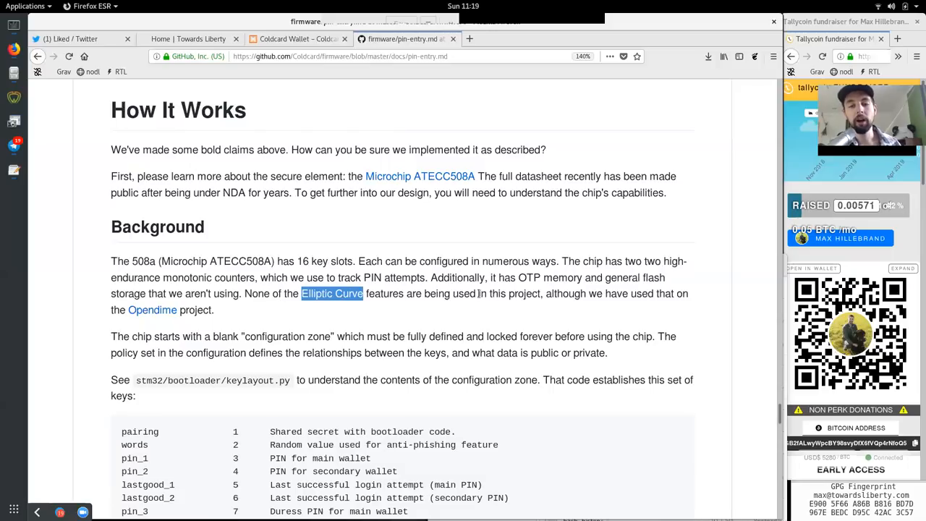
mouse_move(576, 304)
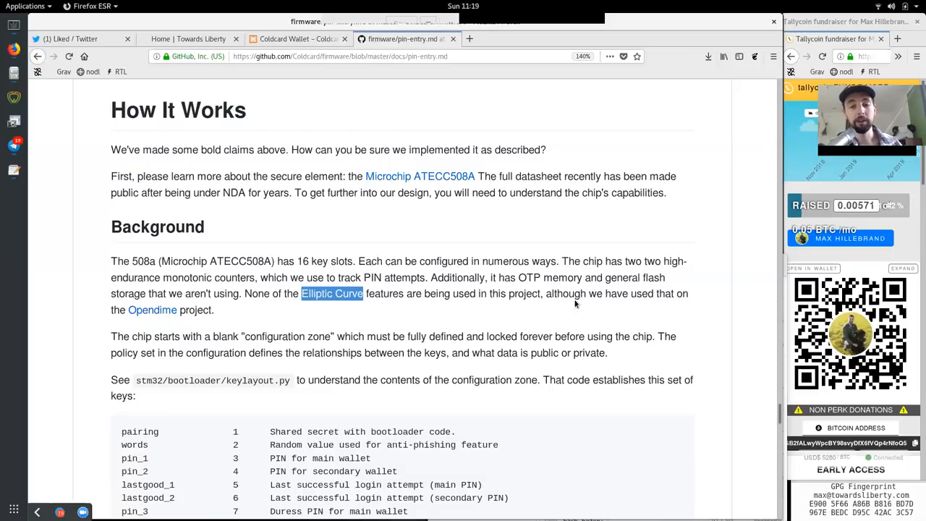
double_click(640, 292)
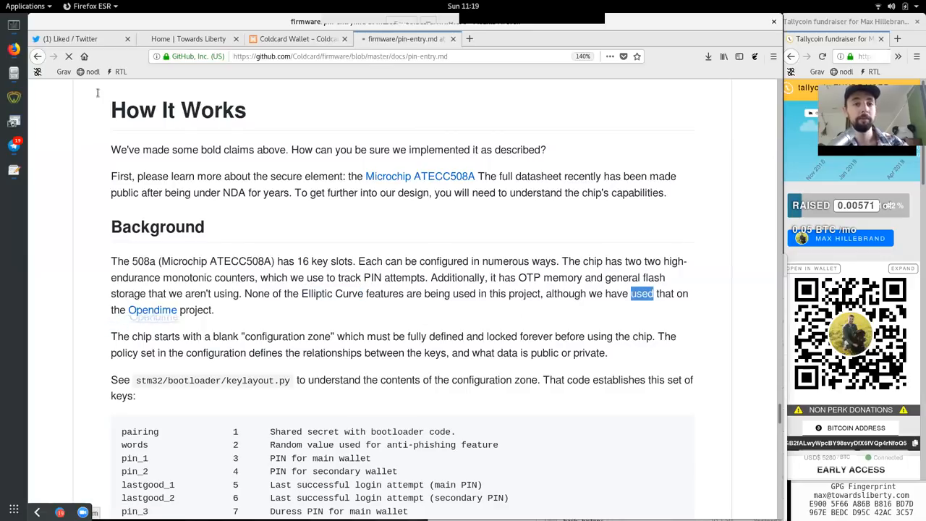
double_click(119, 336)
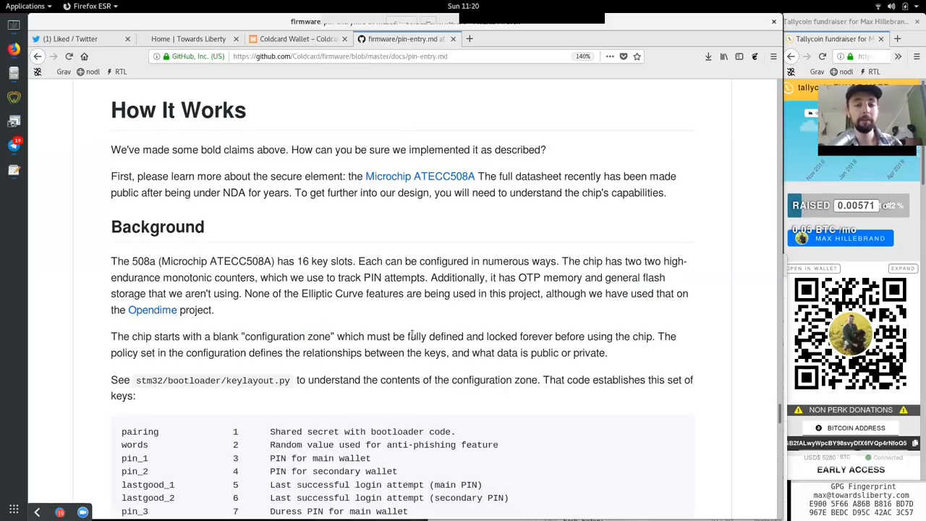
mouse_move(524, 333)
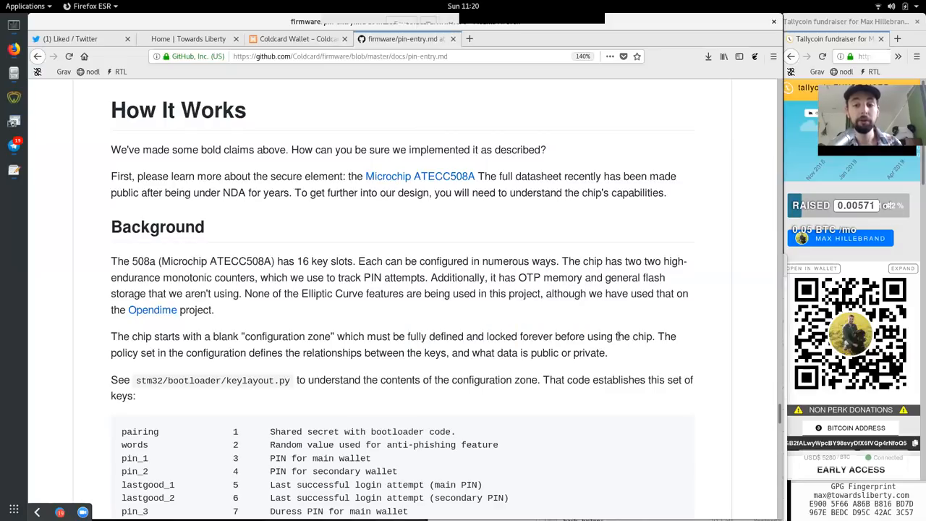
double_click(124, 353)
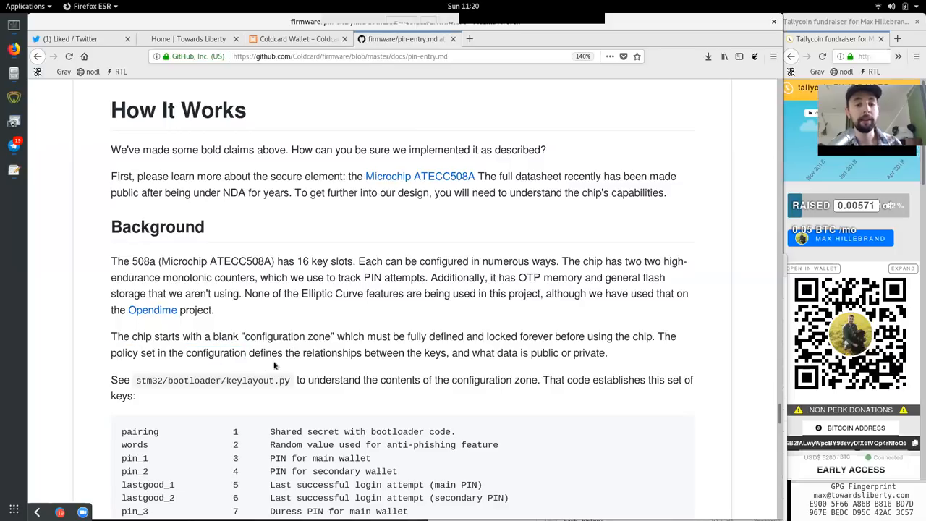
double_click(436, 353)
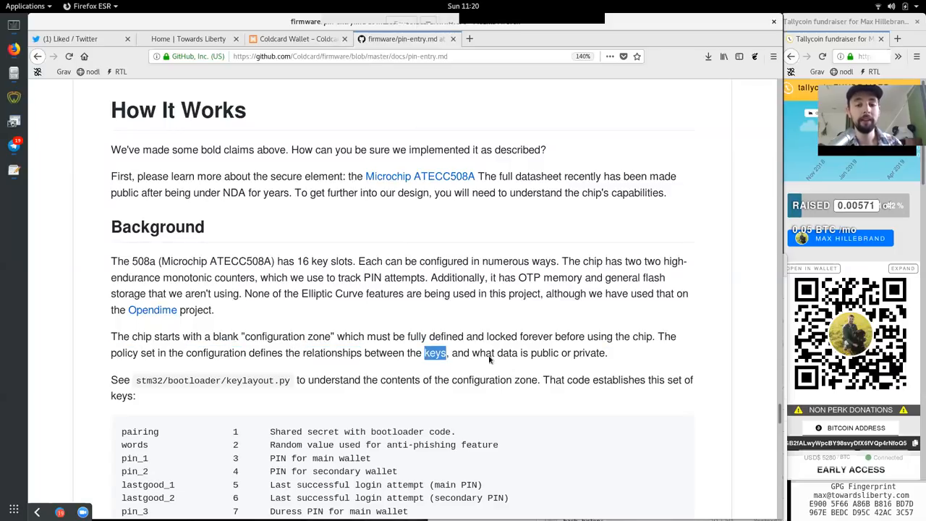
double_click(589, 353)
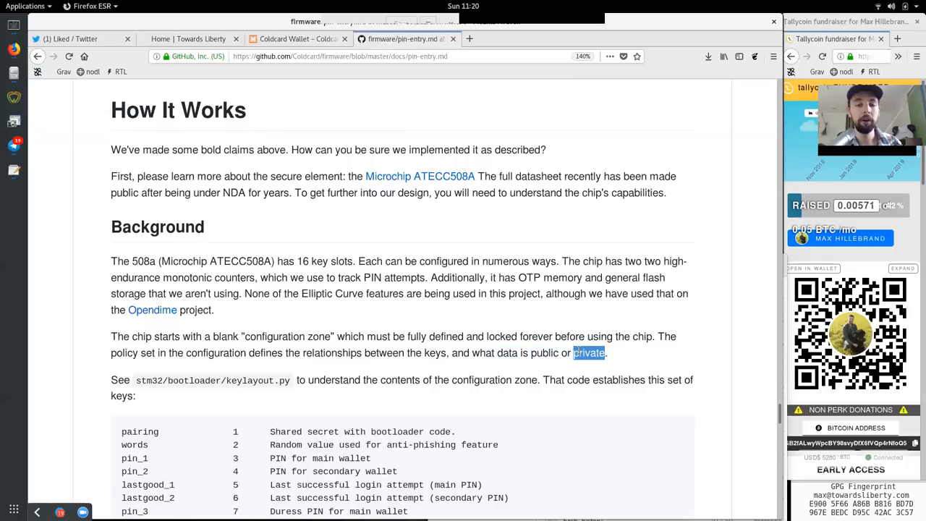
scroll(down, 3)
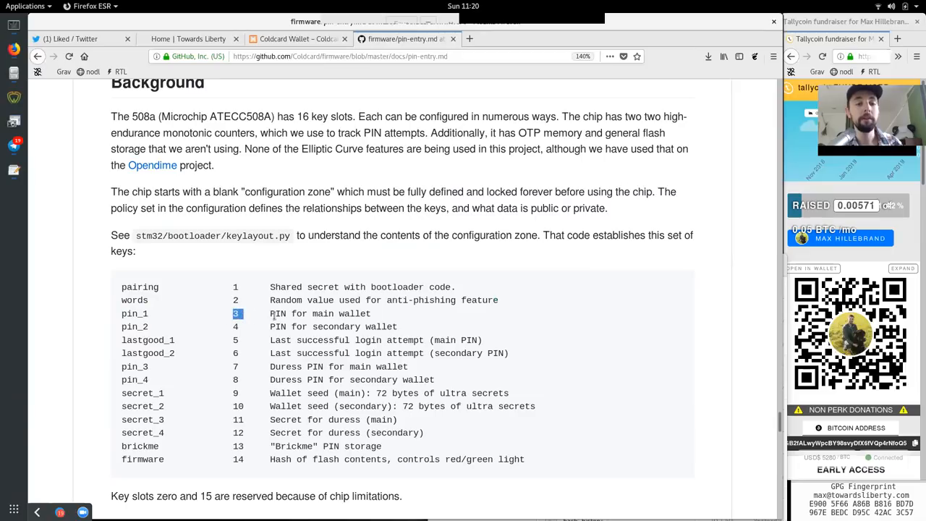
Read the key slot table's secret_1 row (72 bytes, ultra secrets) and secret_2 row
double_click(340, 312)
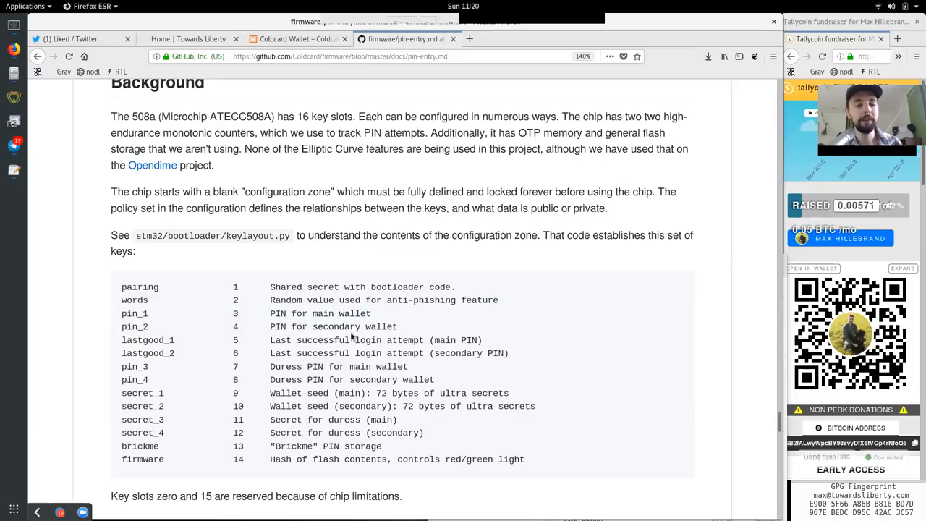
double_click(147, 339)
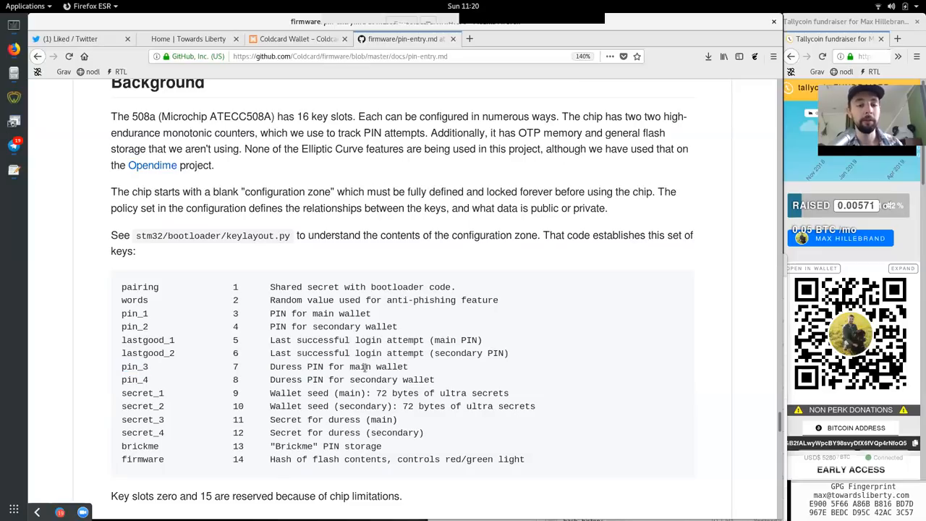
double_click(133, 379)
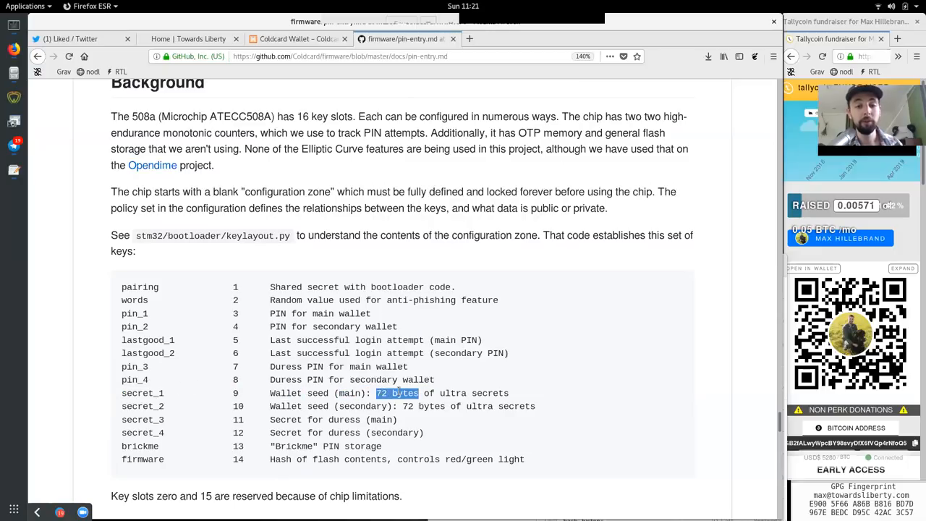
double_click(474, 394)
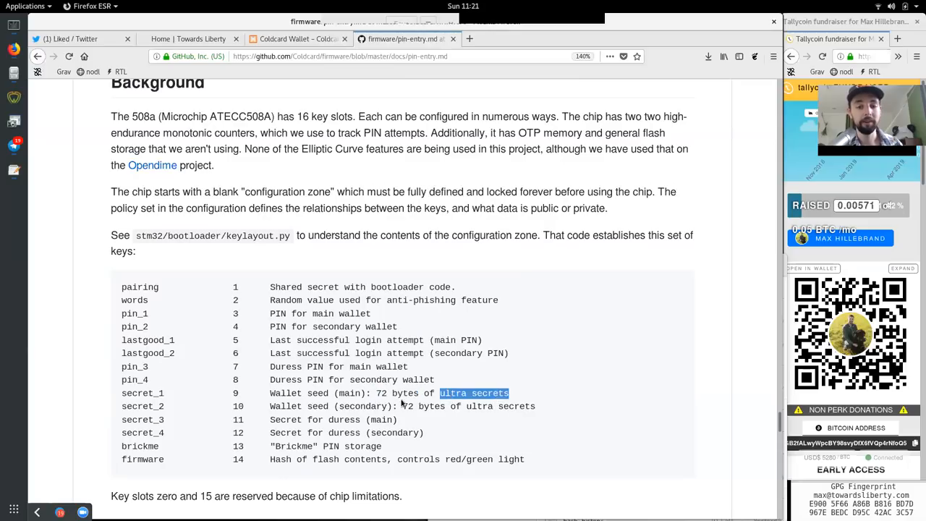
double_click(298, 405)
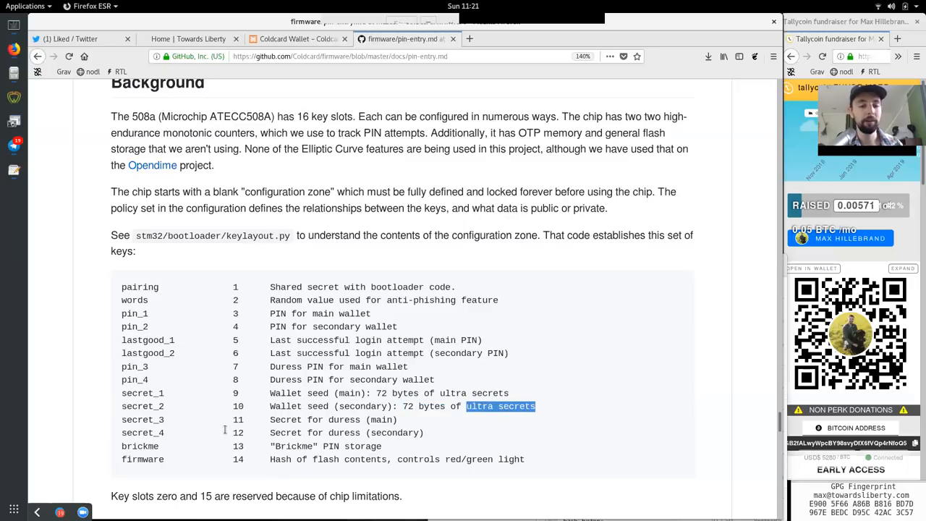
Read the secret_3, secret_4, brickme storage and firmware hash rows to the table's end
double_click(142, 420)
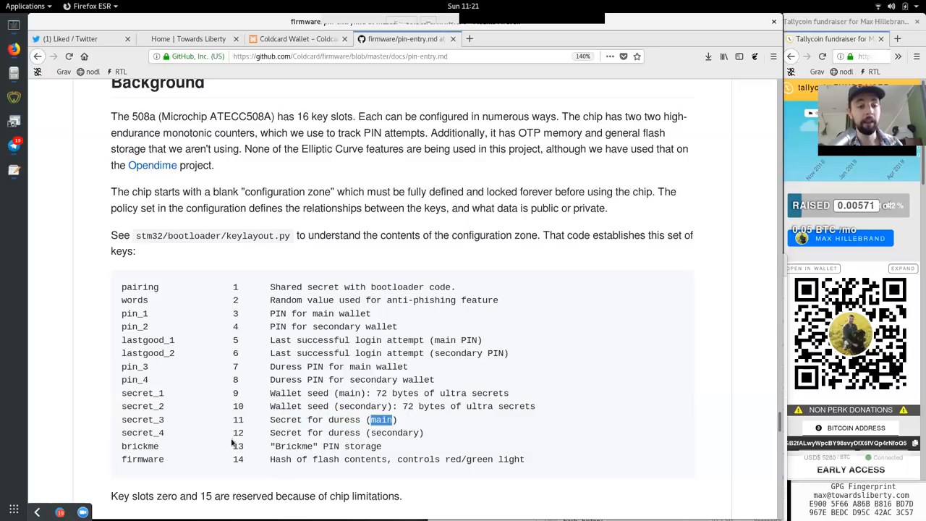
double_click(285, 433)
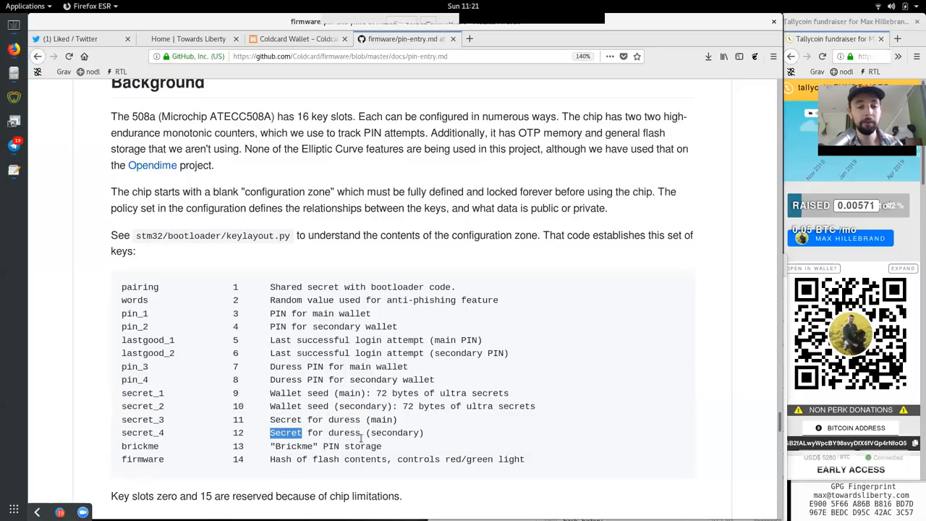
double_click(139, 446)
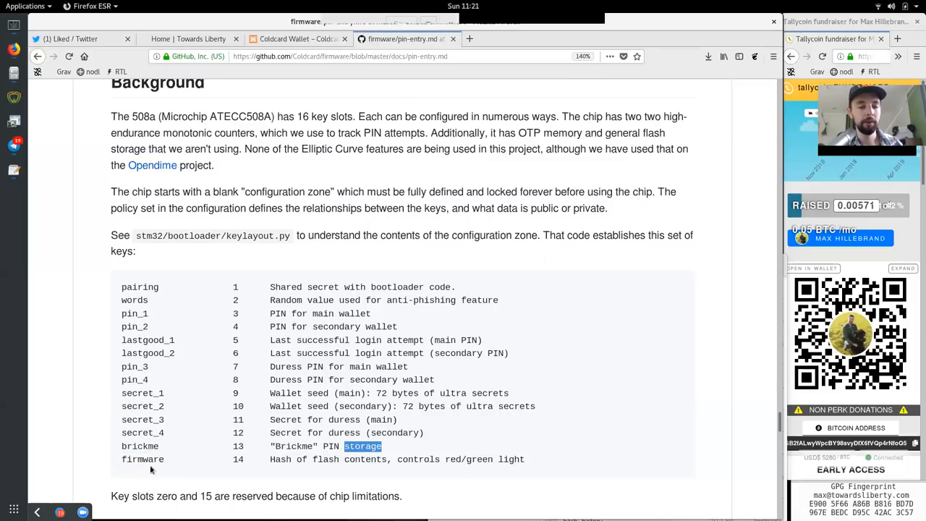
double_click(280, 460)
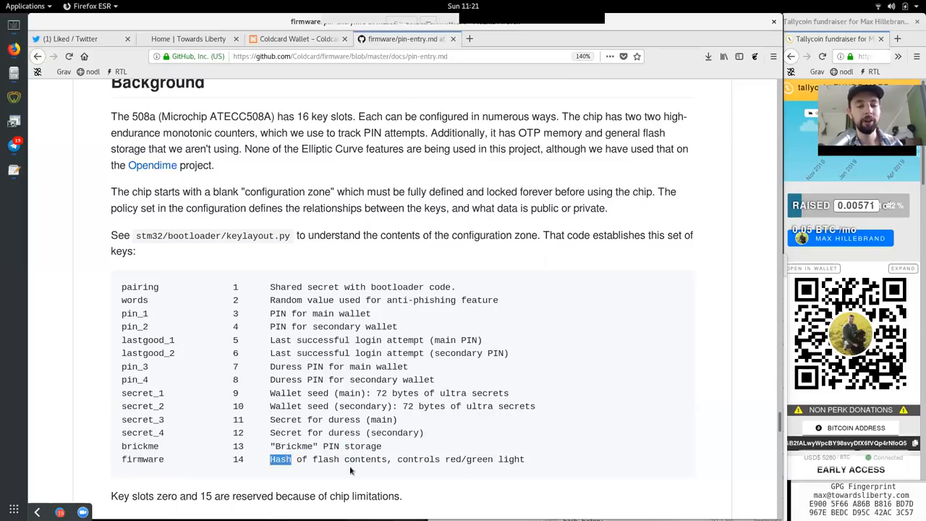
double_click(417, 459)
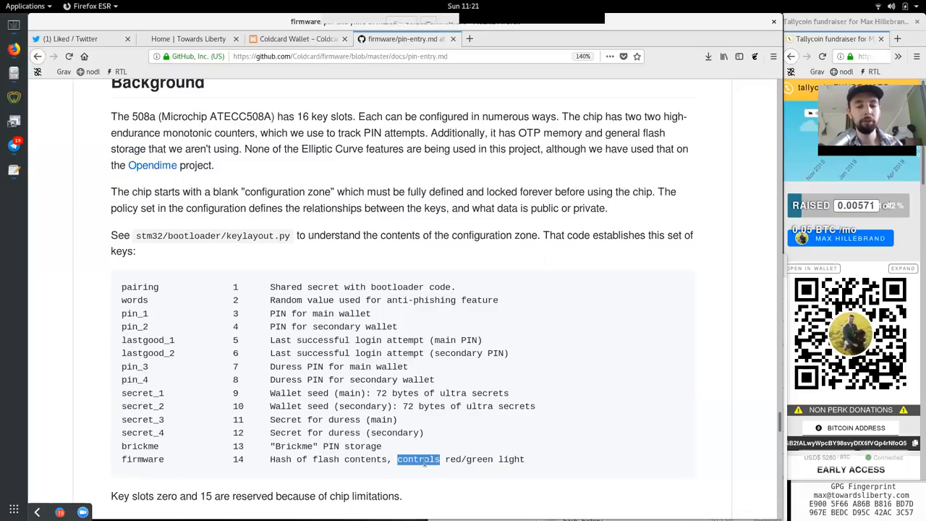
double_click(362, 446)
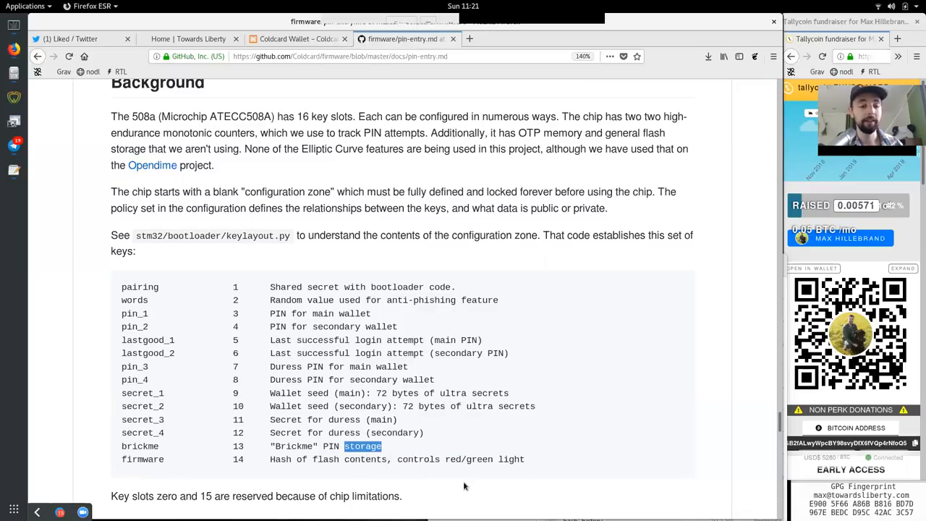
scroll(down, 3)
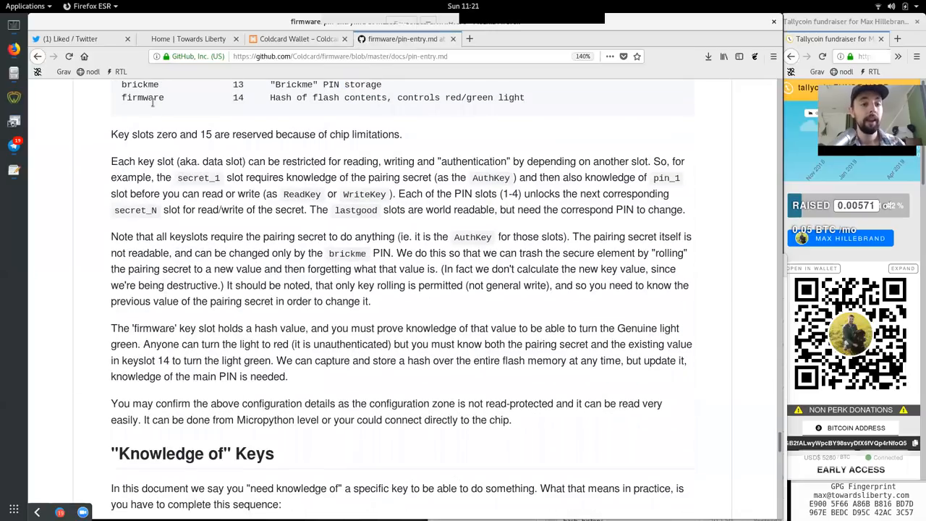
Read the reserved-slot limitations and the example of slots not readable without the pairing secret
double_click(119, 133)
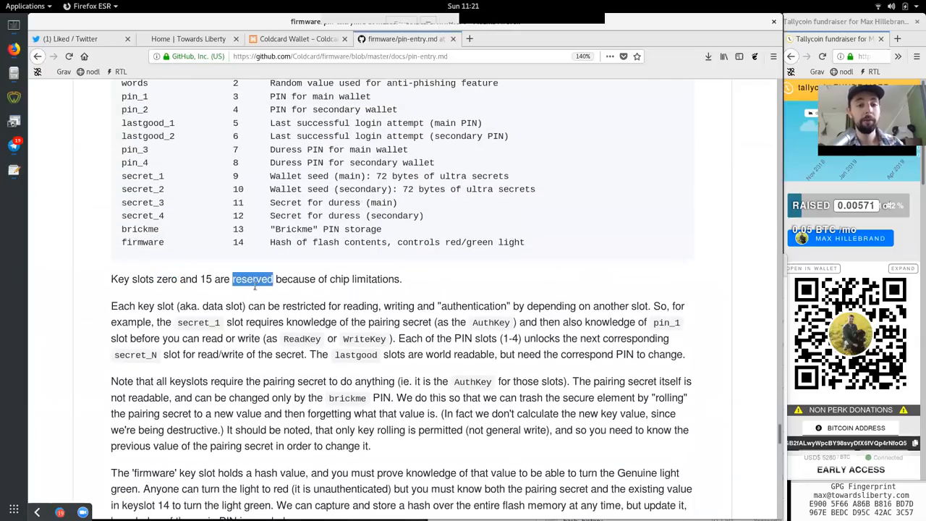
double_click(376, 278)
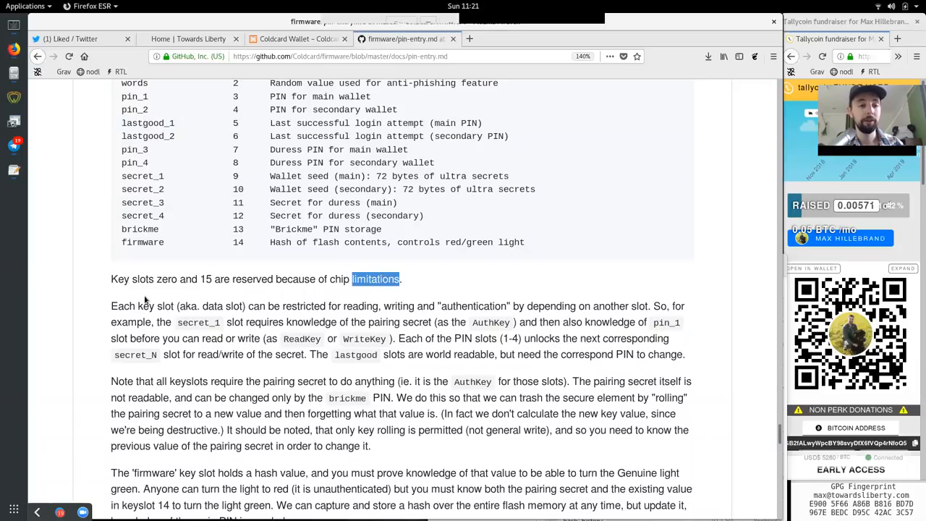
double_click(210, 306)
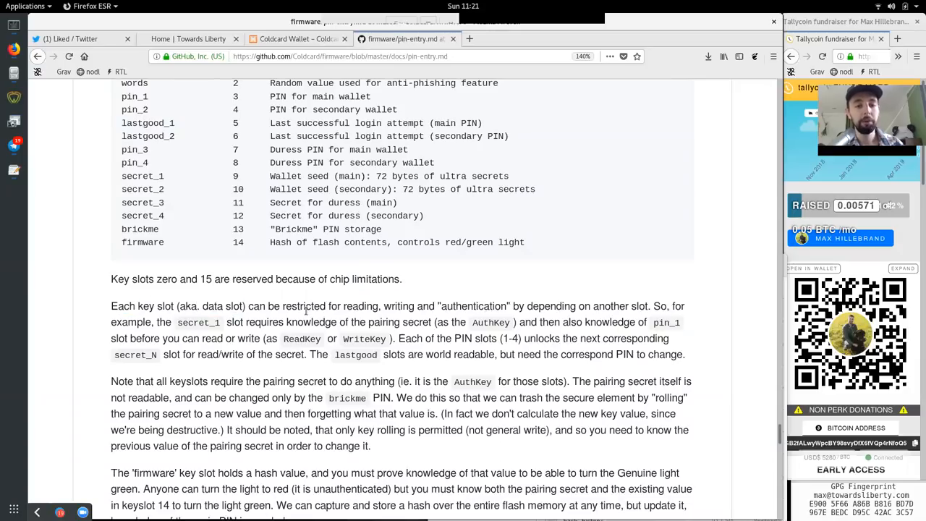
double_click(398, 307)
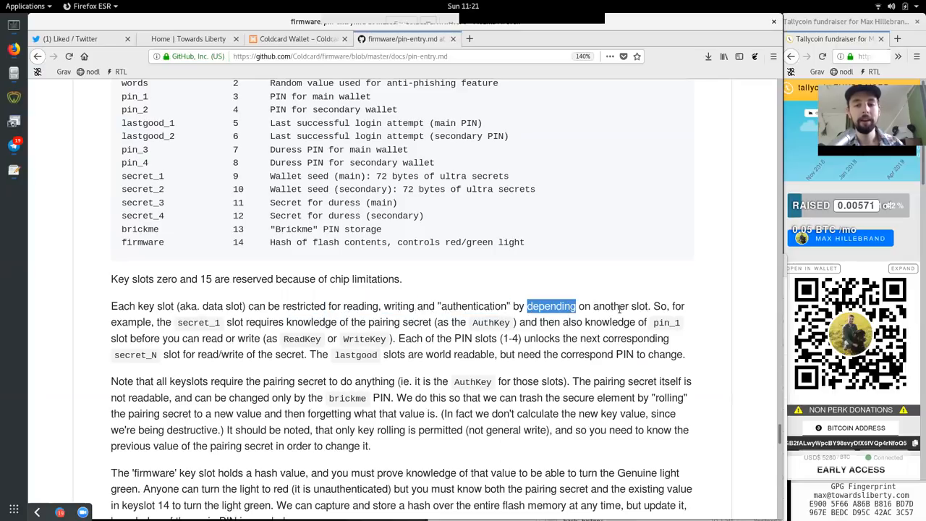
double_click(130, 322)
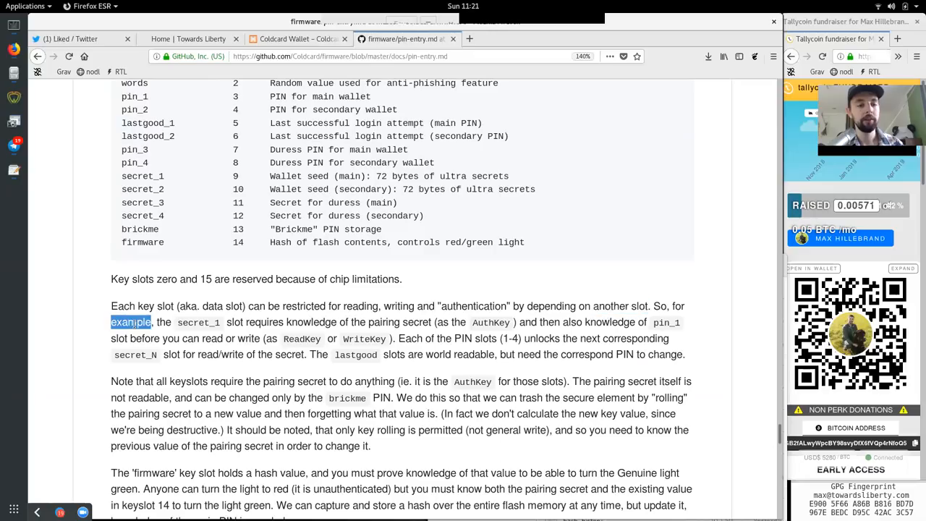
double_click(197, 321)
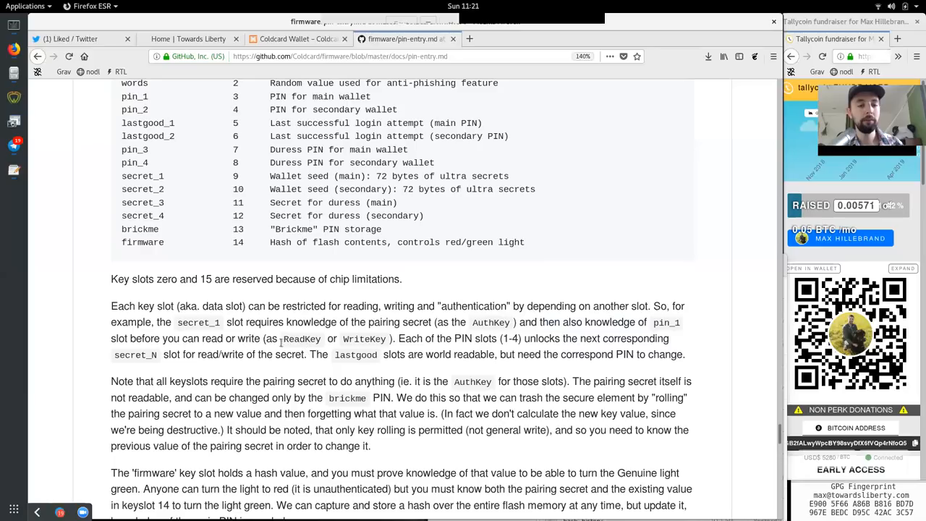
double_click(301, 338)
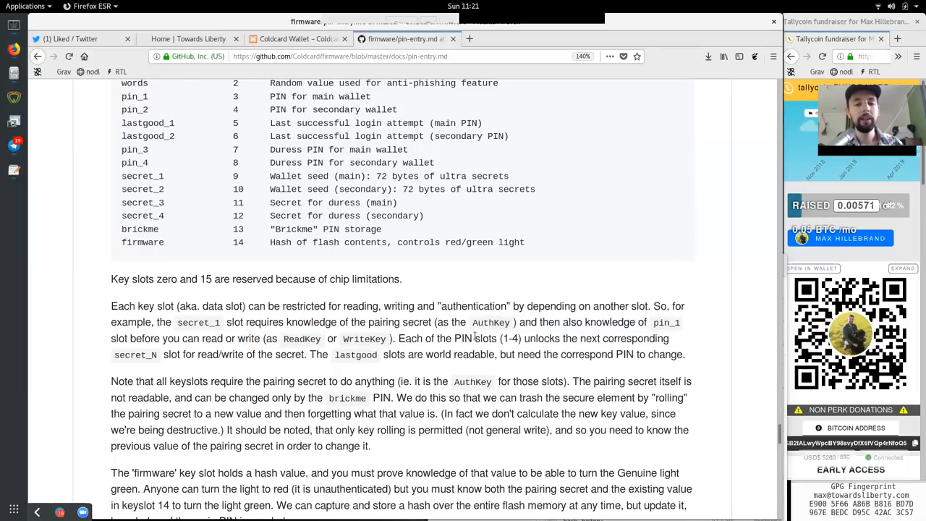
double_click(509, 338)
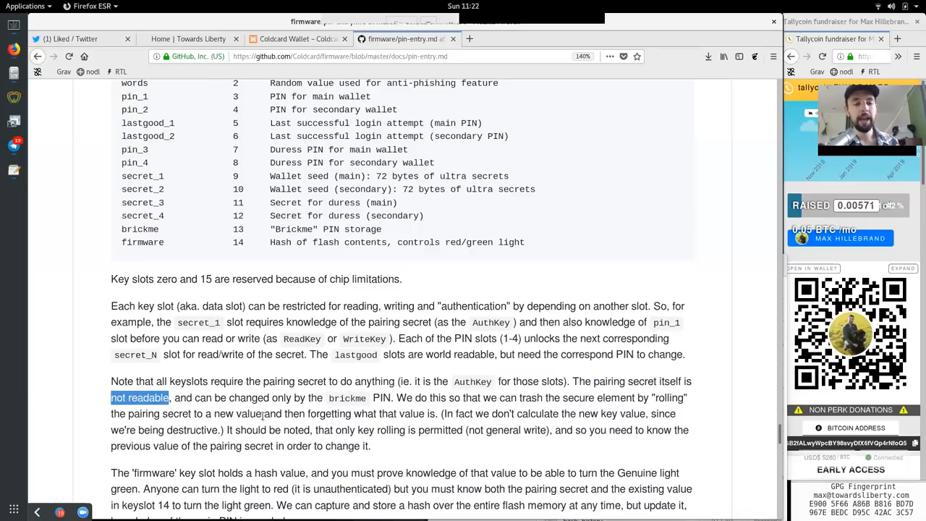
Read the key-rolling paragraph, ending on needing to know the pairing secret to change it
click(350, 402)
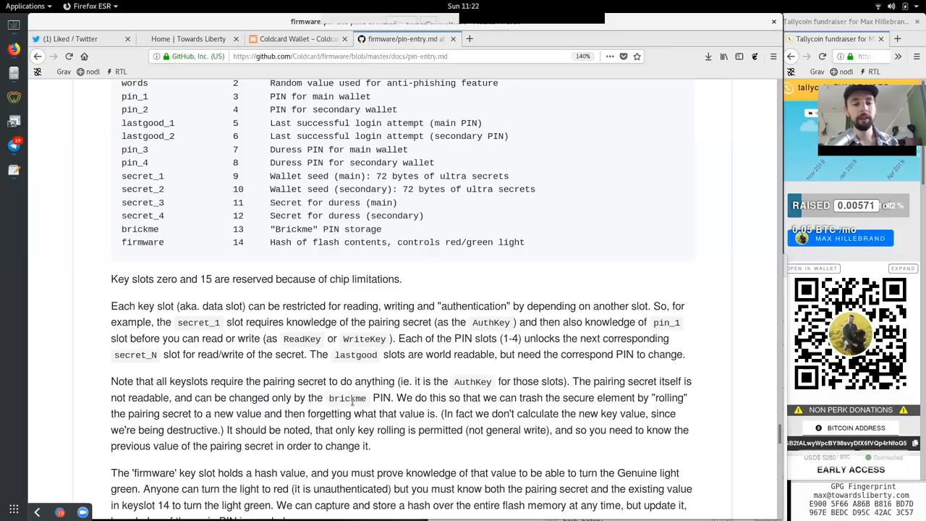
double_click(411, 396)
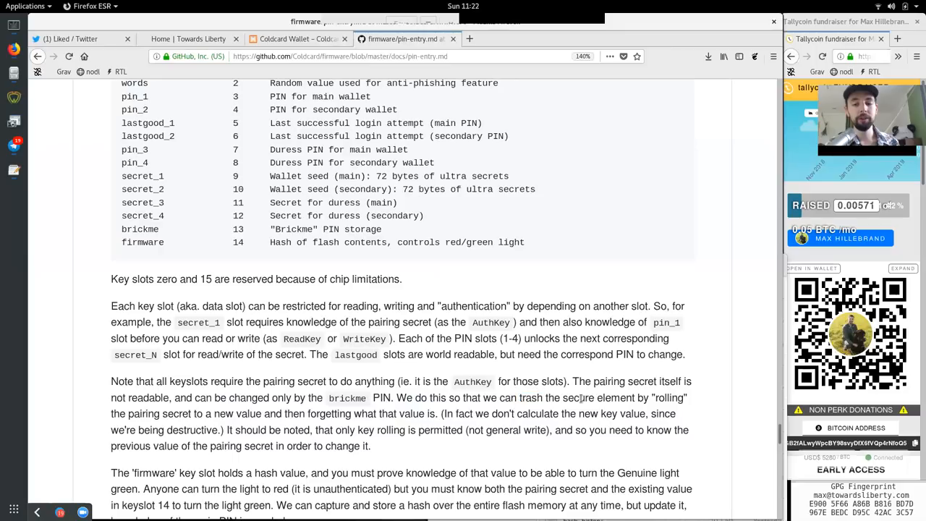
double_click(668, 397)
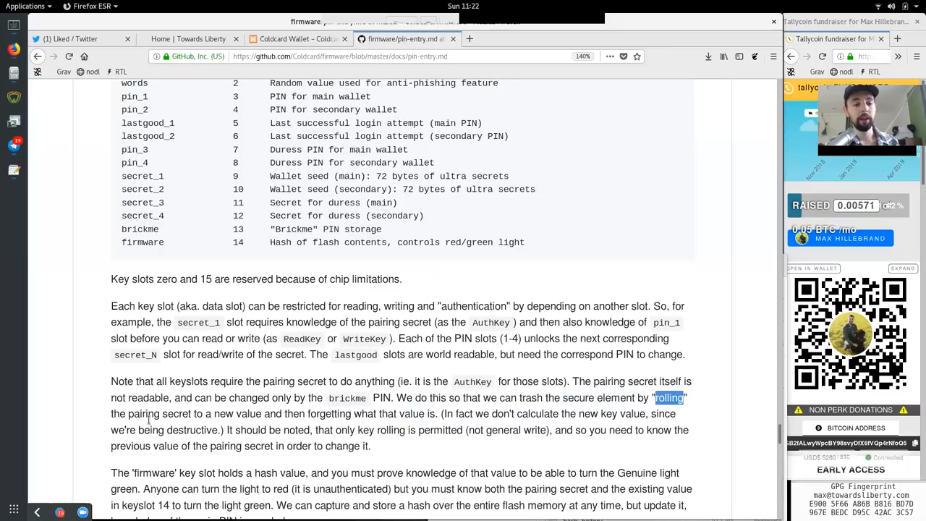
double_click(238, 414)
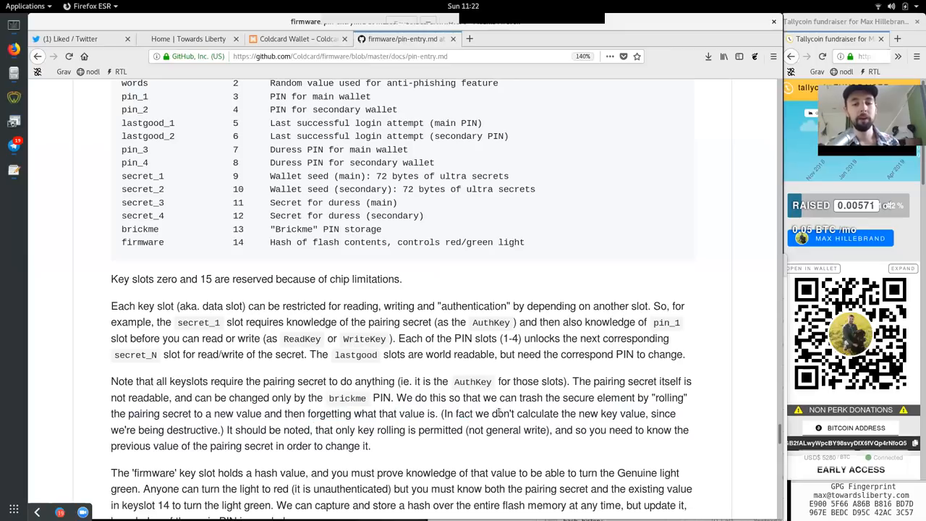
double_click(611, 414)
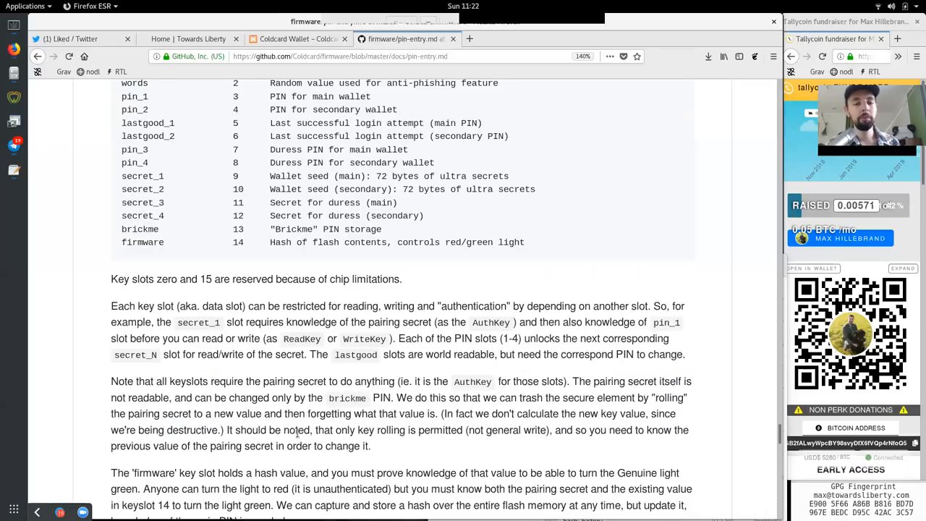
double_click(391, 430)
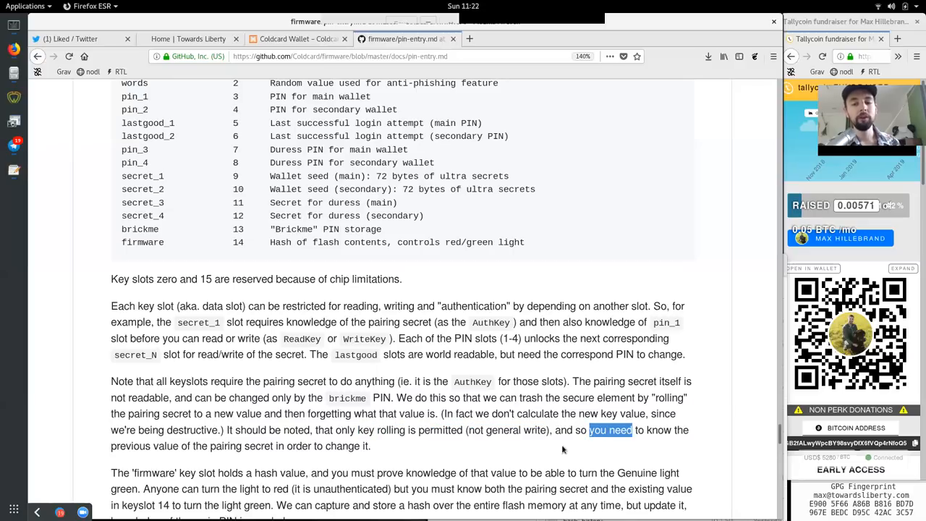
double_click(226, 446)
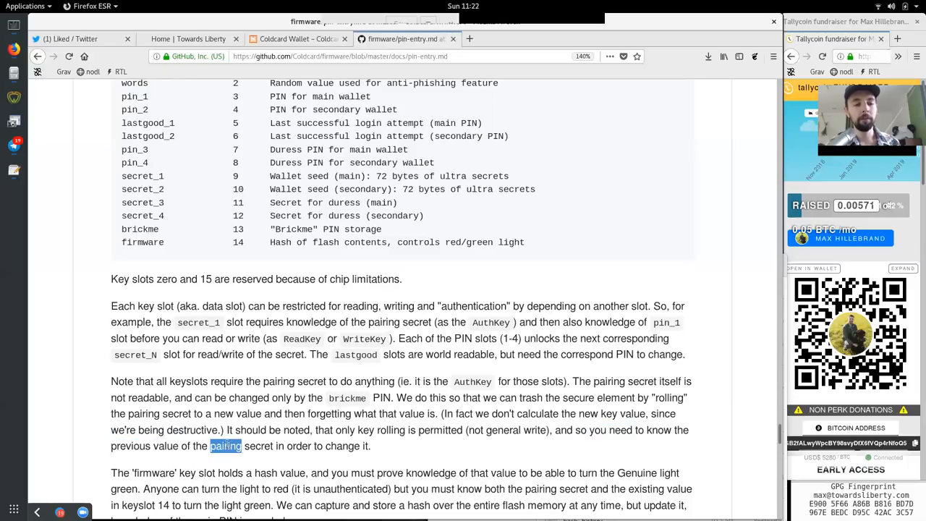
scroll(down, 3)
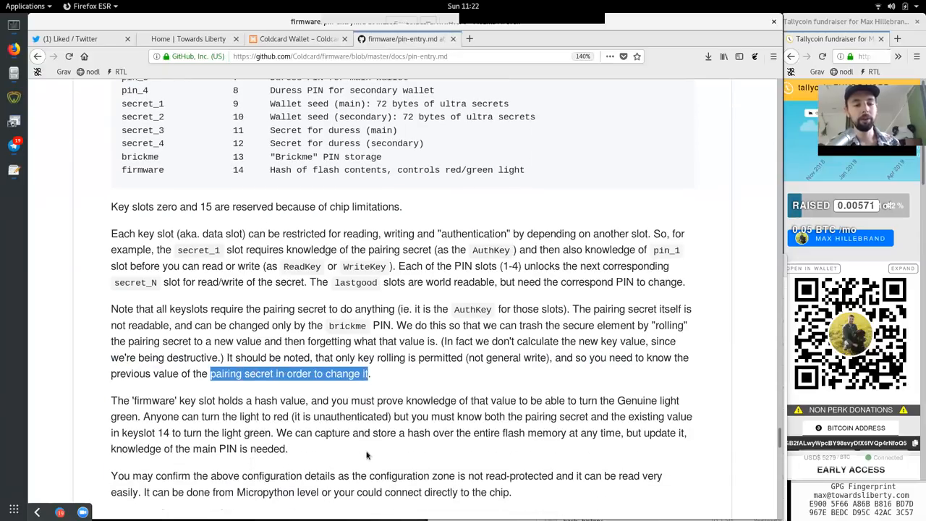
Read the firmware key slot paragraph on unauthenticated writes and knowledge of its value
scroll(down, 3)
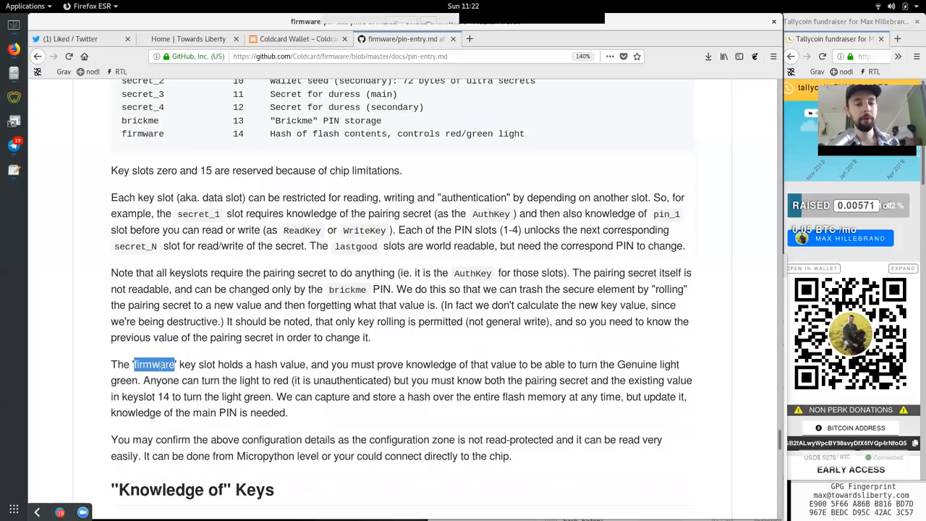
double_click(280, 365)
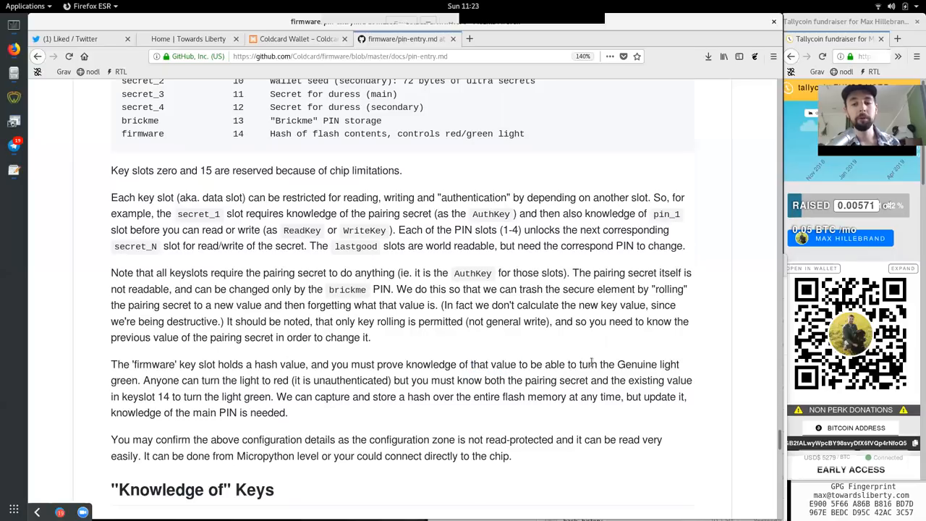
double_click(161, 379)
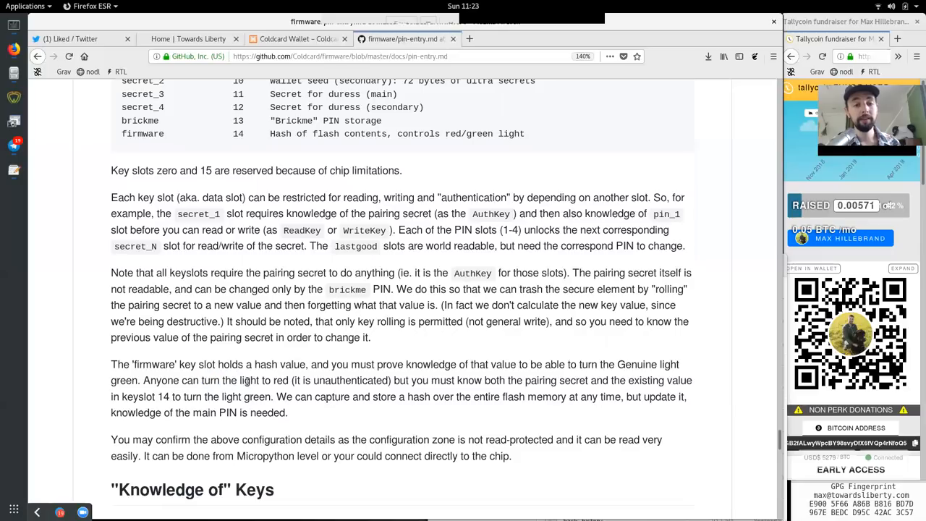
double_click(351, 379)
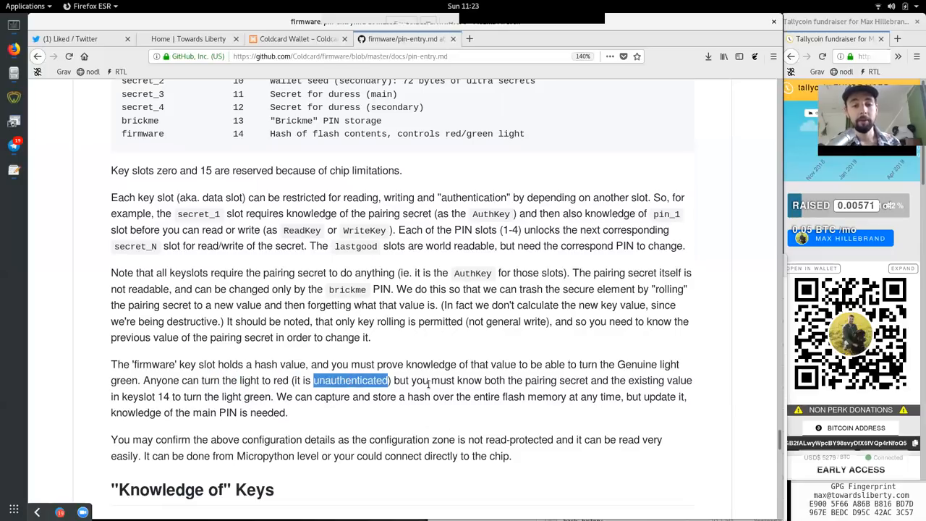
double_click(495, 379)
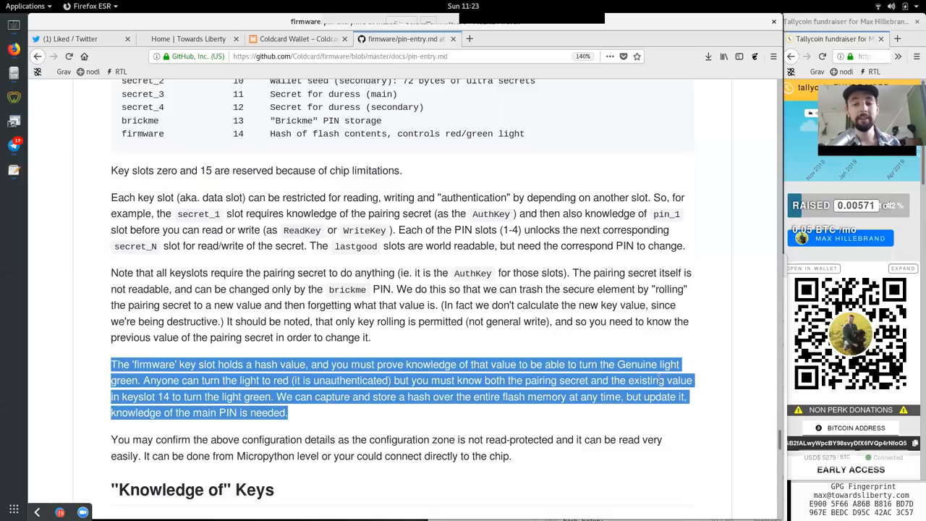
click(162, 397)
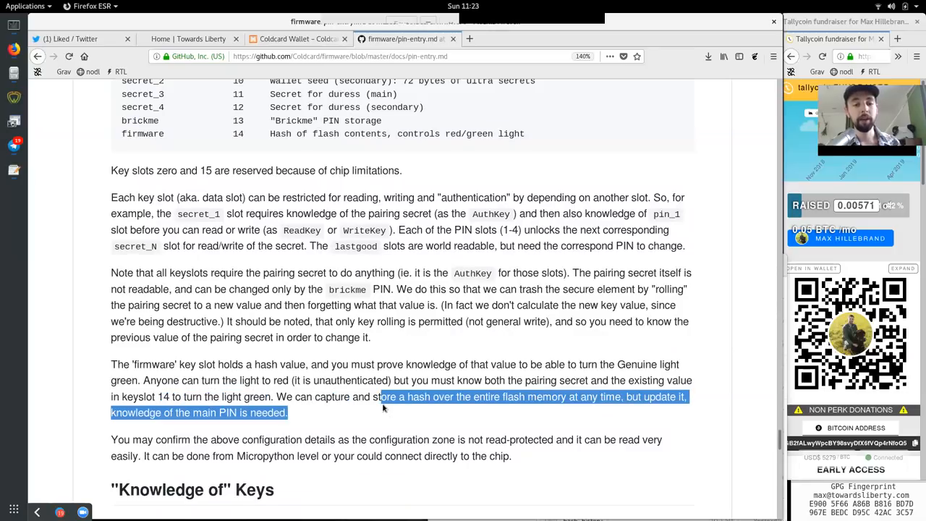
double_click(486, 397)
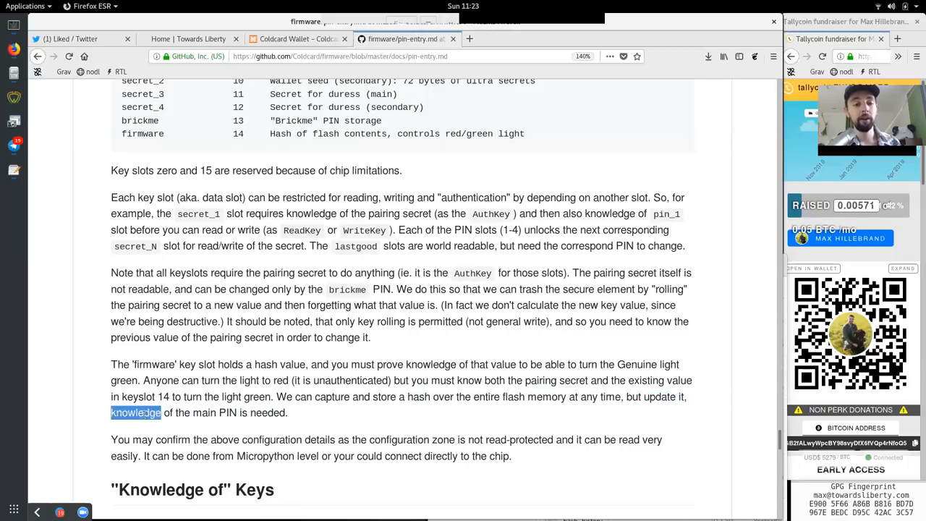
Read the readable configuration-zone paragraph (confirm, zone, could connect), reaching 'Knowledge of' Keys
click(266, 412)
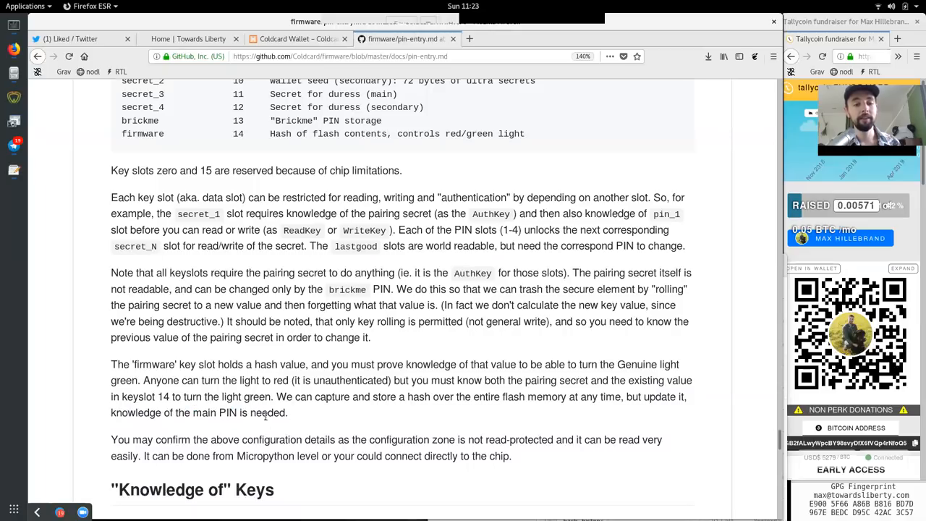
double_click(172, 440)
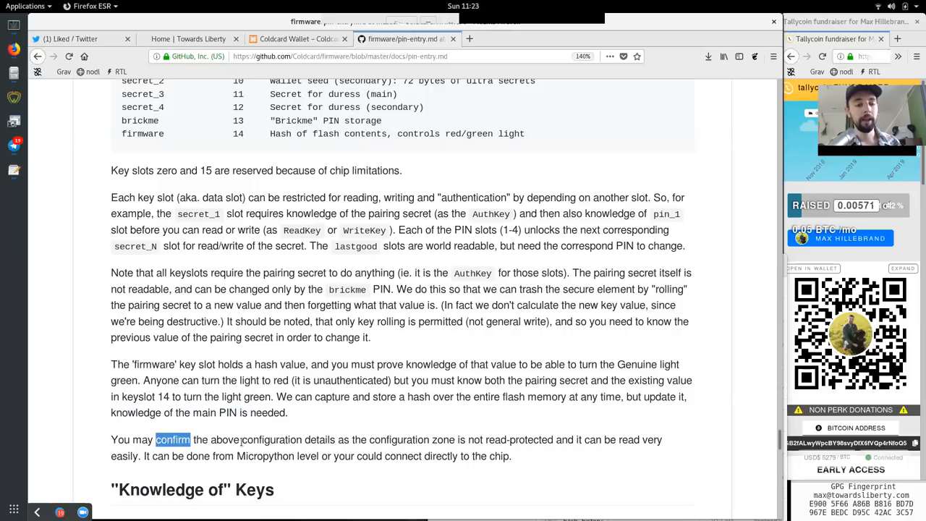
double_click(319, 440)
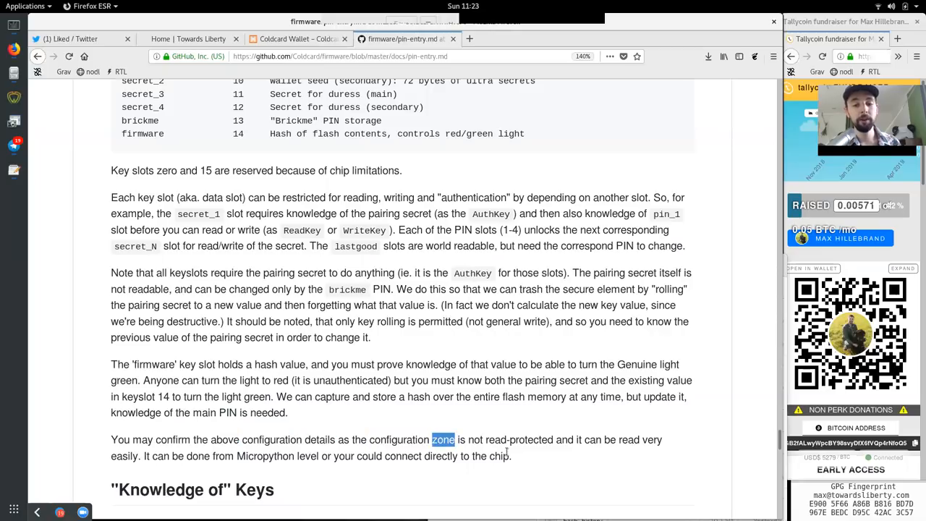
double_click(531, 440)
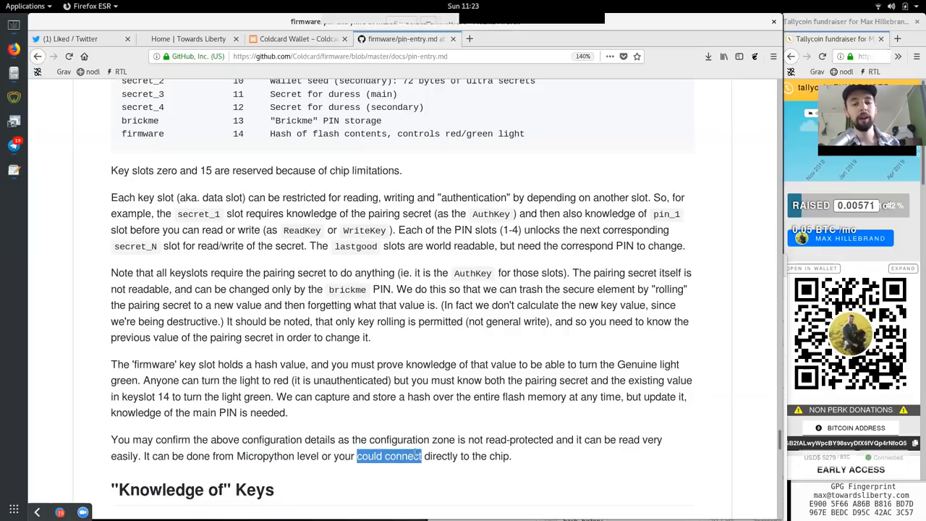
scroll(down, 3)
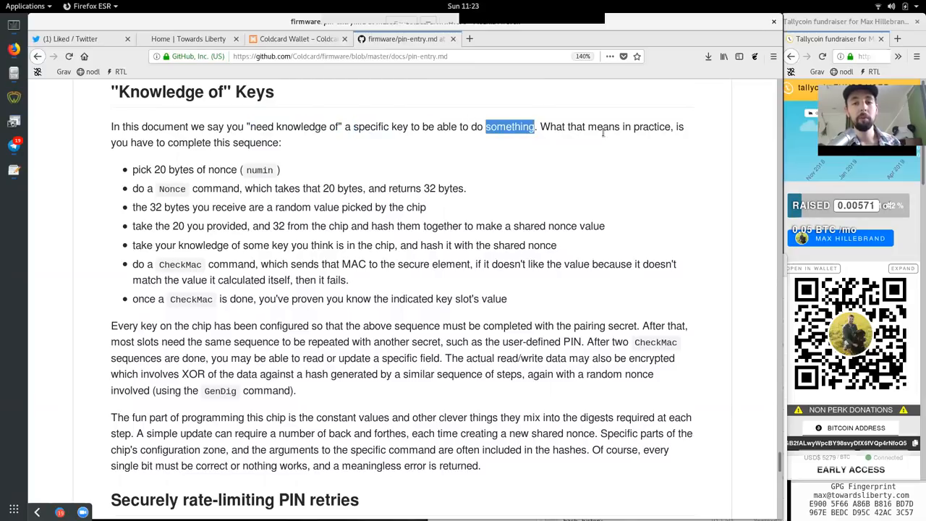
Read the 'Knowledge of' Keys sequence: 32-byte nonce hashing, proving your knowledge, CheckMac in the secure element as configured
double_click(651, 127)
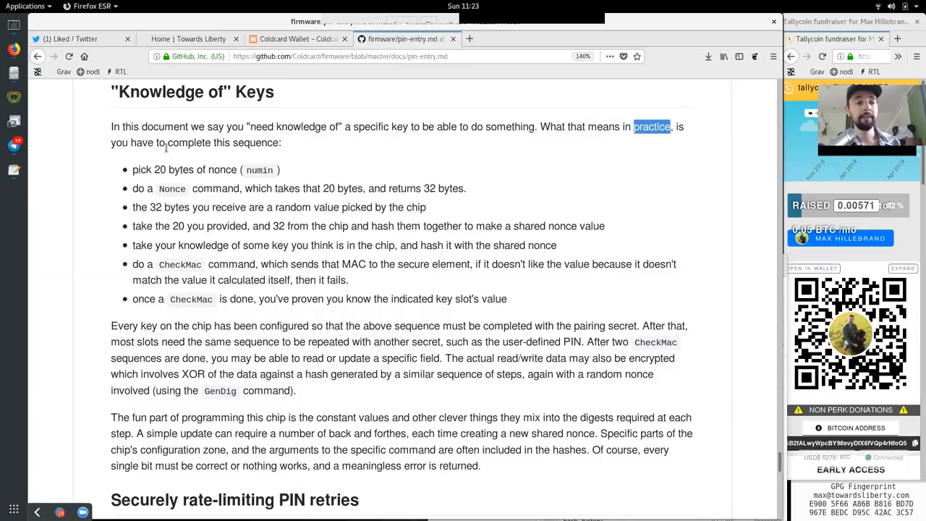
double_click(255, 143)
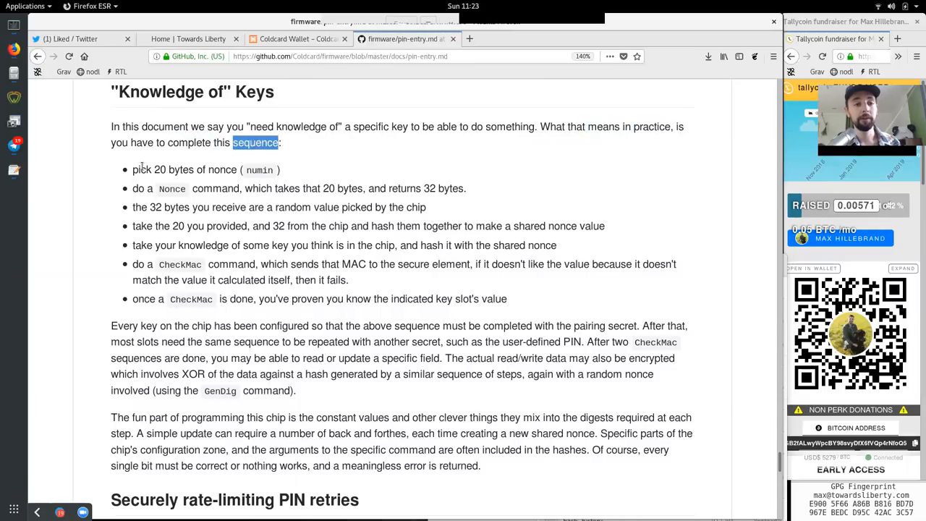
double_click(223, 170)
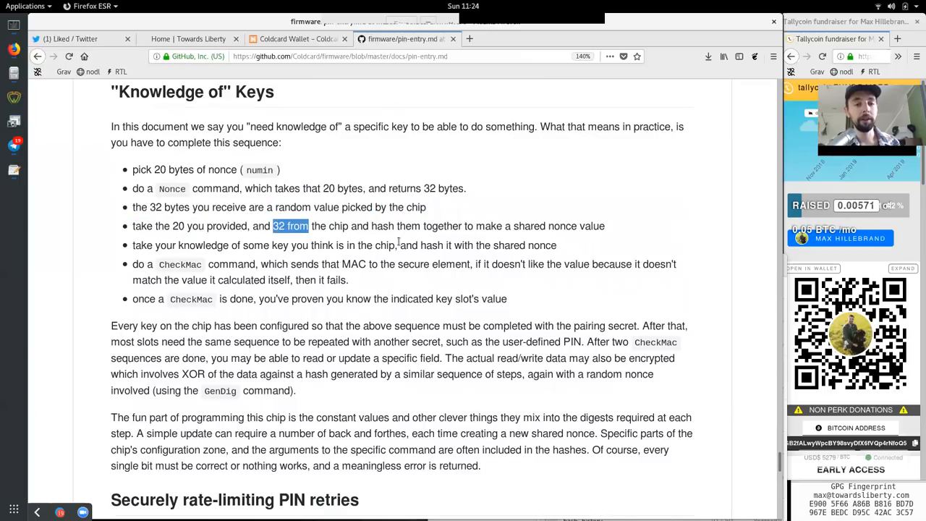
double_click(443, 226)
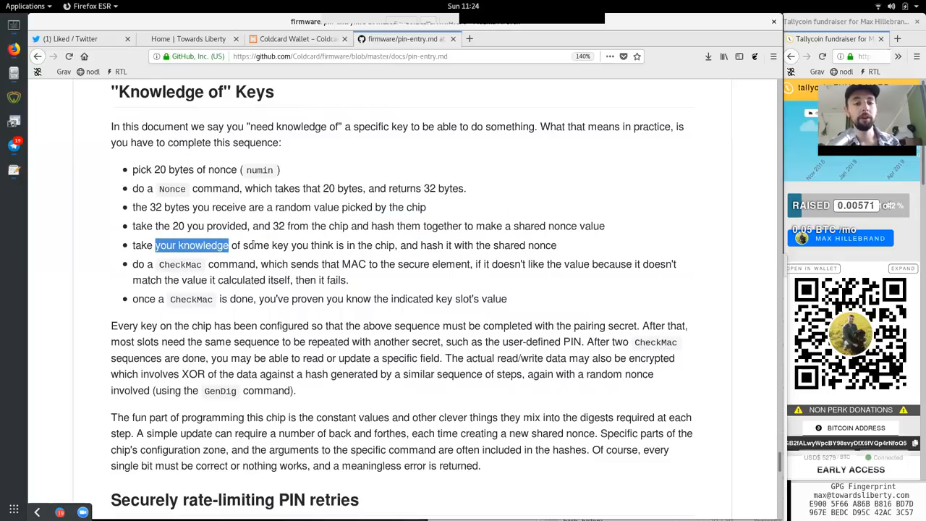
double_click(364, 246)
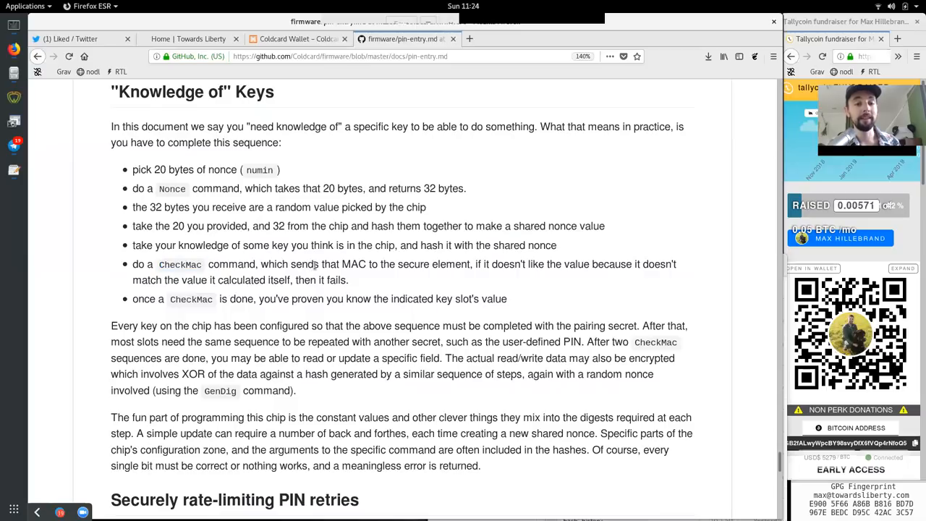
double_click(433, 264)
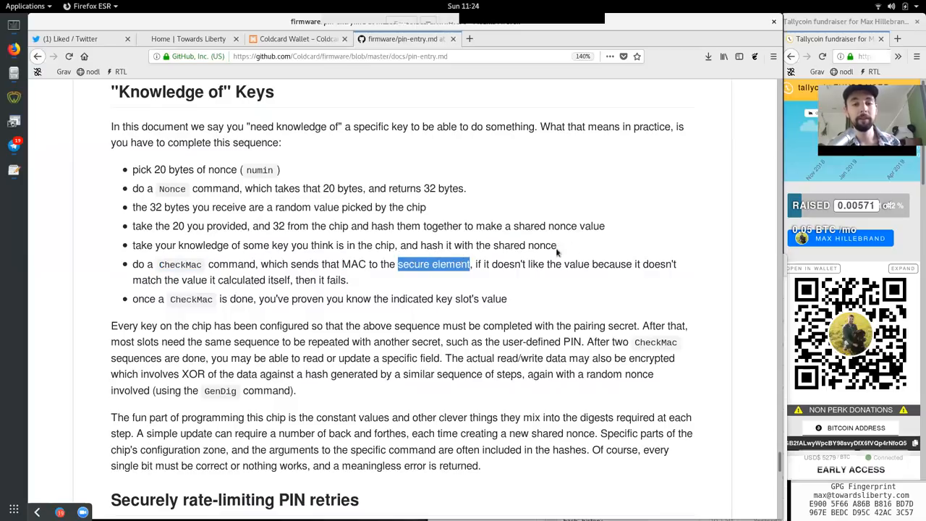
click(553, 263)
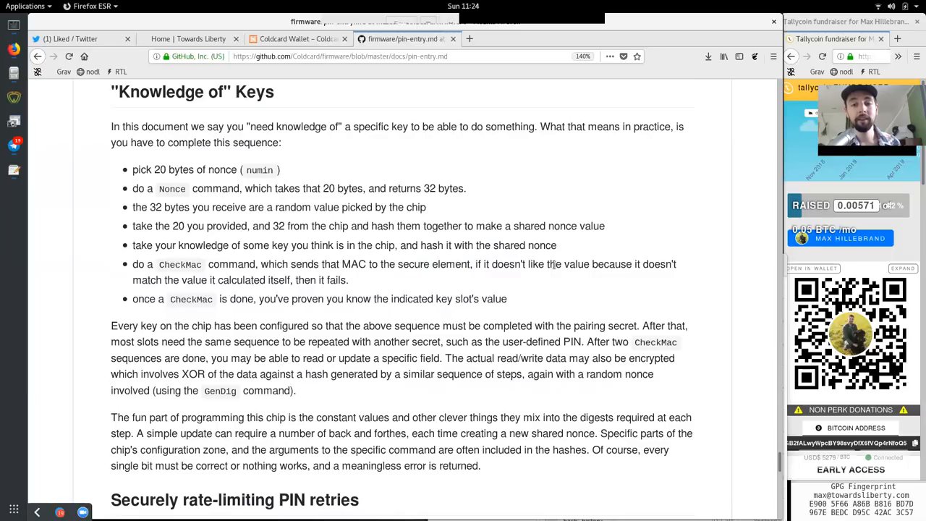
double_click(611, 263)
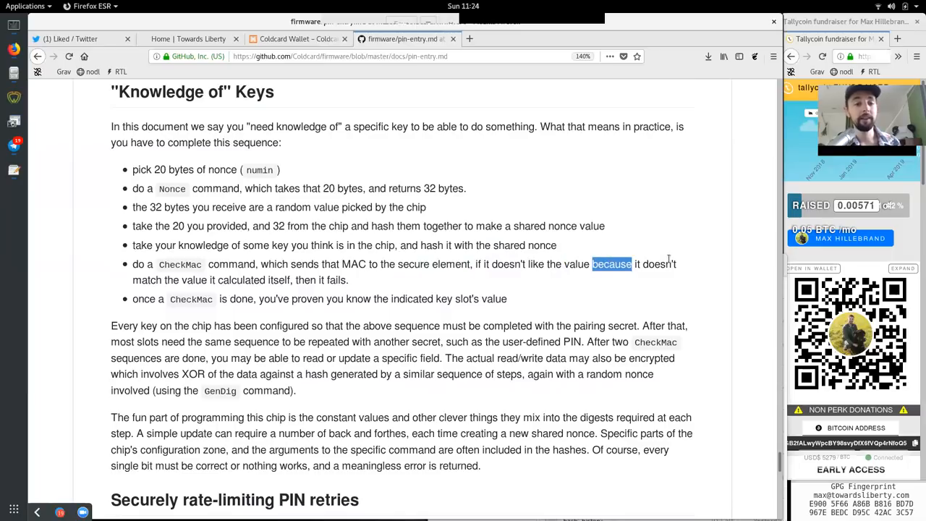
double_click(240, 281)
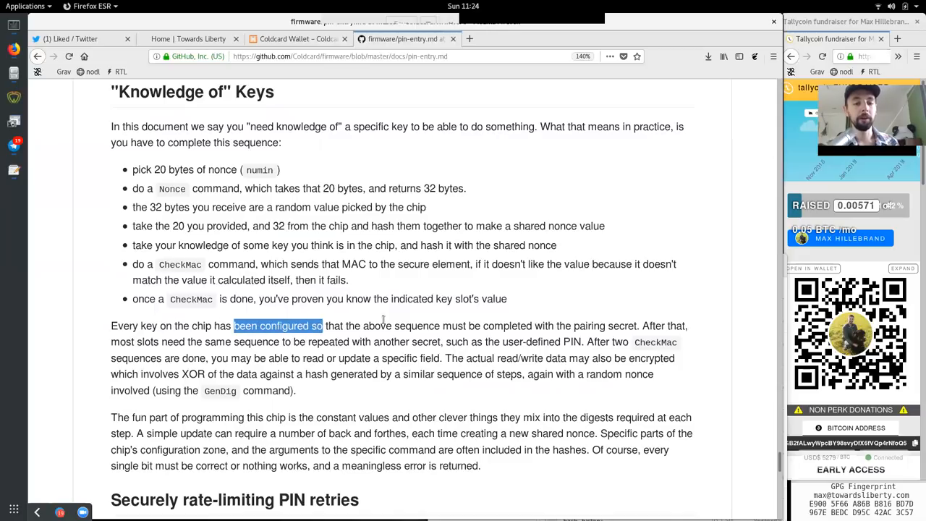
Read how the same sequence unlocks another secret and returns it encrypted
double_click(506, 326)
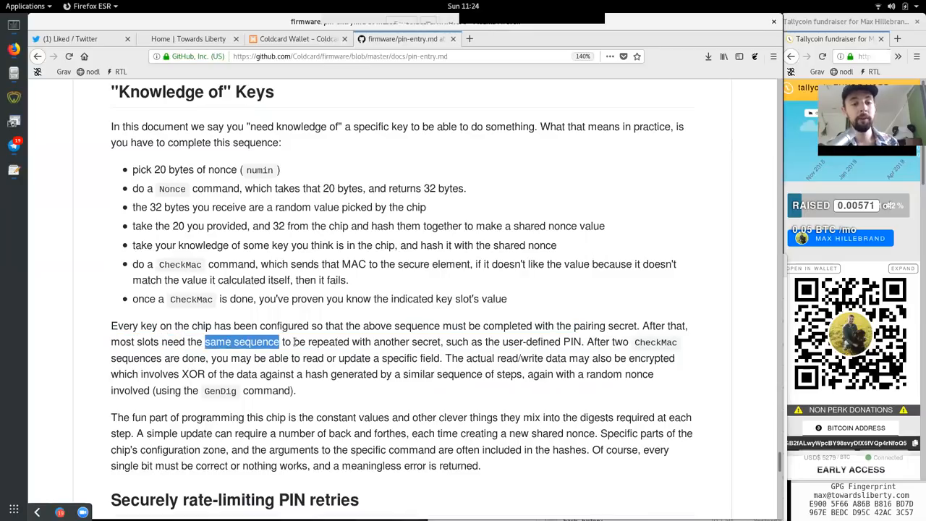
double_click(408, 341)
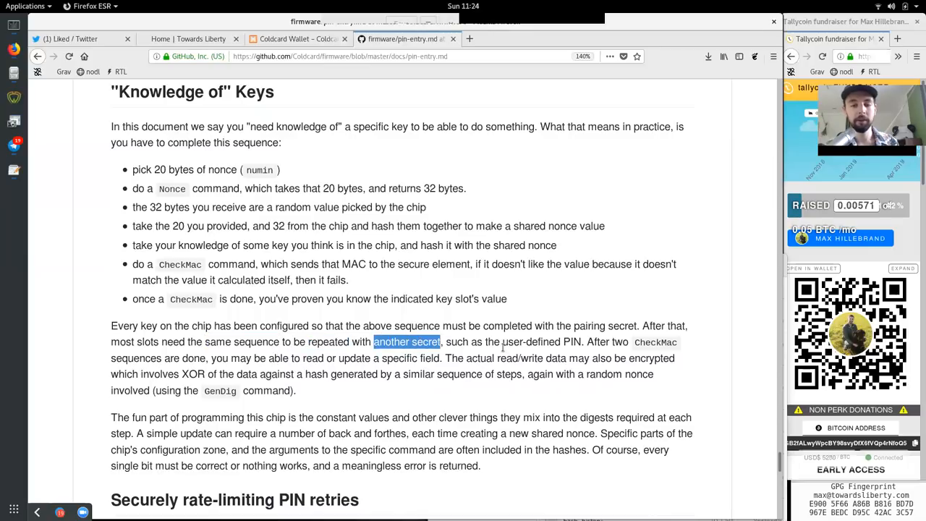
double_click(533, 342)
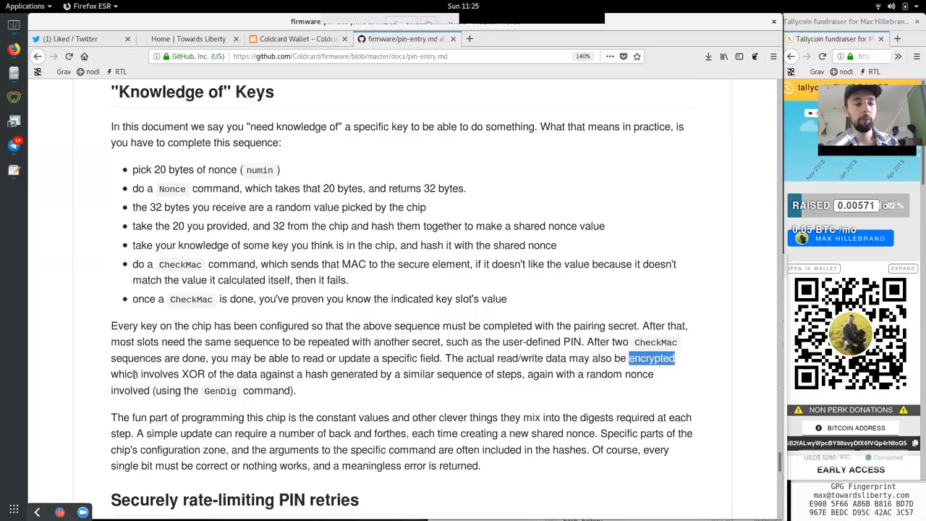
double_click(193, 373)
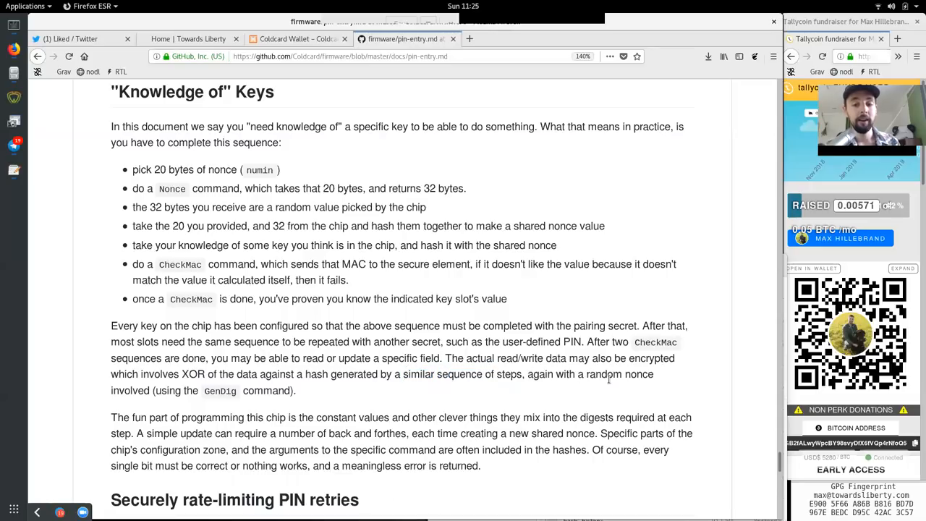
double_click(604, 373)
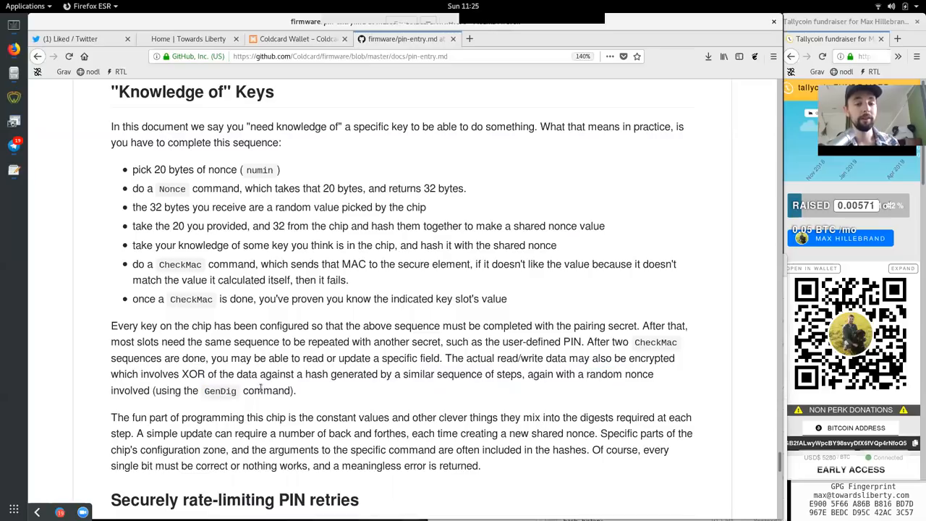
Read the 'fun part' on clever required arguments in the hashes and a single bit yielding a meaningless error, reaching PIN retries
double_click(148, 417)
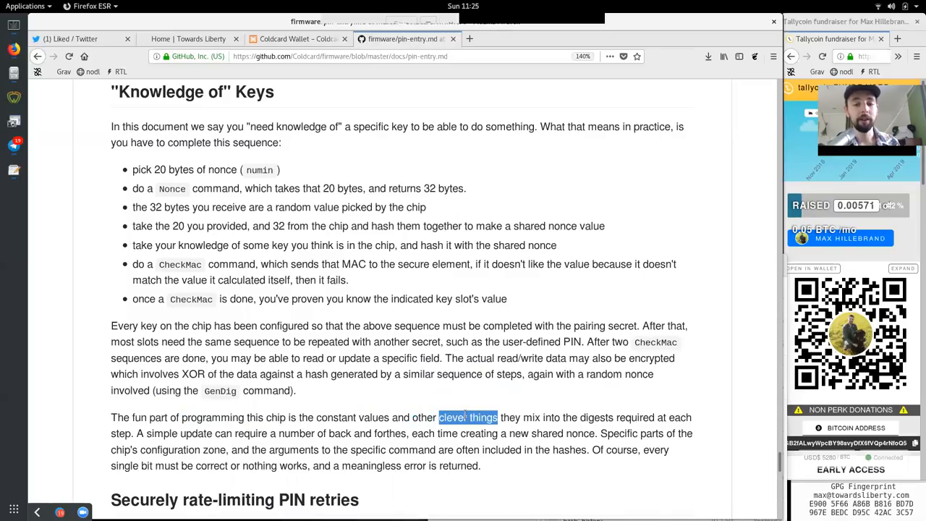
double_click(597, 417)
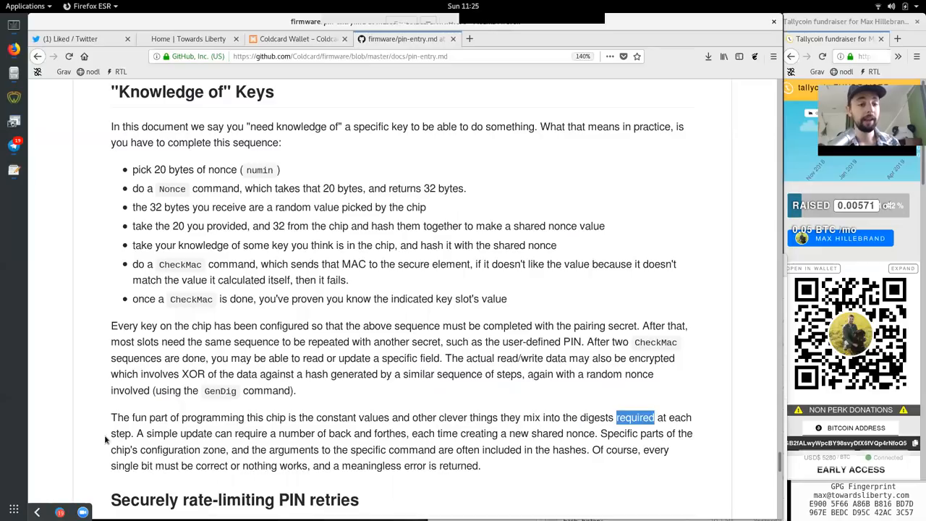
double_click(180, 434)
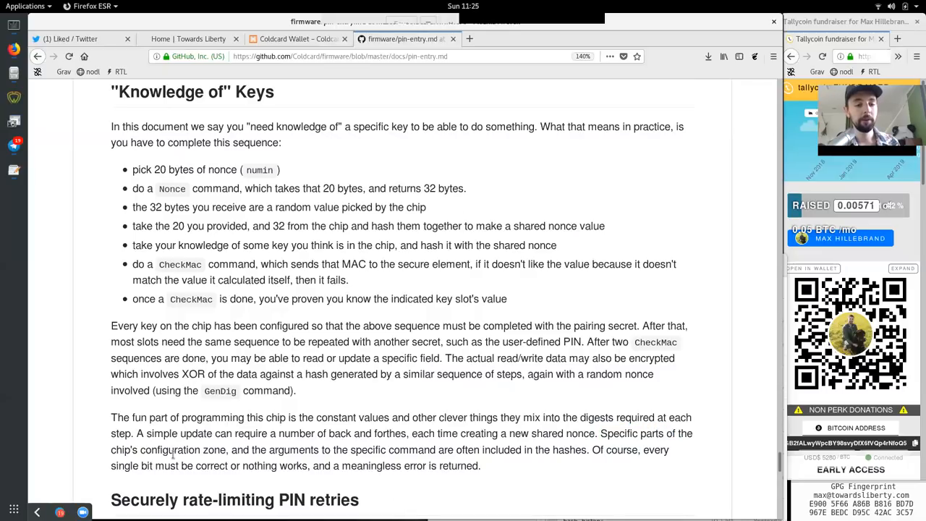
double_click(292, 448)
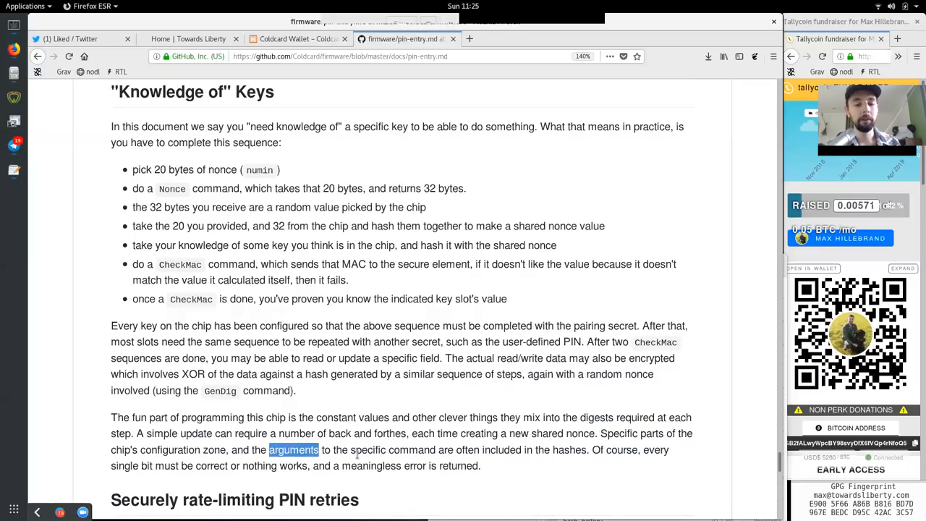
double_click(392, 448)
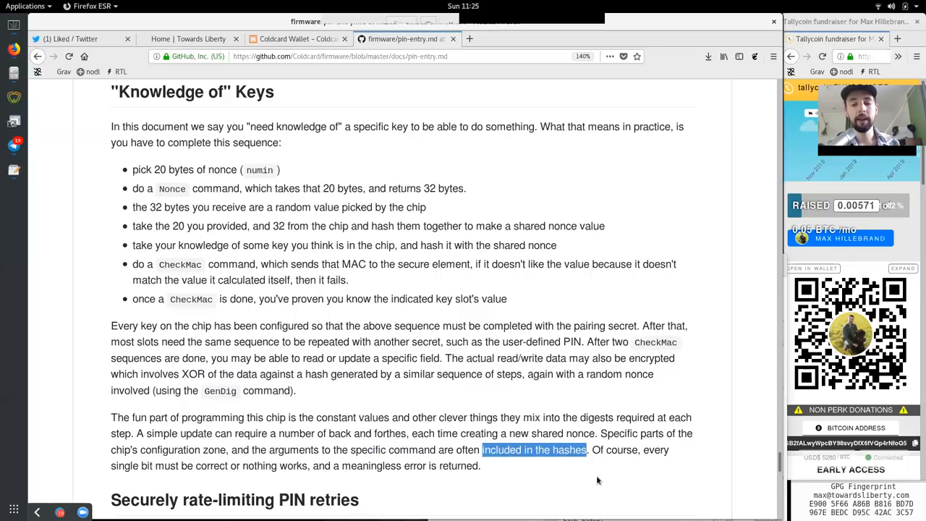
double_click(130, 466)
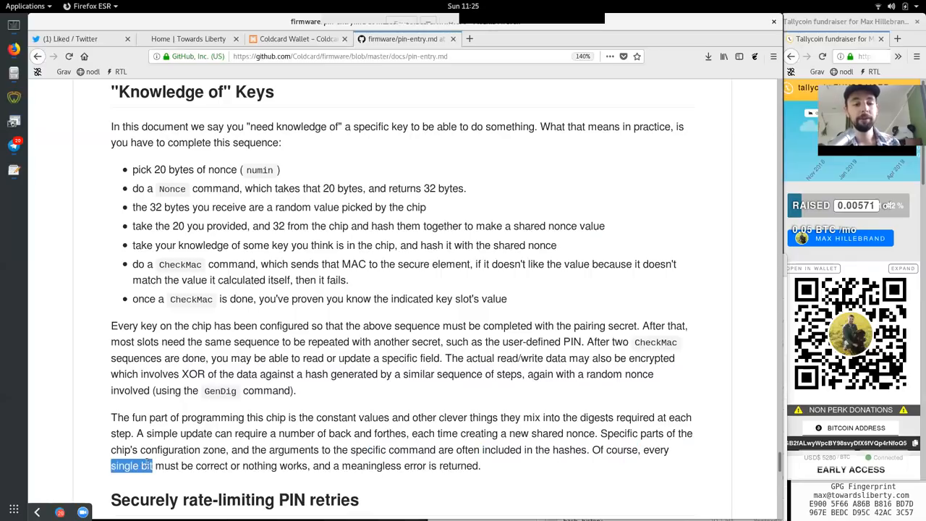
double_click(258, 466)
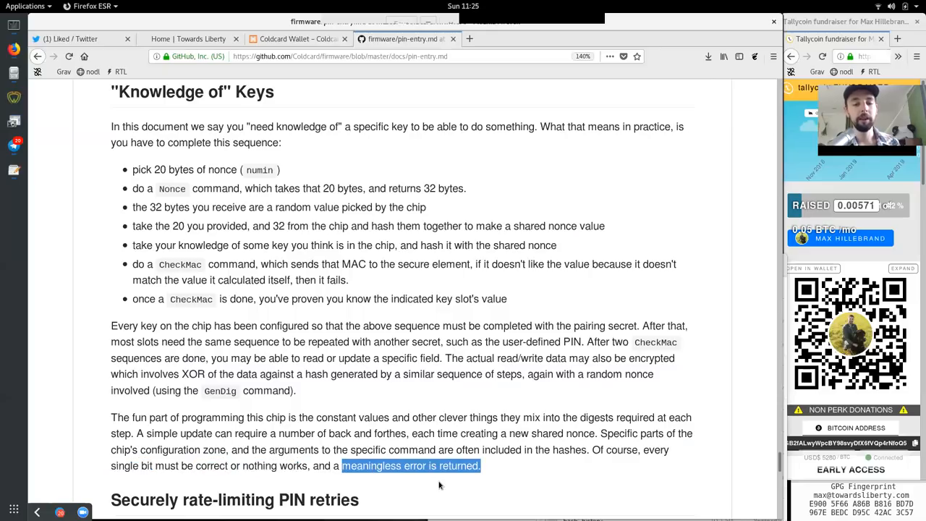
scroll(down, 3)
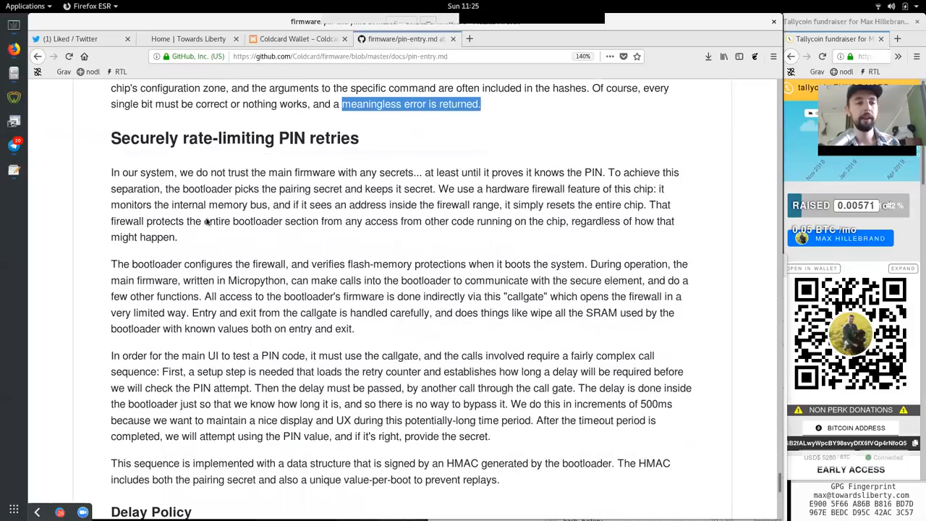
drag(110, 139, 306, 139)
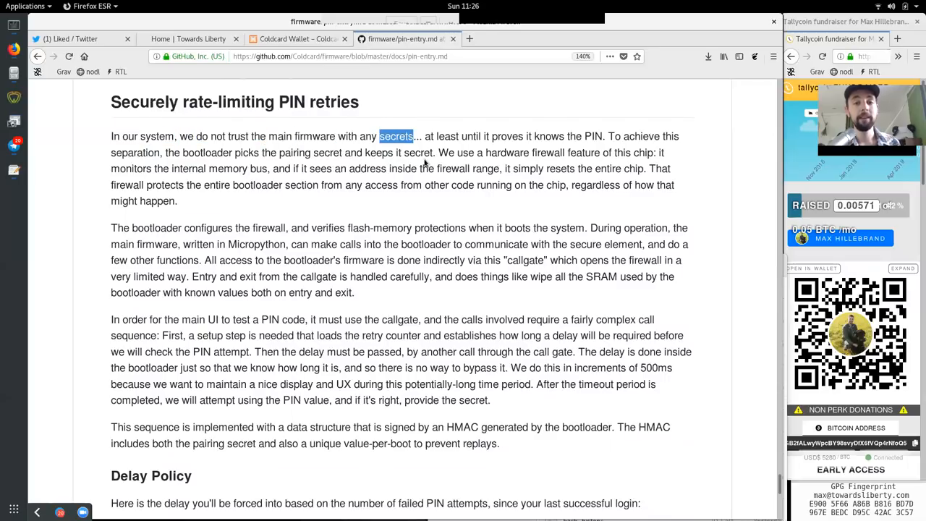
double_click(507, 136)
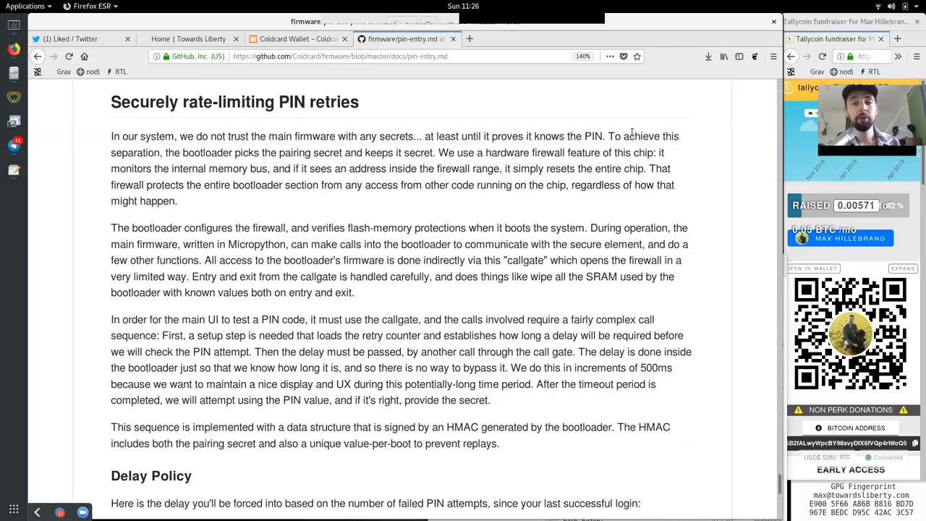
double_click(207, 154)
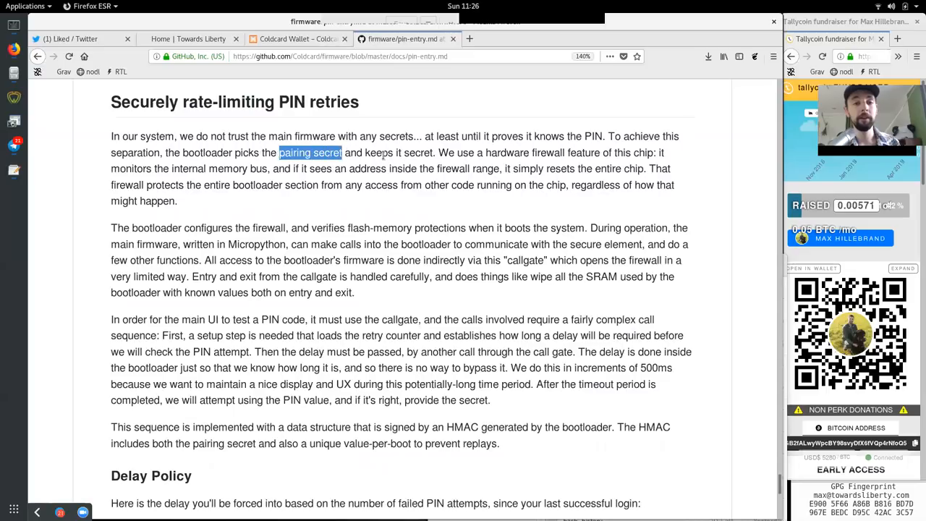
double_click(465, 154)
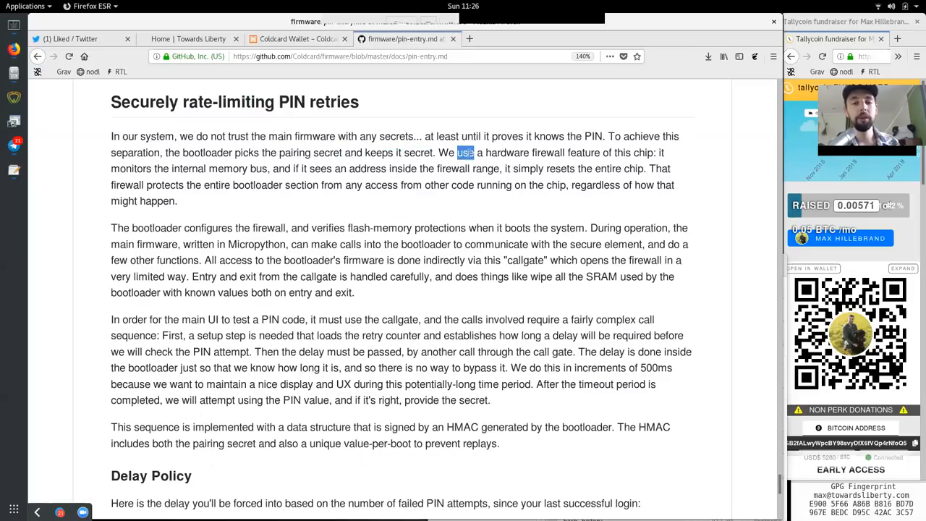
double_click(547, 154)
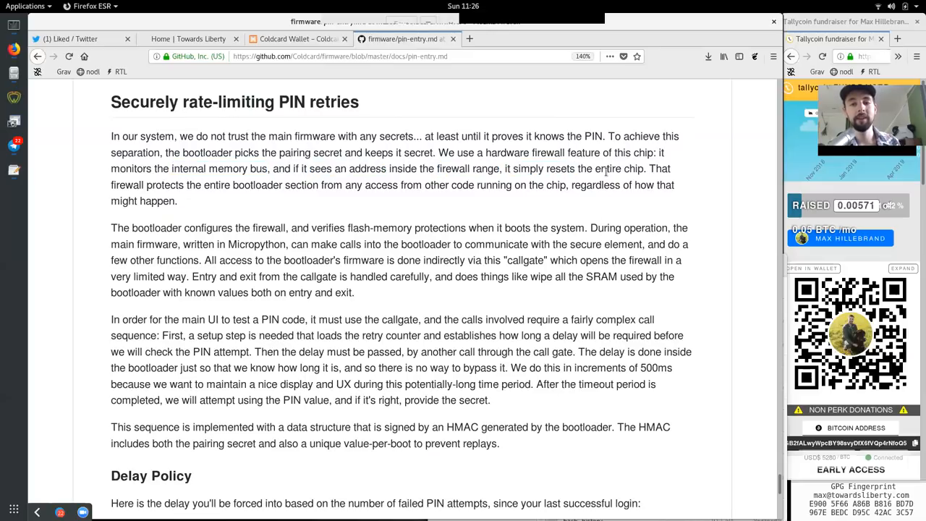
double_click(125, 186)
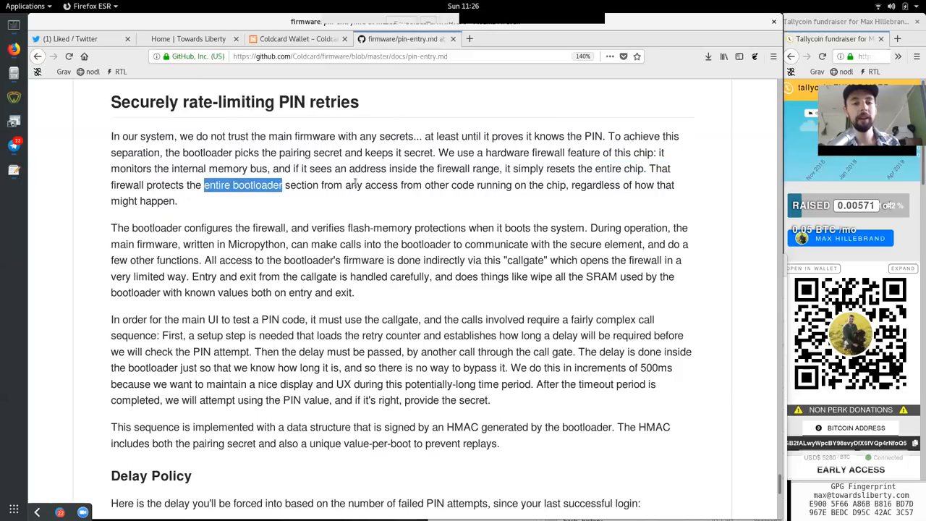
double_click(434, 185)
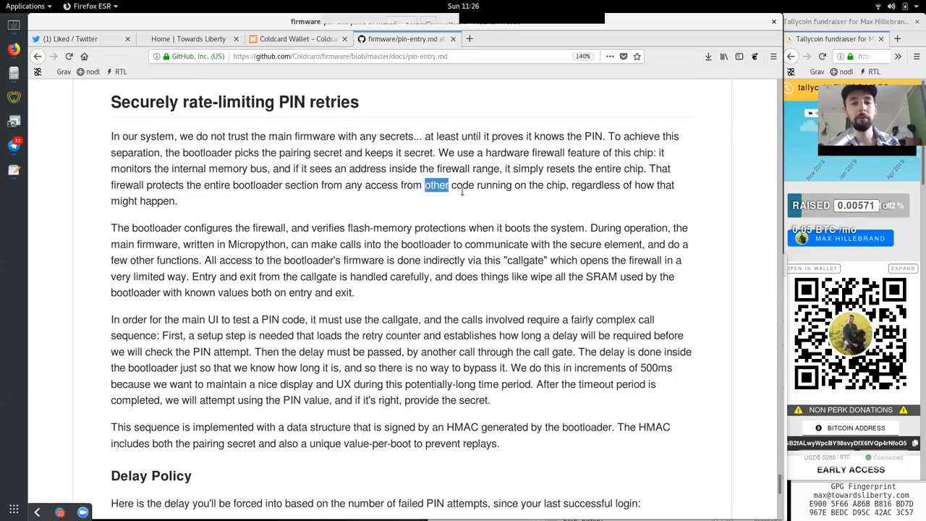
double_click(561, 168)
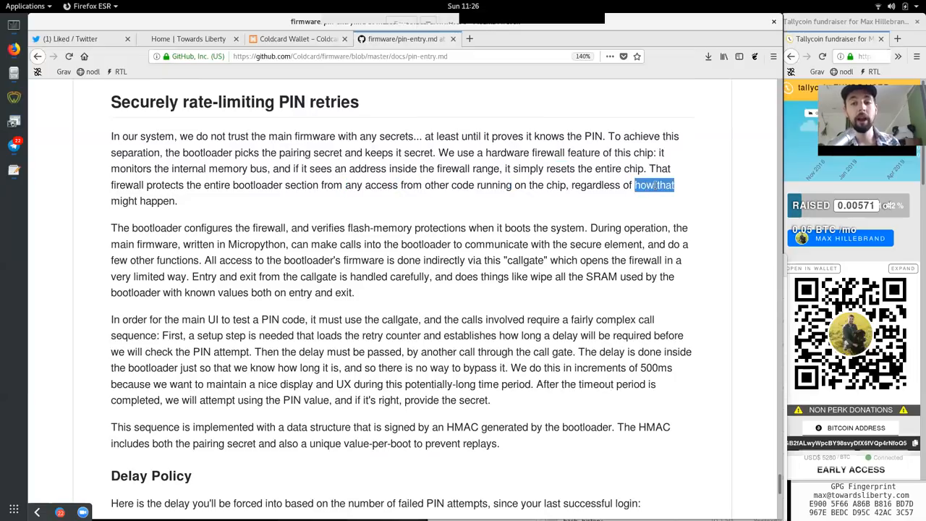
double_click(157, 227)
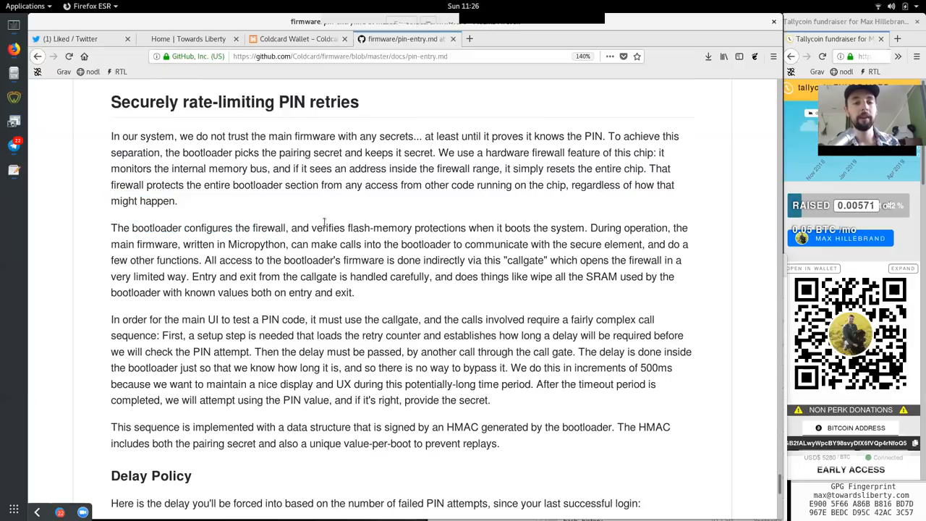
double_click(441, 227)
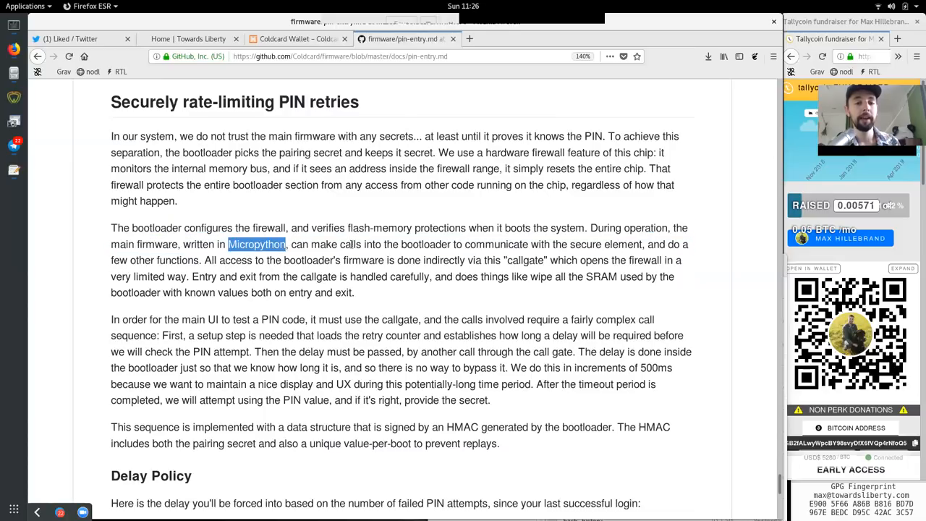
double_click(495, 243)
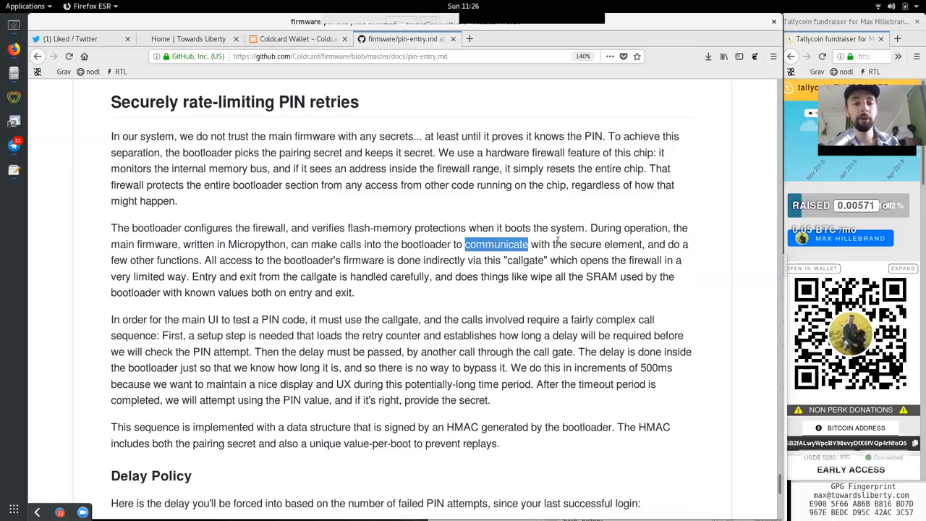
double_click(605, 243)
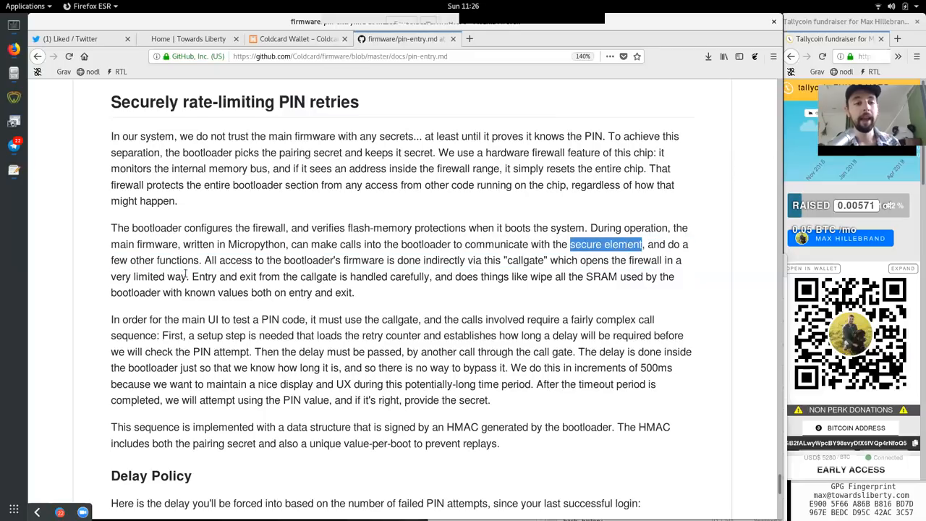
double_click(164, 260)
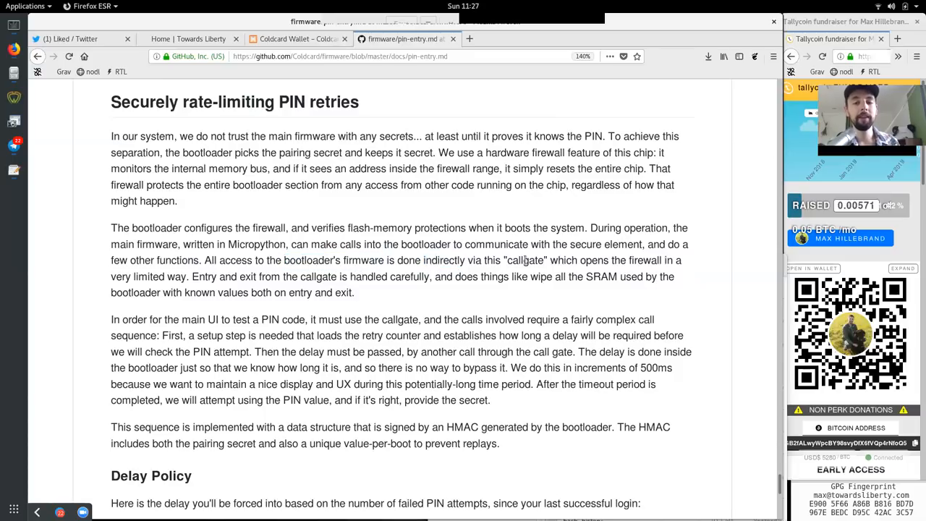
double_click(526, 261)
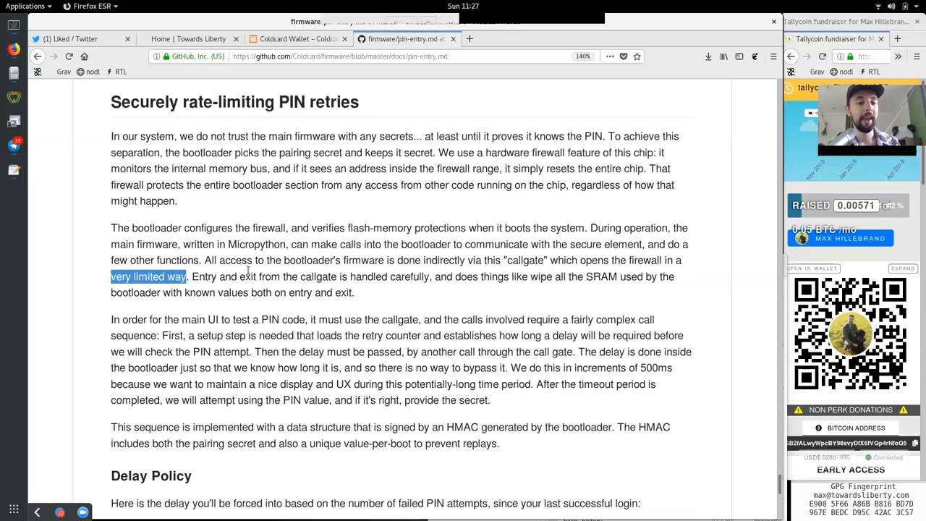
double_click(318, 276)
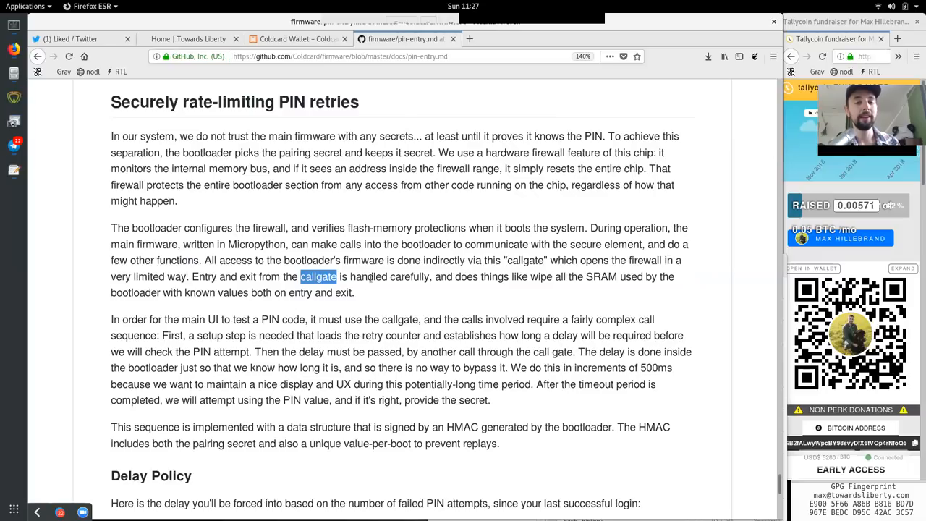
double_click(466, 276)
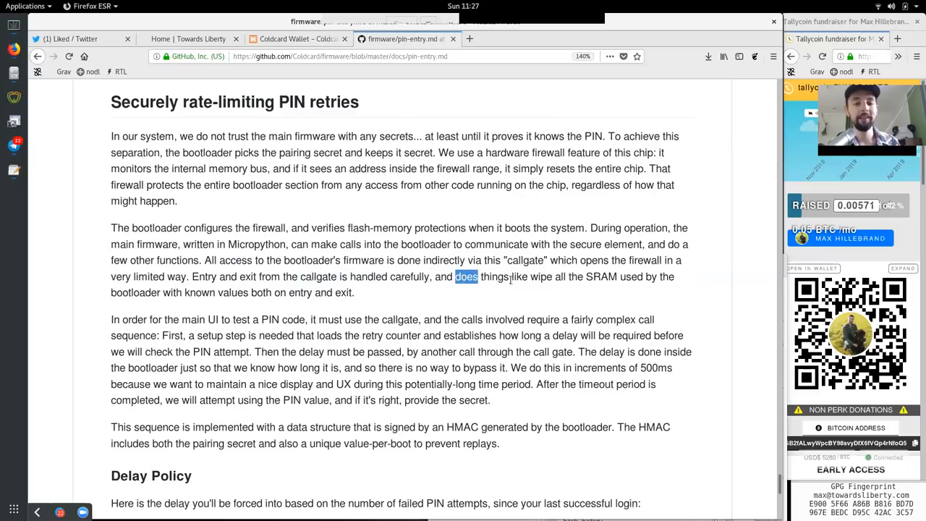
double_click(601, 276)
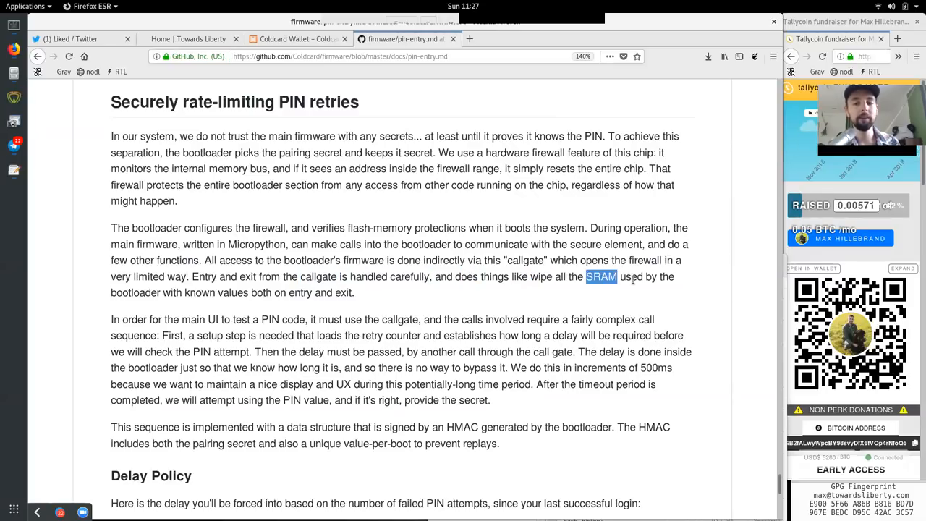
double_click(134, 293)
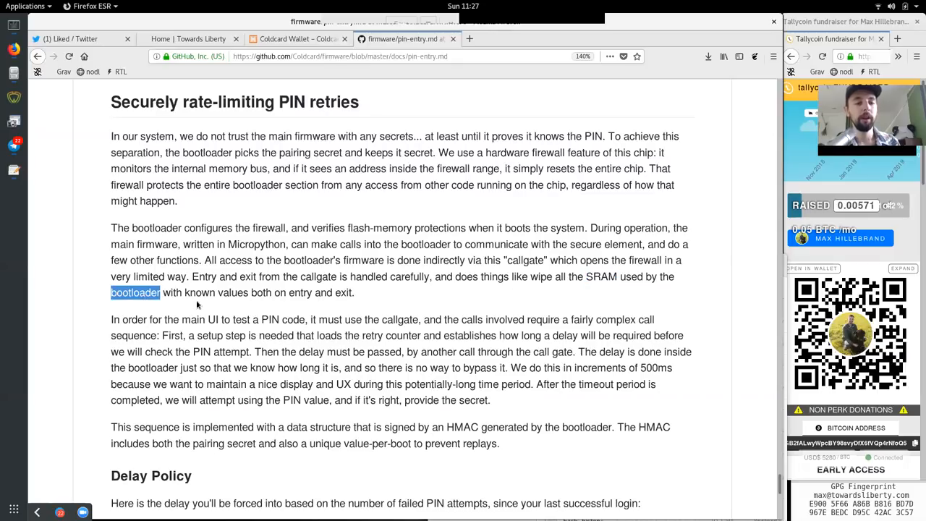
double_click(260, 292)
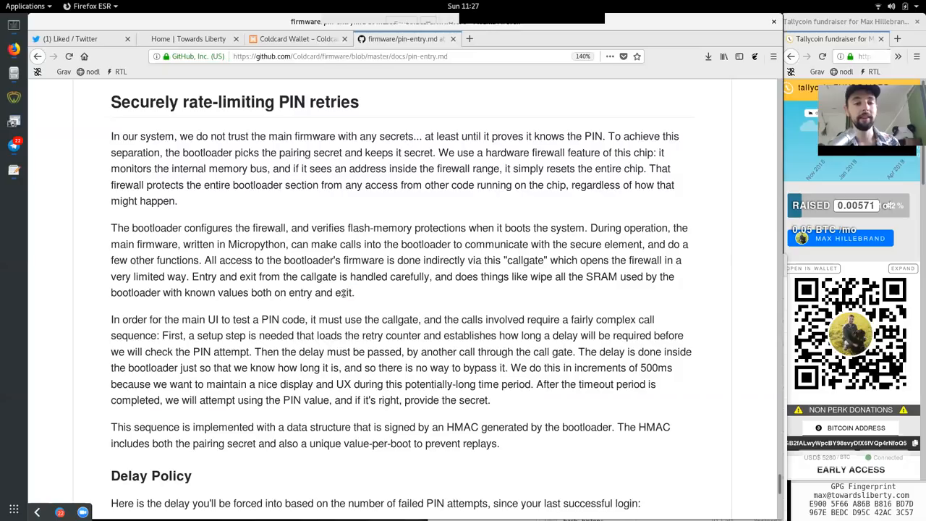
double_click(200, 320)
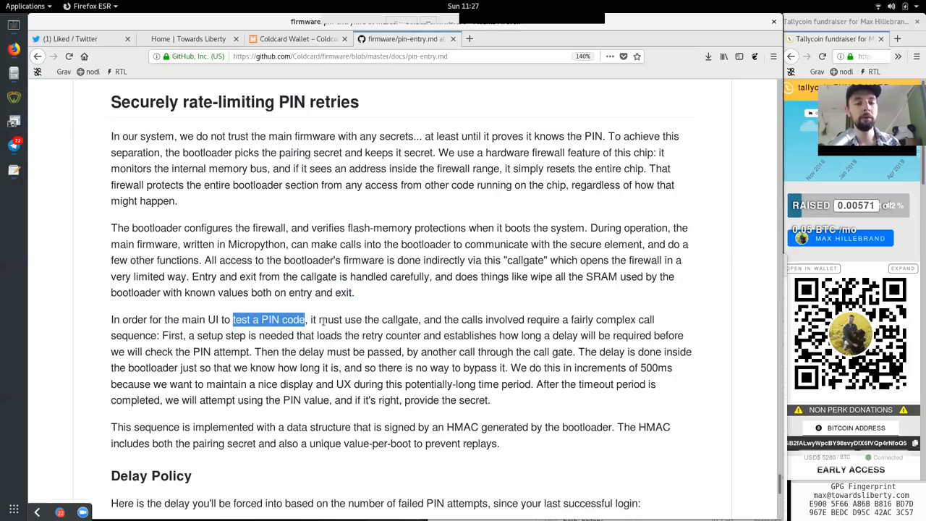
click(399, 335)
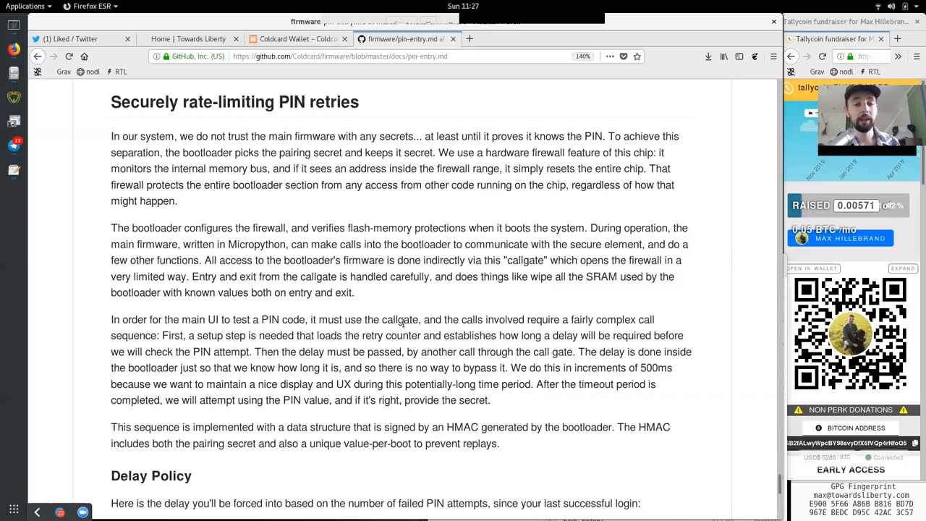
double_click(471, 320)
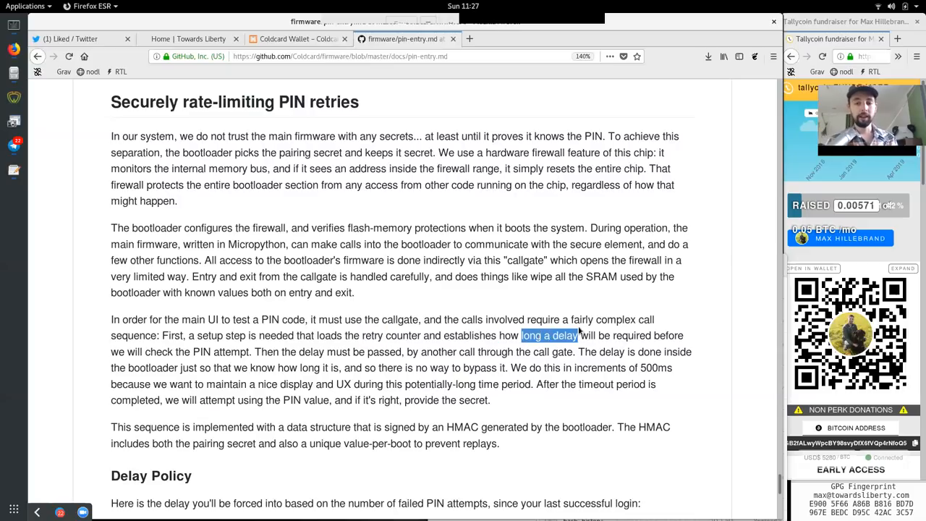
double_click(159, 353)
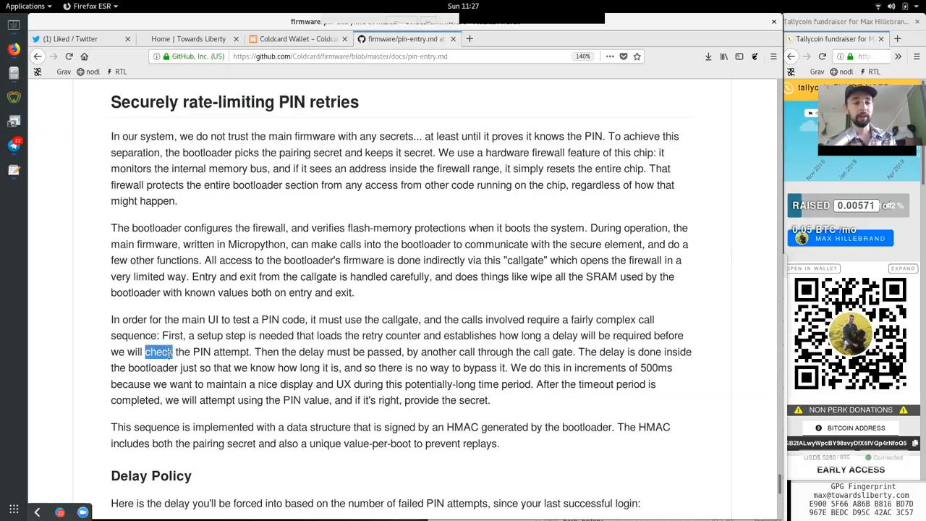
double_click(266, 352)
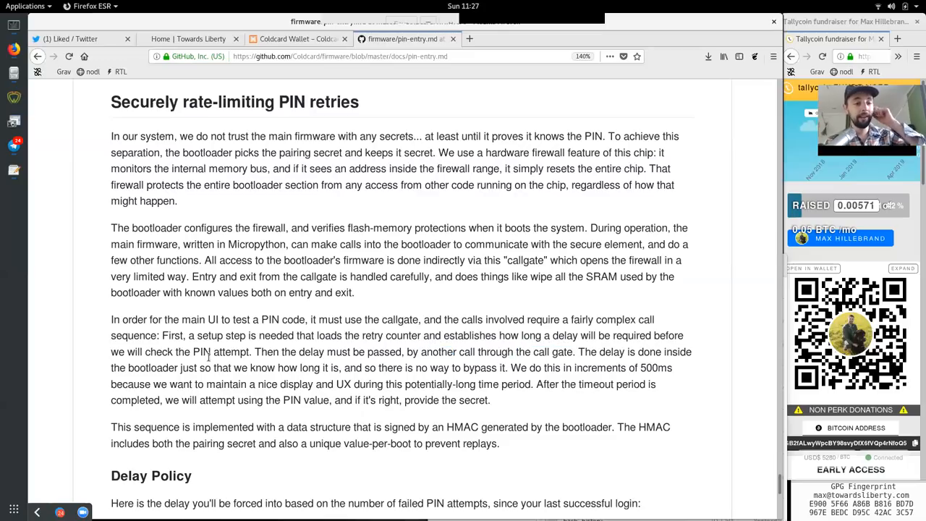
double_click(152, 368)
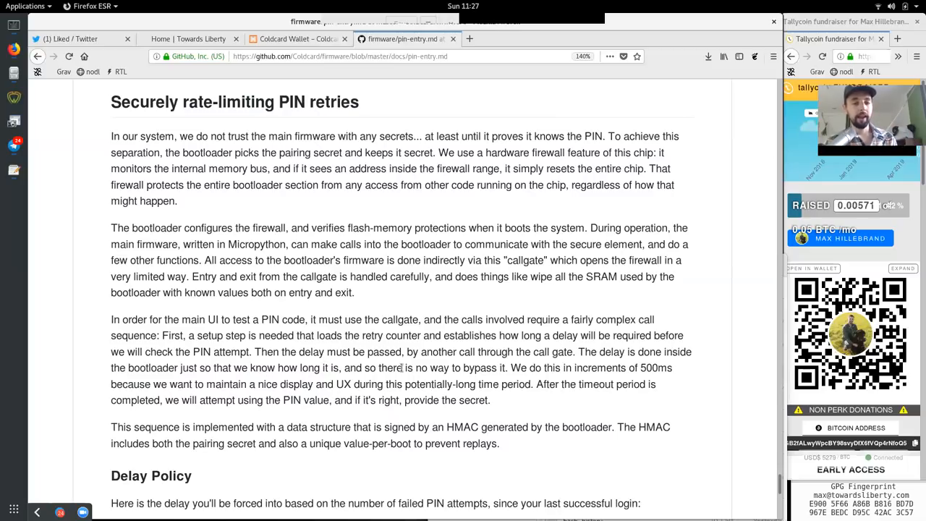
double_click(475, 367)
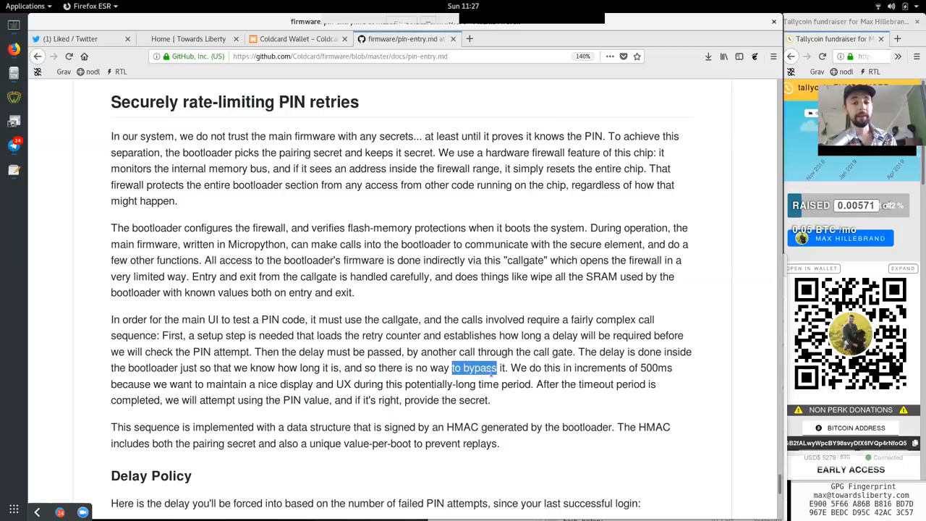
double_click(532, 367)
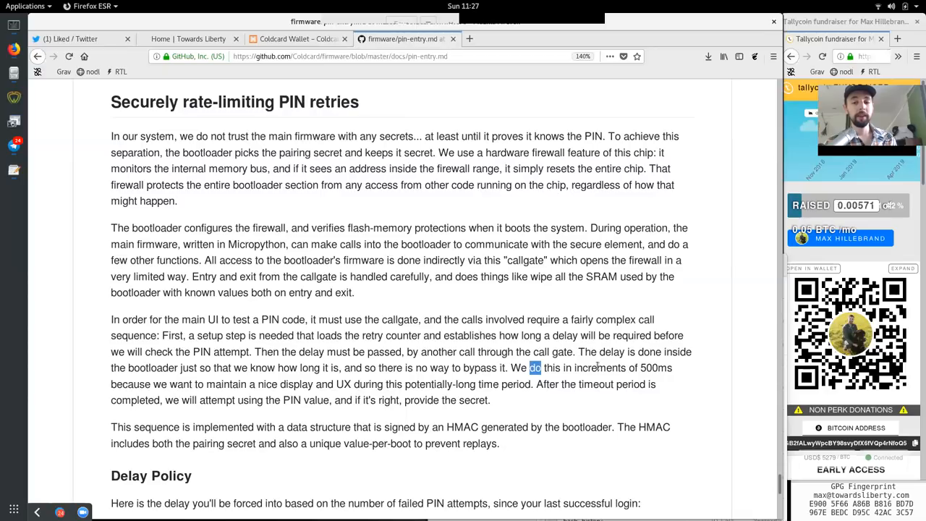
double_click(655, 368)
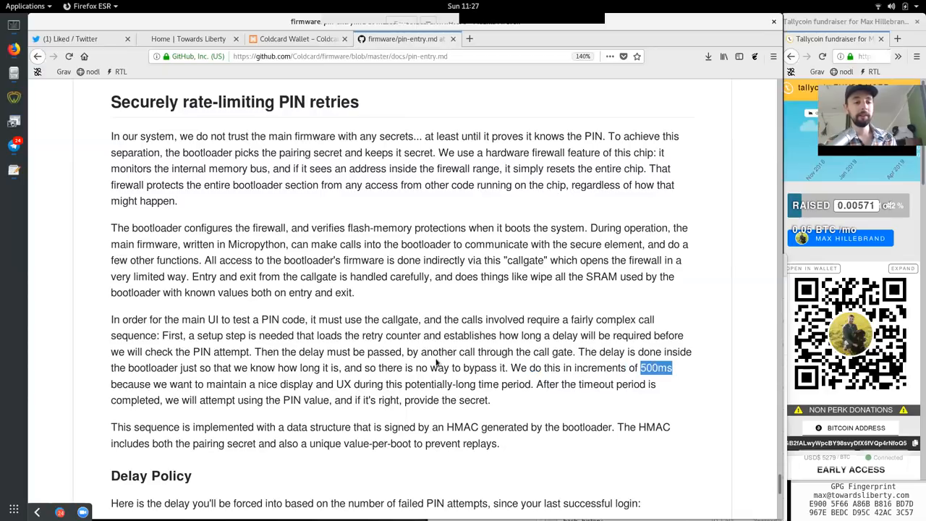
double_click(180, 385)
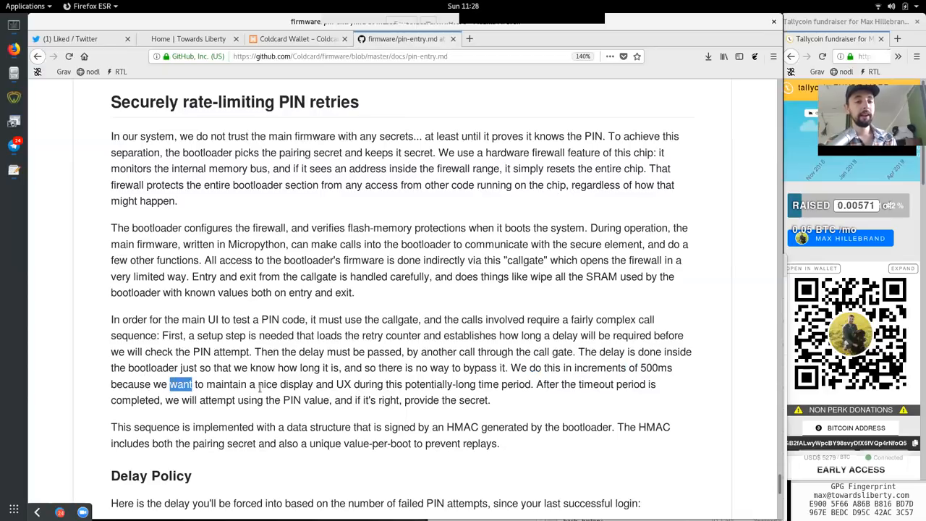
double_click(341, 384)
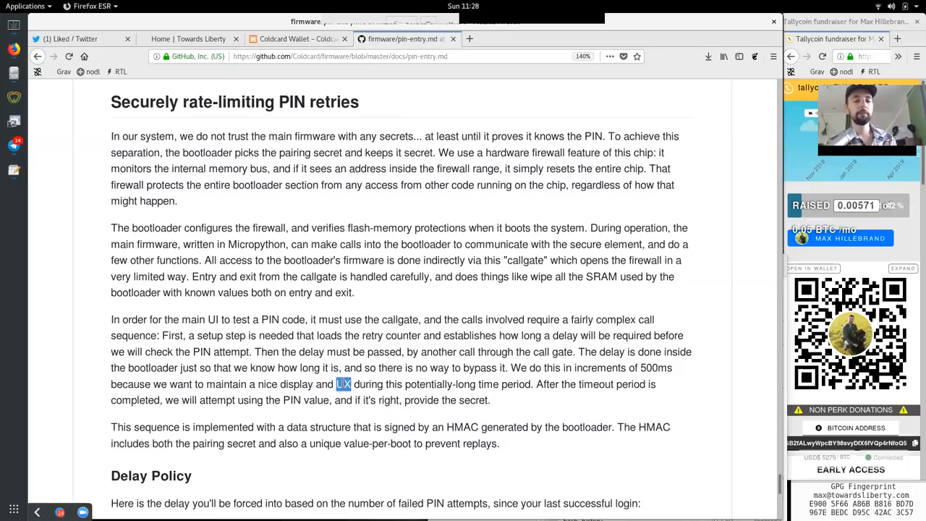
double_click(428, 385)
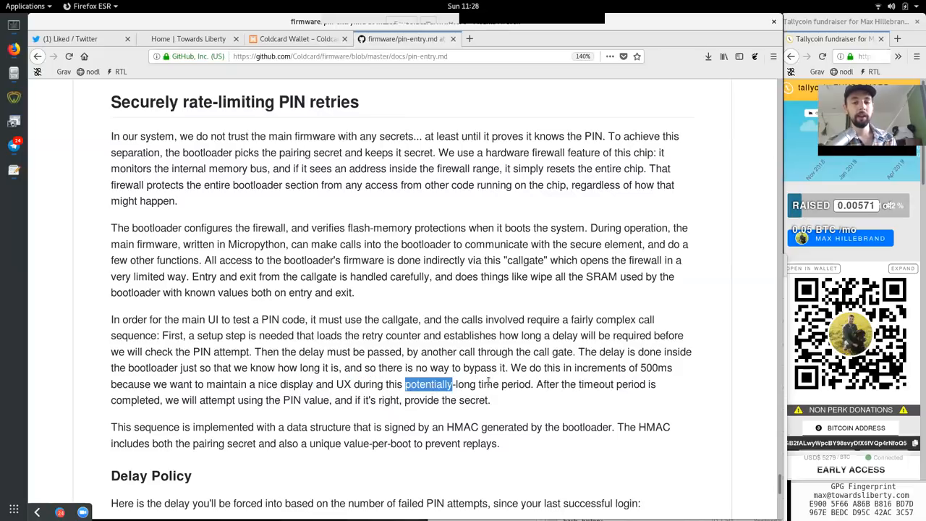
double_click(595, 385)
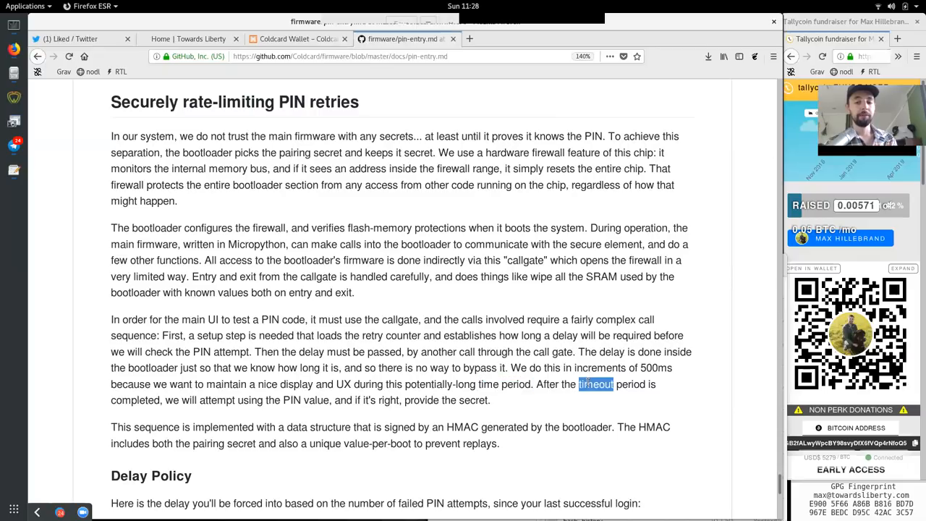
double_click(136, 400)
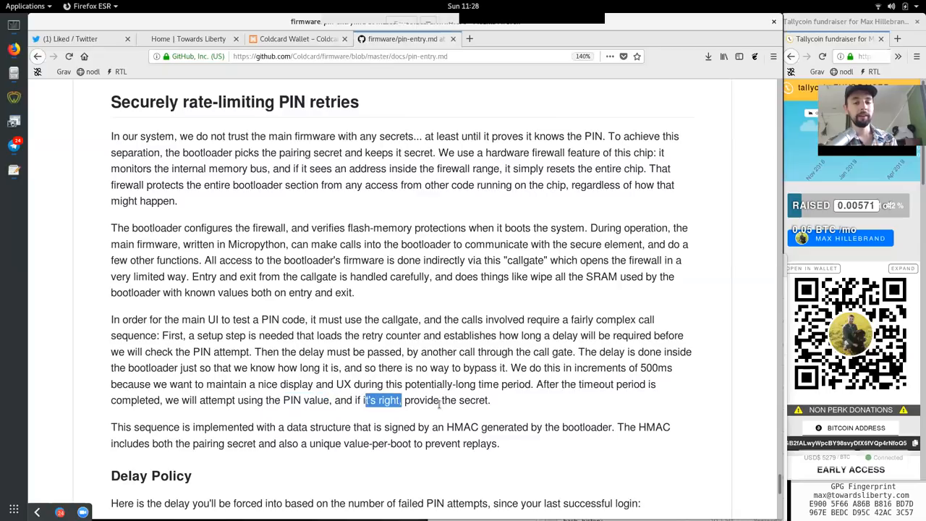
click(145, 427)
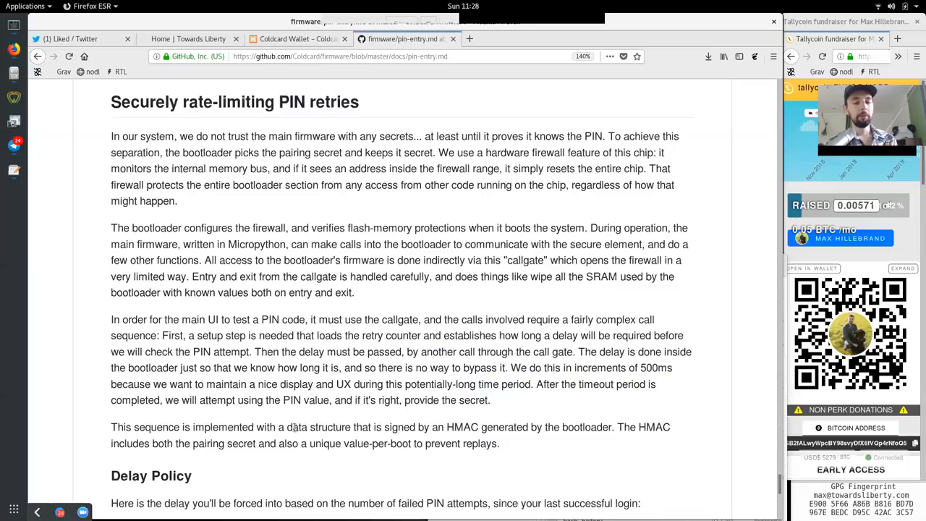
double_click(399, 427)
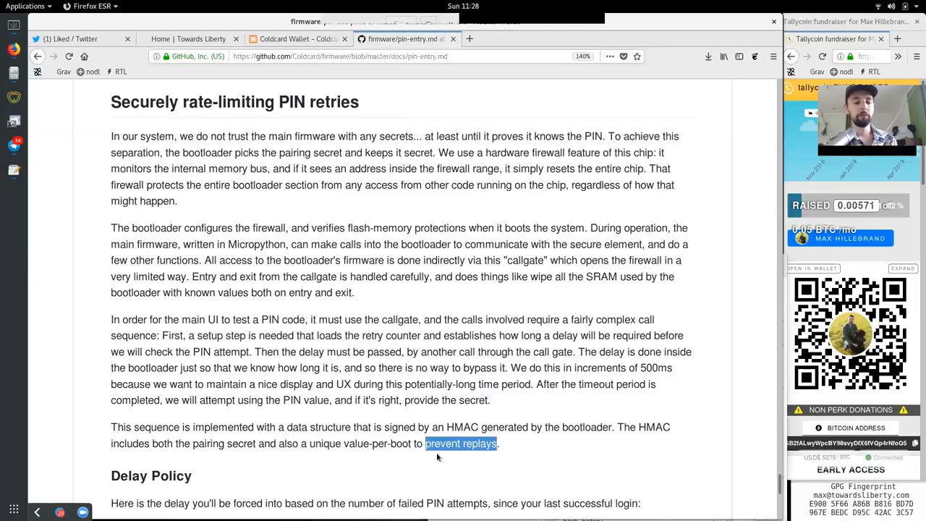
Read the Delay Policy intro on number of failures and the forced-delay table through its last row
scroll(down, 3)
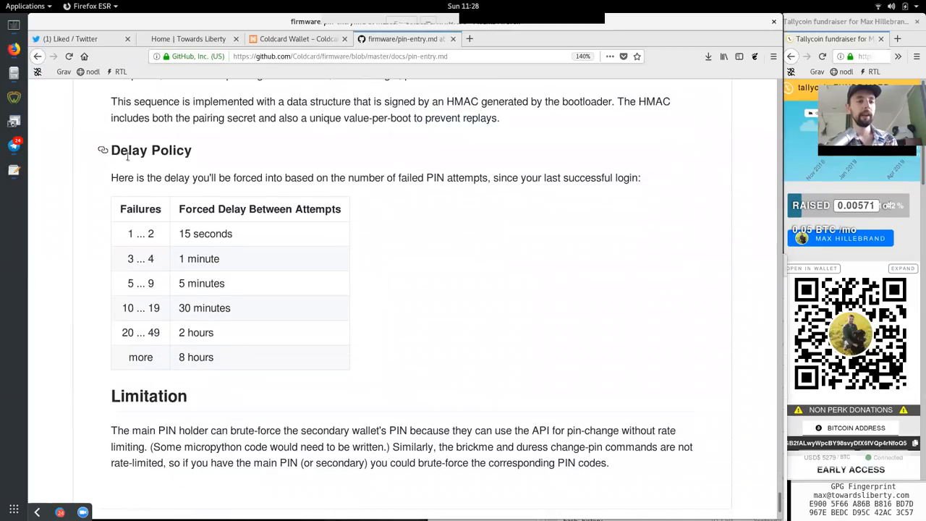
double_click(128, 177)
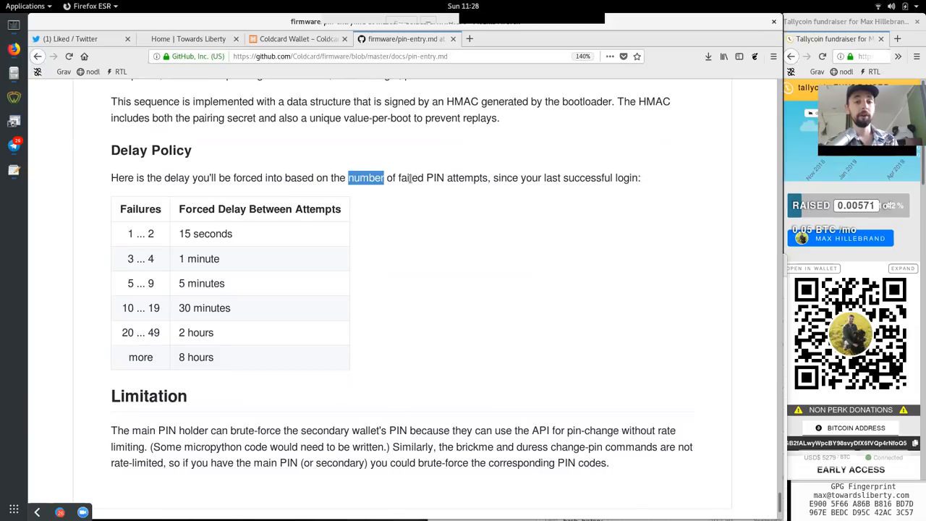
drag(364, 176, 489, 177)
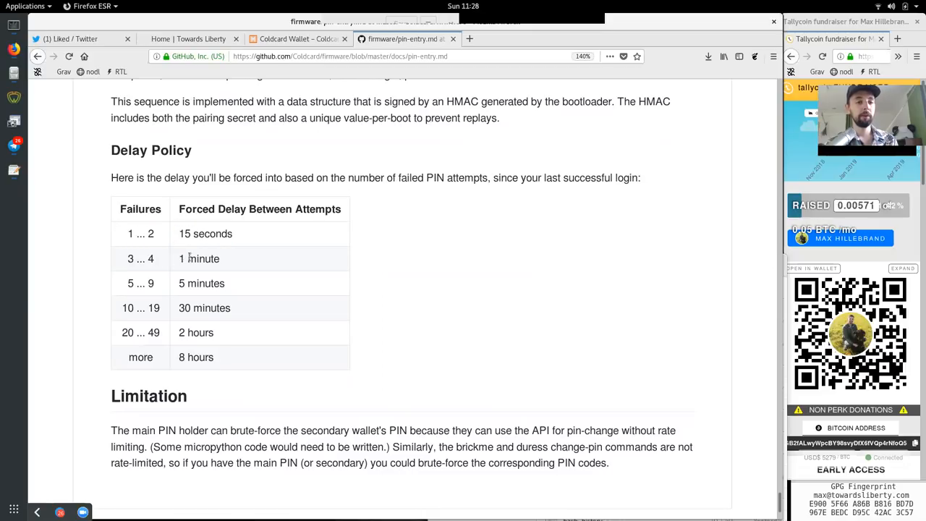
double_click(191, 282)
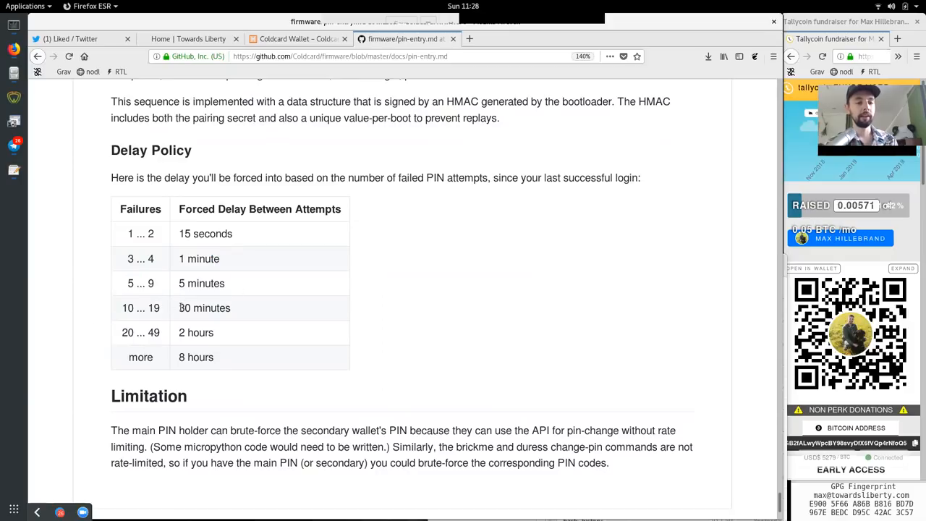
double_click(141, 331)
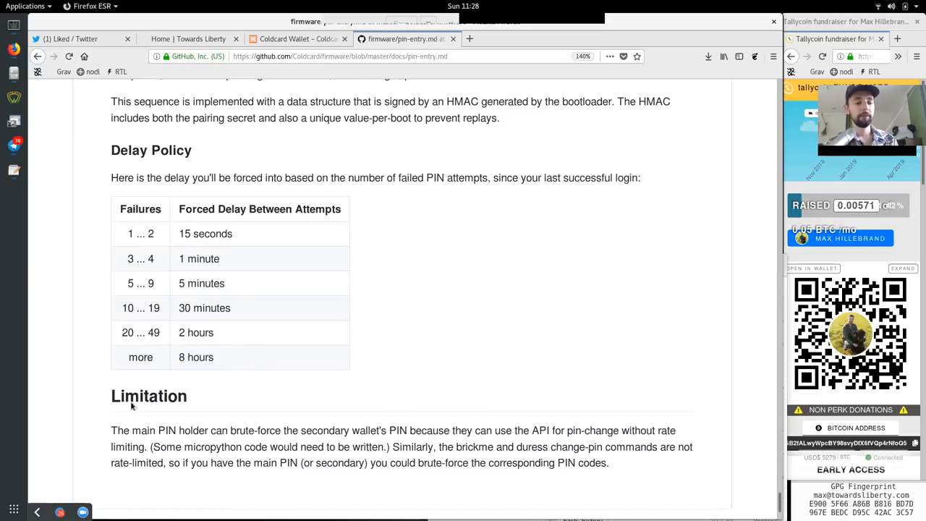
double_click(144, 431)
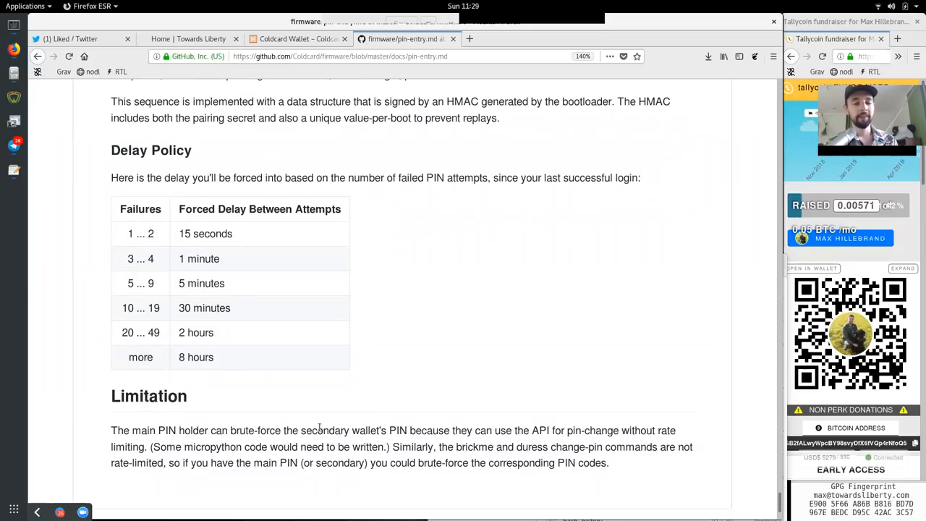
Read the Limitation paragraph on pin-change delays not applying
double_click(462, 431)
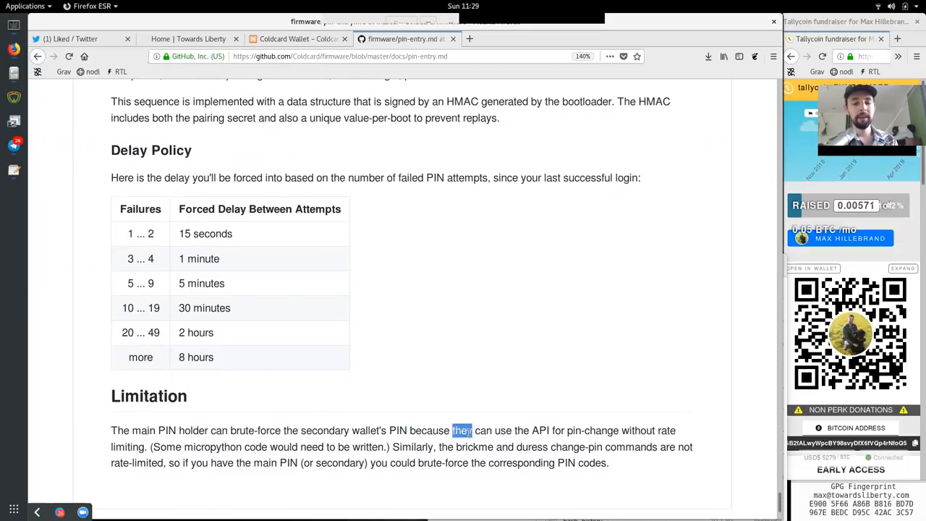
double_click(590, 430)
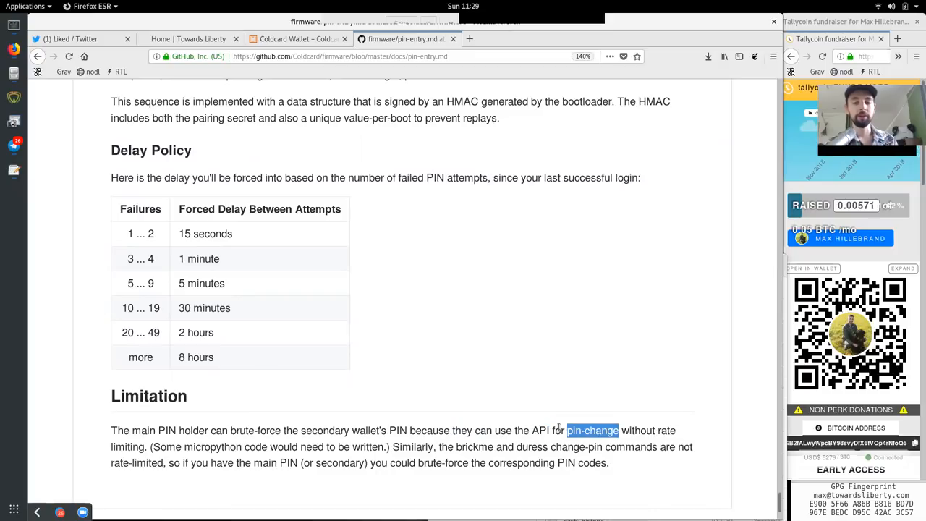
double_click(127, 445)
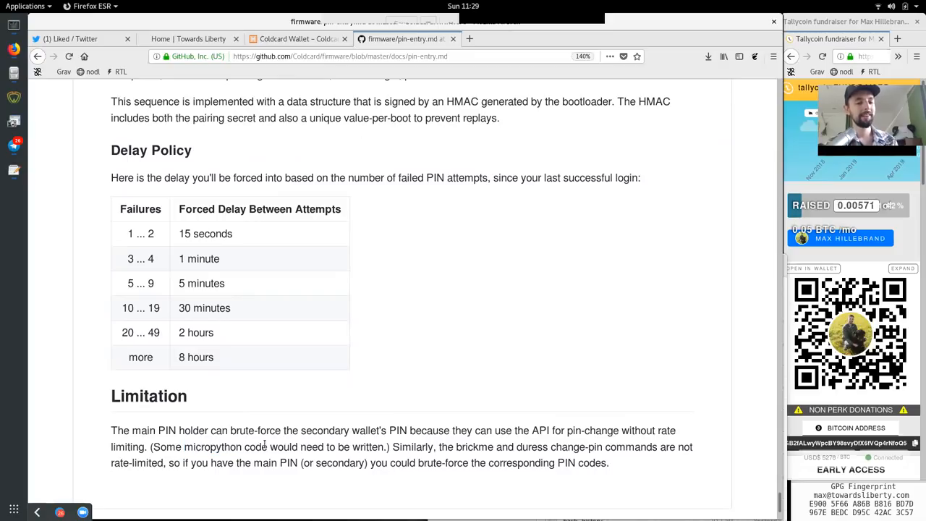
double_click(368, 446)
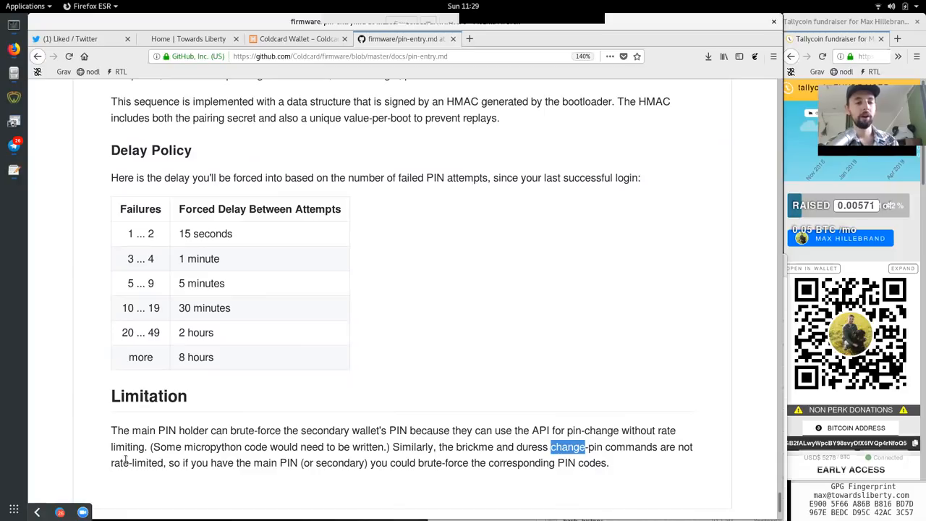
double_click(136, 463)
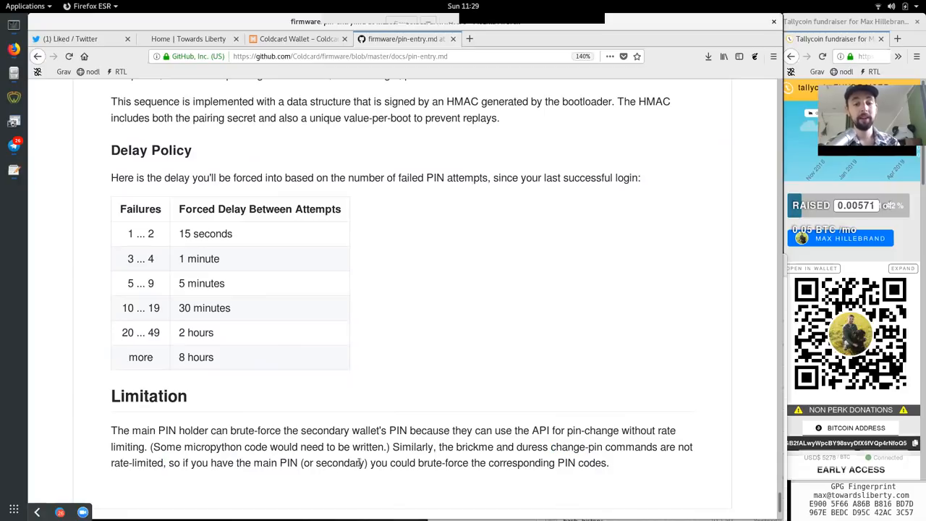
Return to the document title at the top, then switch to the Coldcard Wallet website tab
double_click(443, 463)
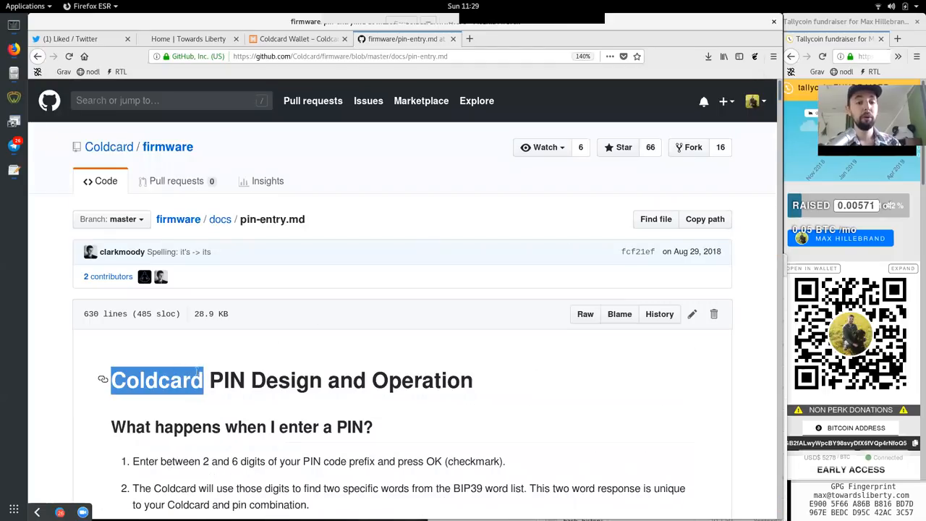
click(516, 402)
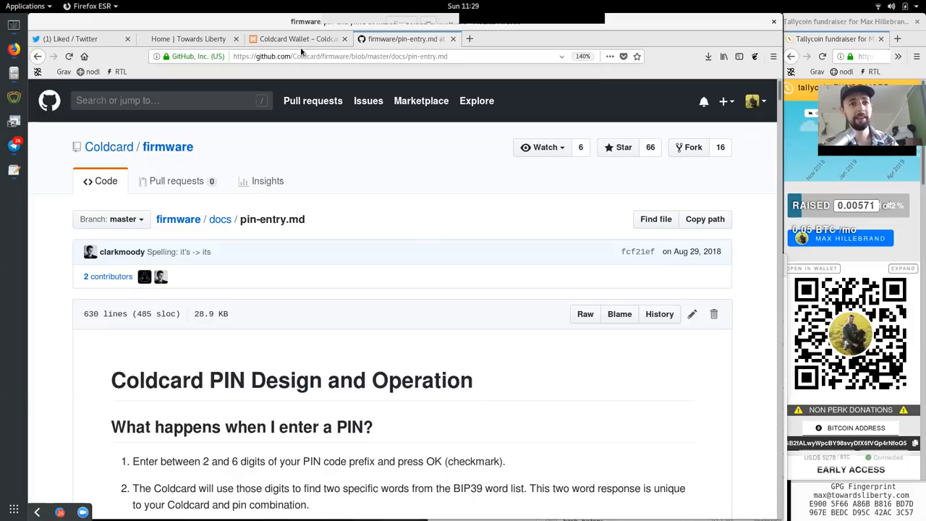
click(297, 37)
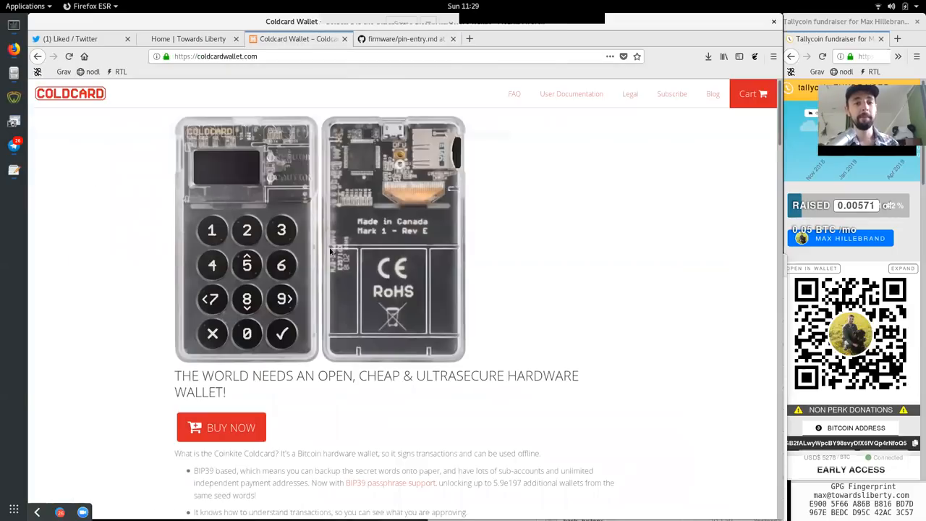